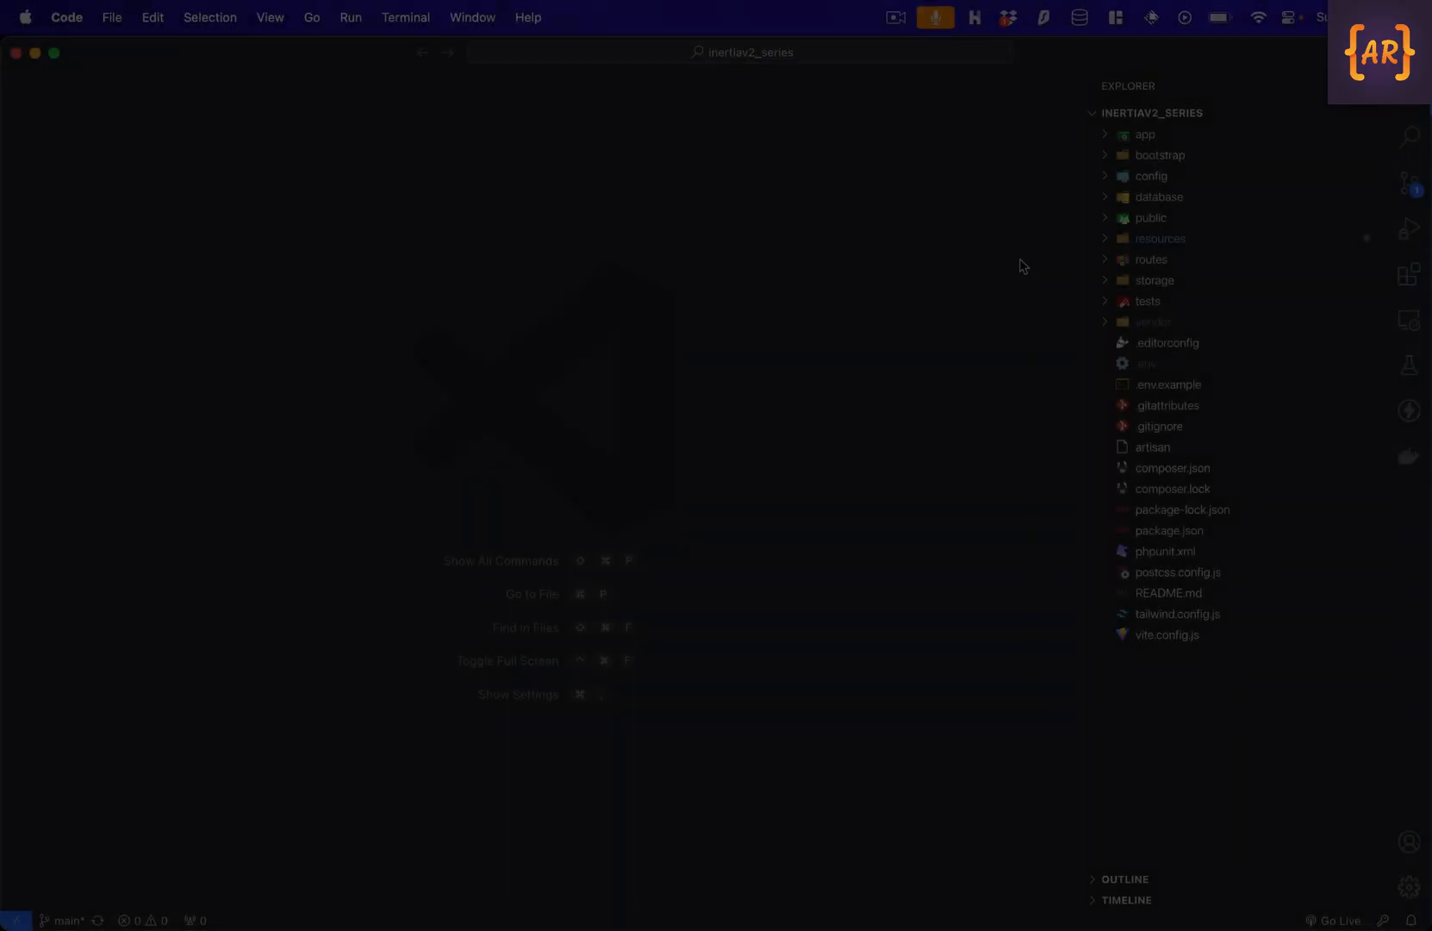
left_click(1164, 300)
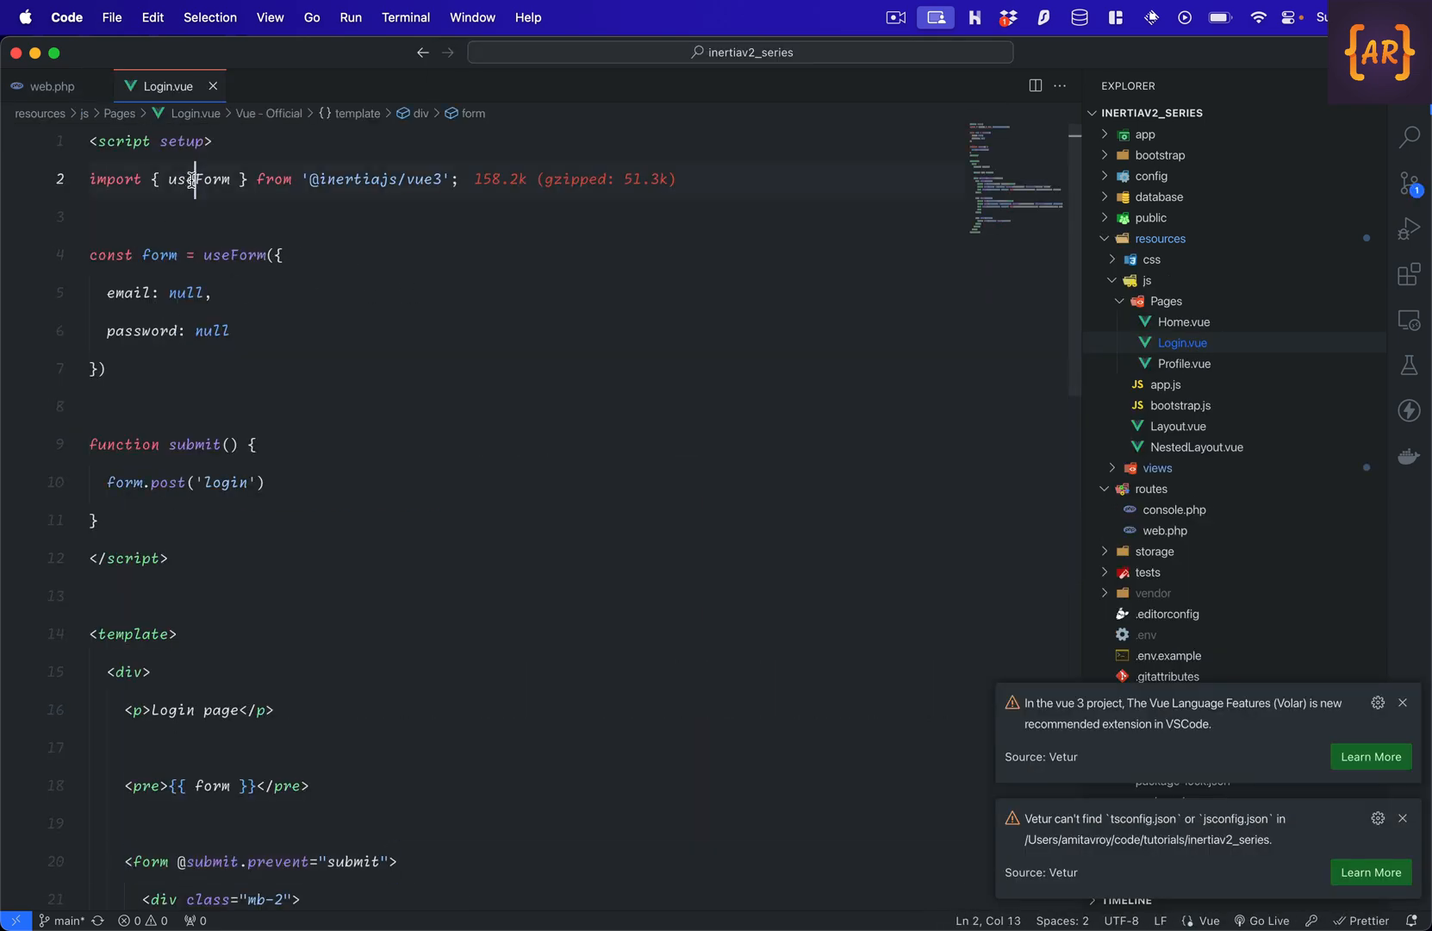
double_click(199, 179)
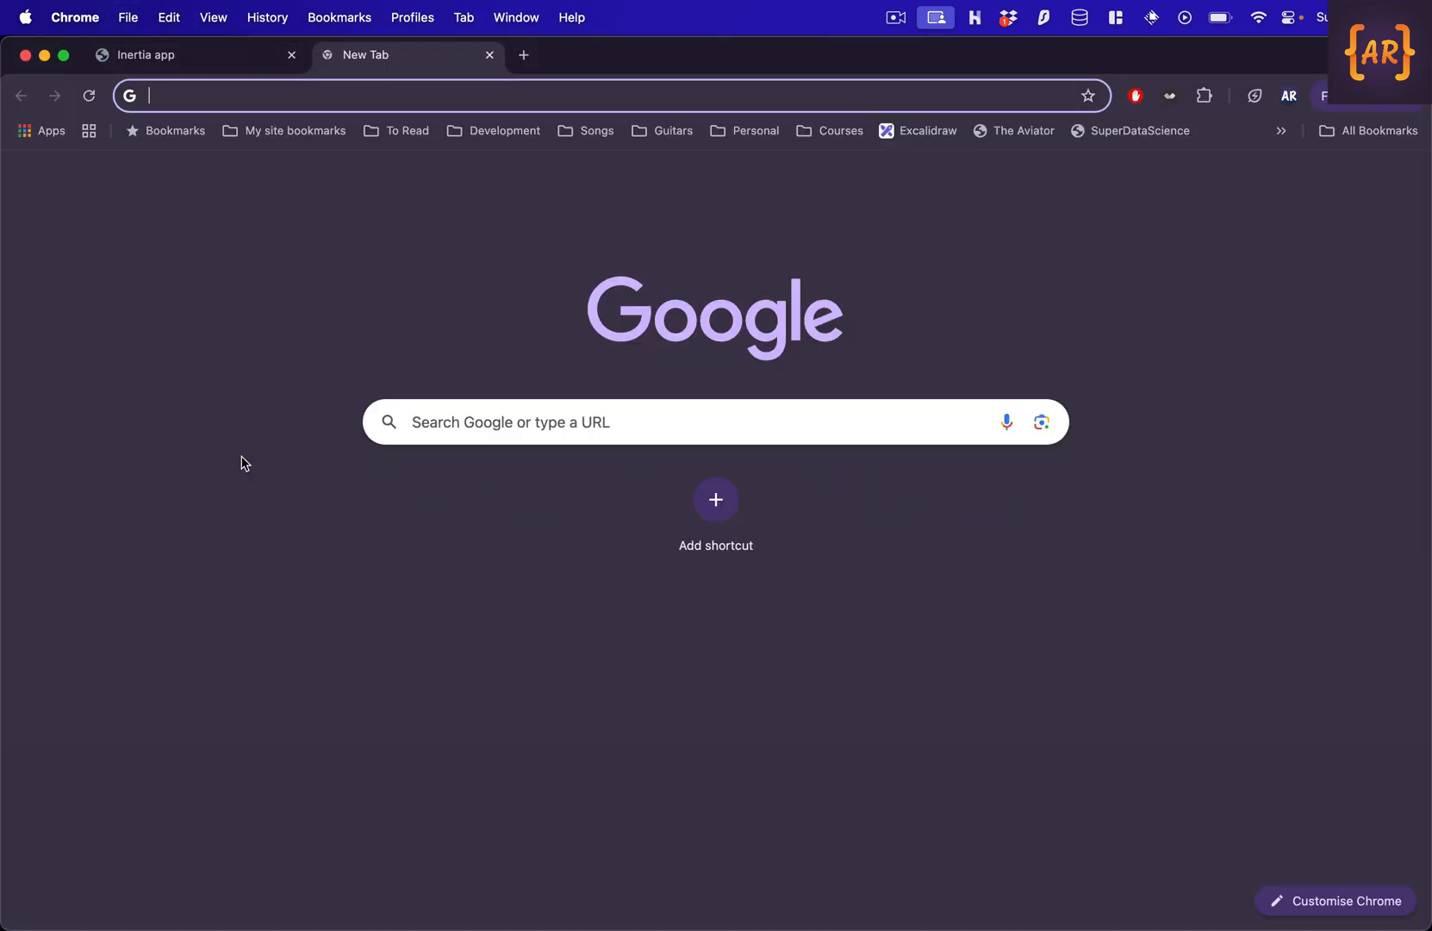
- Go to v2.inertiajs.com and open the File uploads documentation page
type("v2.inertiajs.com")
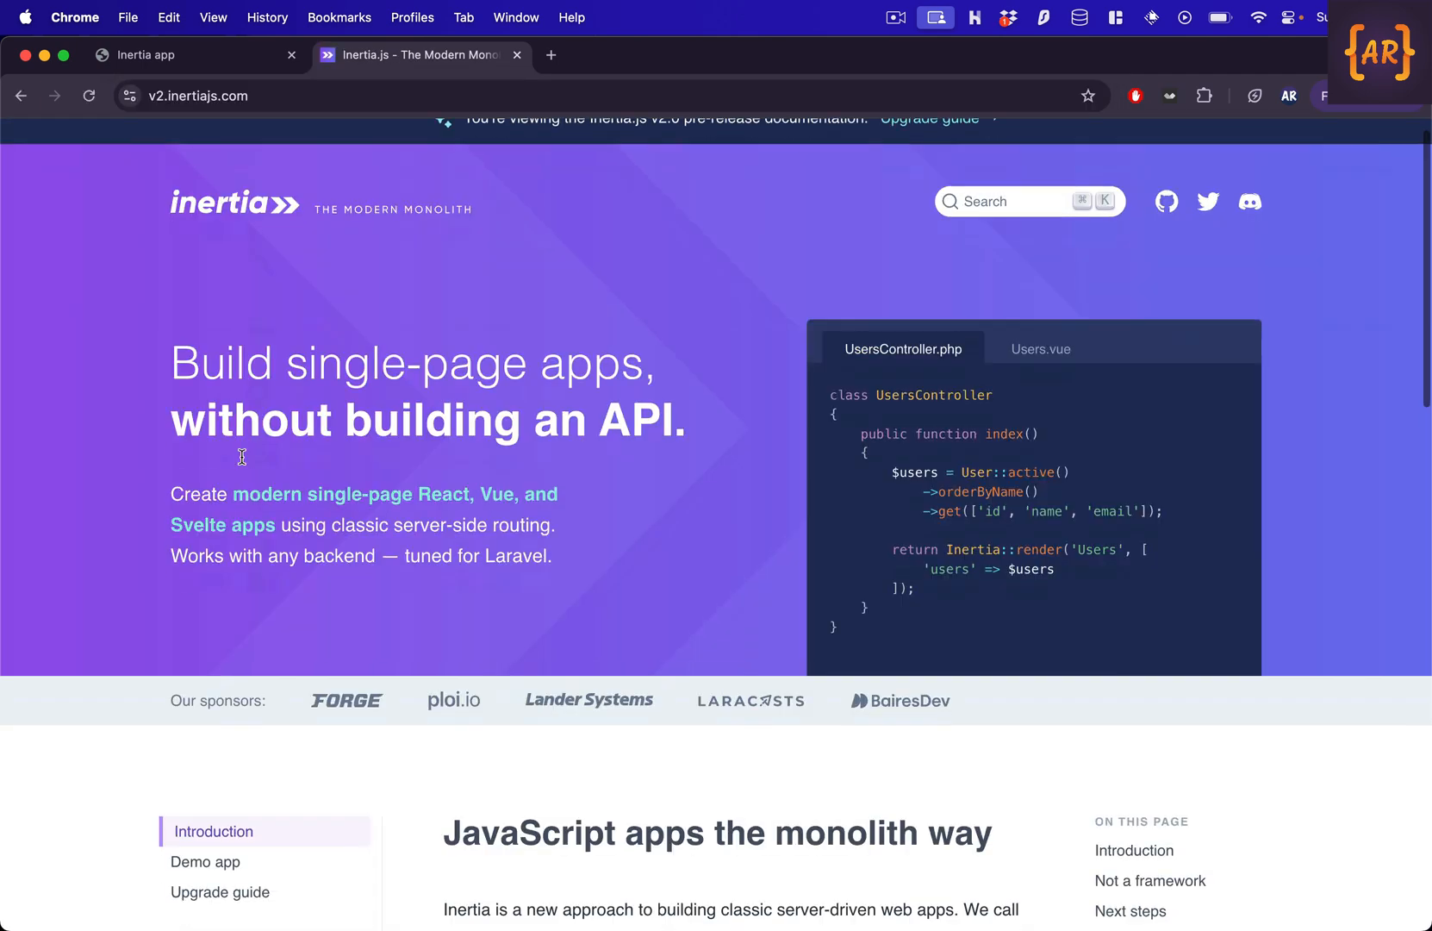
scroll("down", 3)
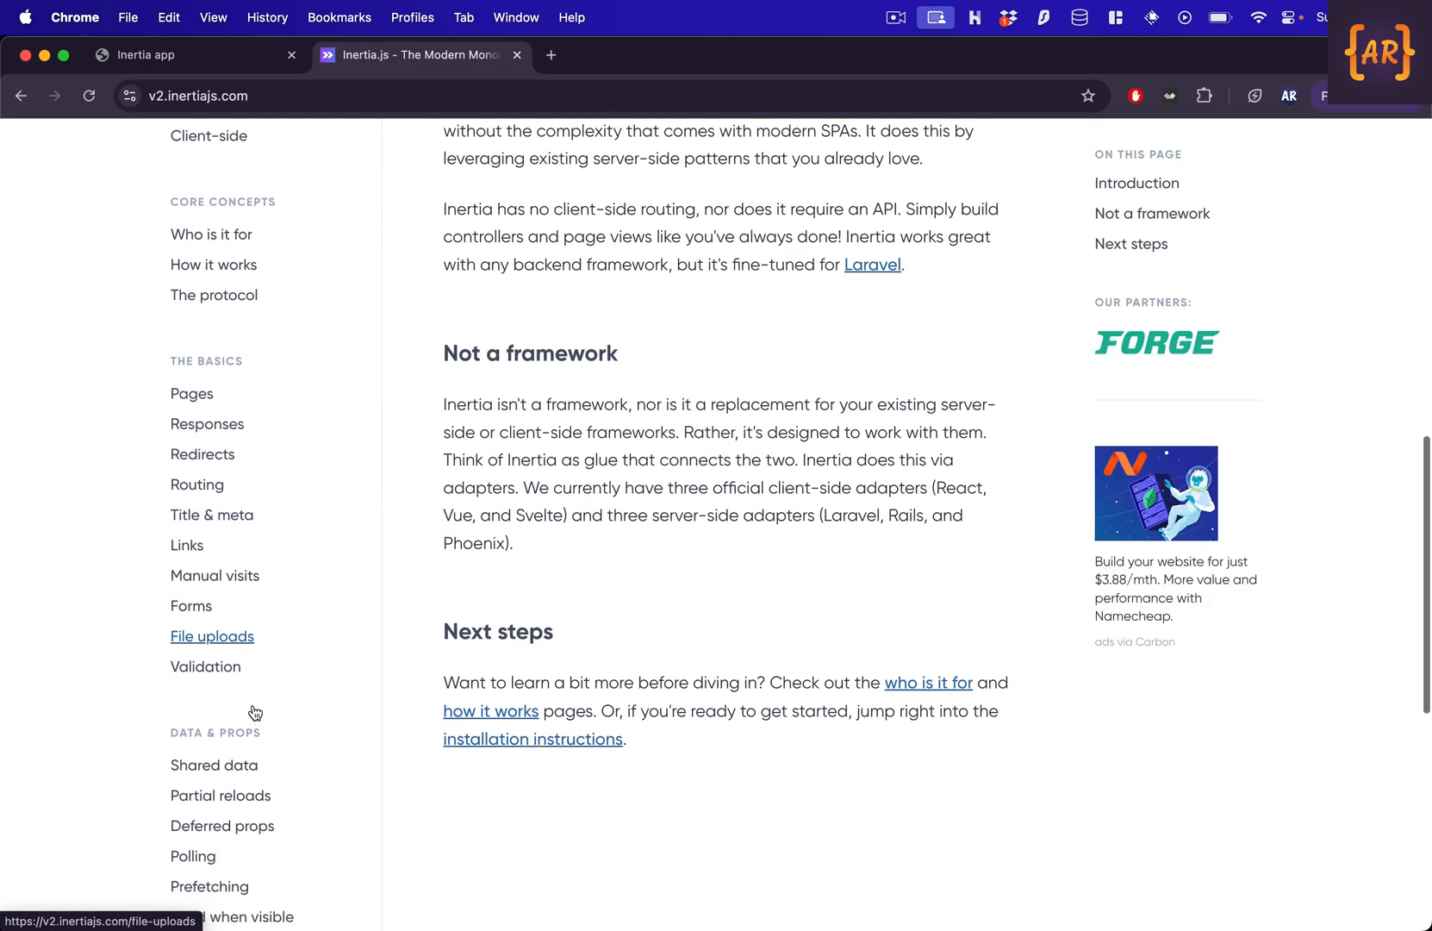
left_click(212, 636)
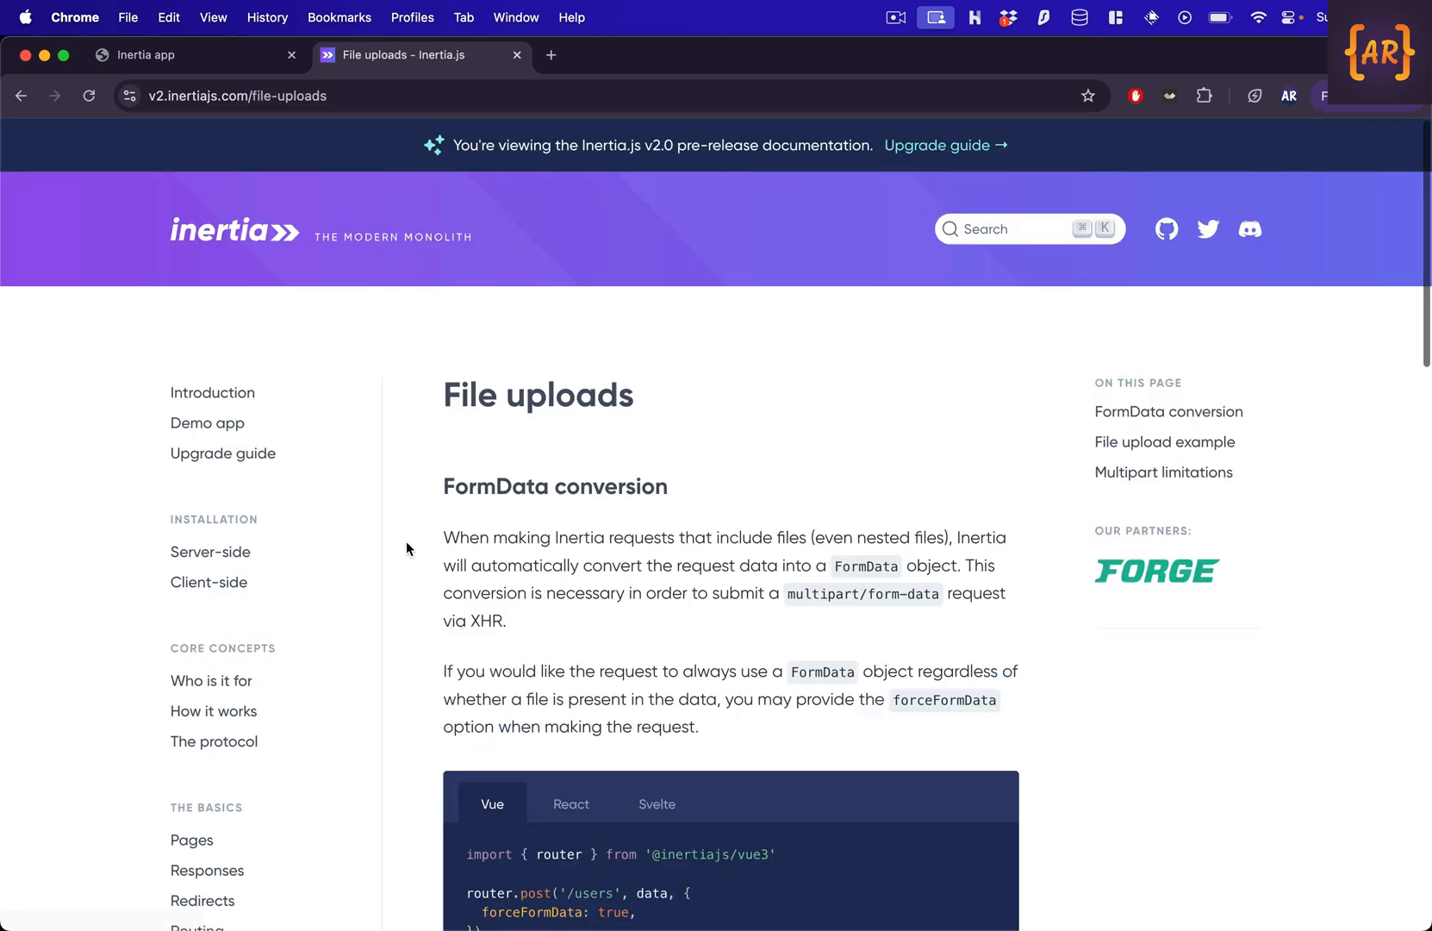
scroll("down", 3)
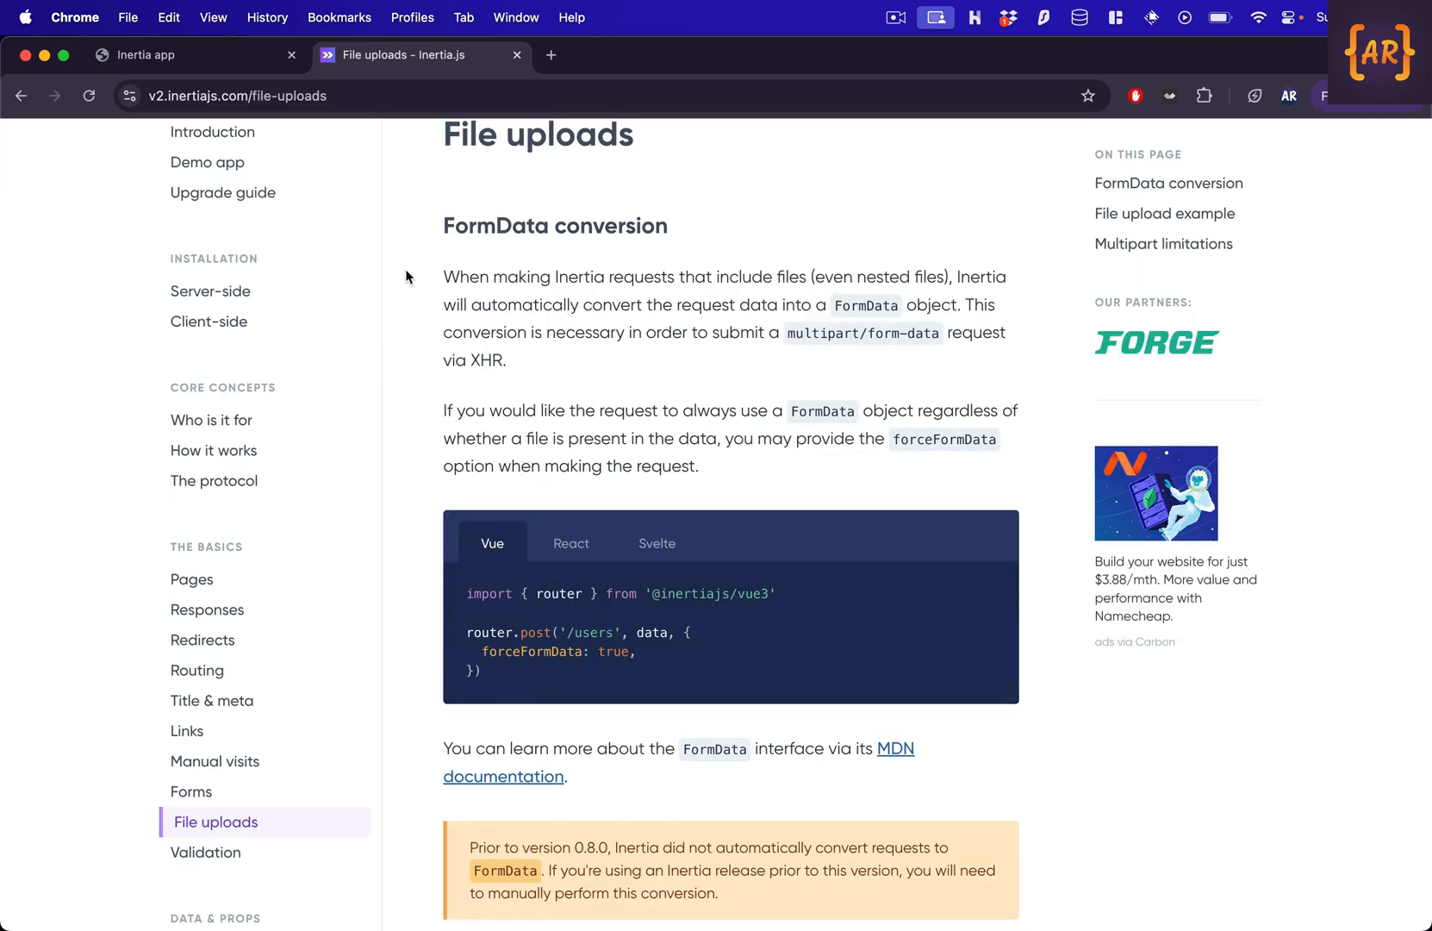
mouse_move(529, 328)
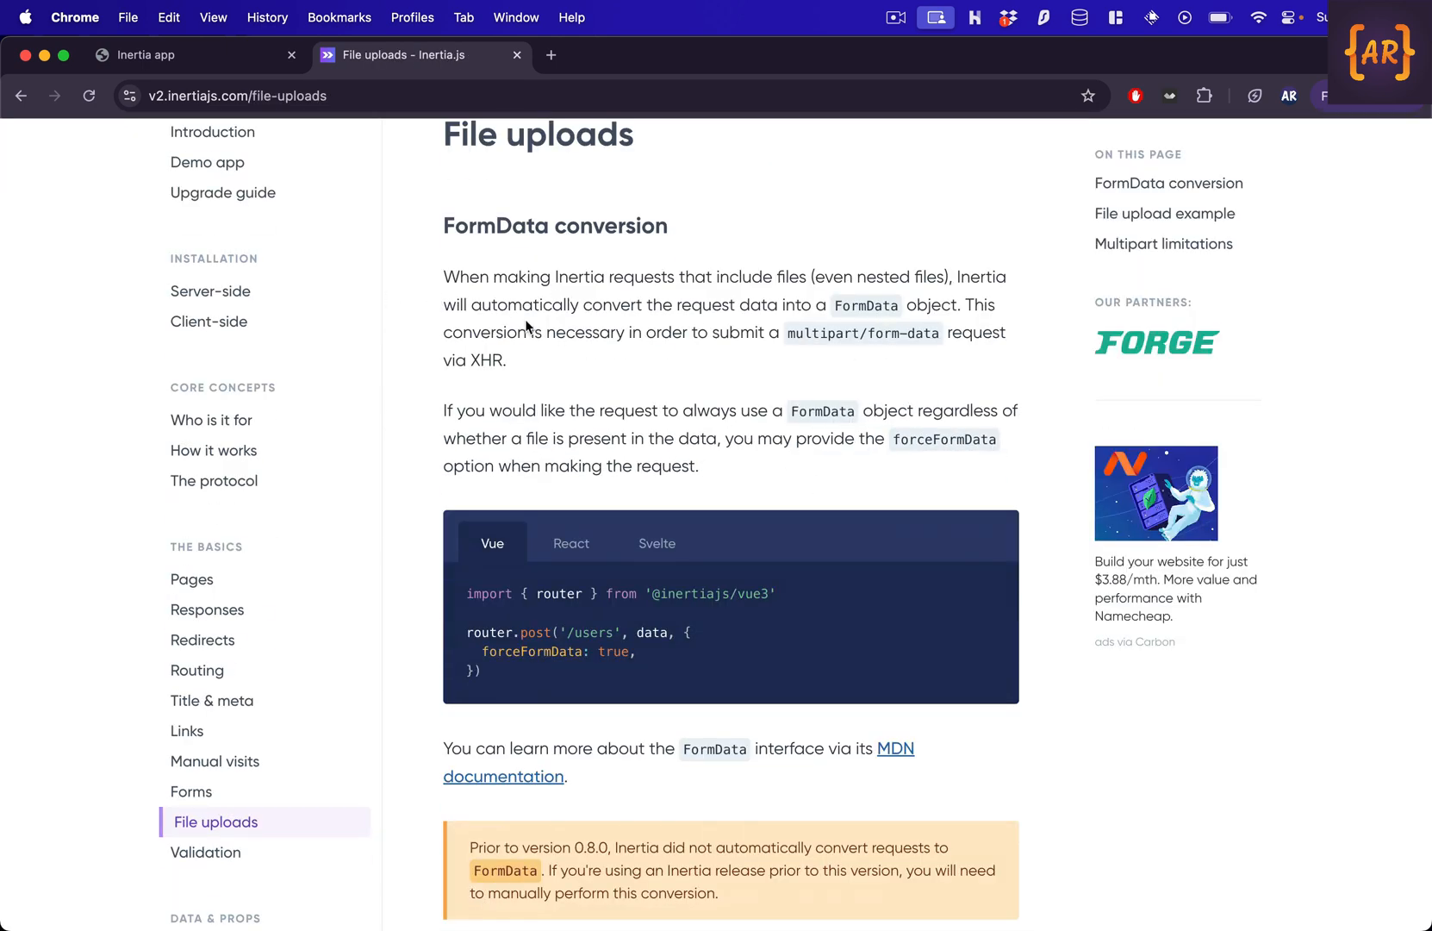
mouse_move(839, 386)
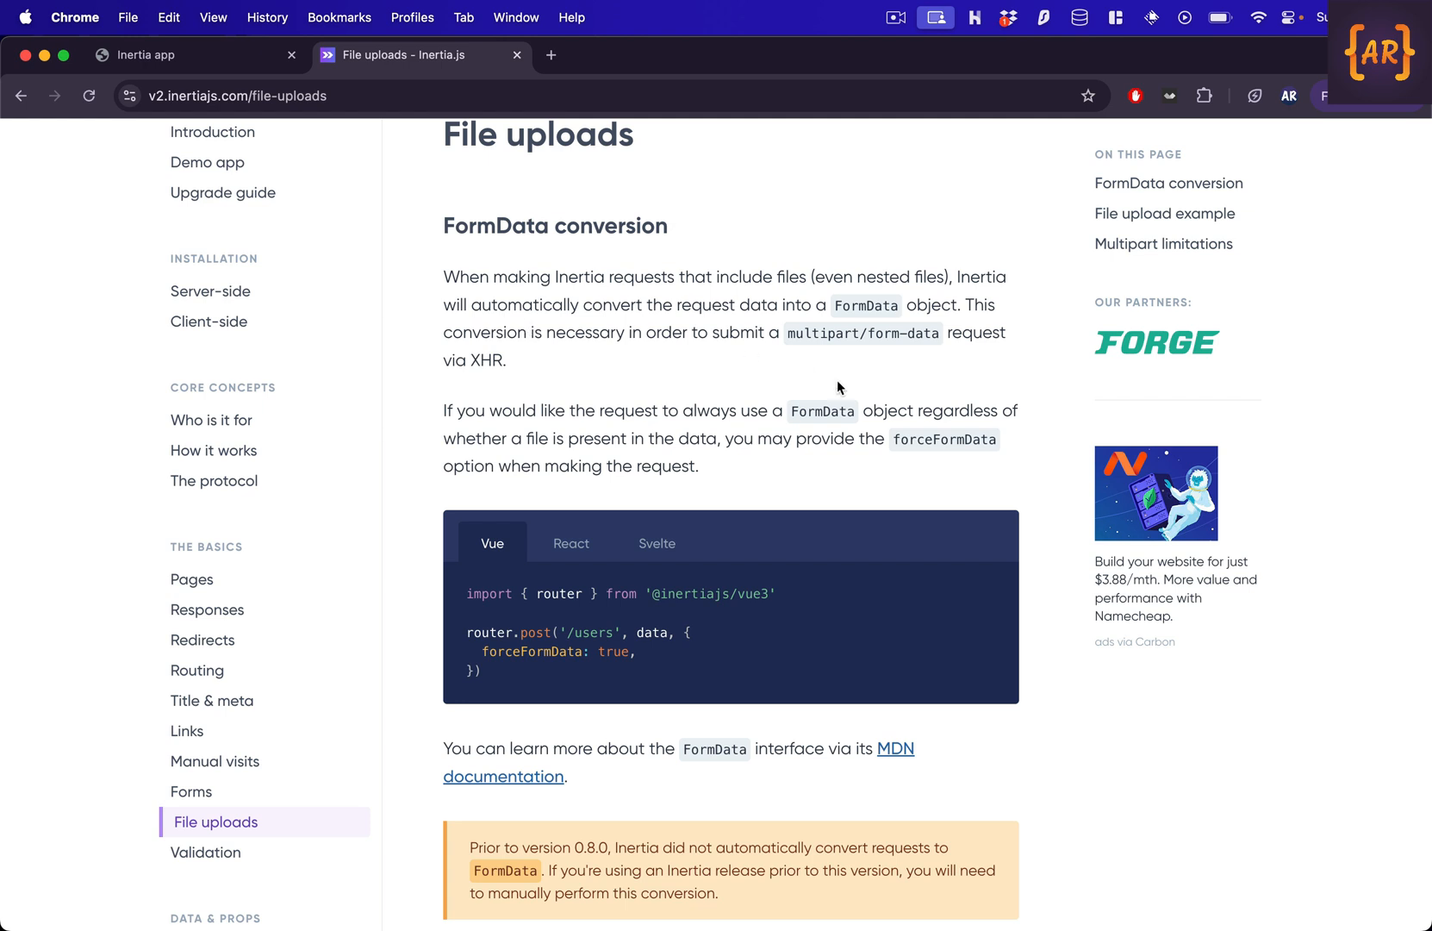
mouse_move(736, 303)
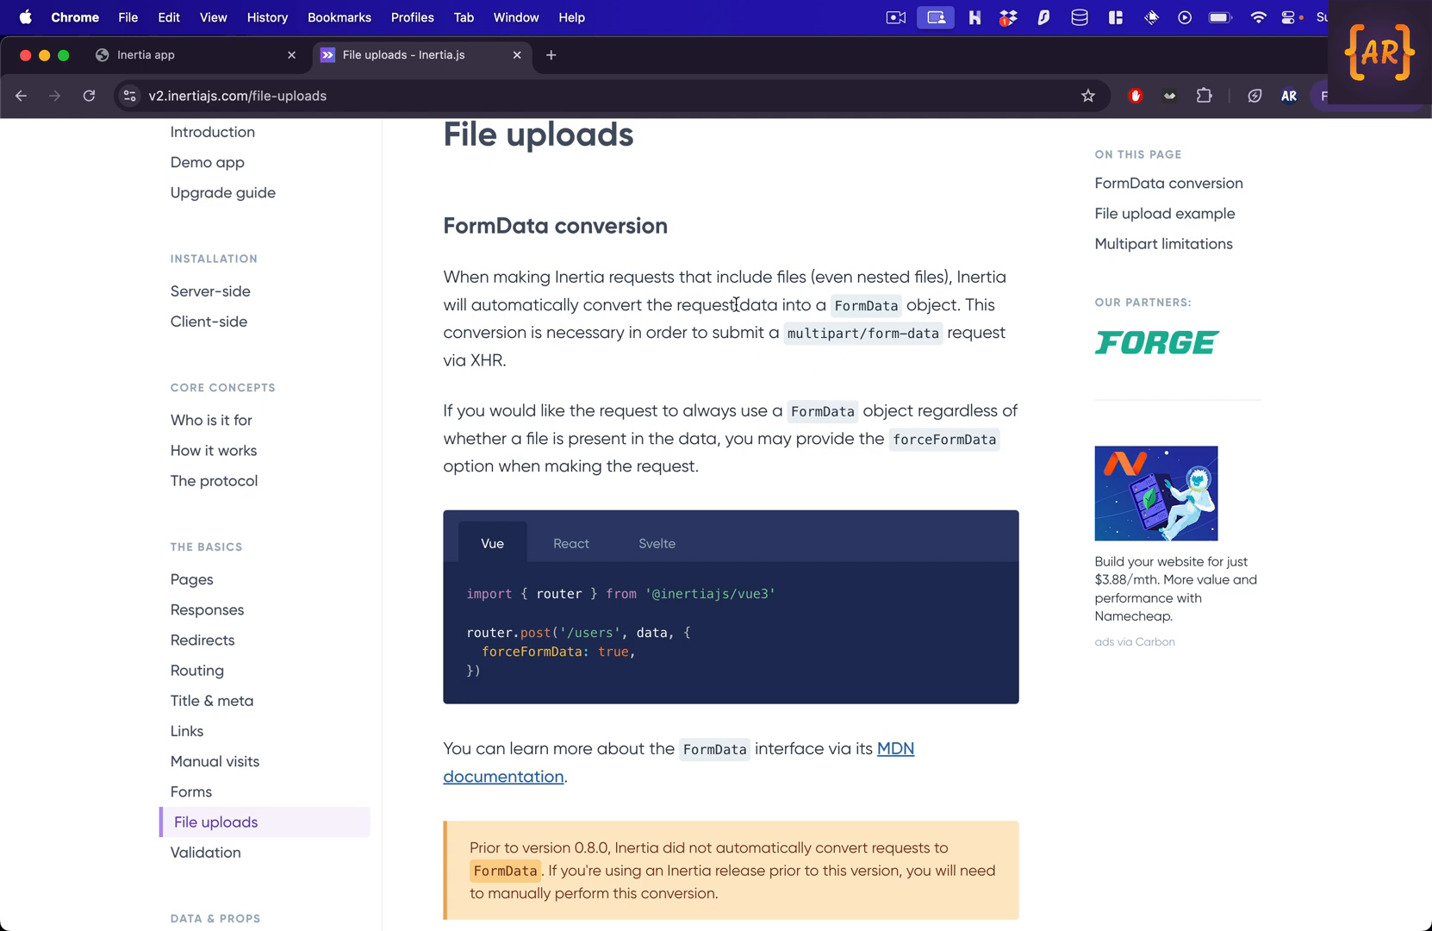
mouse_move(742, 337)
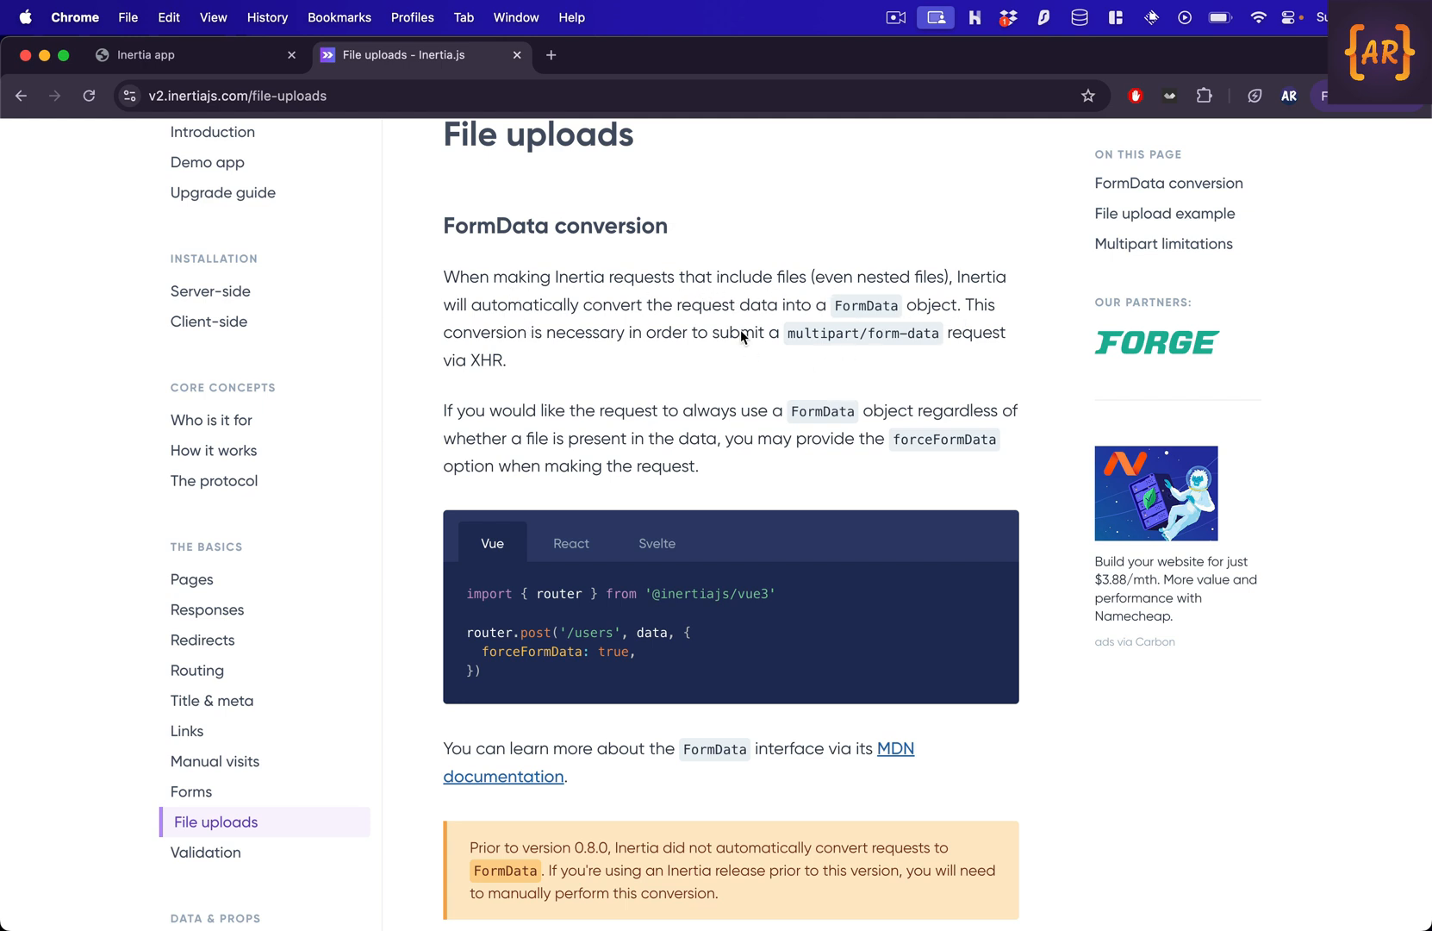
mouse_move(765, 322)
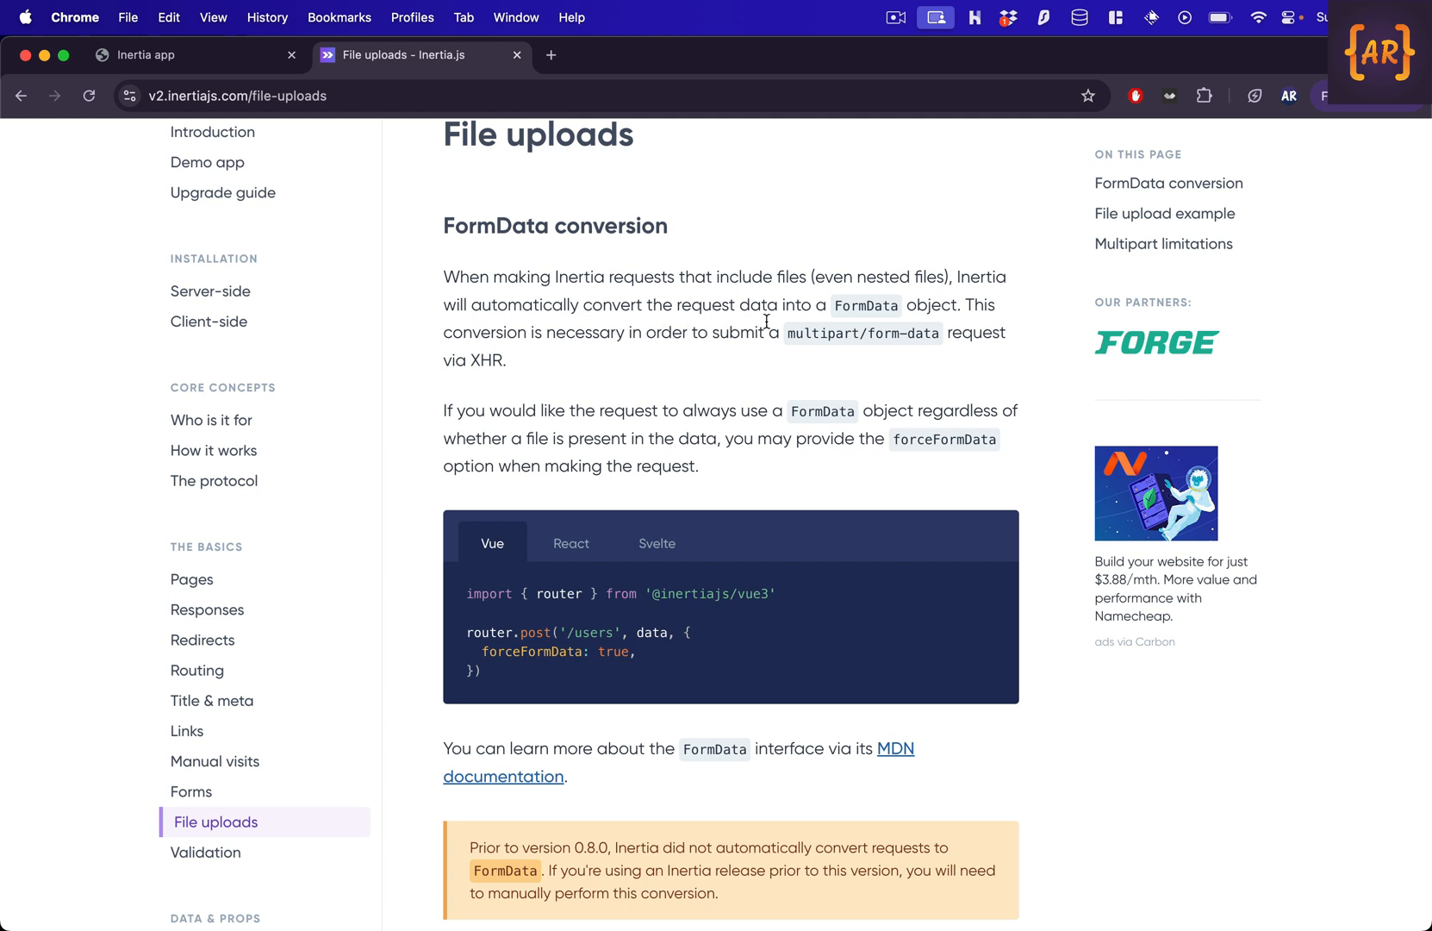
mouse_move(872, 320)
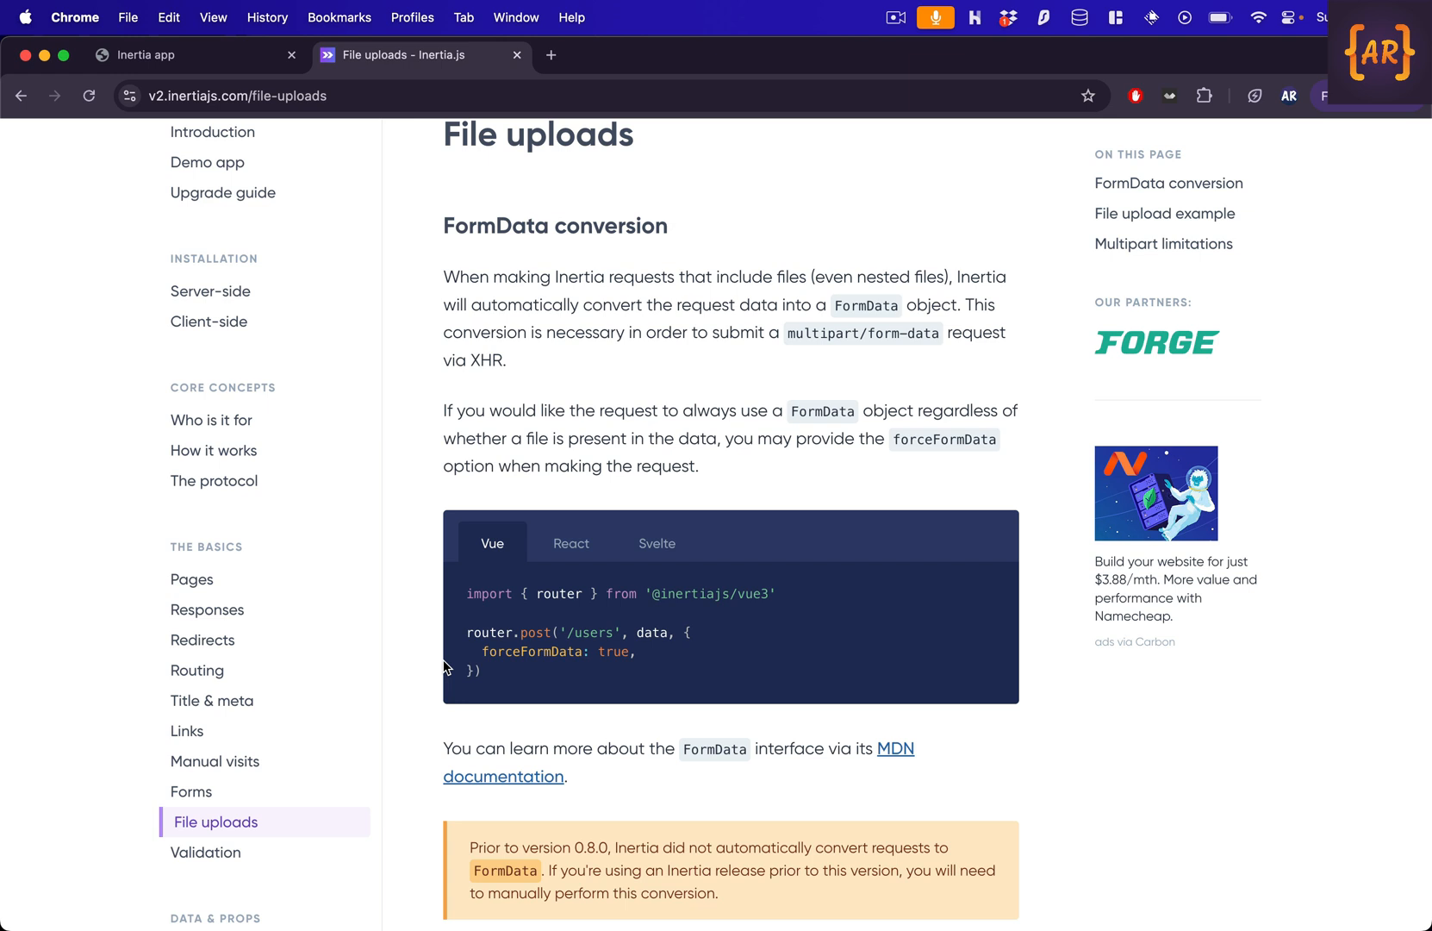
mouse_move(593, 413)
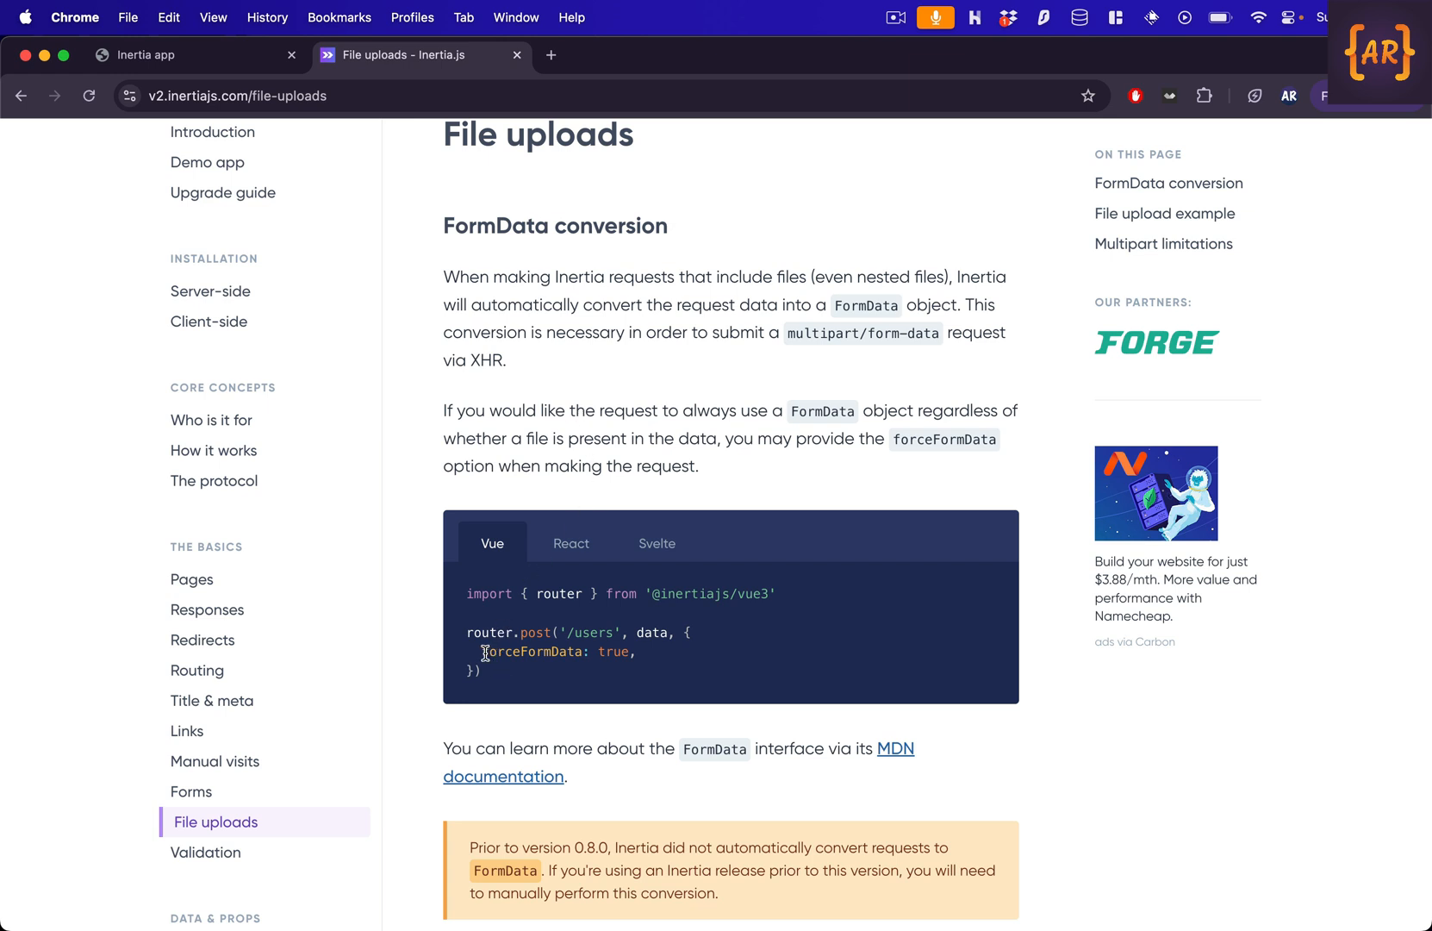
- Highlight the forceFormData: true option, then scroll down to the Vue file upload example
left_click_drag(482, 651, 634, 652)
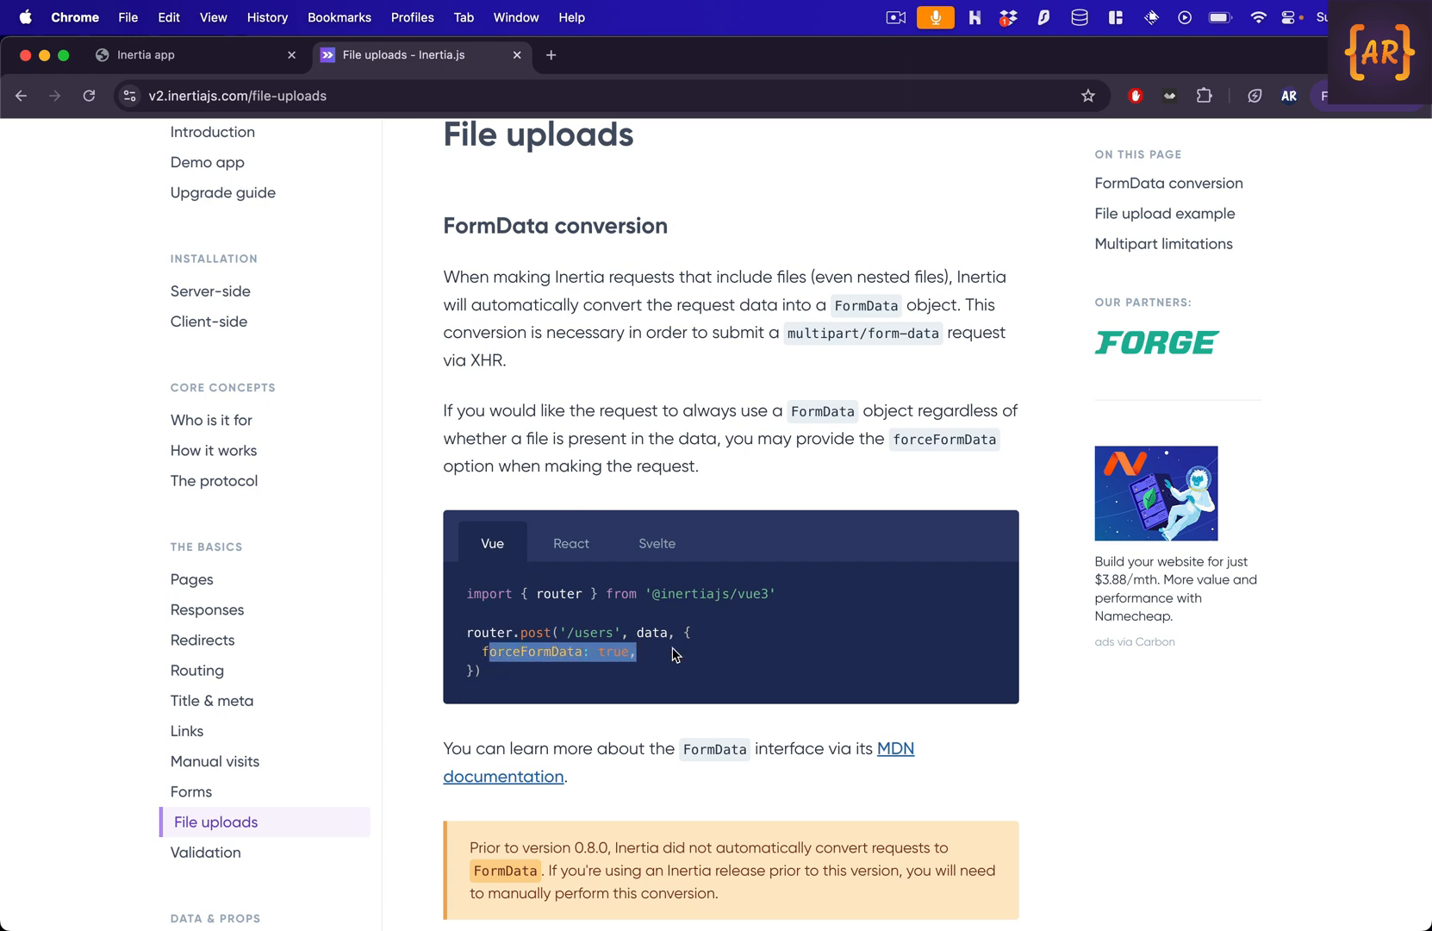
scroll("down", 3)
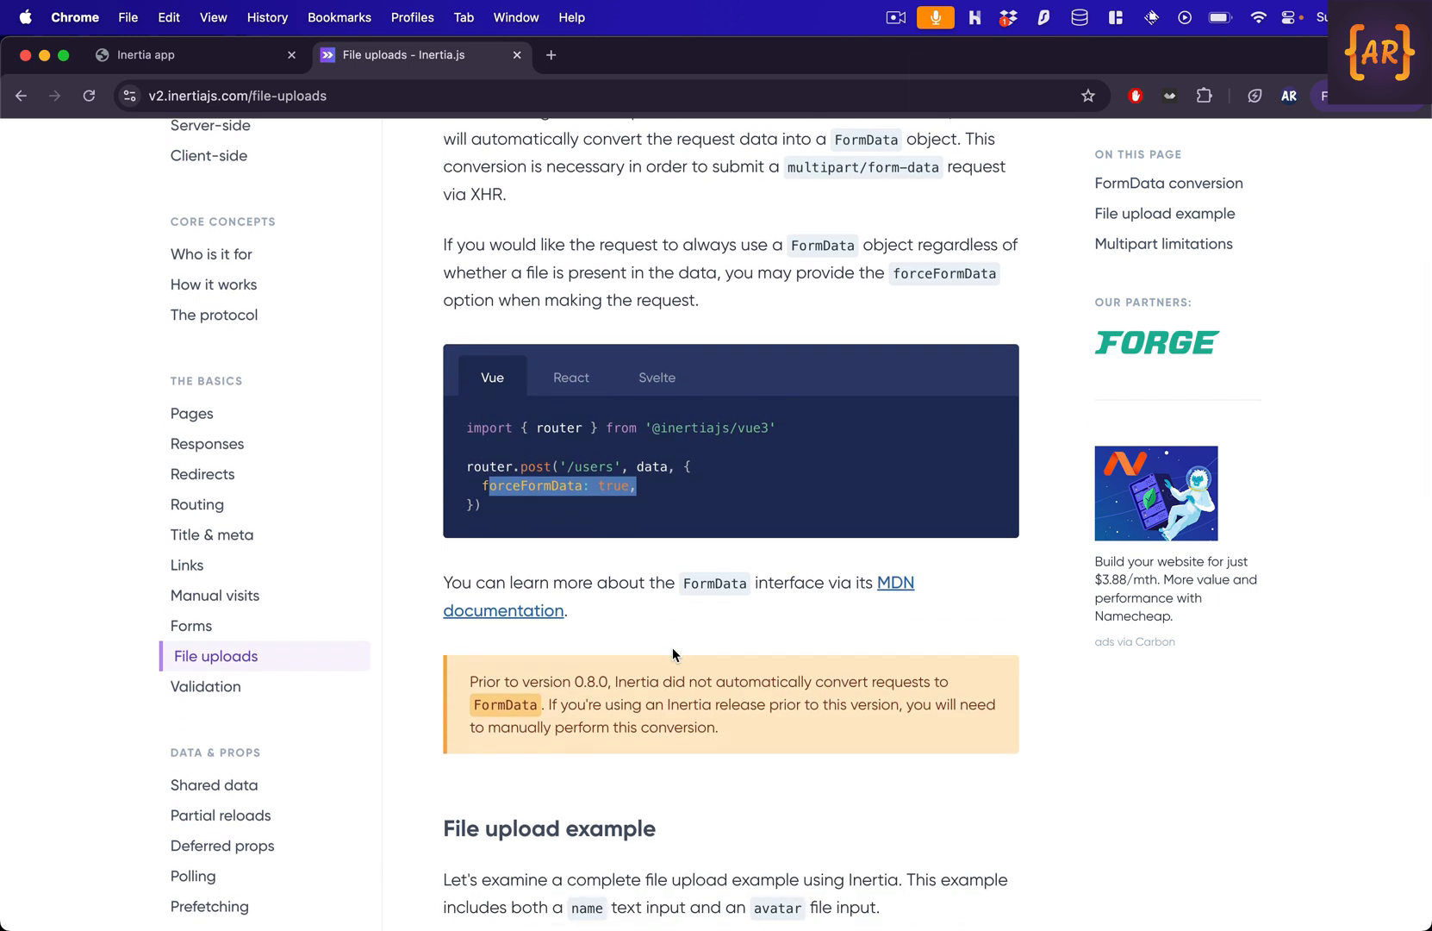
scroll("down", 3)
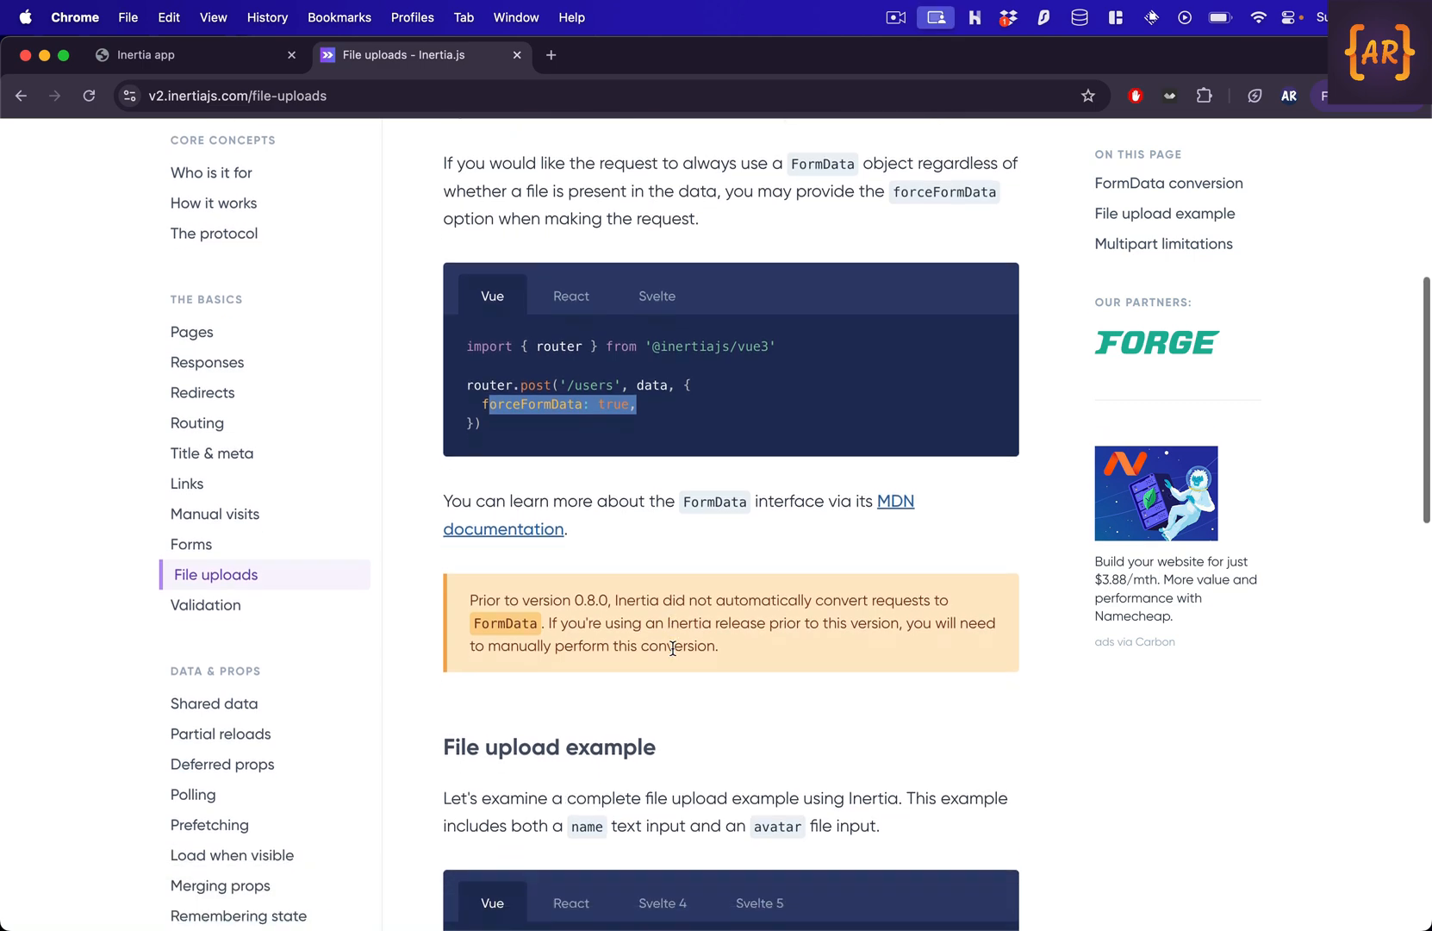
scroll("down", 3)
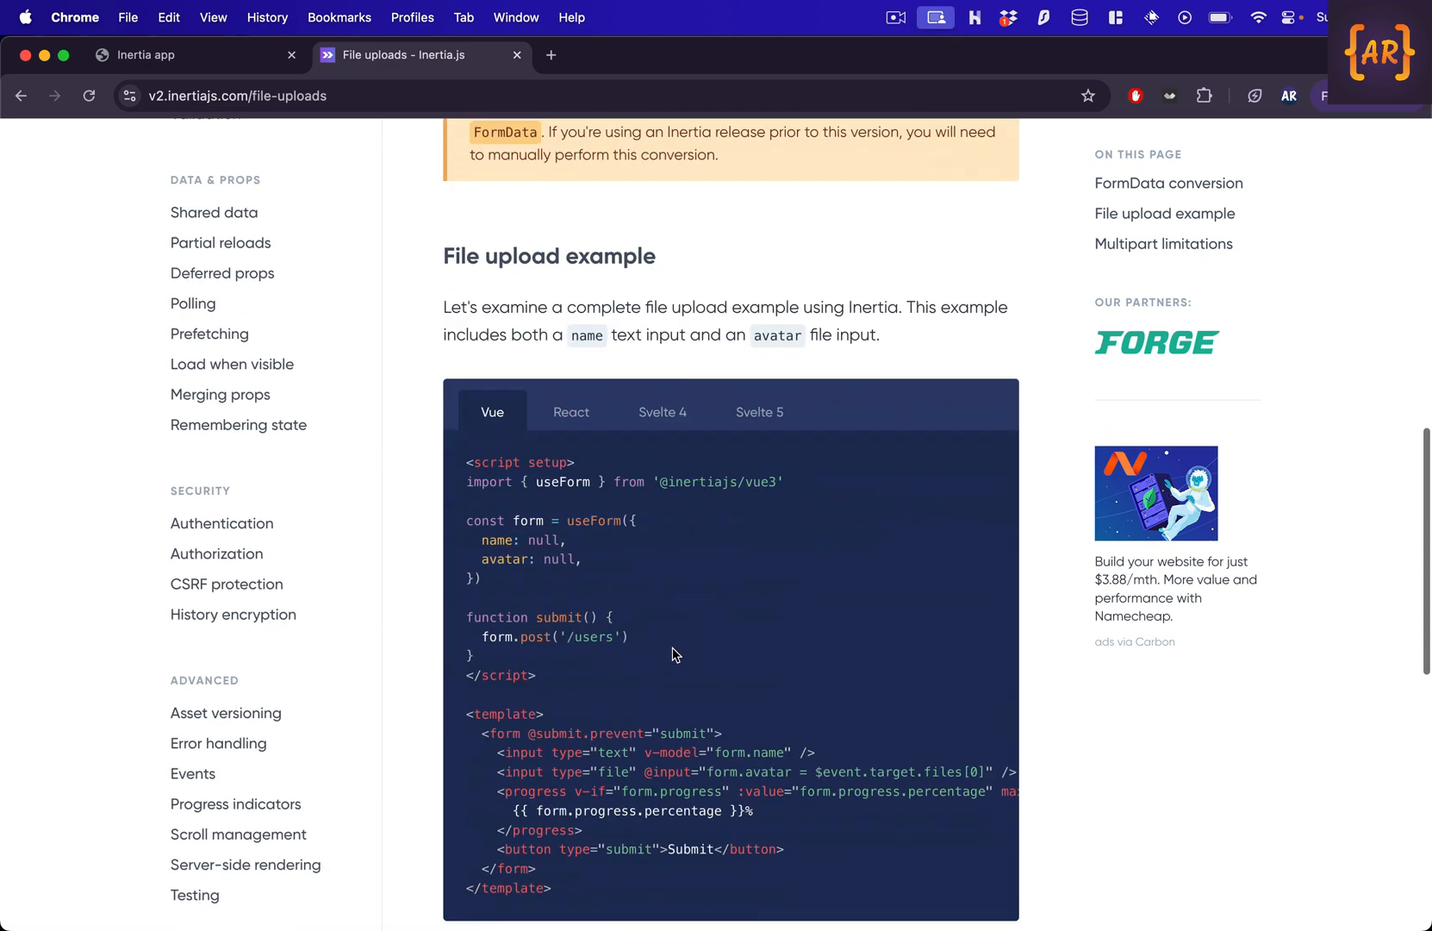
scroll("down", 3)
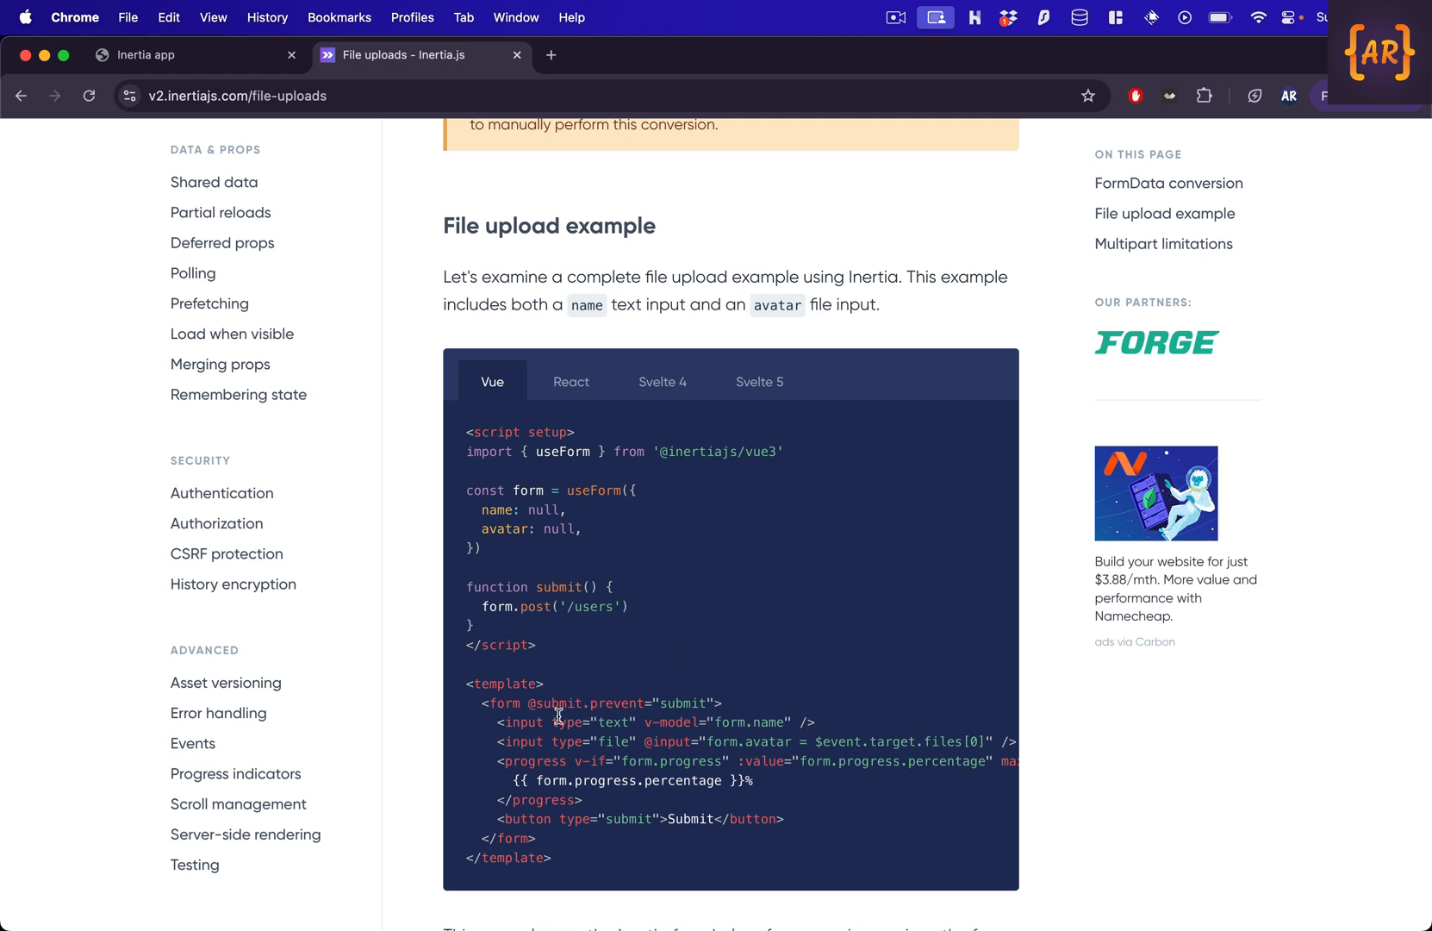
scroll("down", 3)
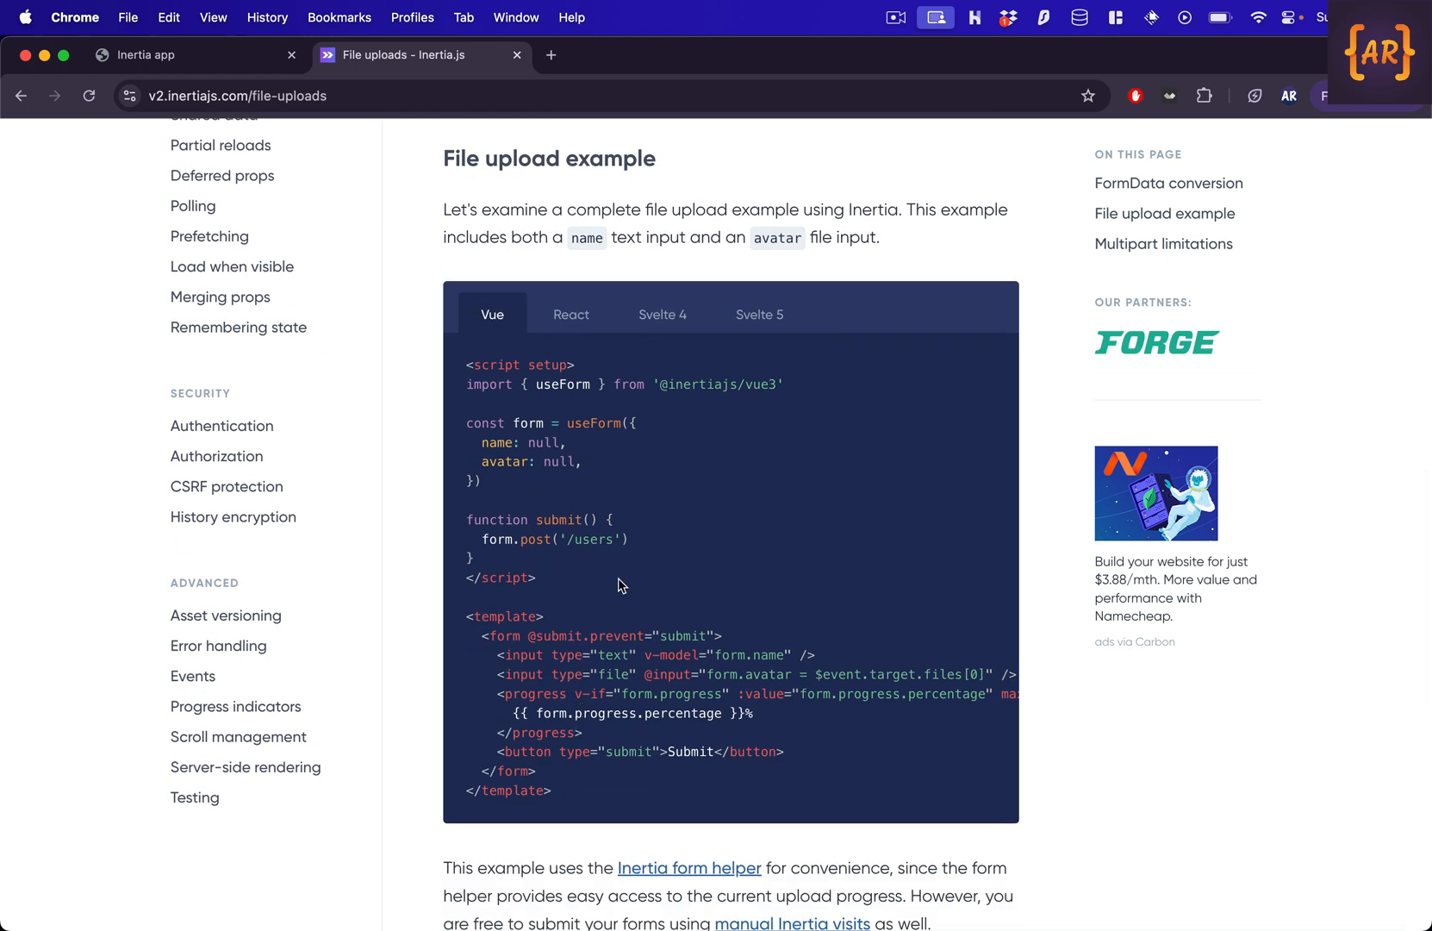
mouse_move(562, 589)
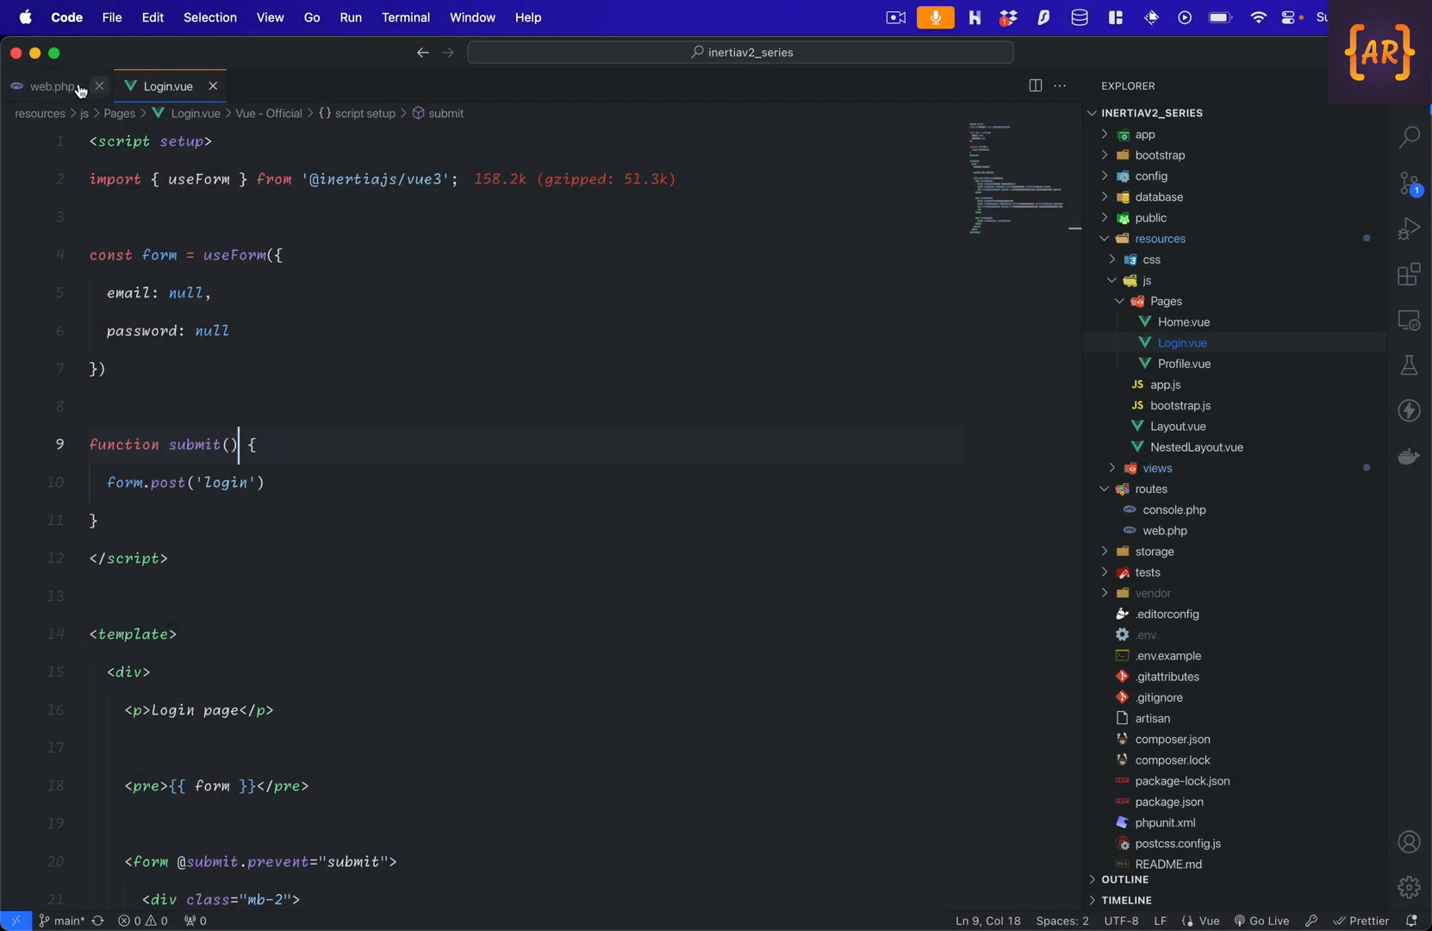
- In VS Code, view the Profile route in web.php and open Profile.vue
left_click(47, 86)
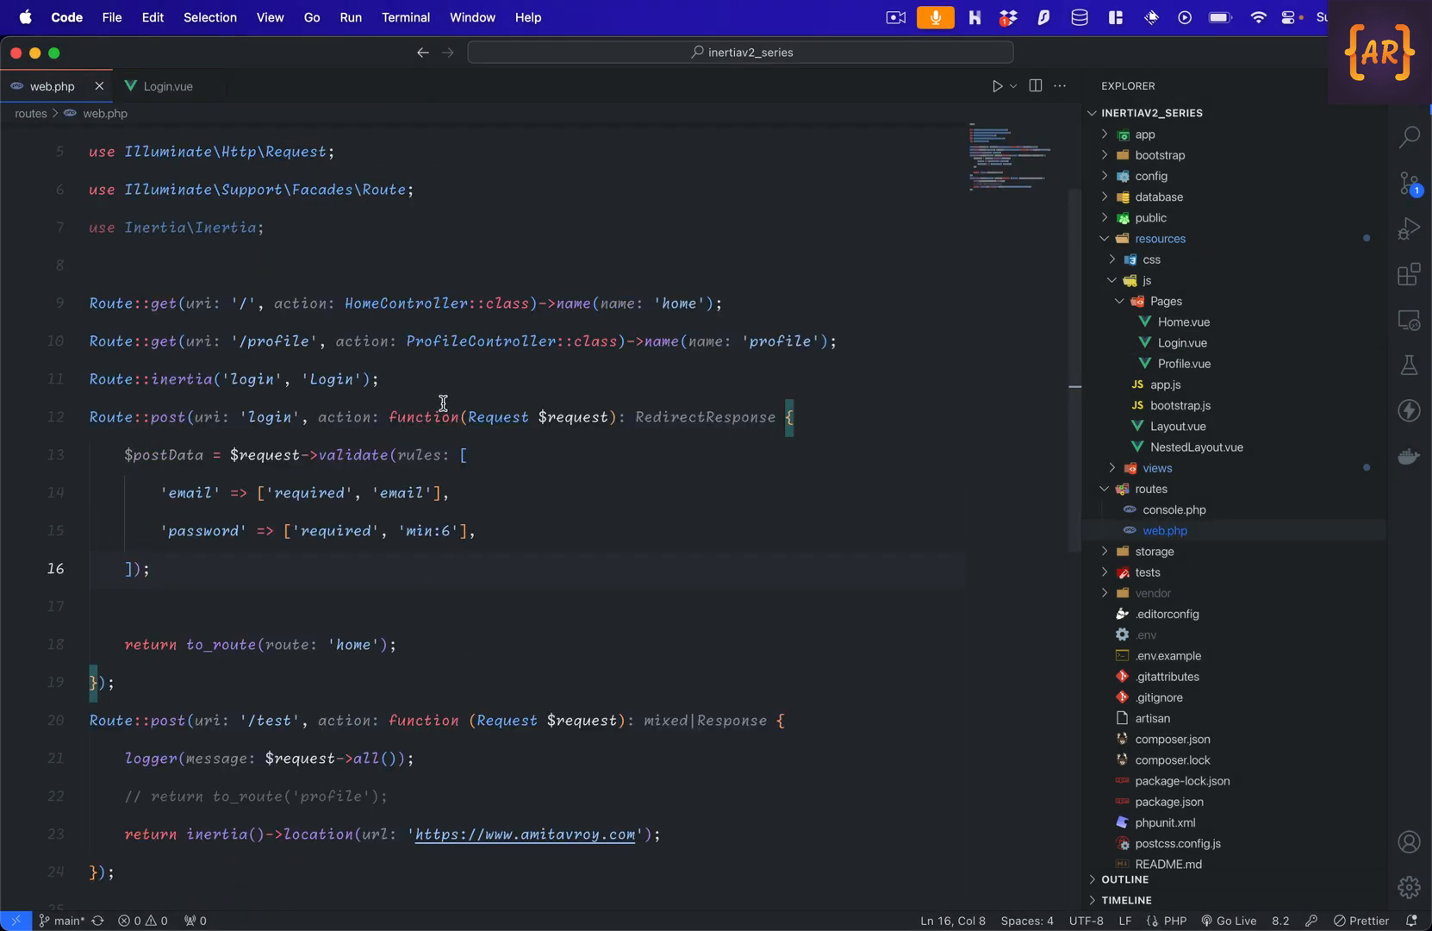
mouse_move(500, 356)
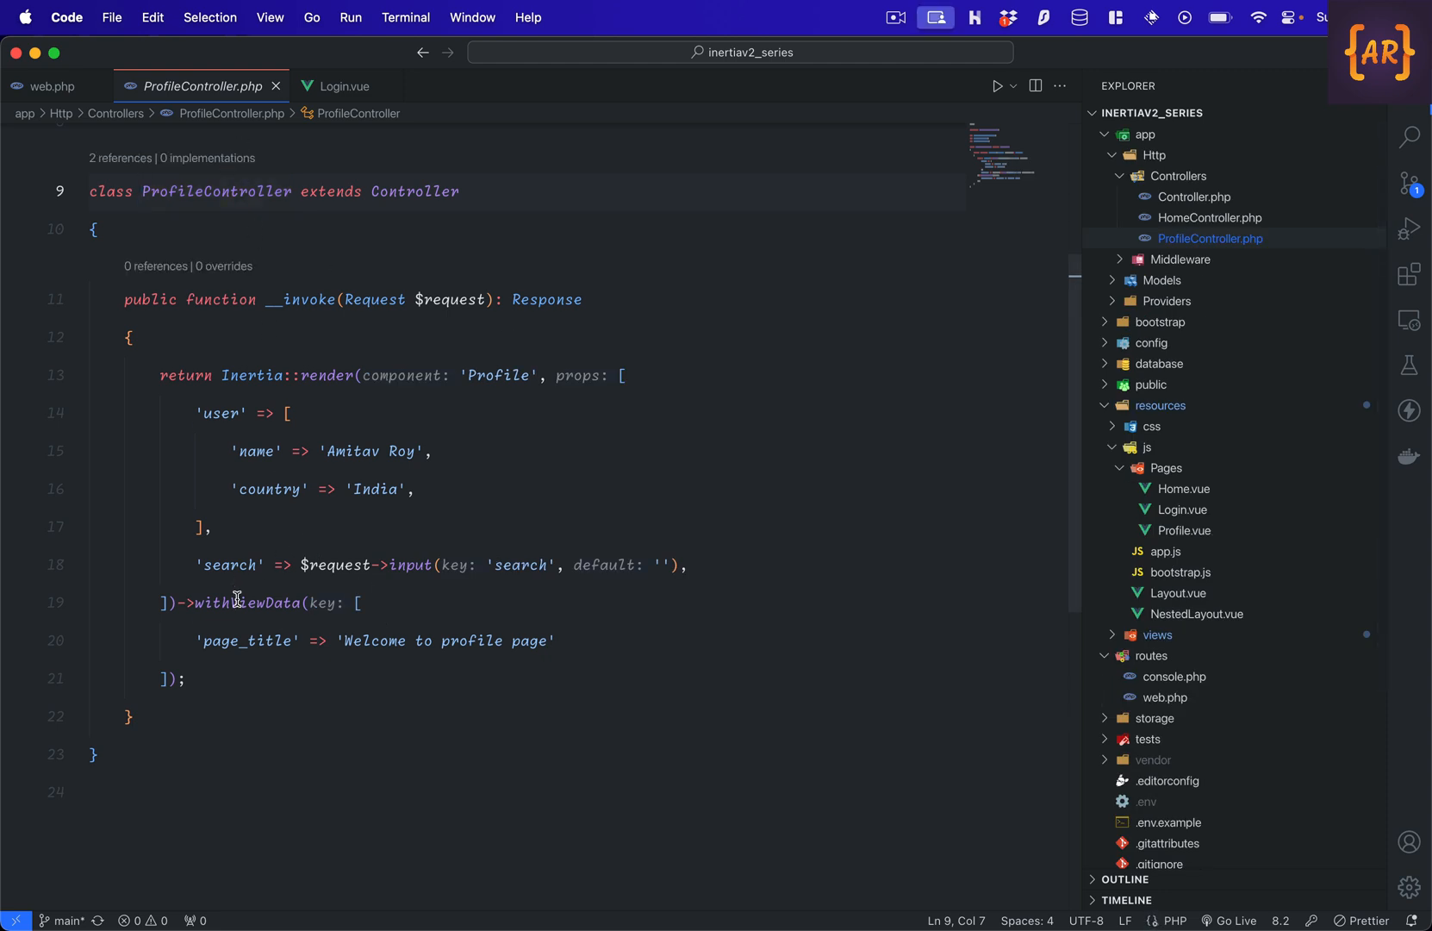
double_click(499, 376)
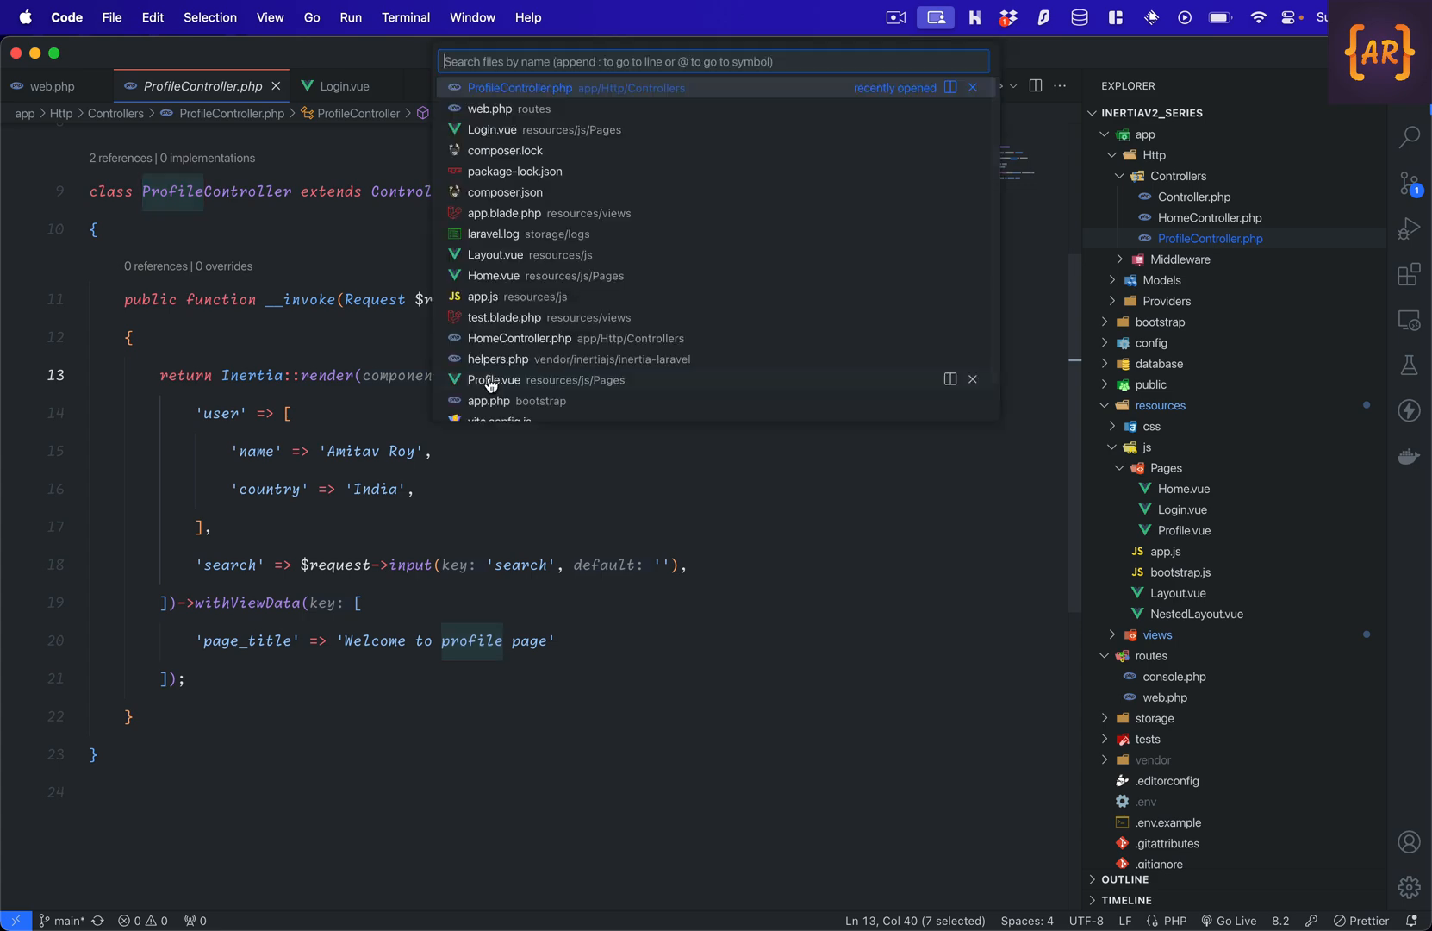
type("Pro")
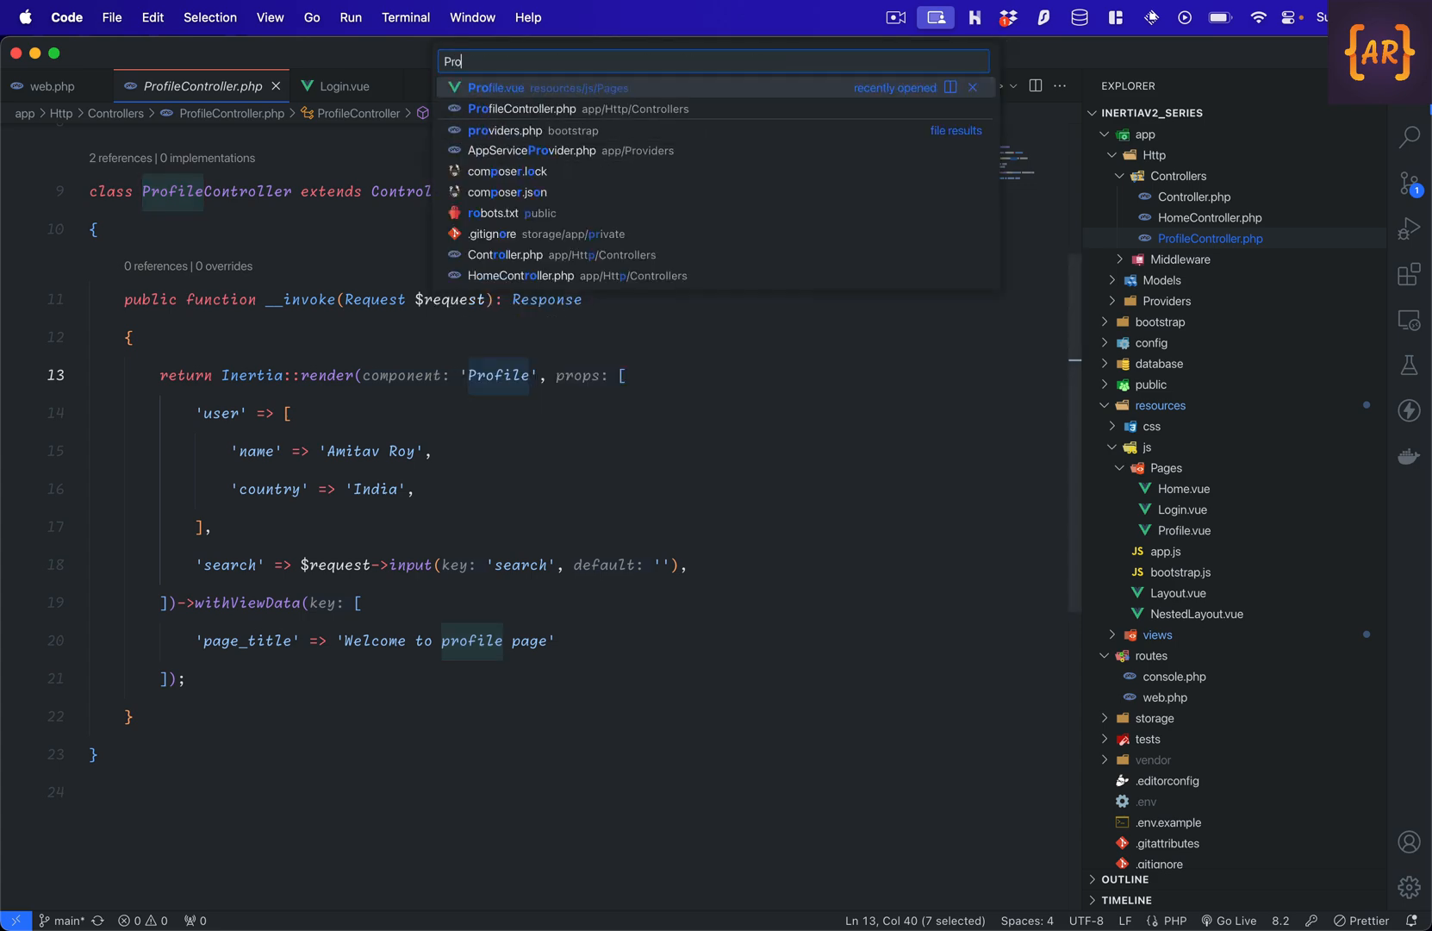
left_click(493, 88)
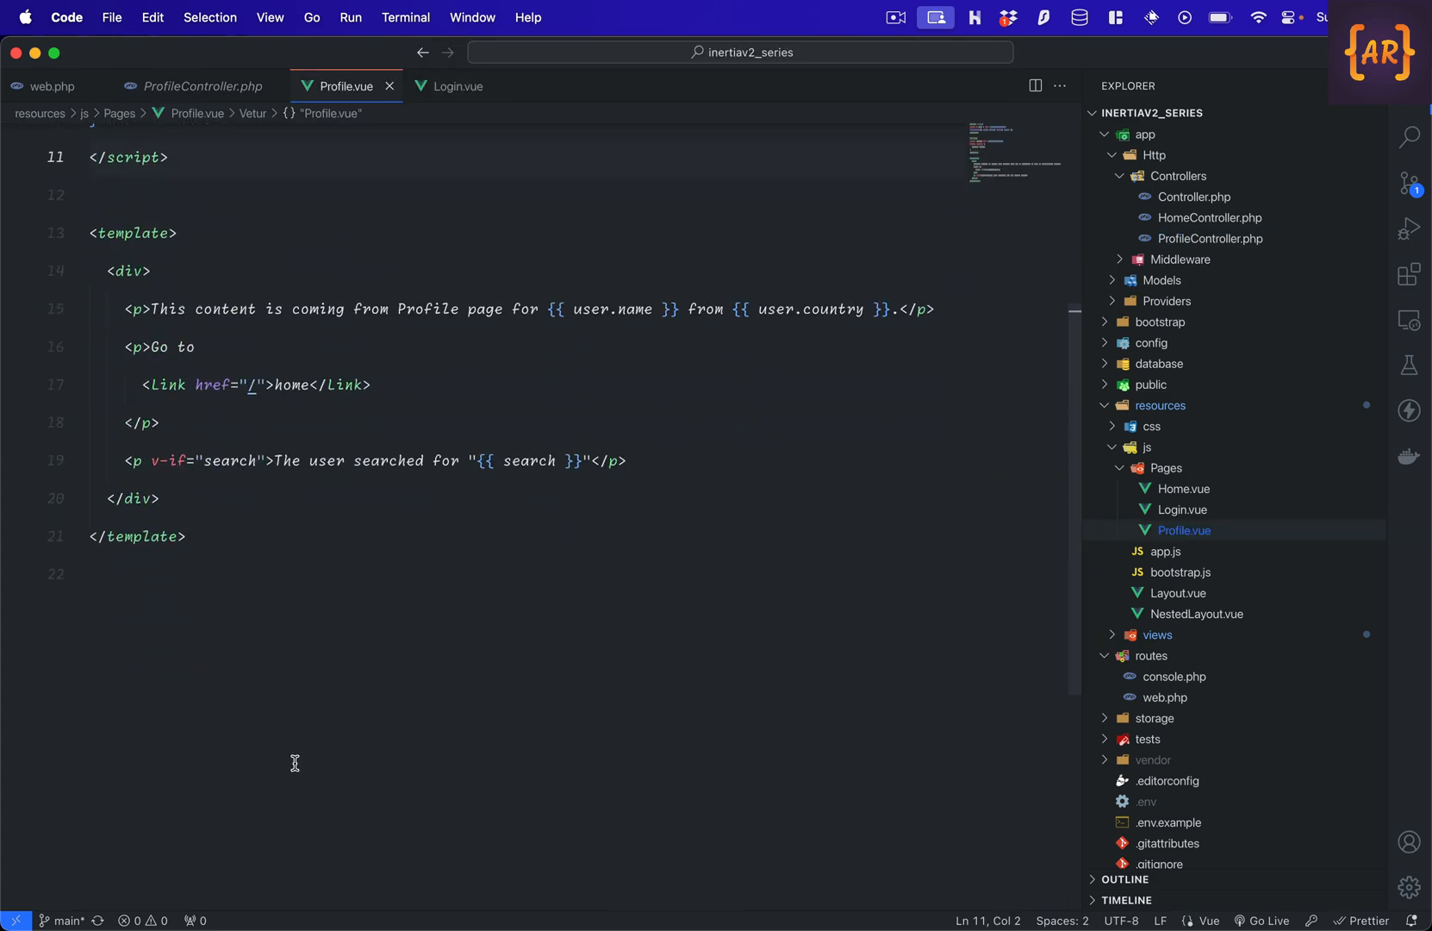
- Switch to Chrome and open the inertiav2_series.test/profile tab
key("cmd+tab")
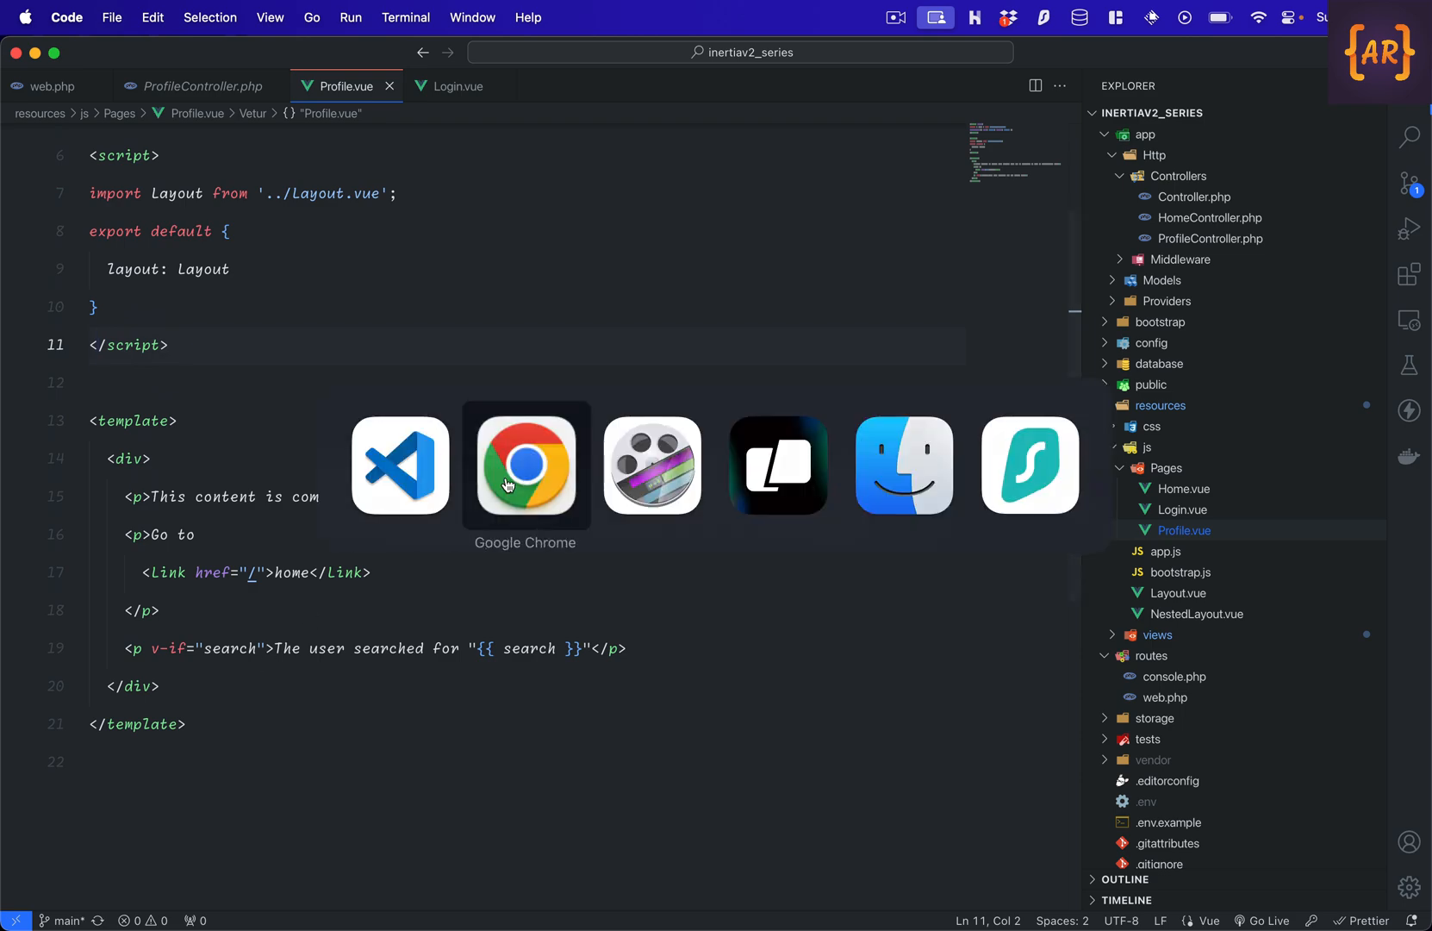
left_click(524, 465)
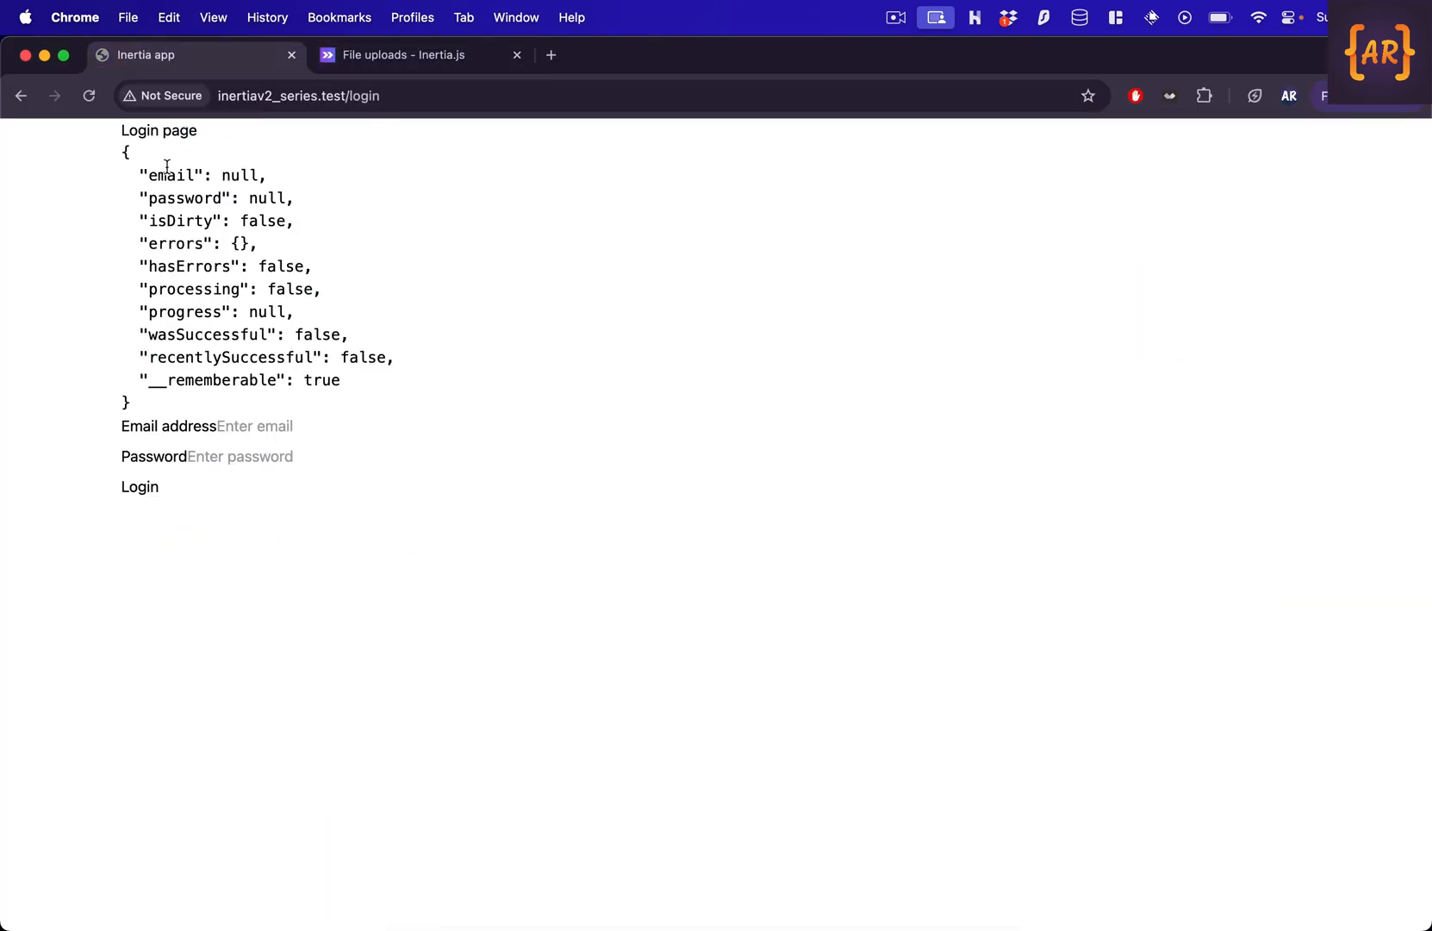
left_click(298, 95)
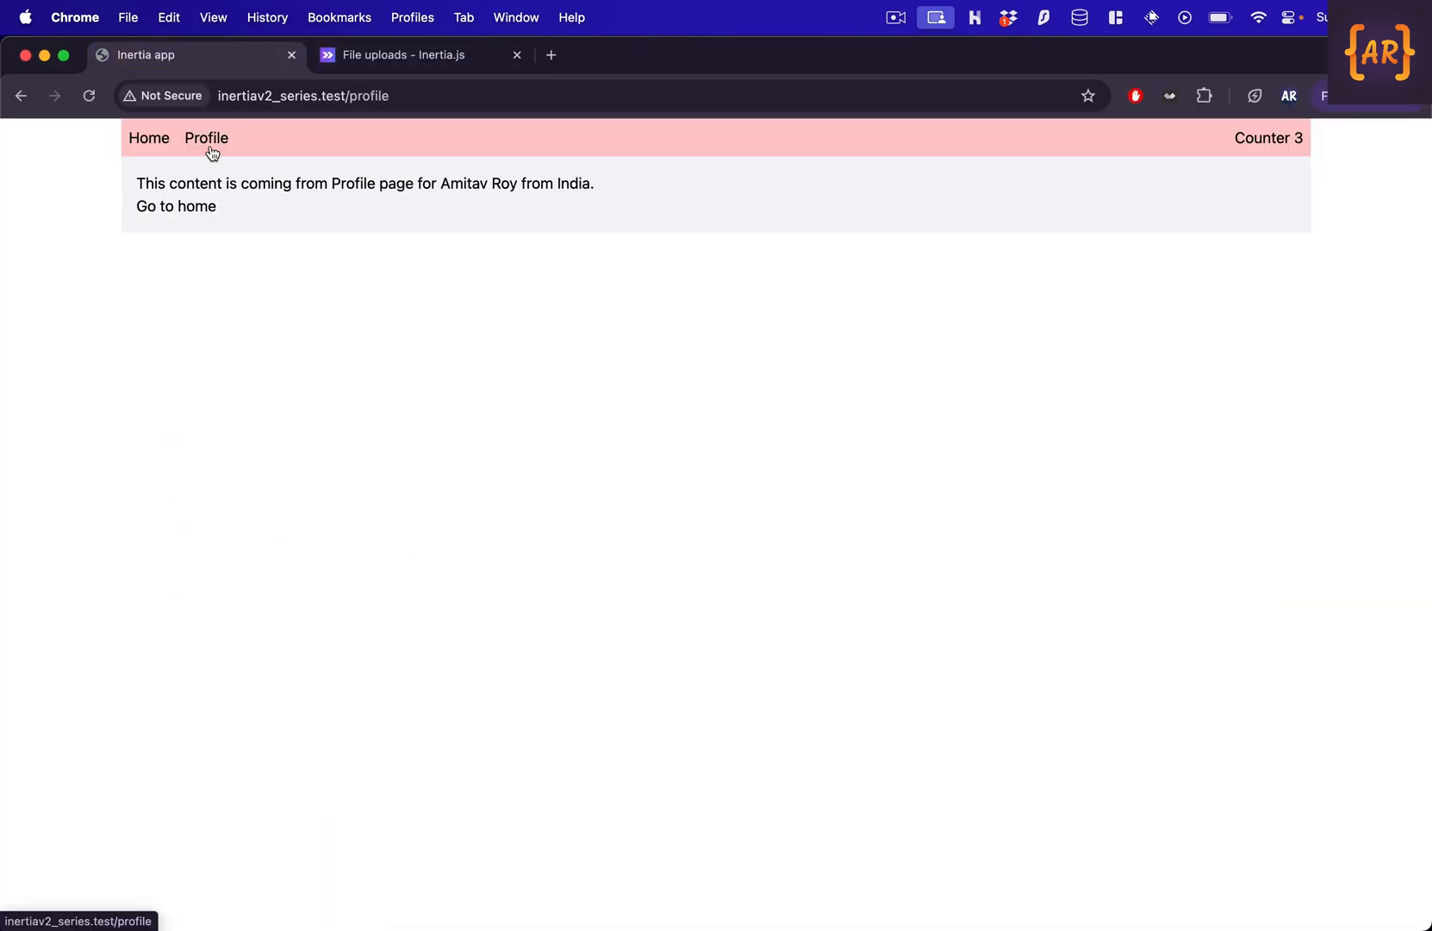
mouse_move(295, 391)
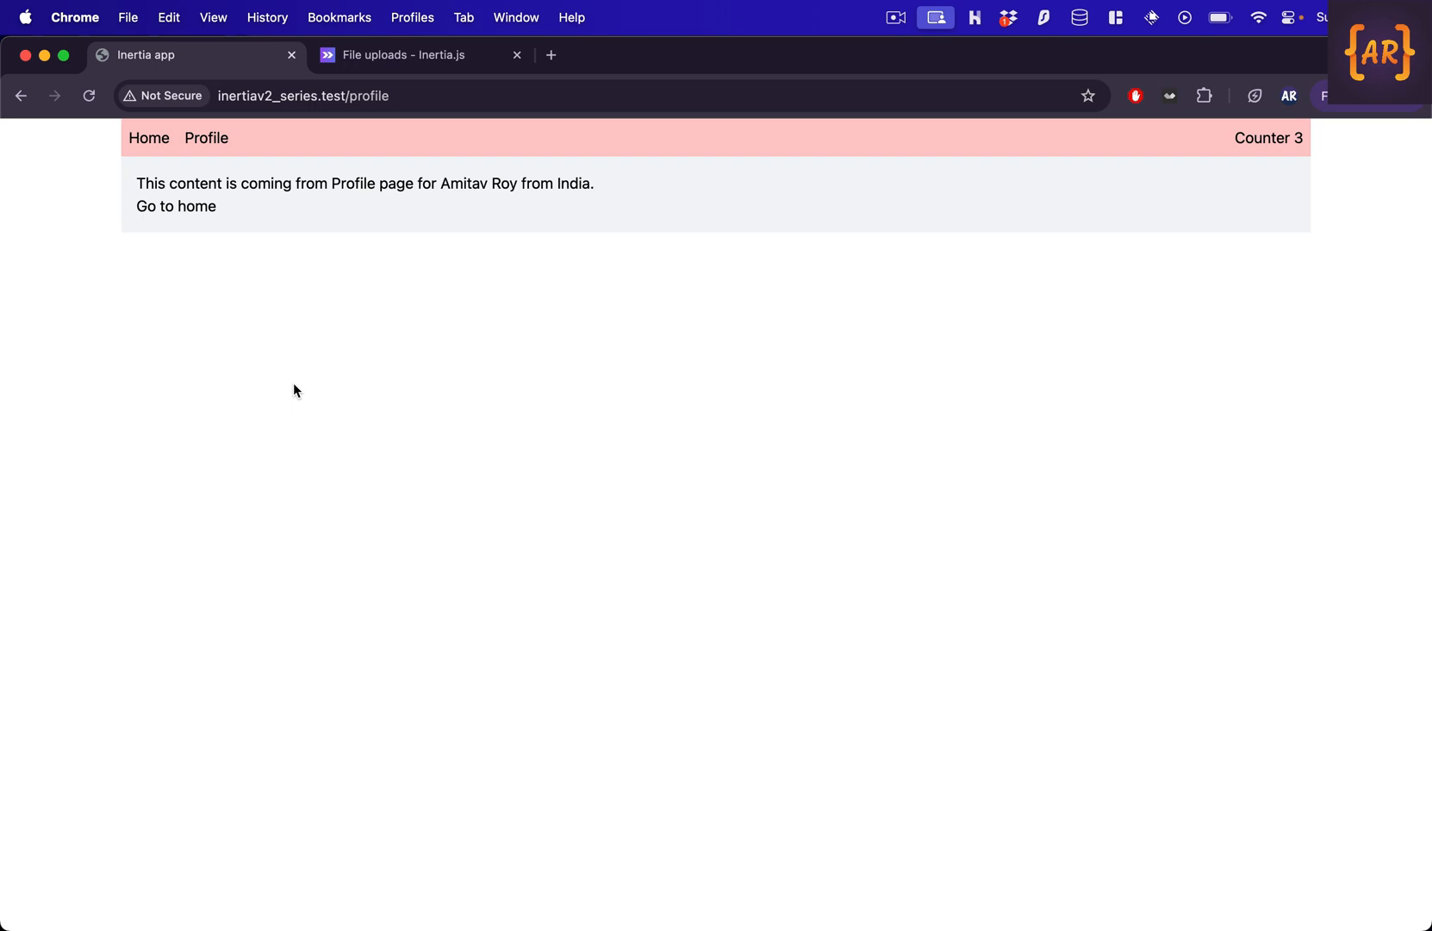
- Back in Profile.vue, add a wrapping <div></div> after the search paragraph
key("cmd+tab")
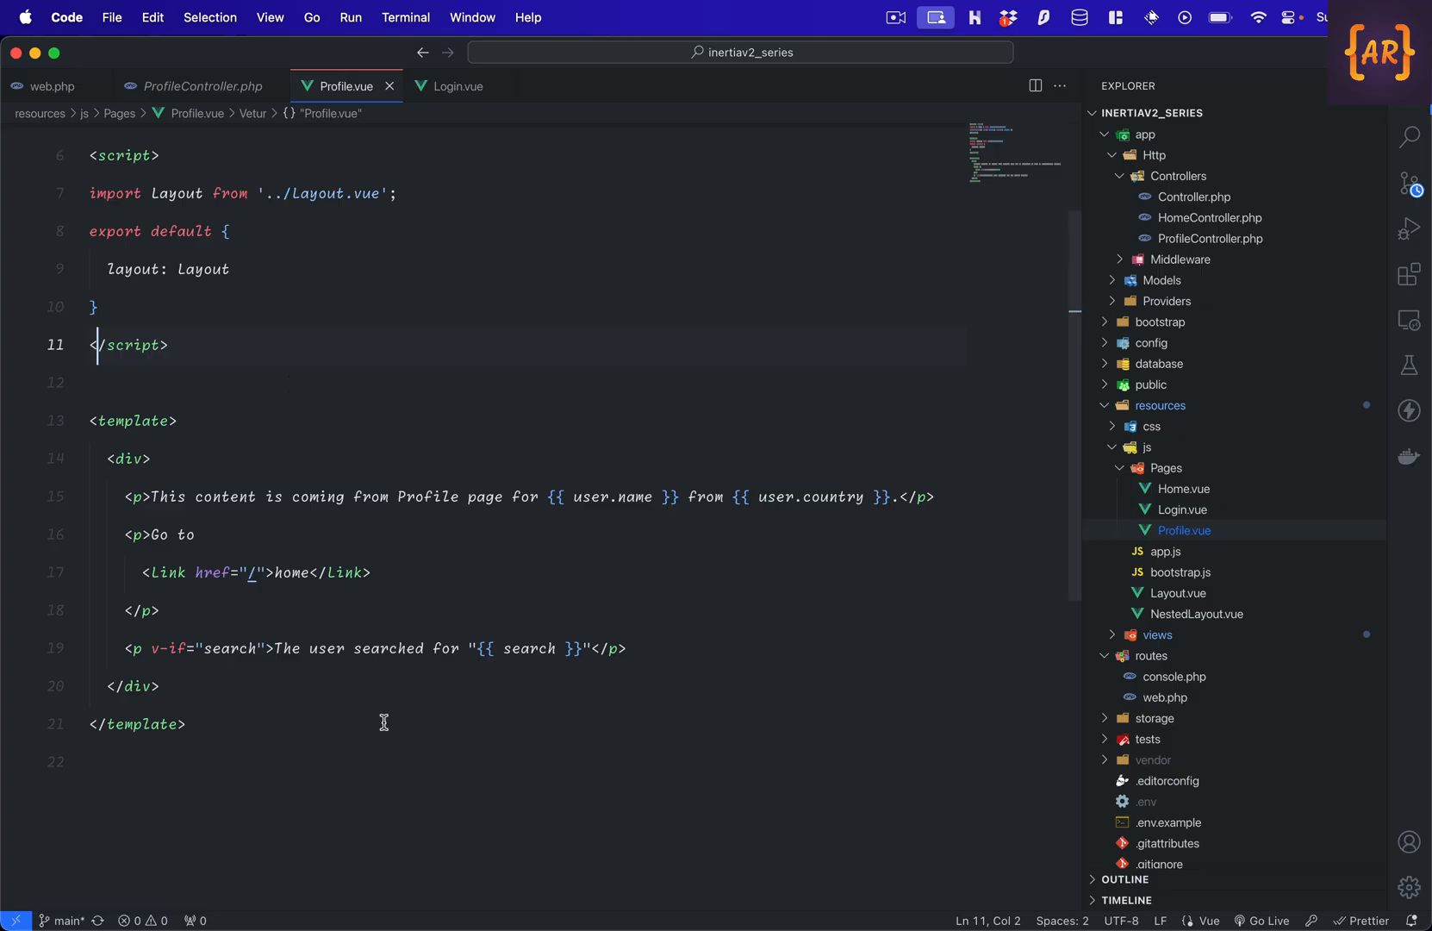
mouse_move(640, 670)
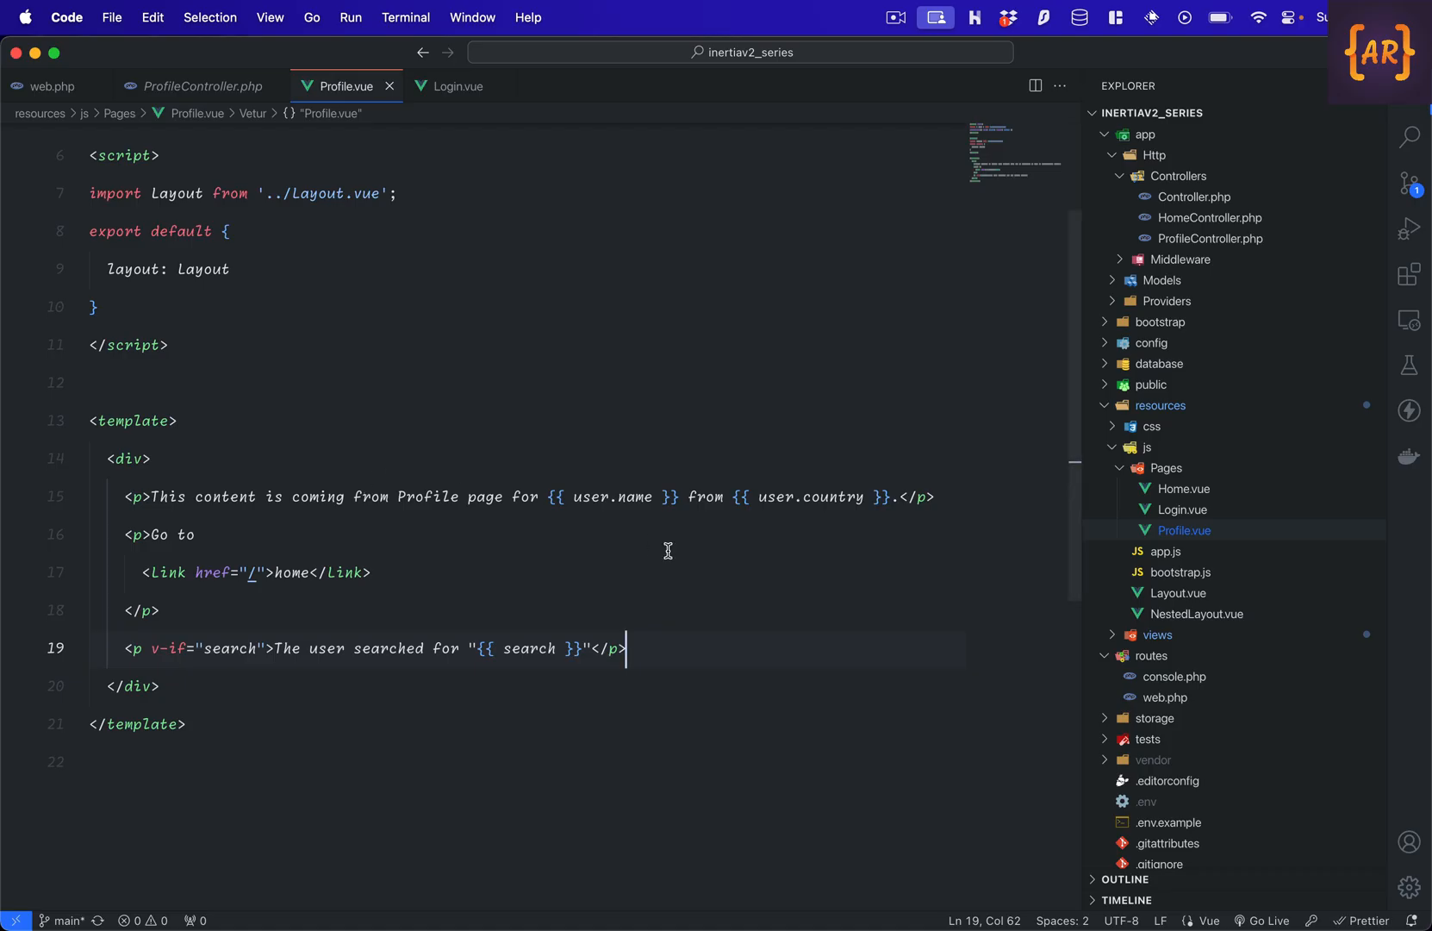
key("Enter")
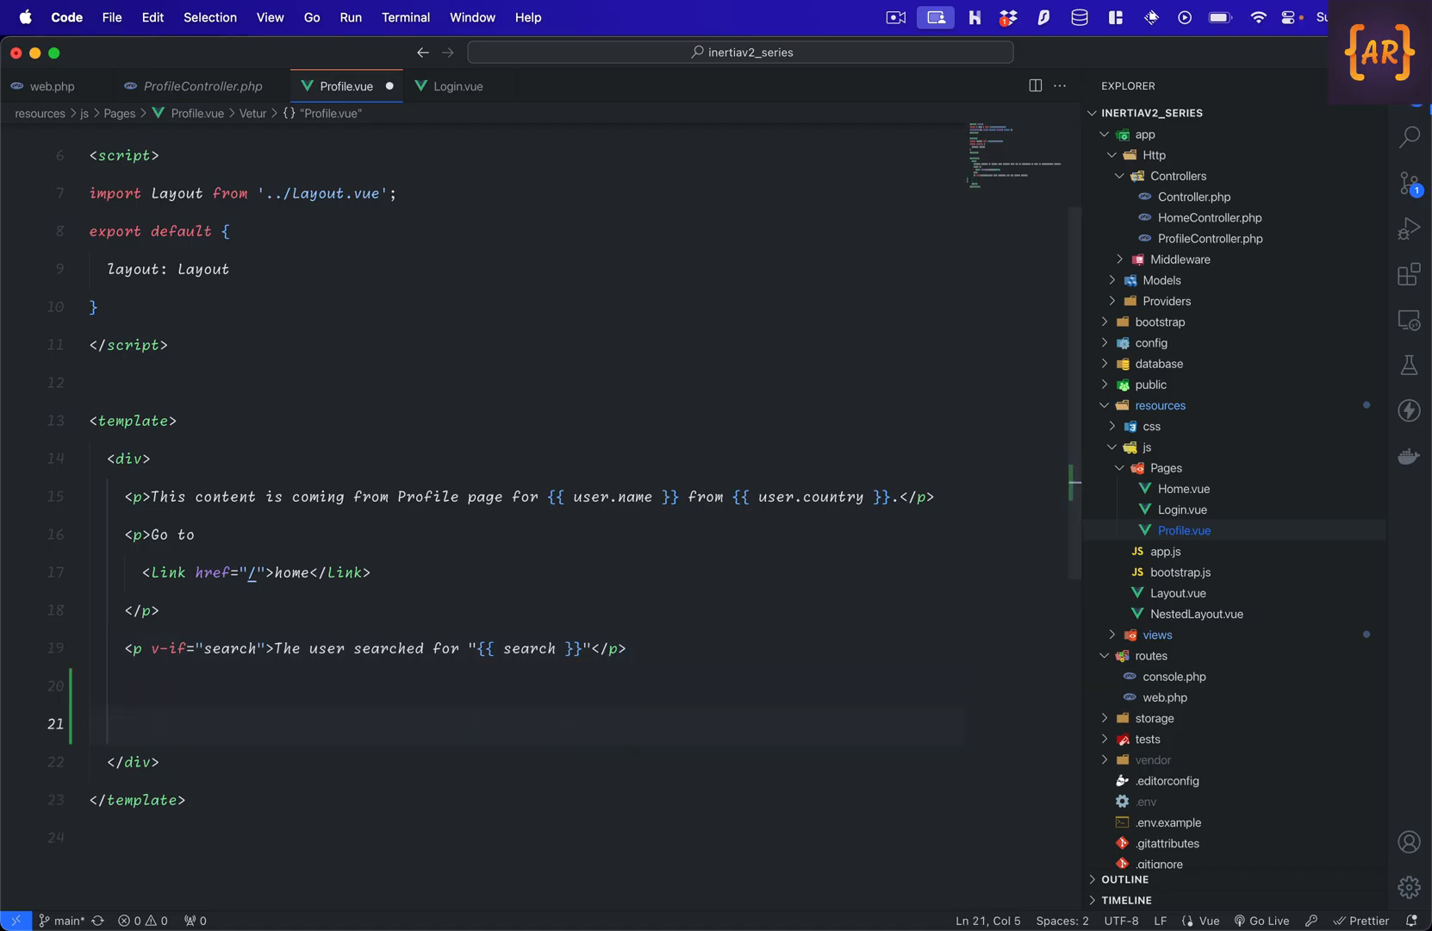
left_click(365, 497)
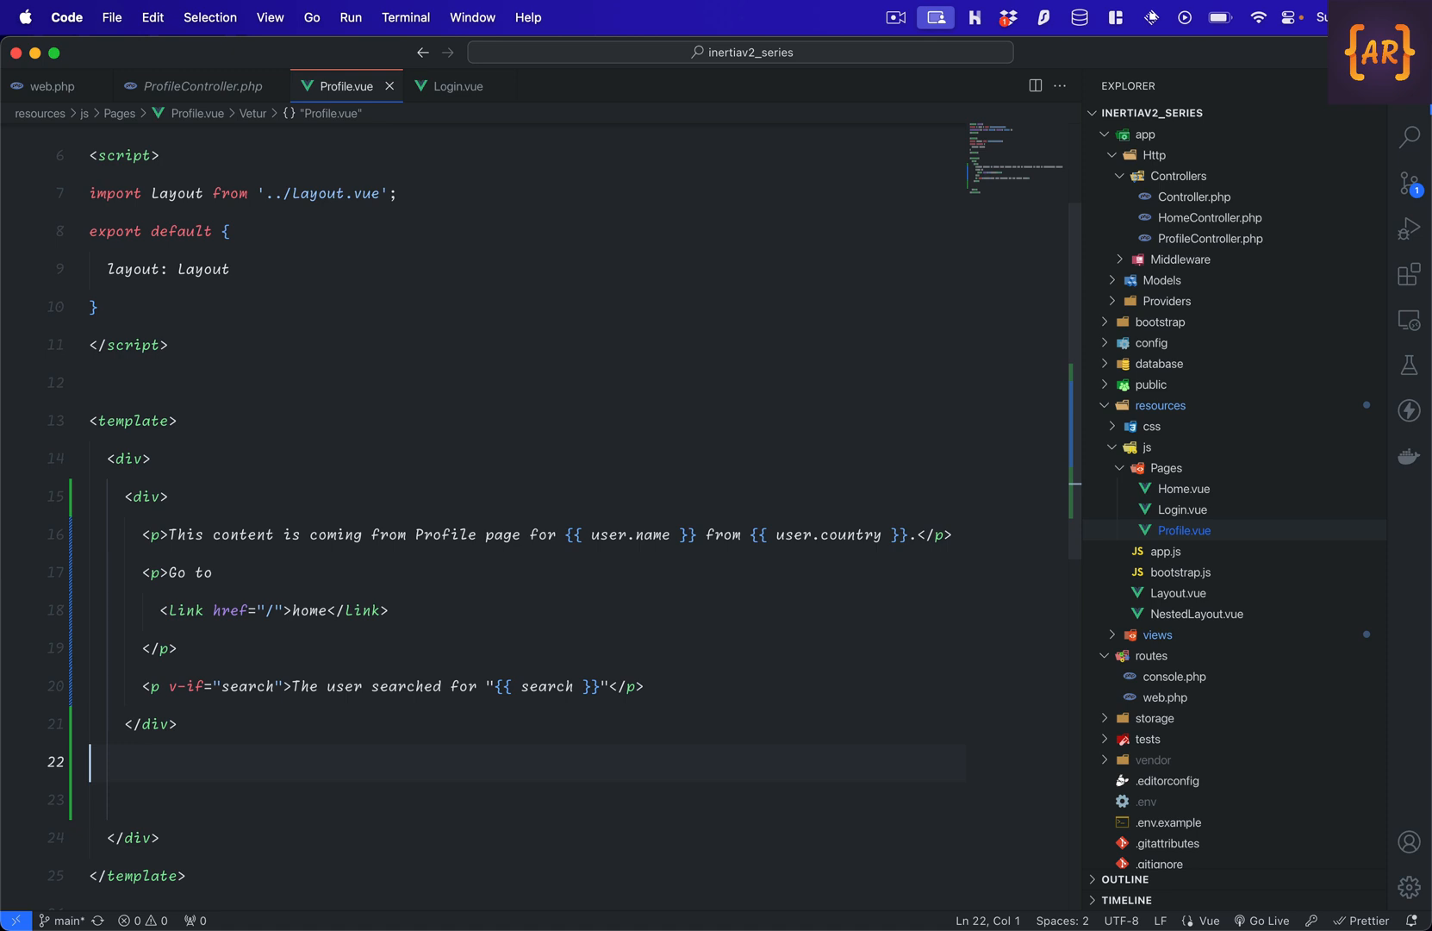
type("<div></div>")
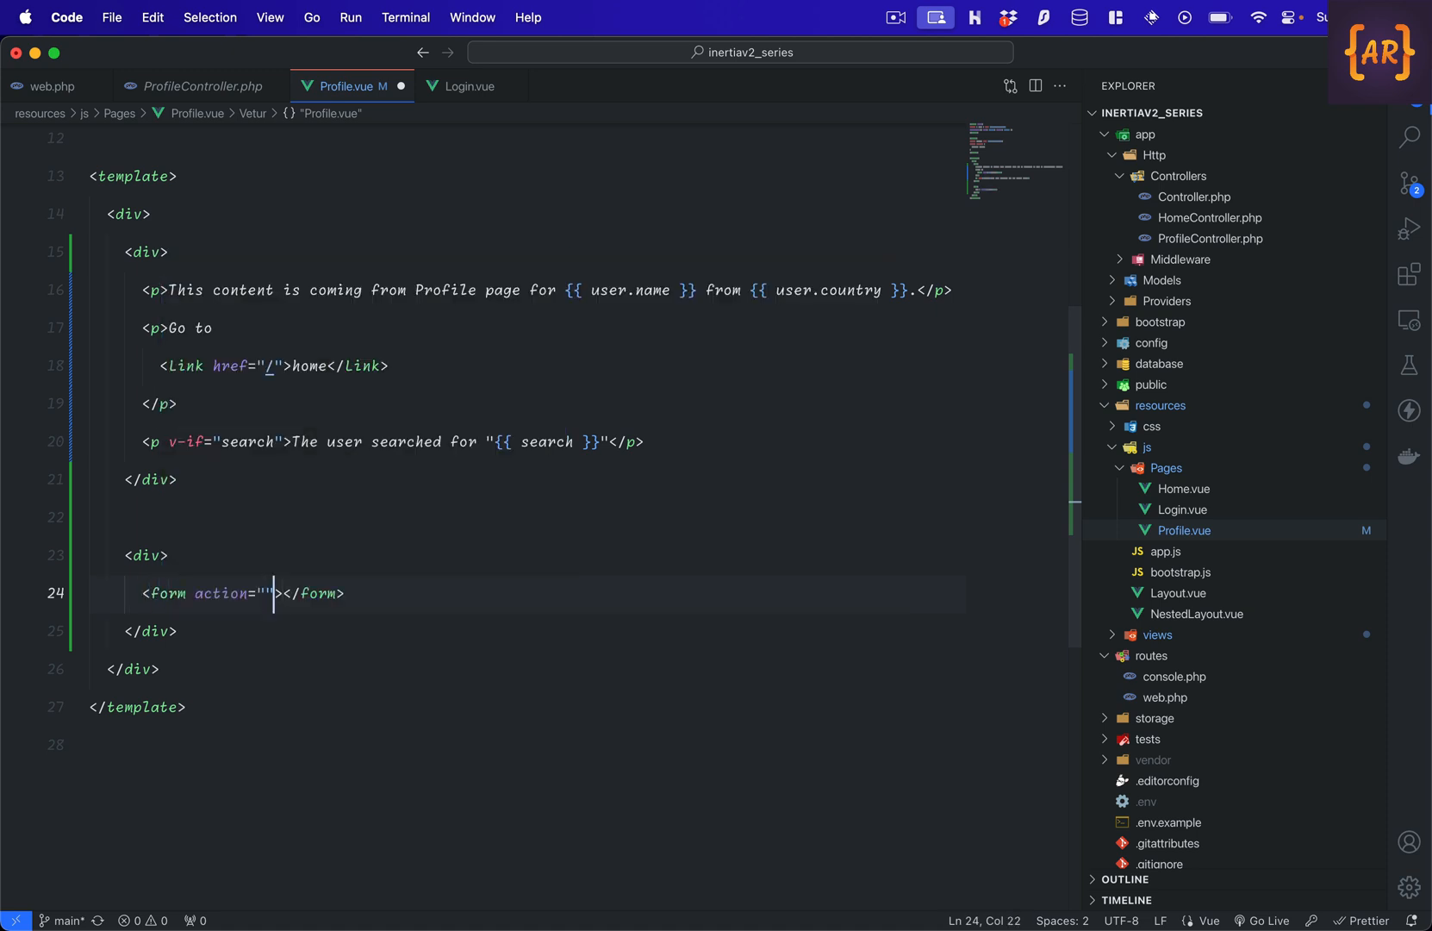
key("Backspace")
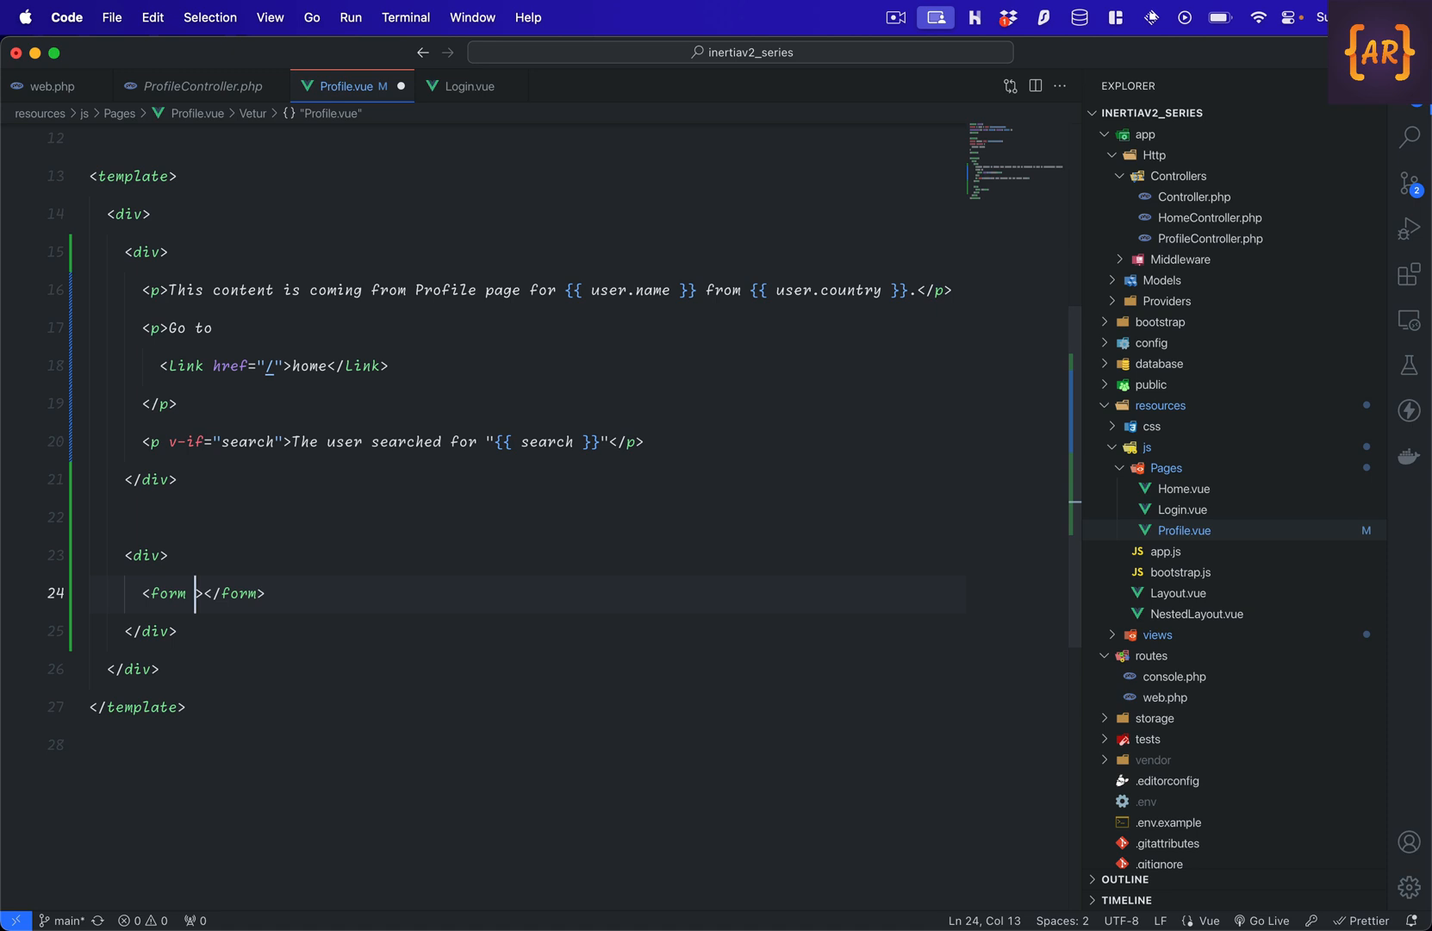
type("@submit=\".\"")
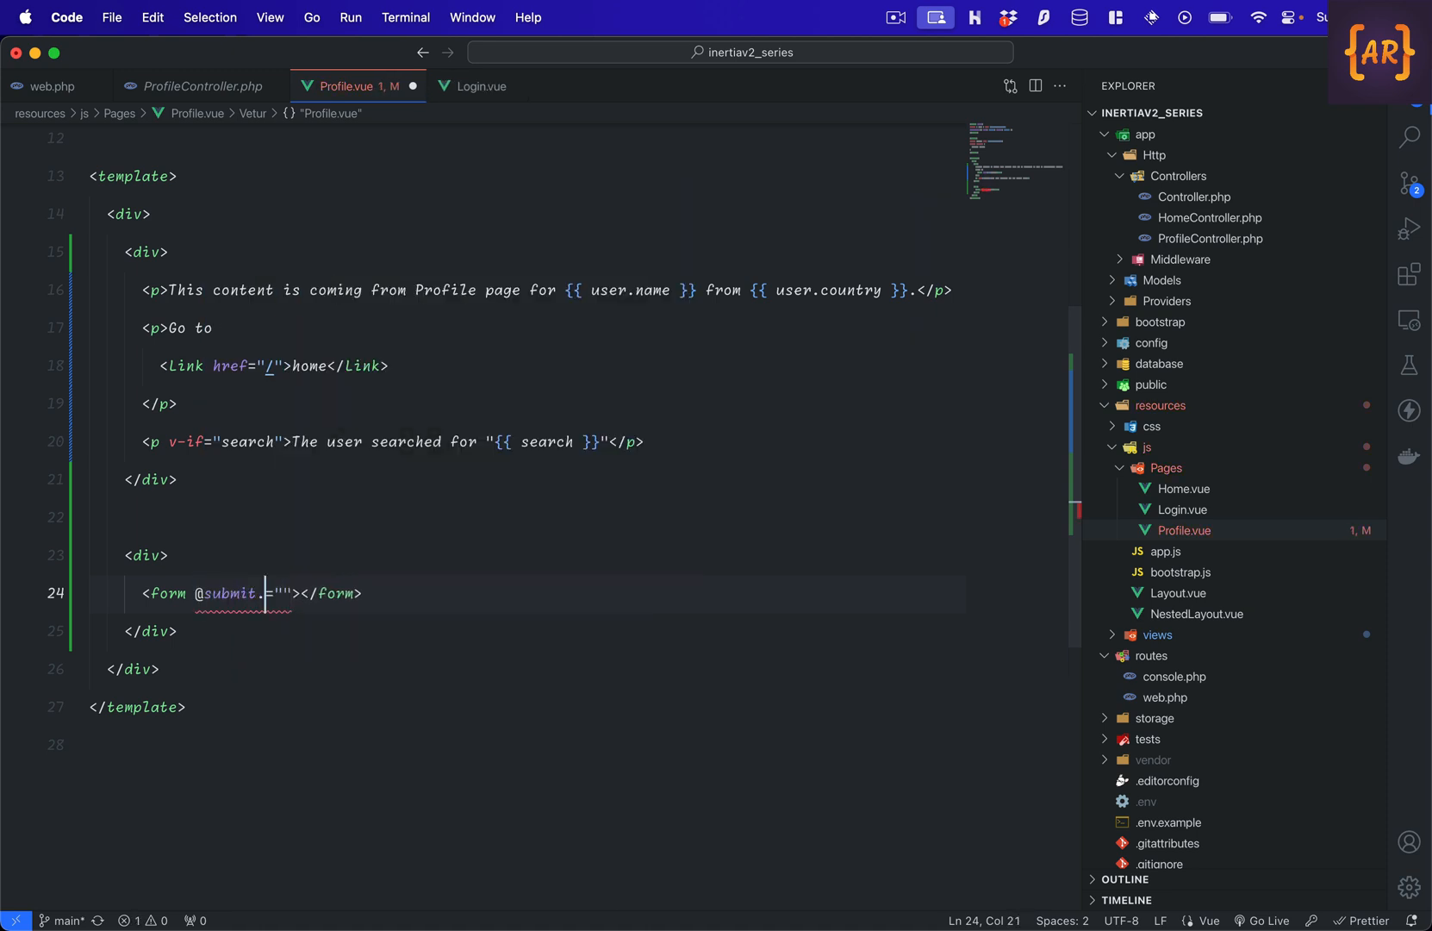
type(".prevent")
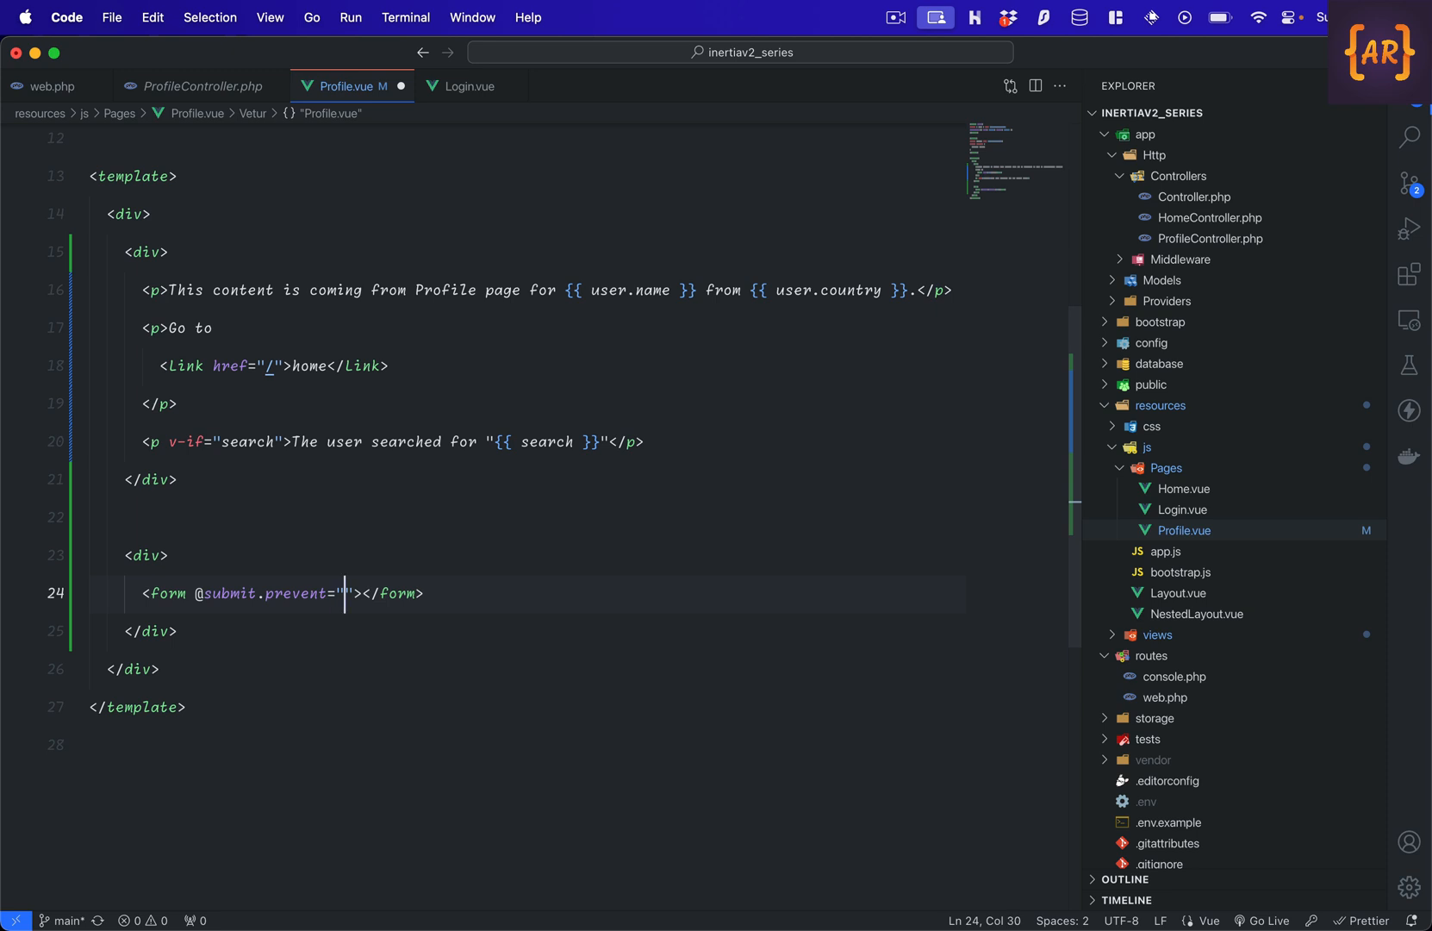
type("submi")
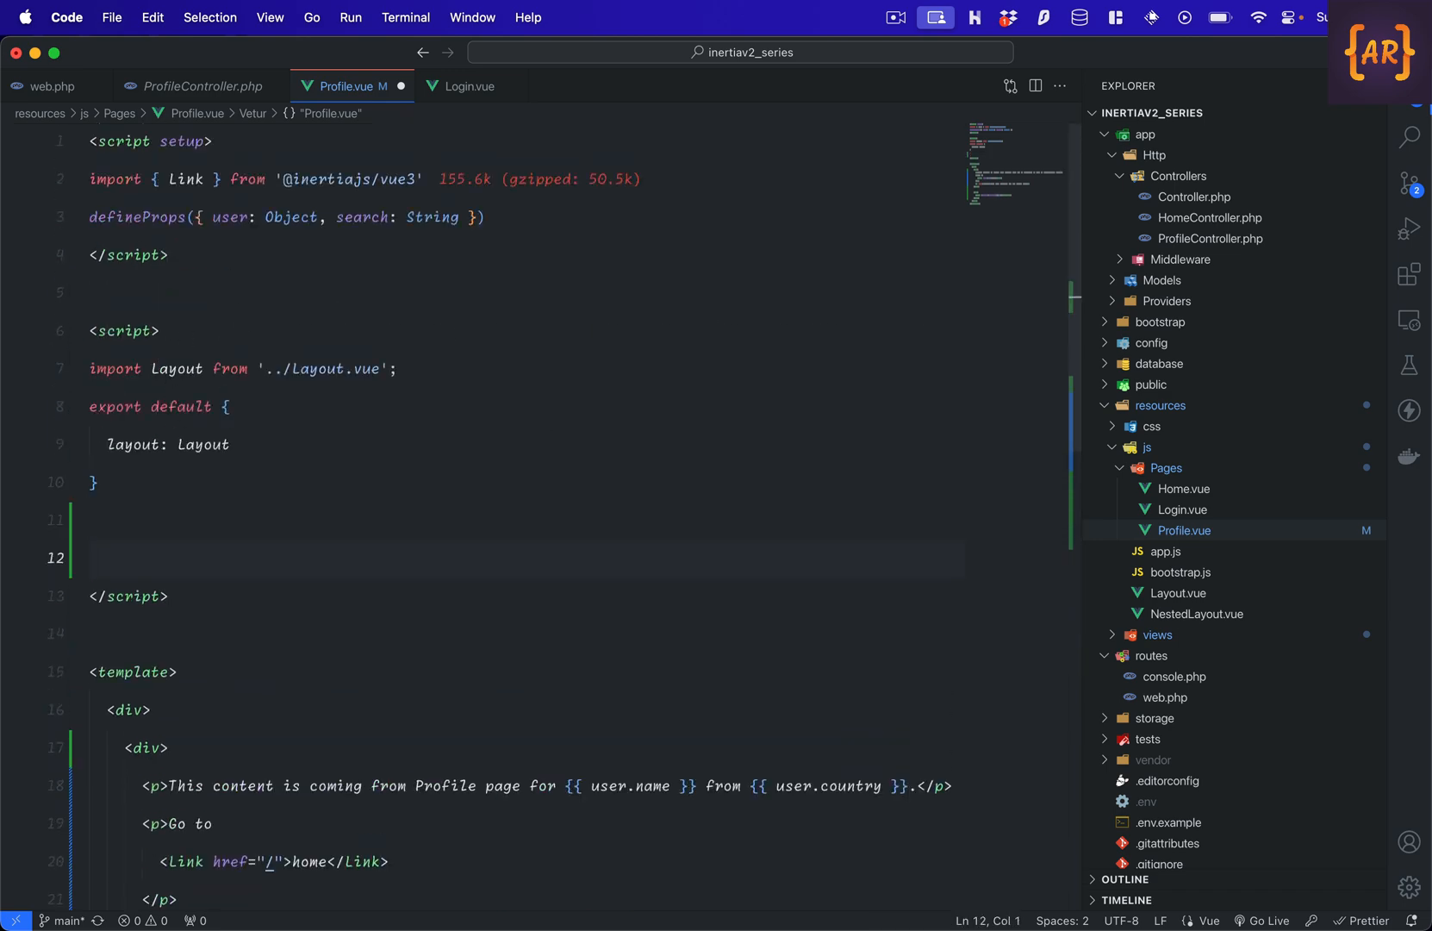
type("function")
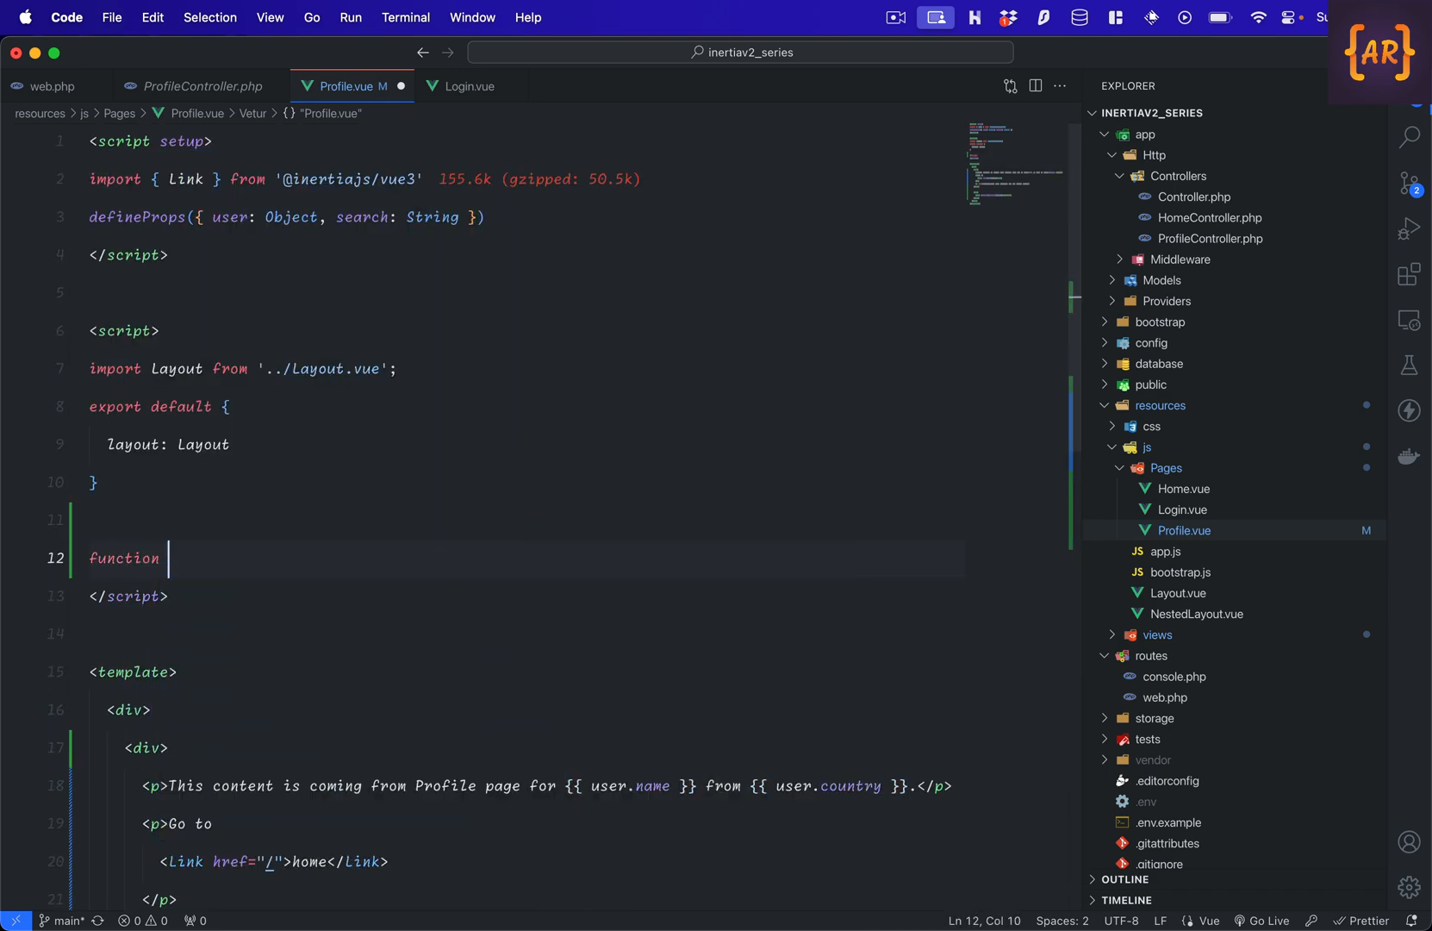
type("submit() {")
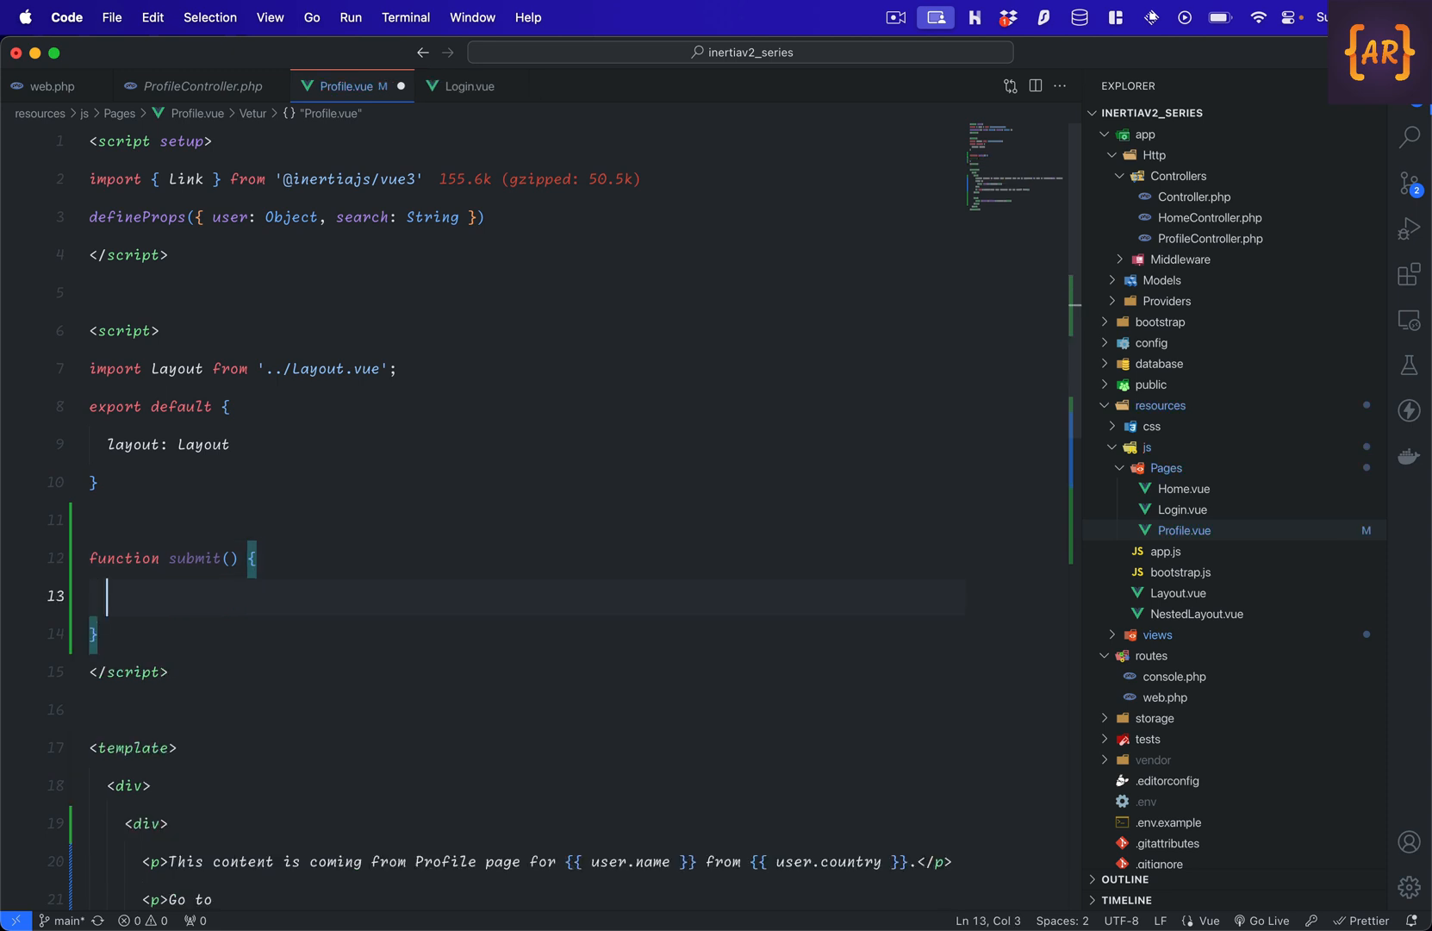
scroll("down", 3)
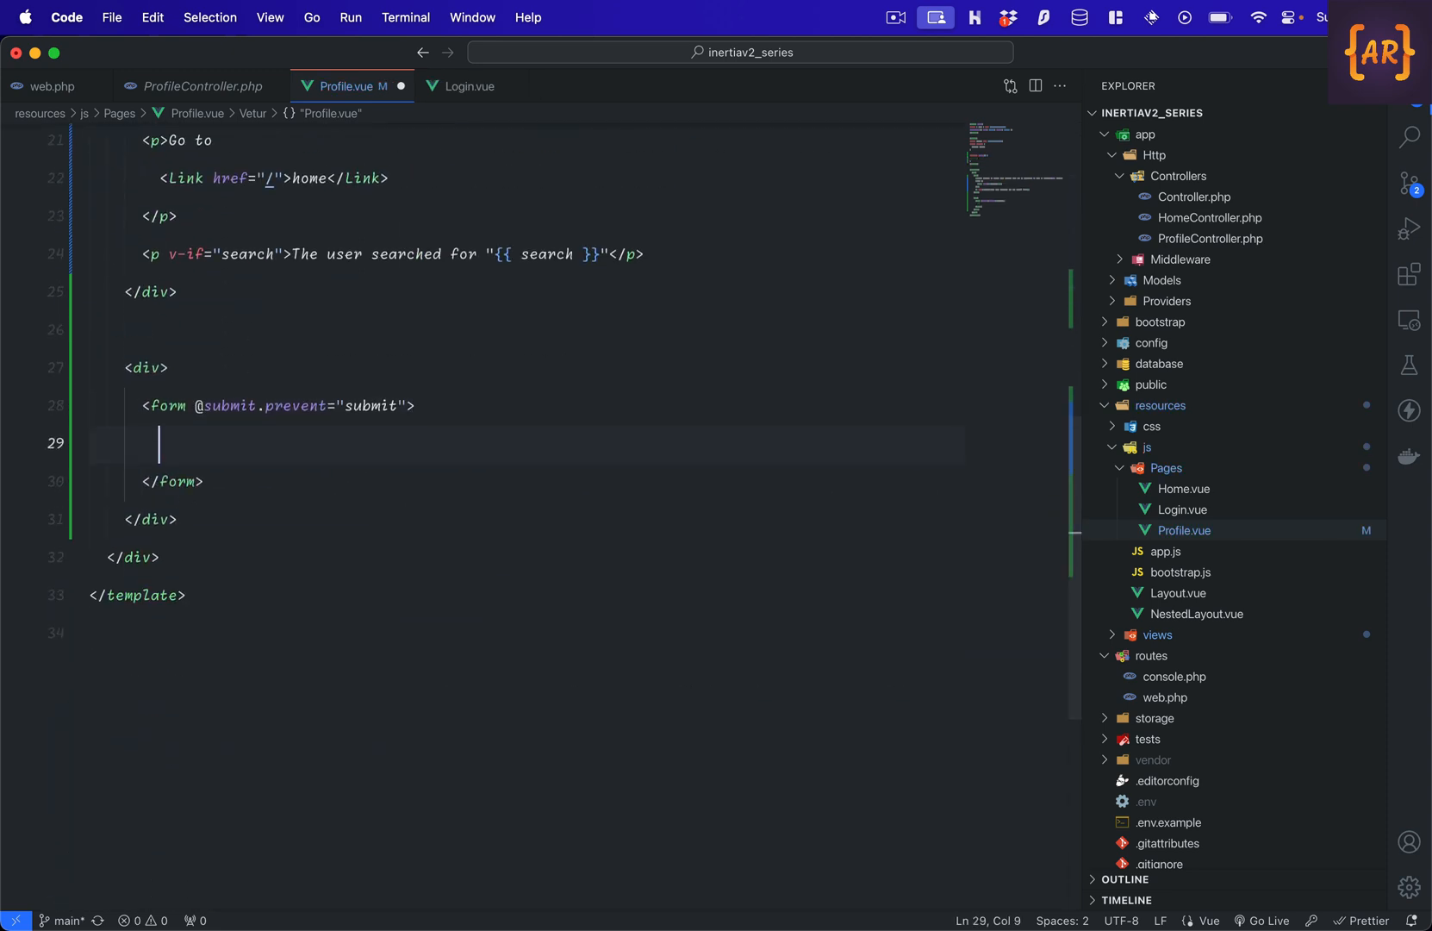
type("<input type=\"text\">")
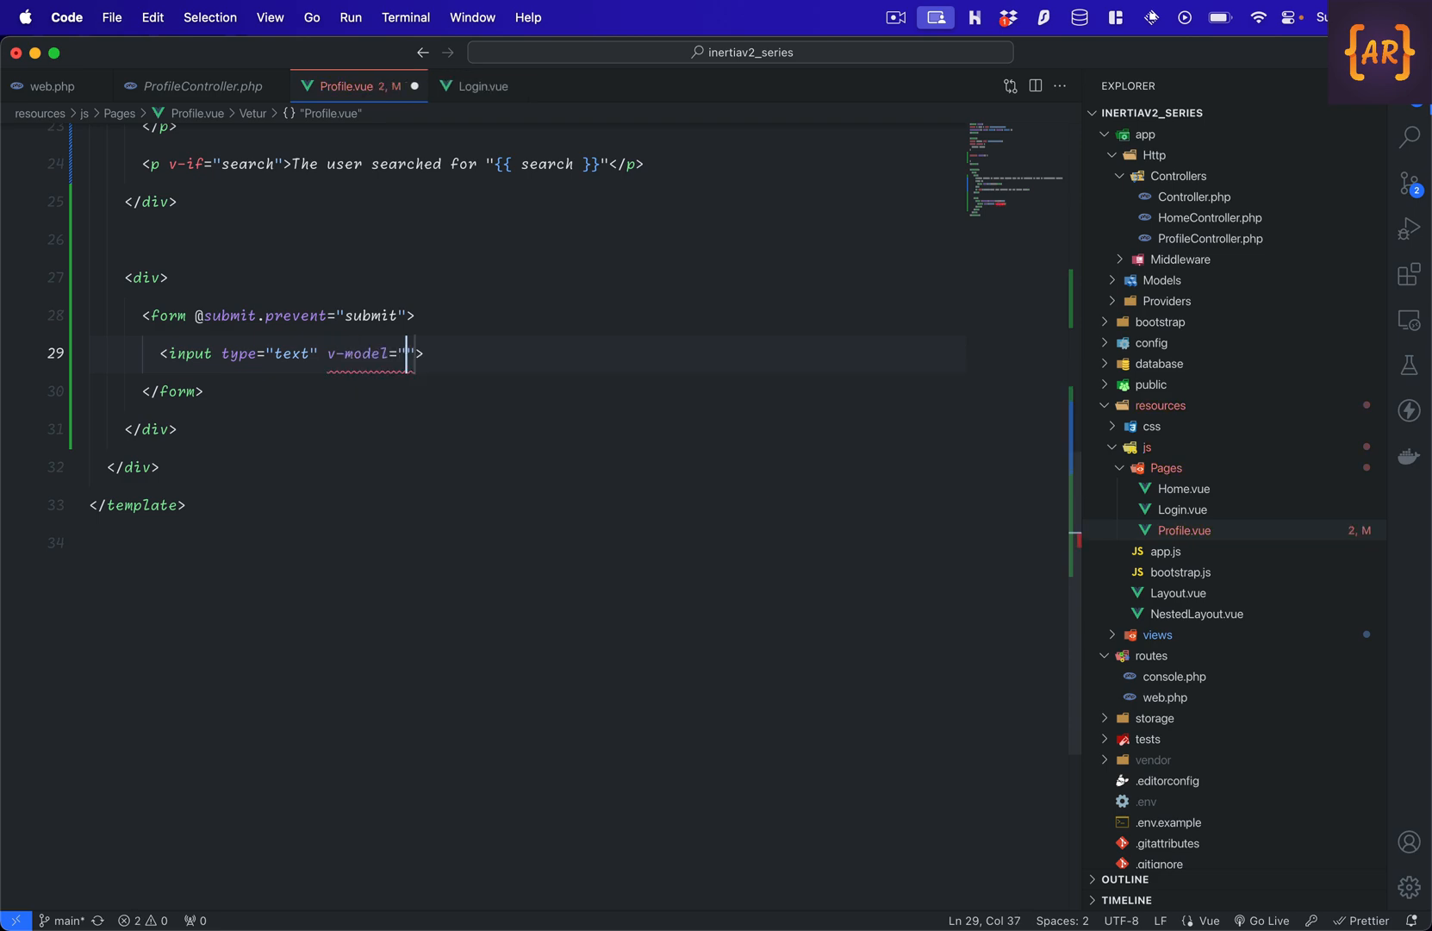
mouse_move(306, 279)
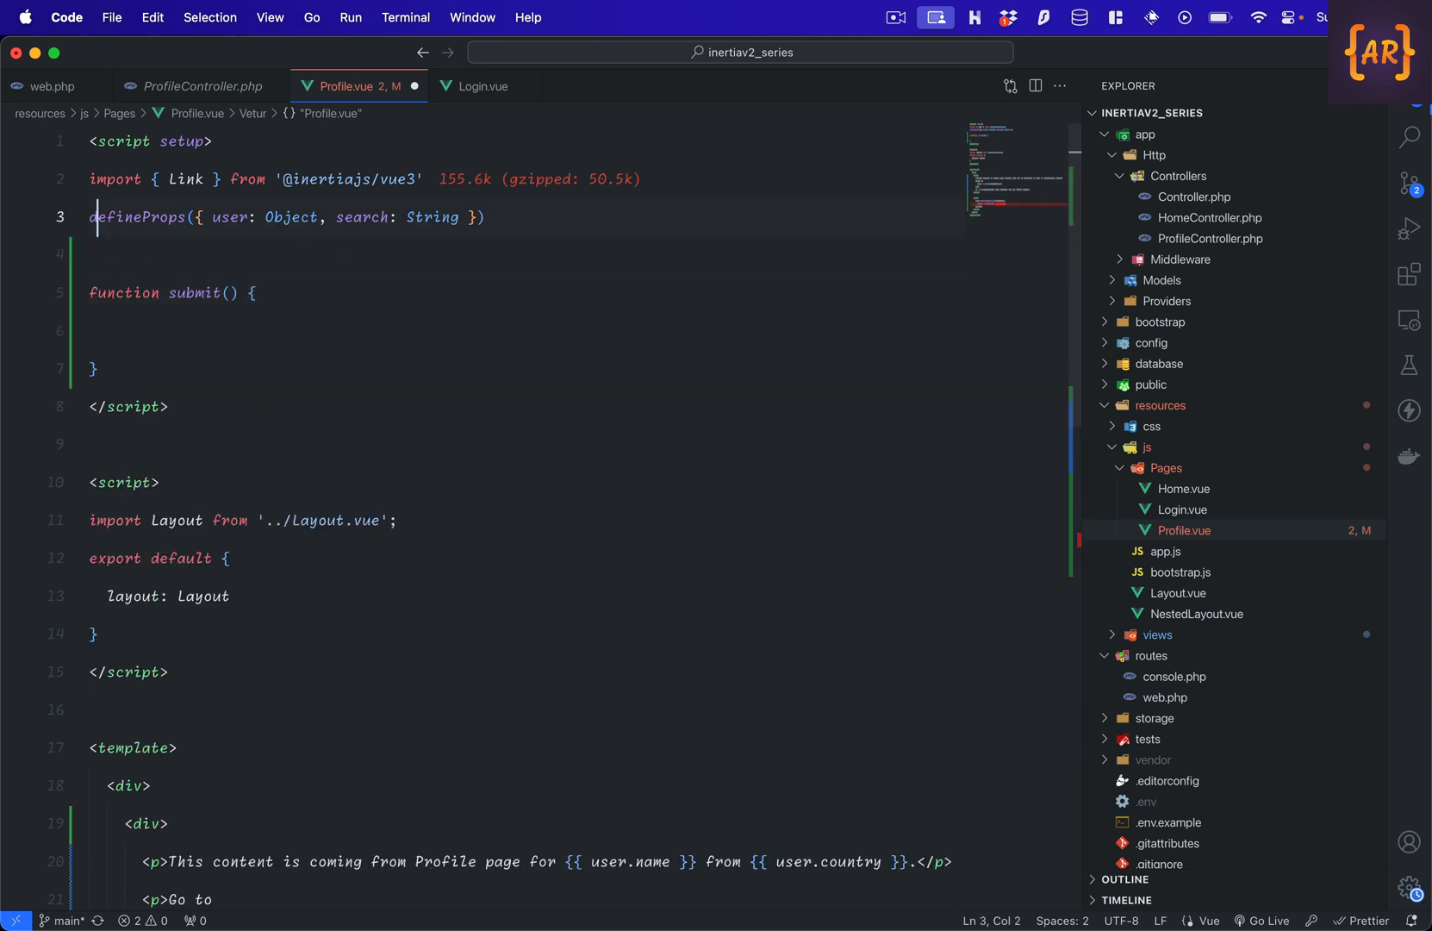
- Import useForm and define const form = useForm({ name: null, pic: null })
type(",")
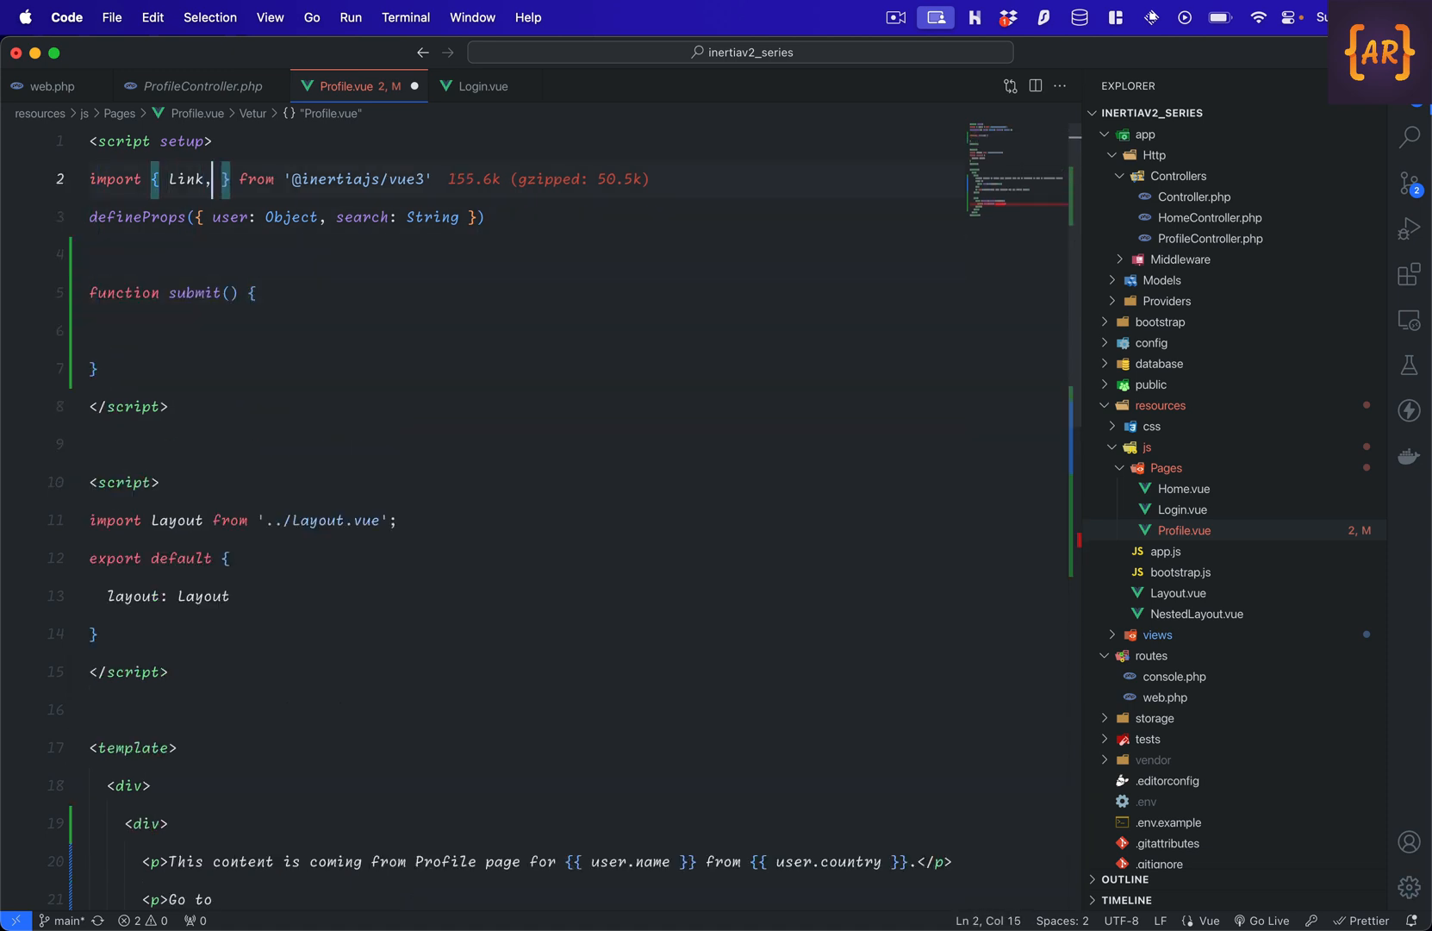
type("useForm")
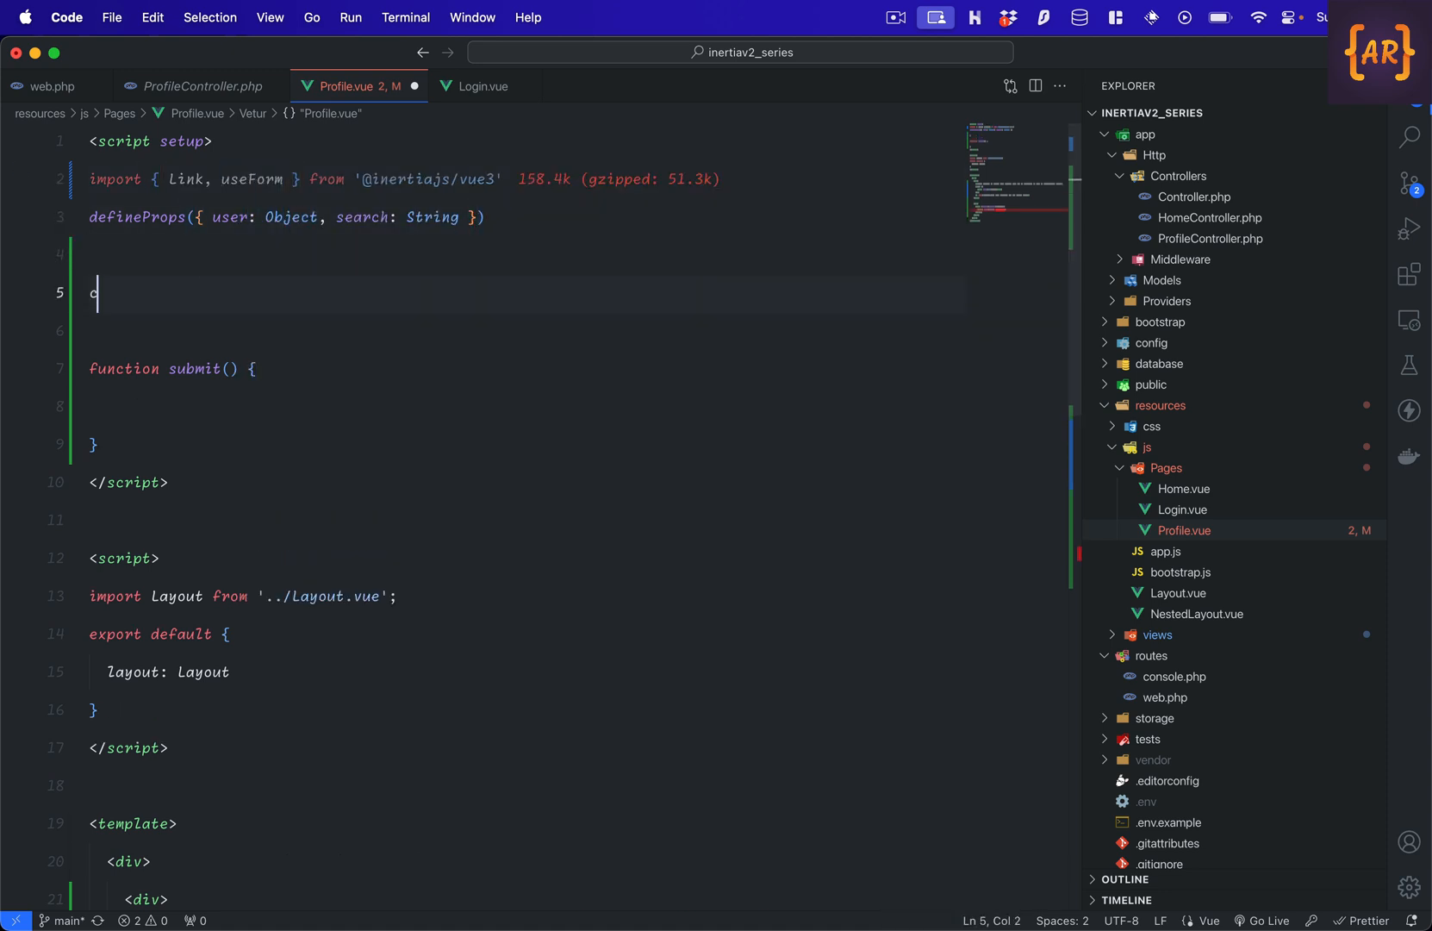
type("onst")
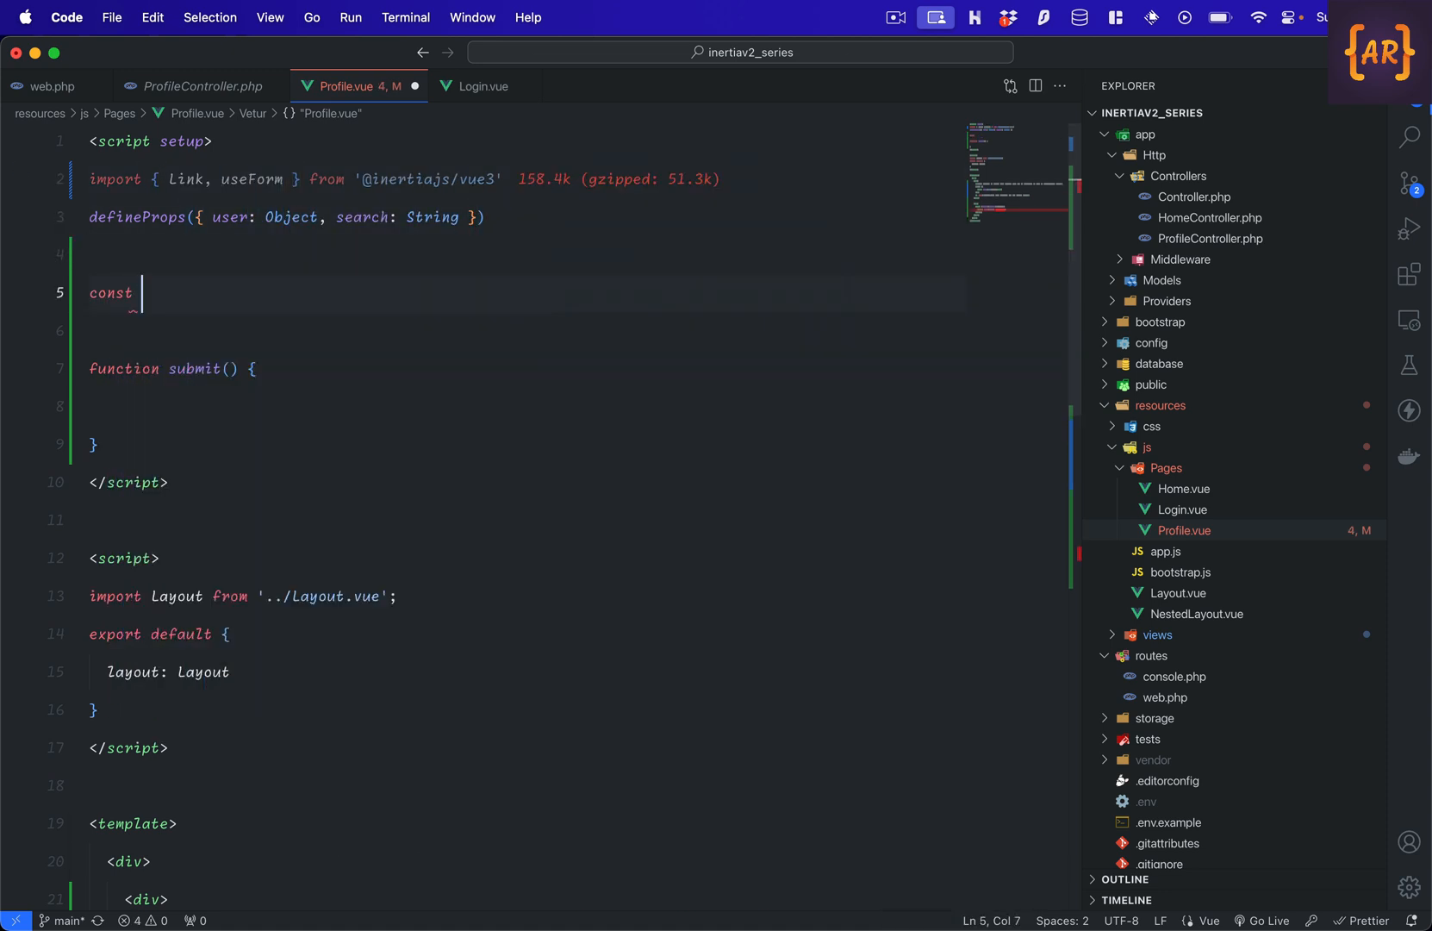
type("form = useForm()")
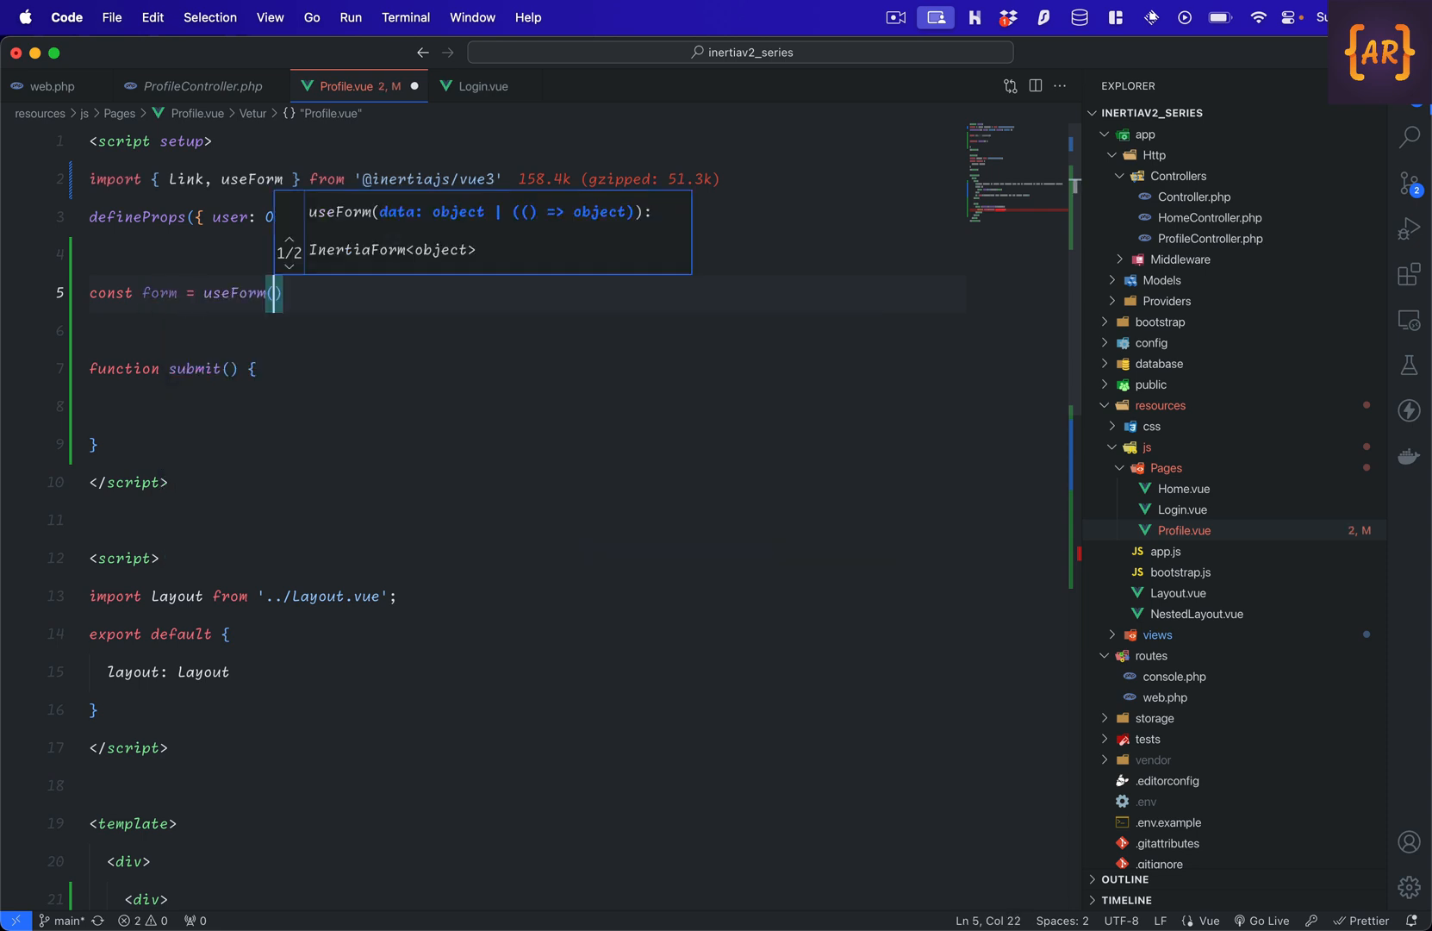
type("name")
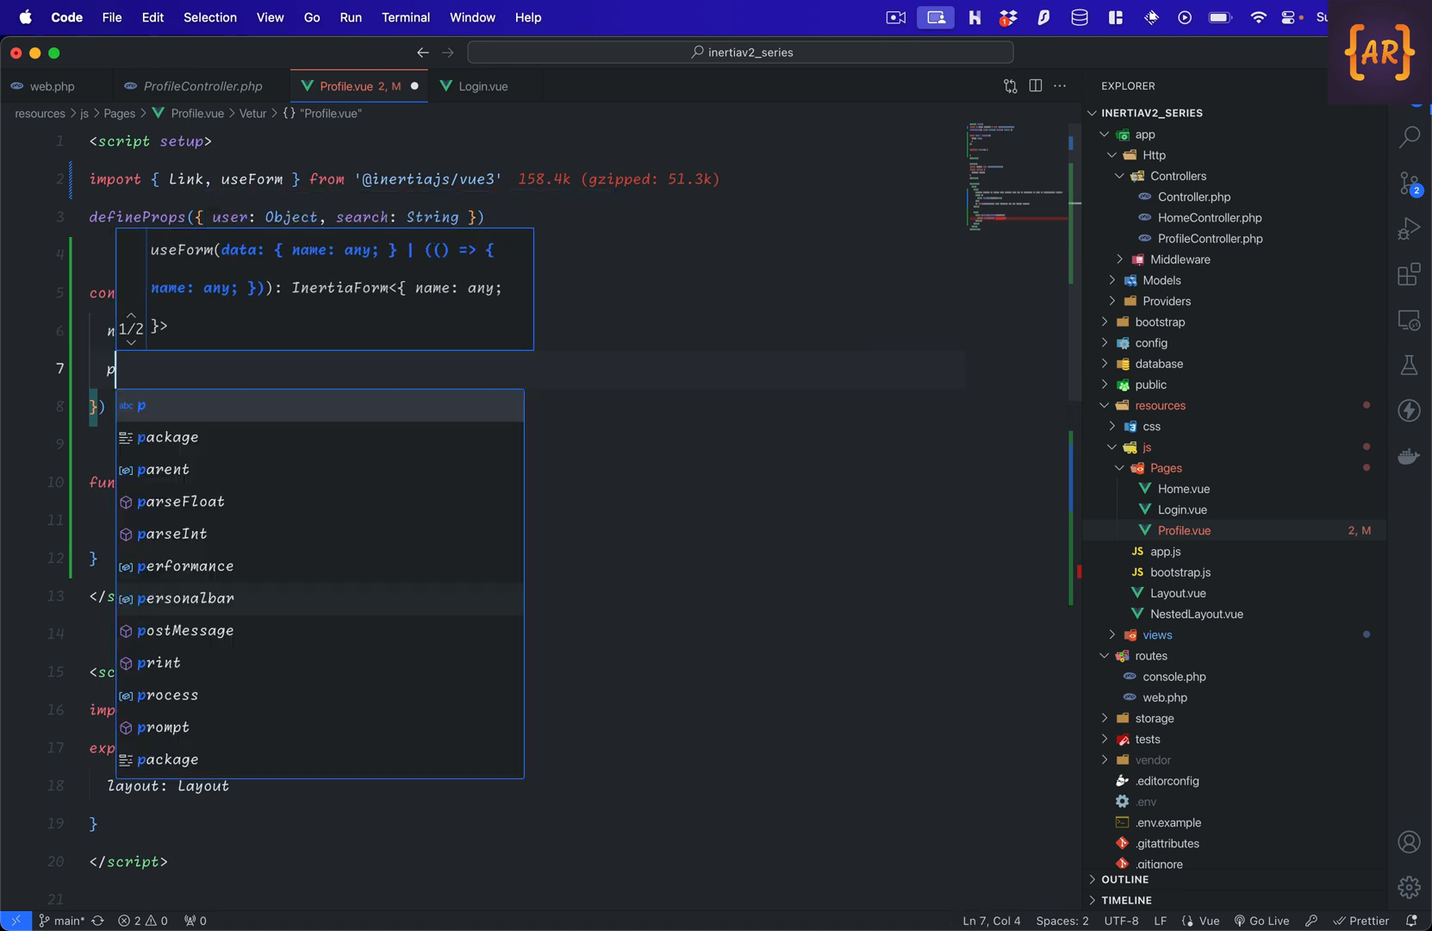
type("pic: null")
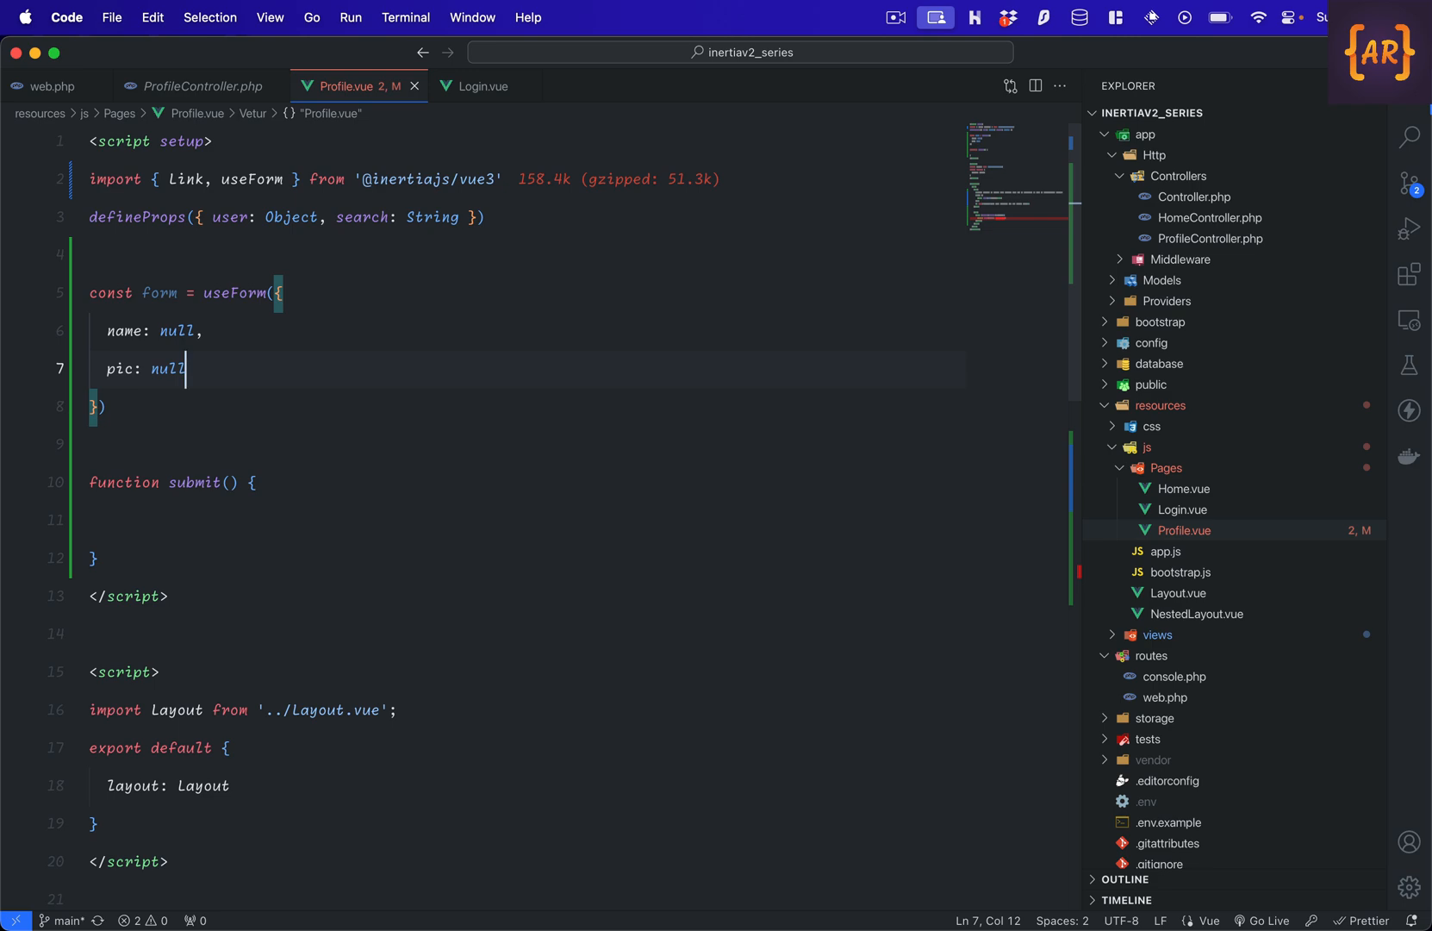
scroll("down", 3)
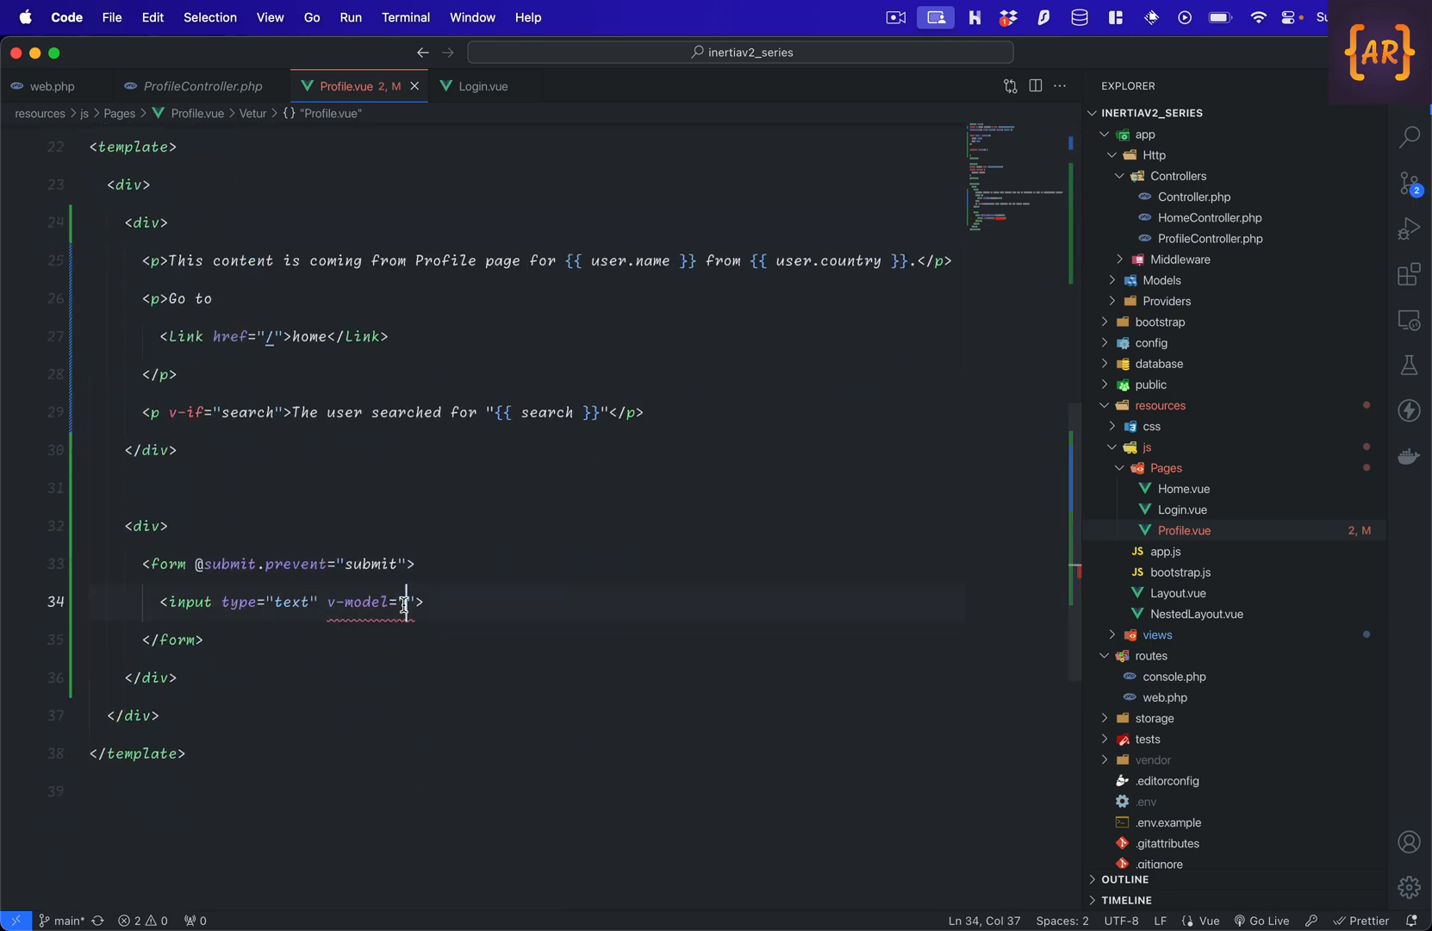
- Bind the text input to form.name and add a file input with v-model form.pic
type("form.")
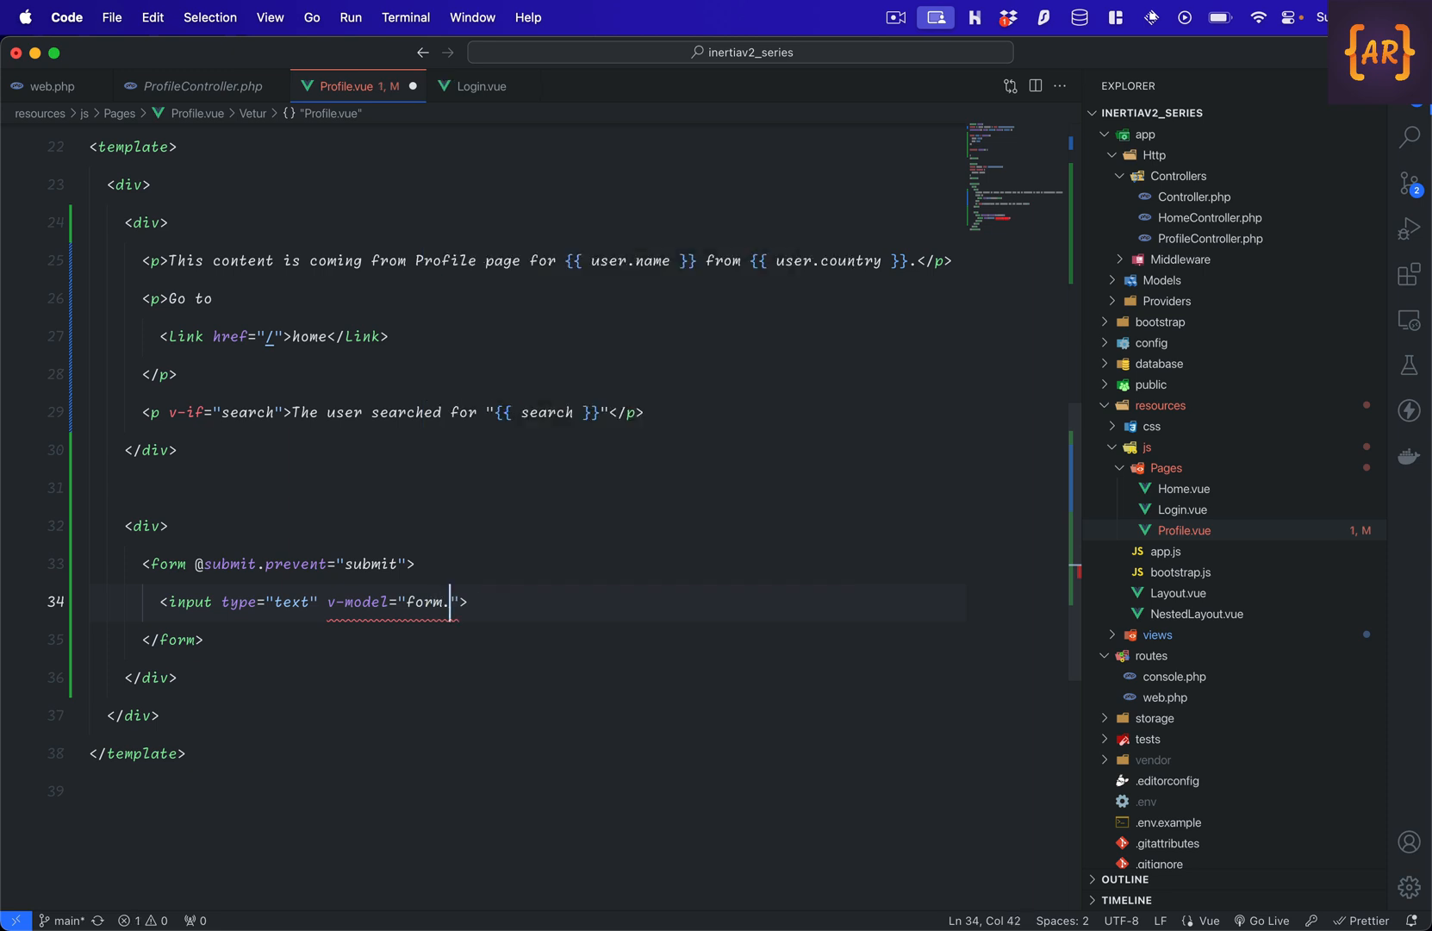
type("name")
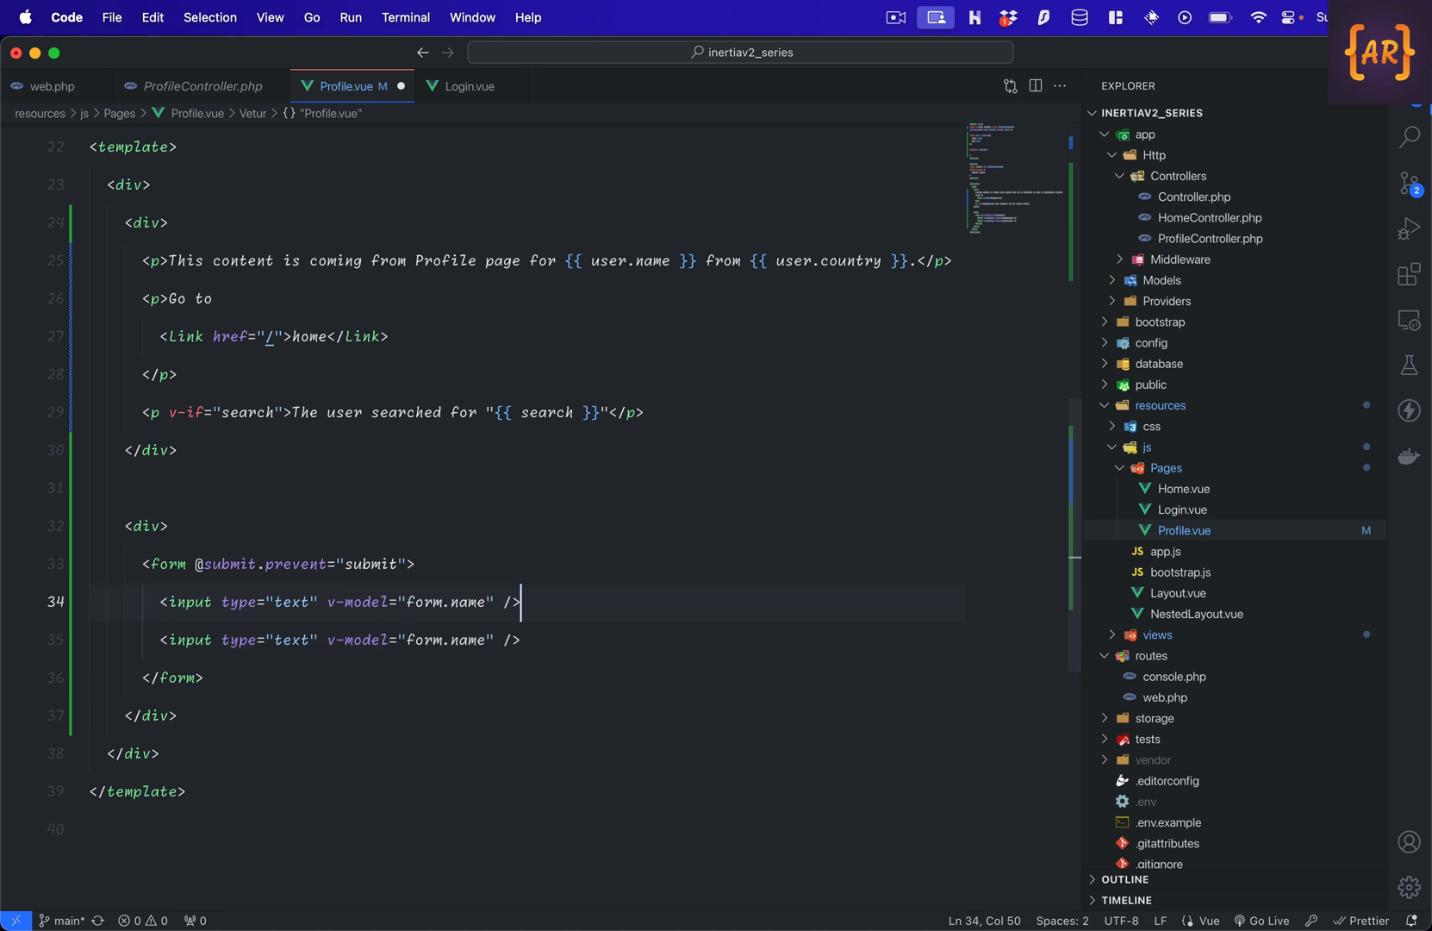
key("enter")
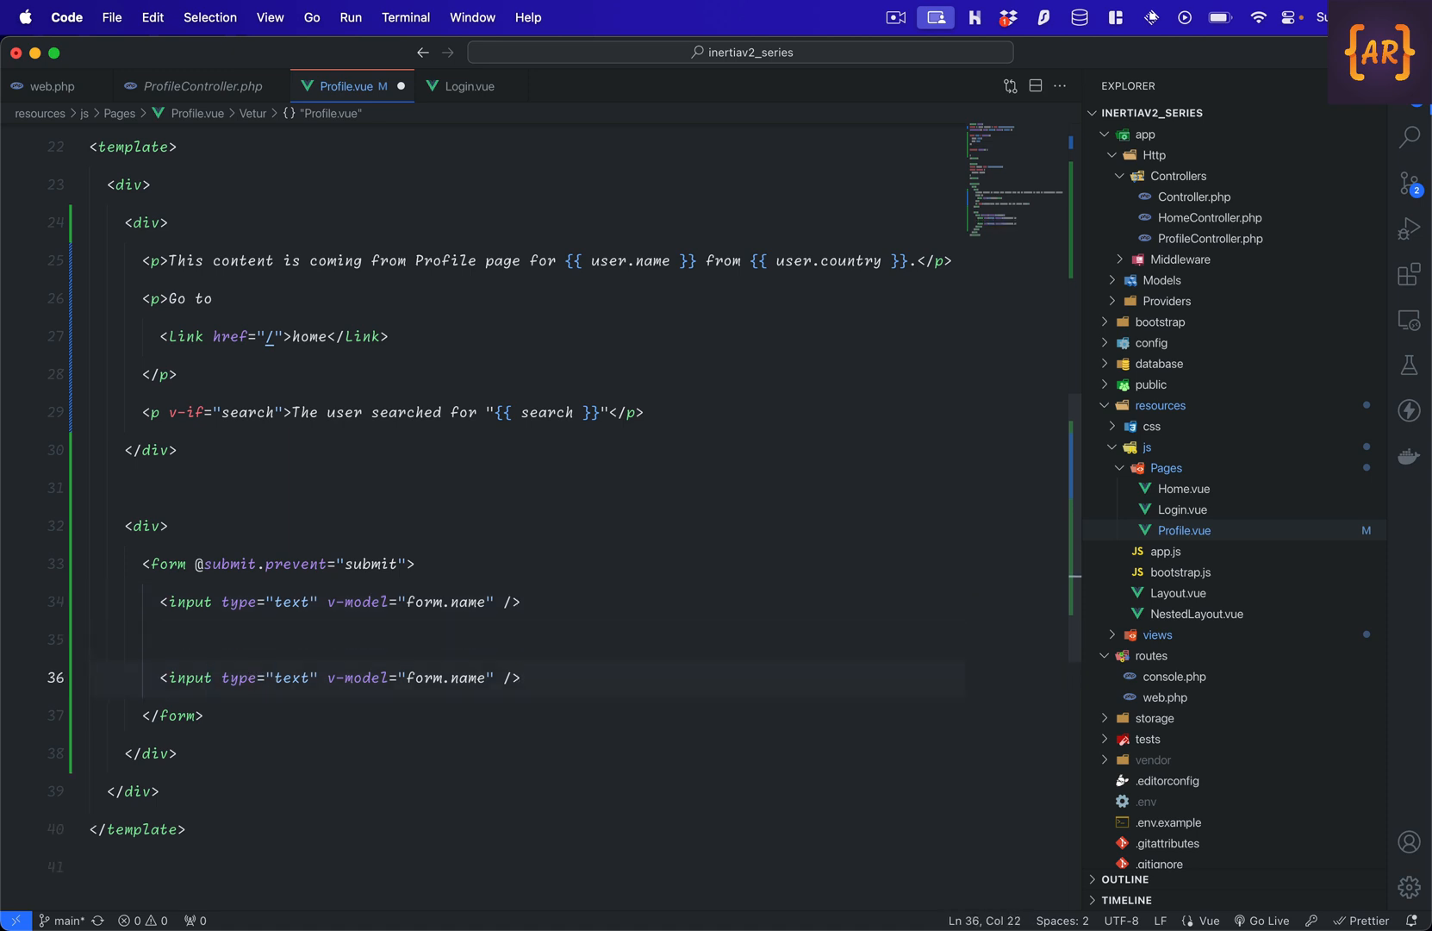
type("file")
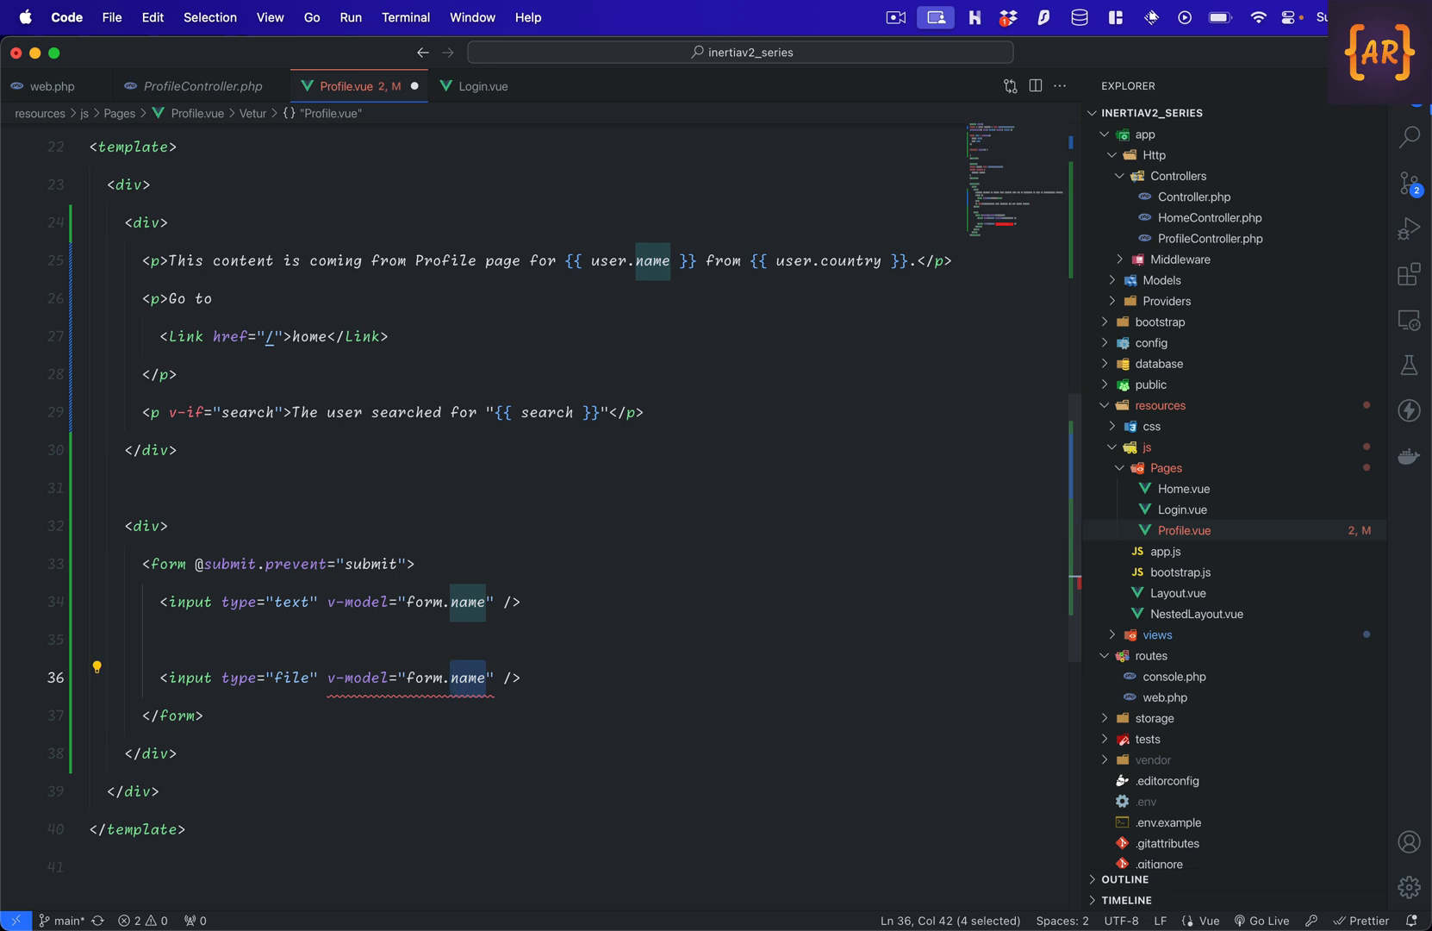
type("pic")
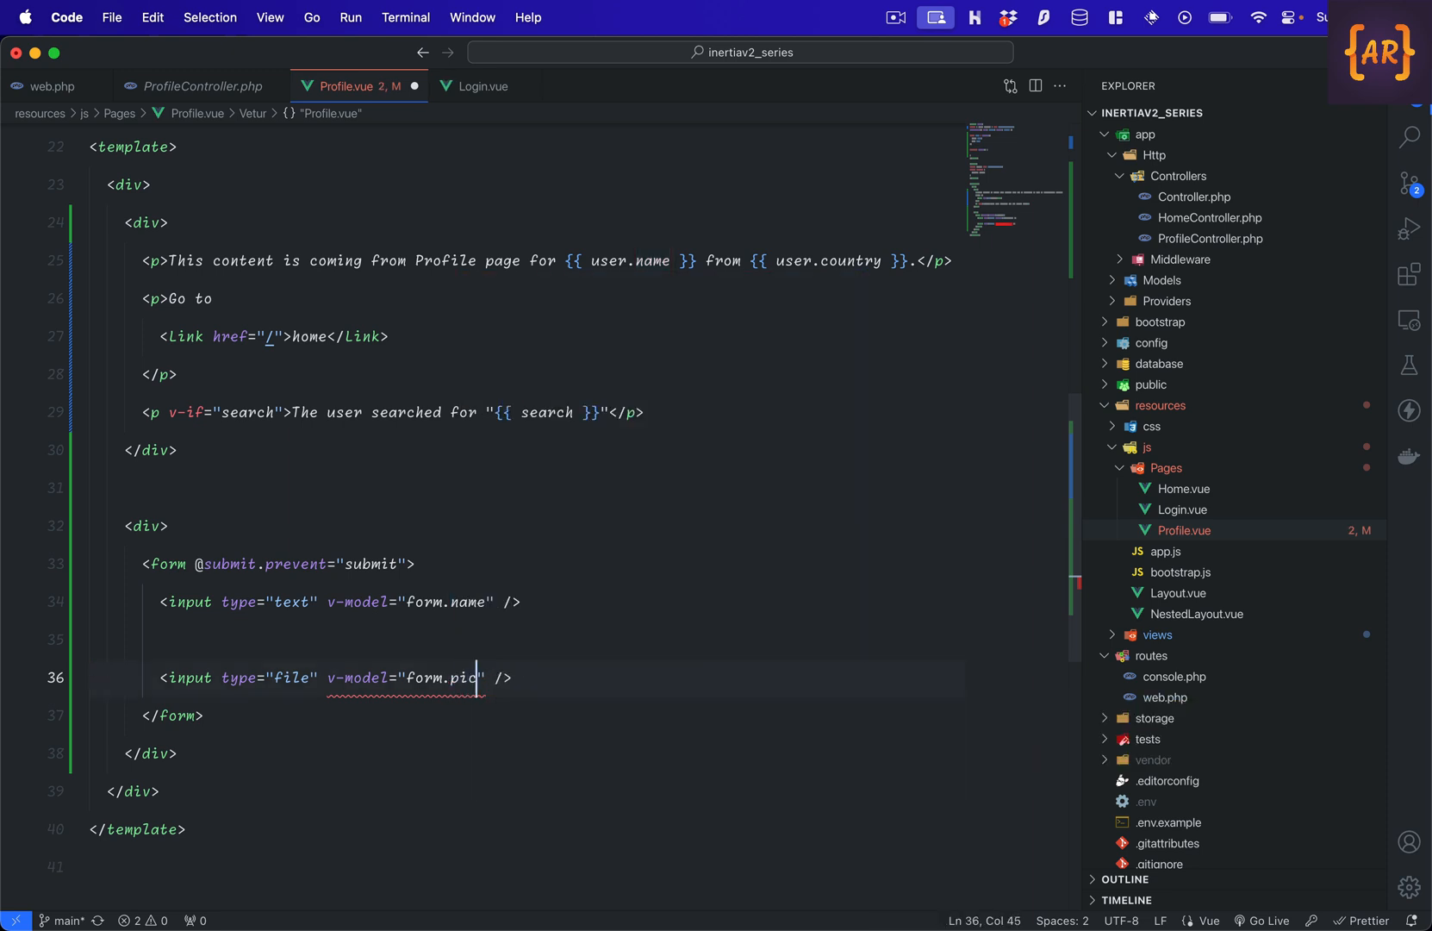
left_click(393, 677)
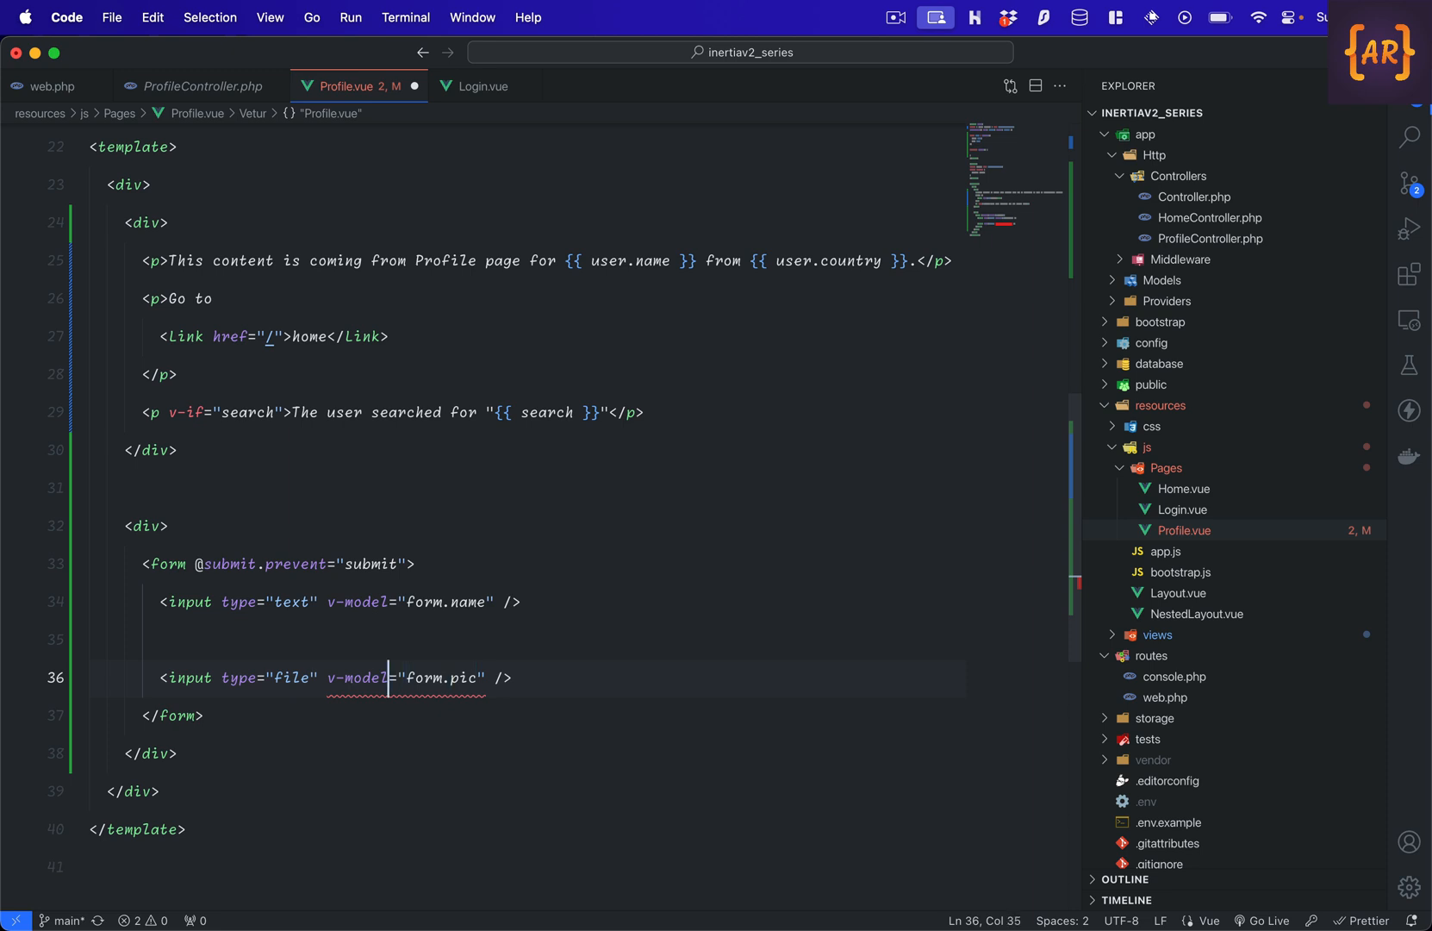
double_click(355, 677)
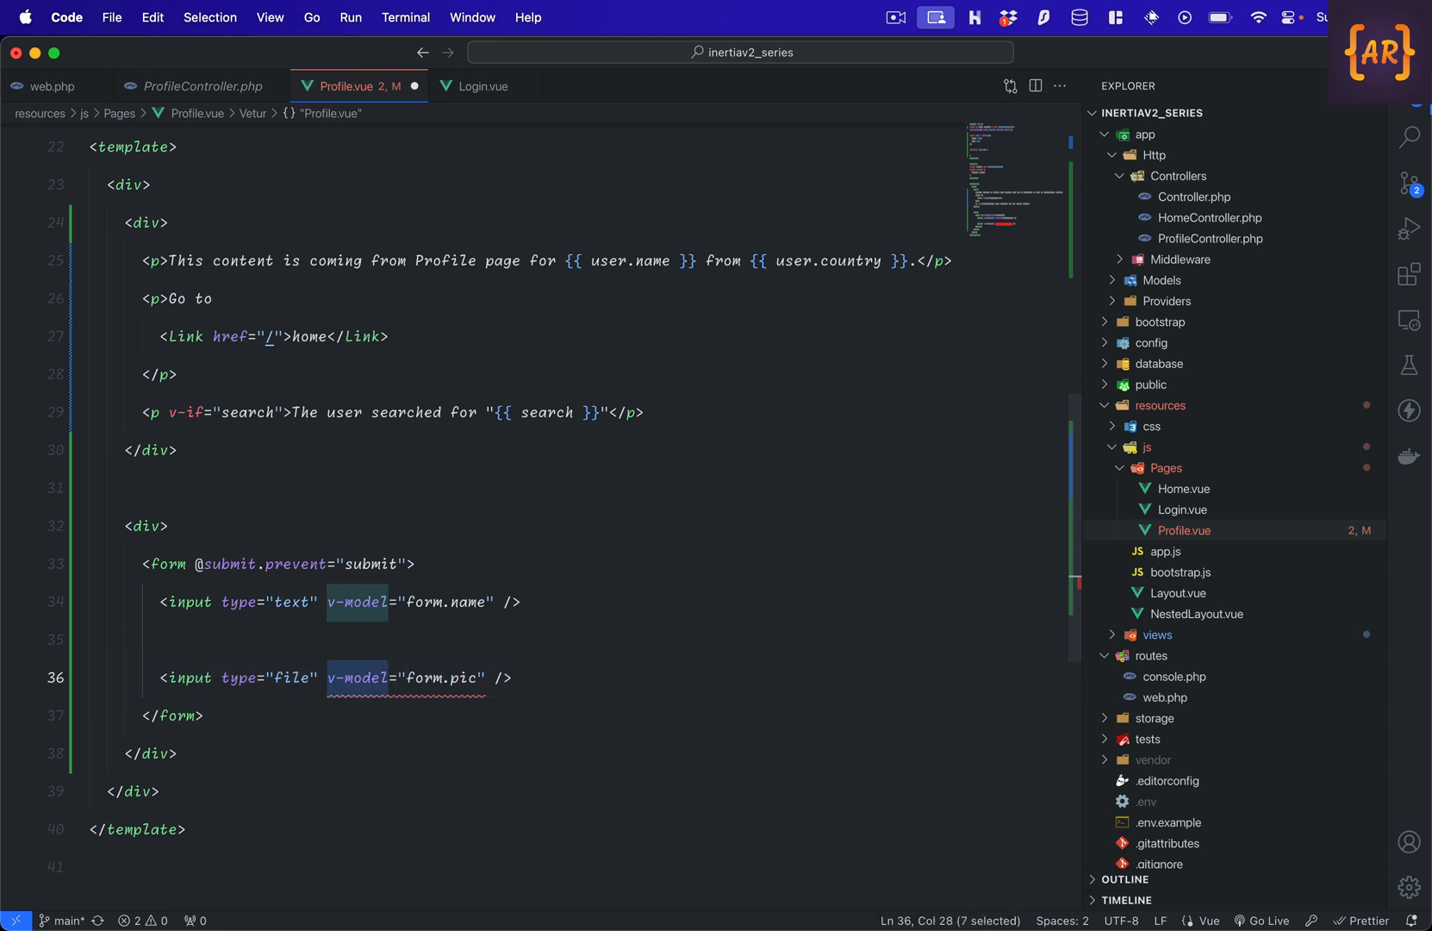
scroll("down", 3)
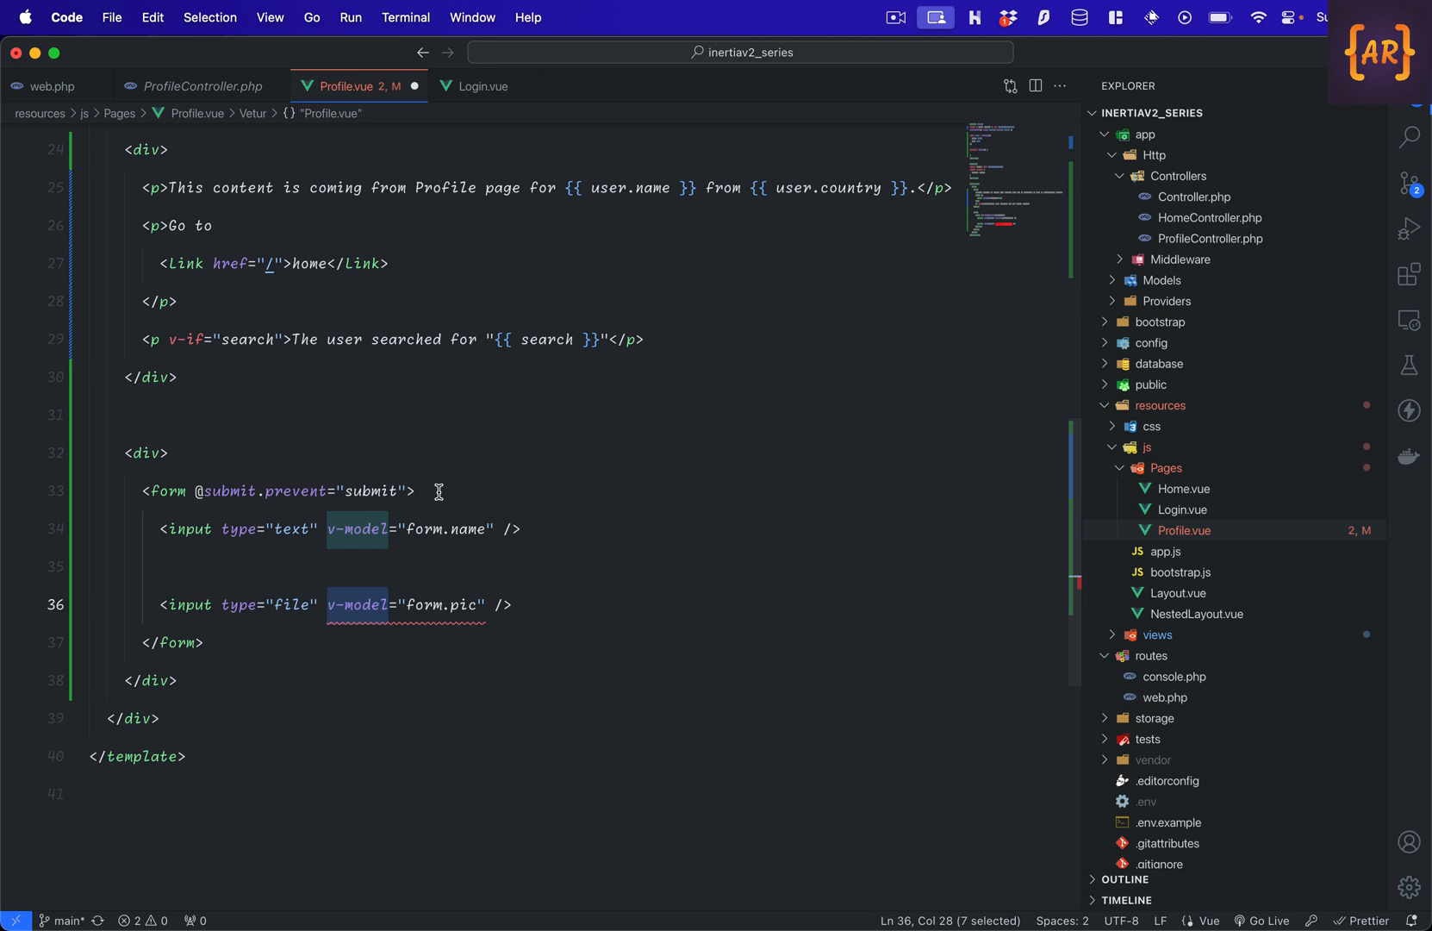
type("@")
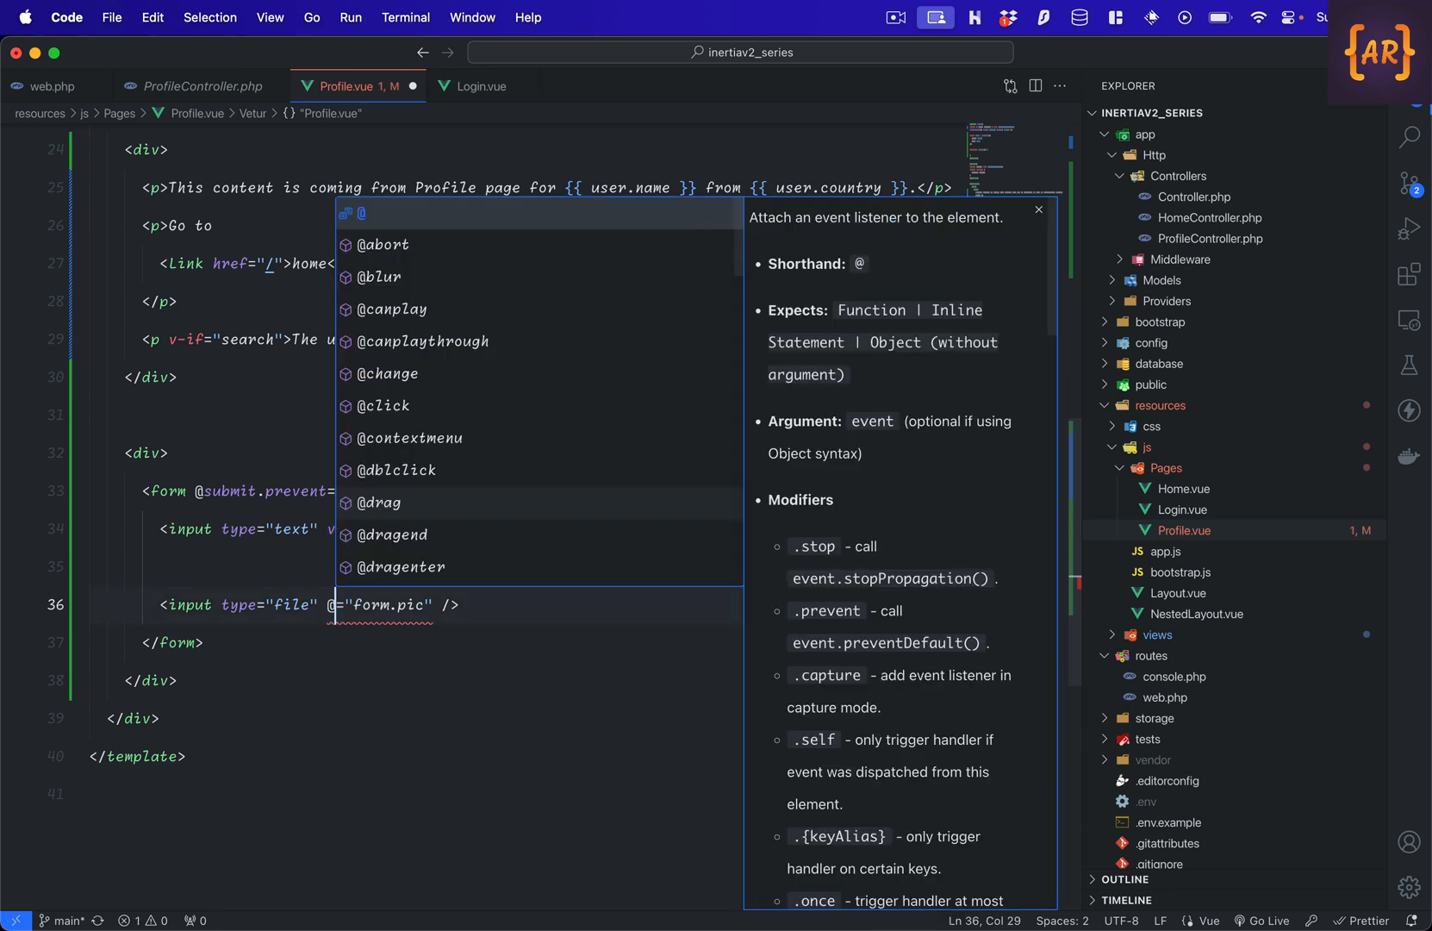
type("input")
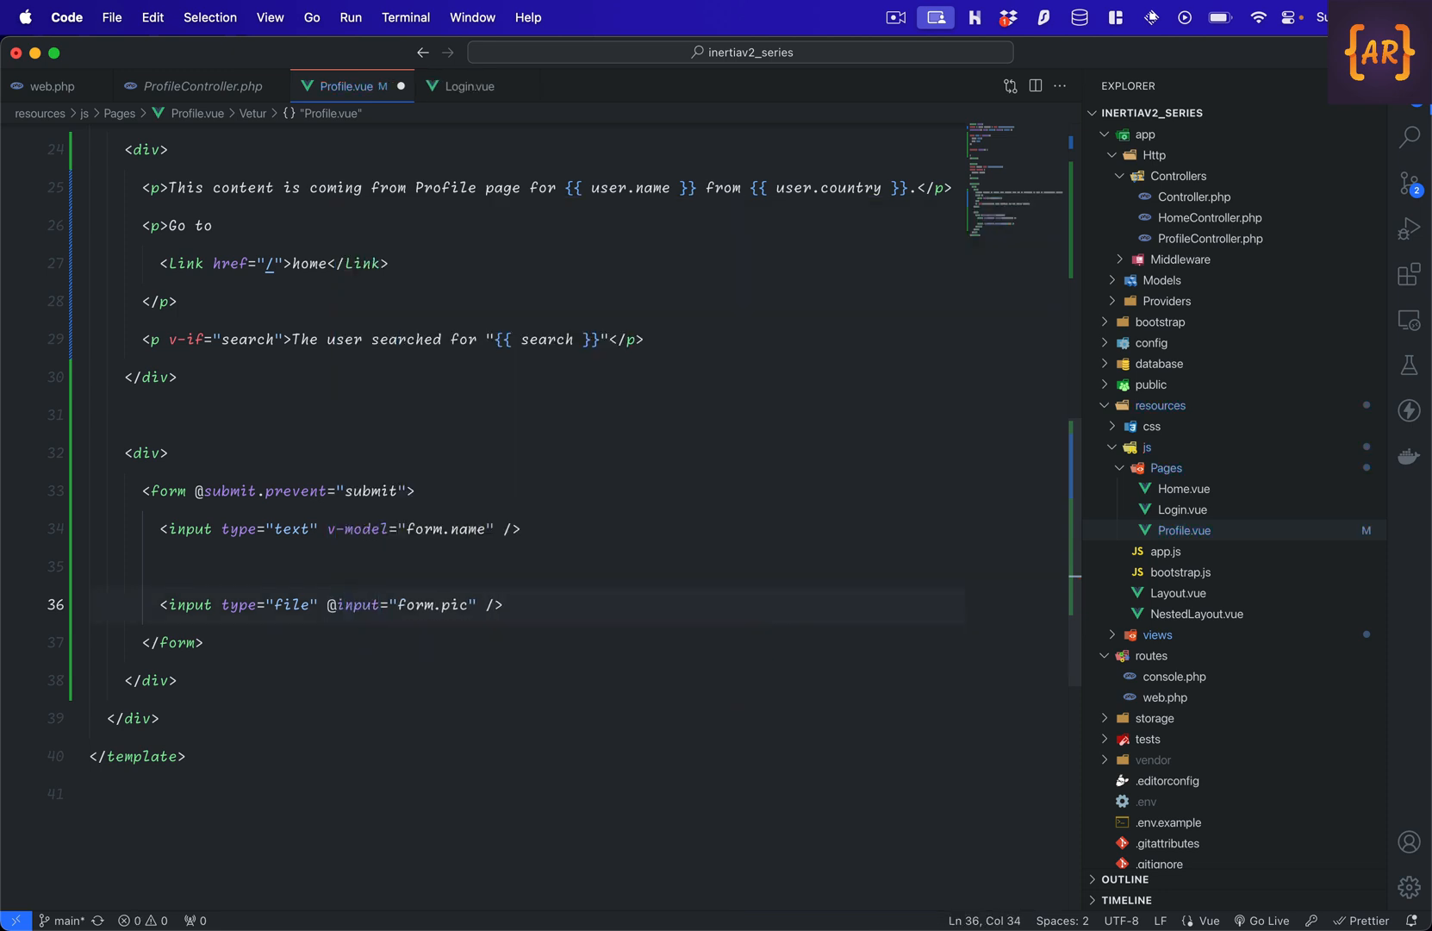
left_click(470, 605)
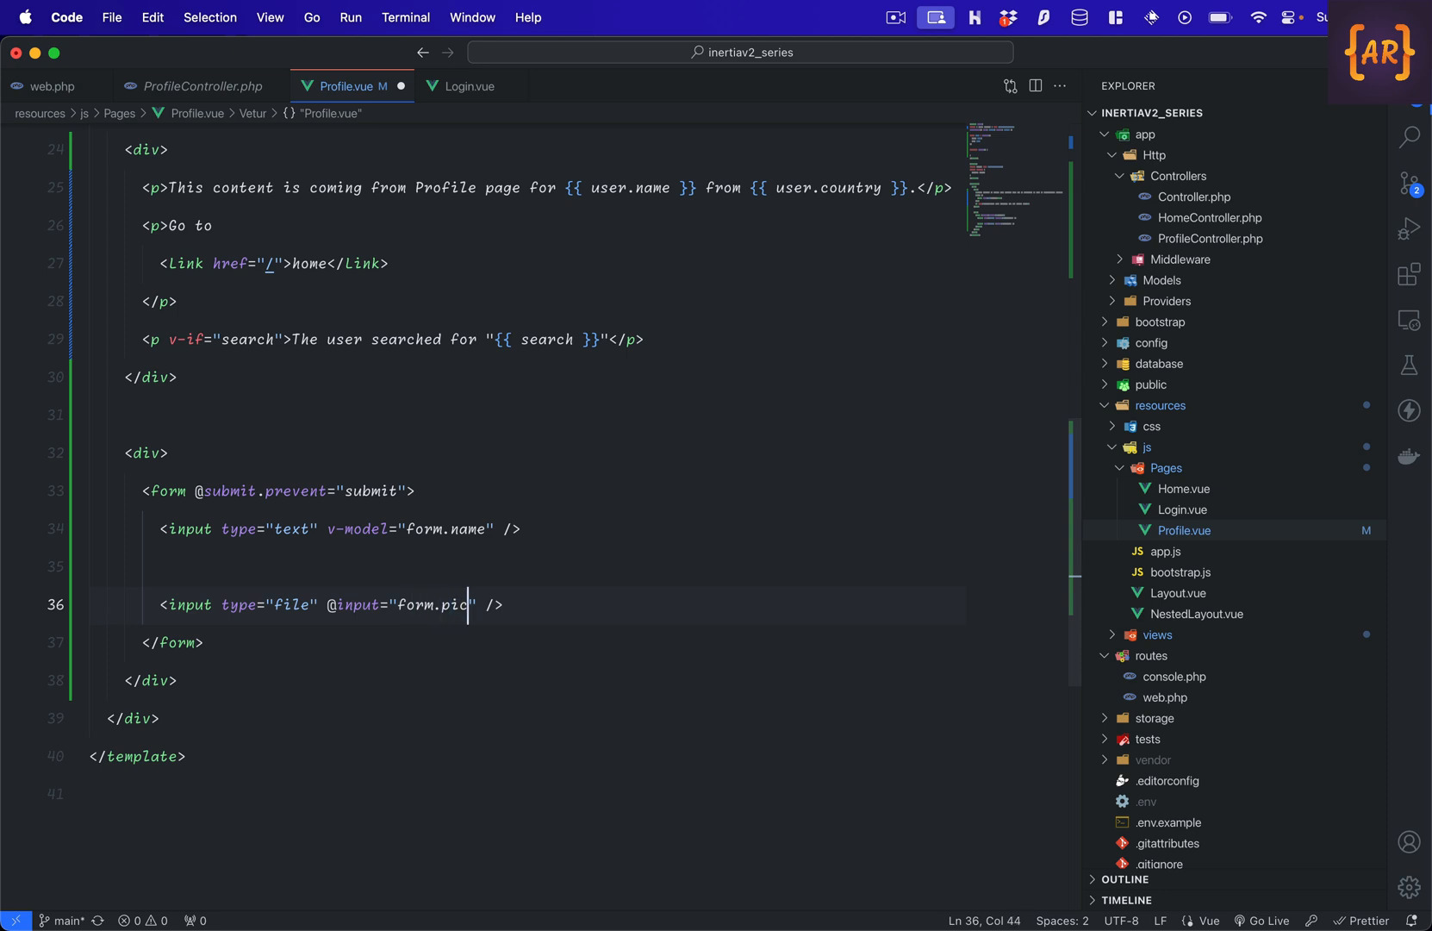
left_click(396, 604)
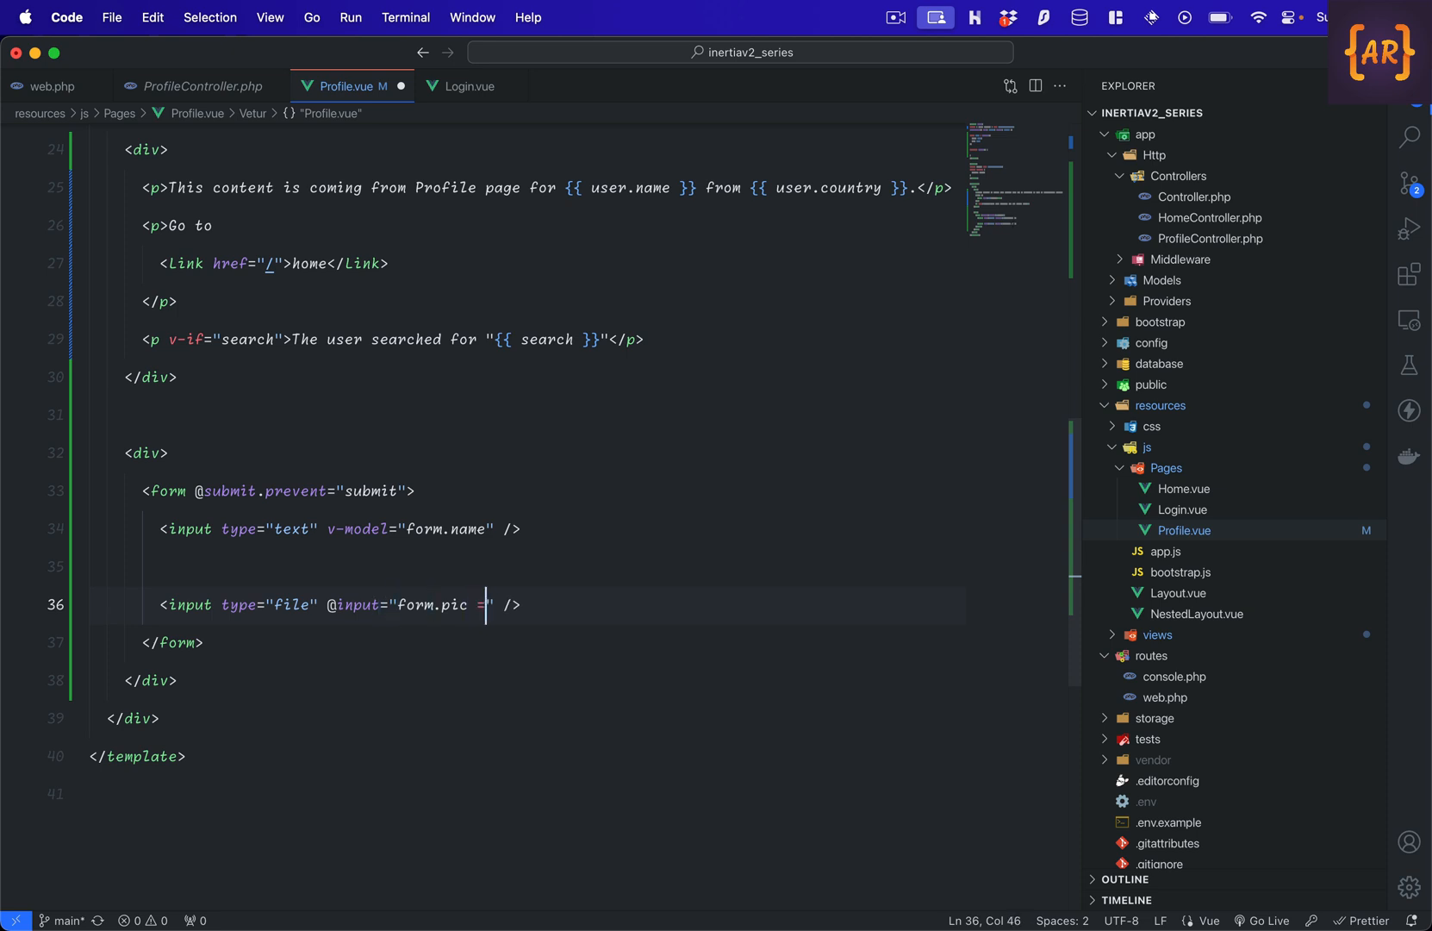
type("$event")
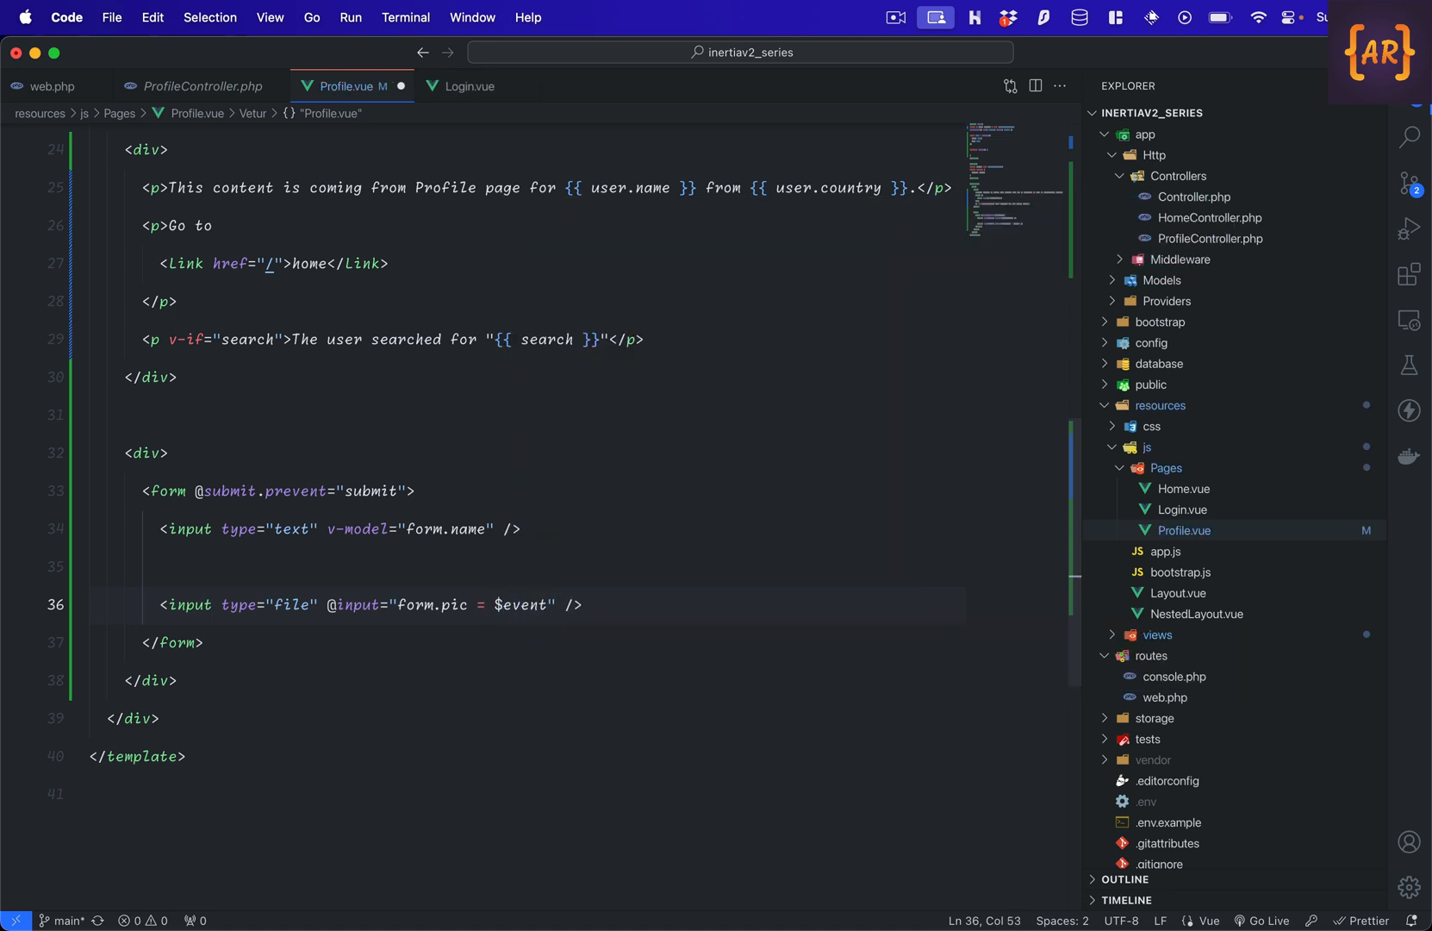
type(".")
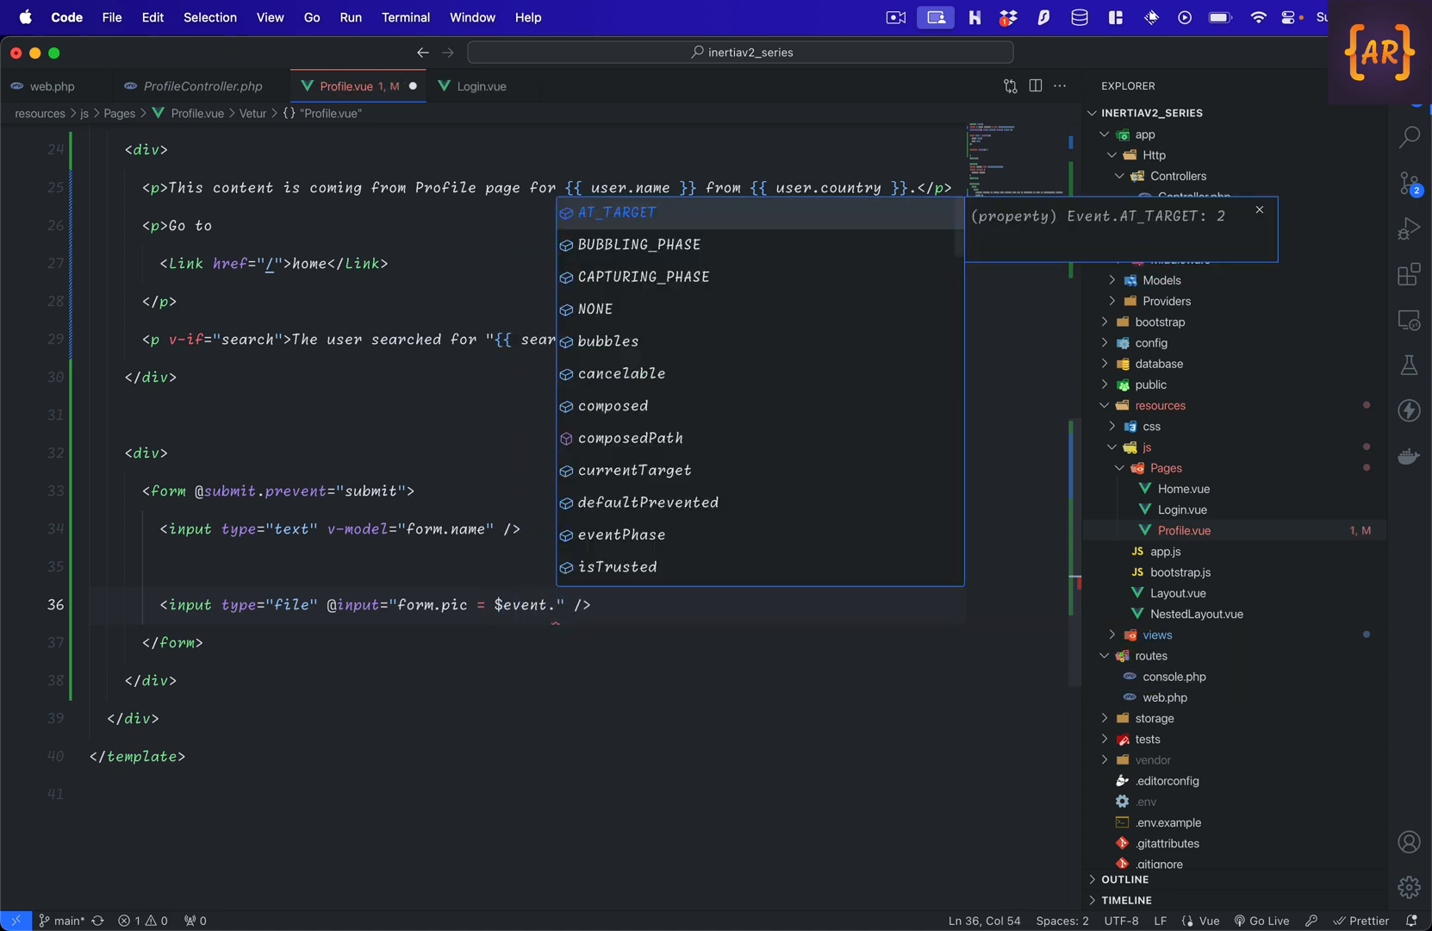
type("target.file")
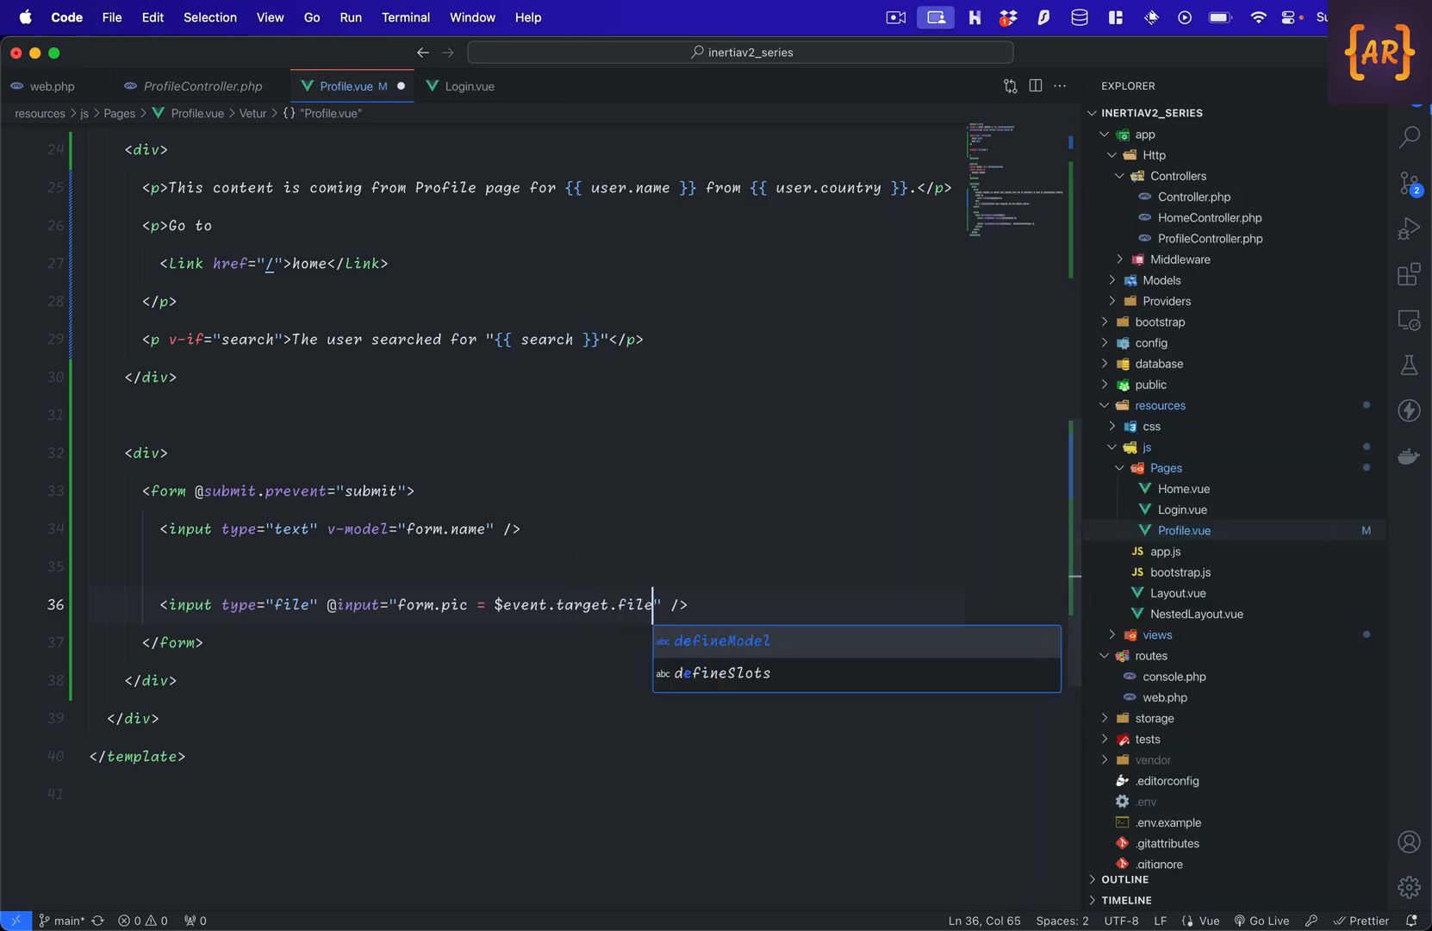
type("s[0]")
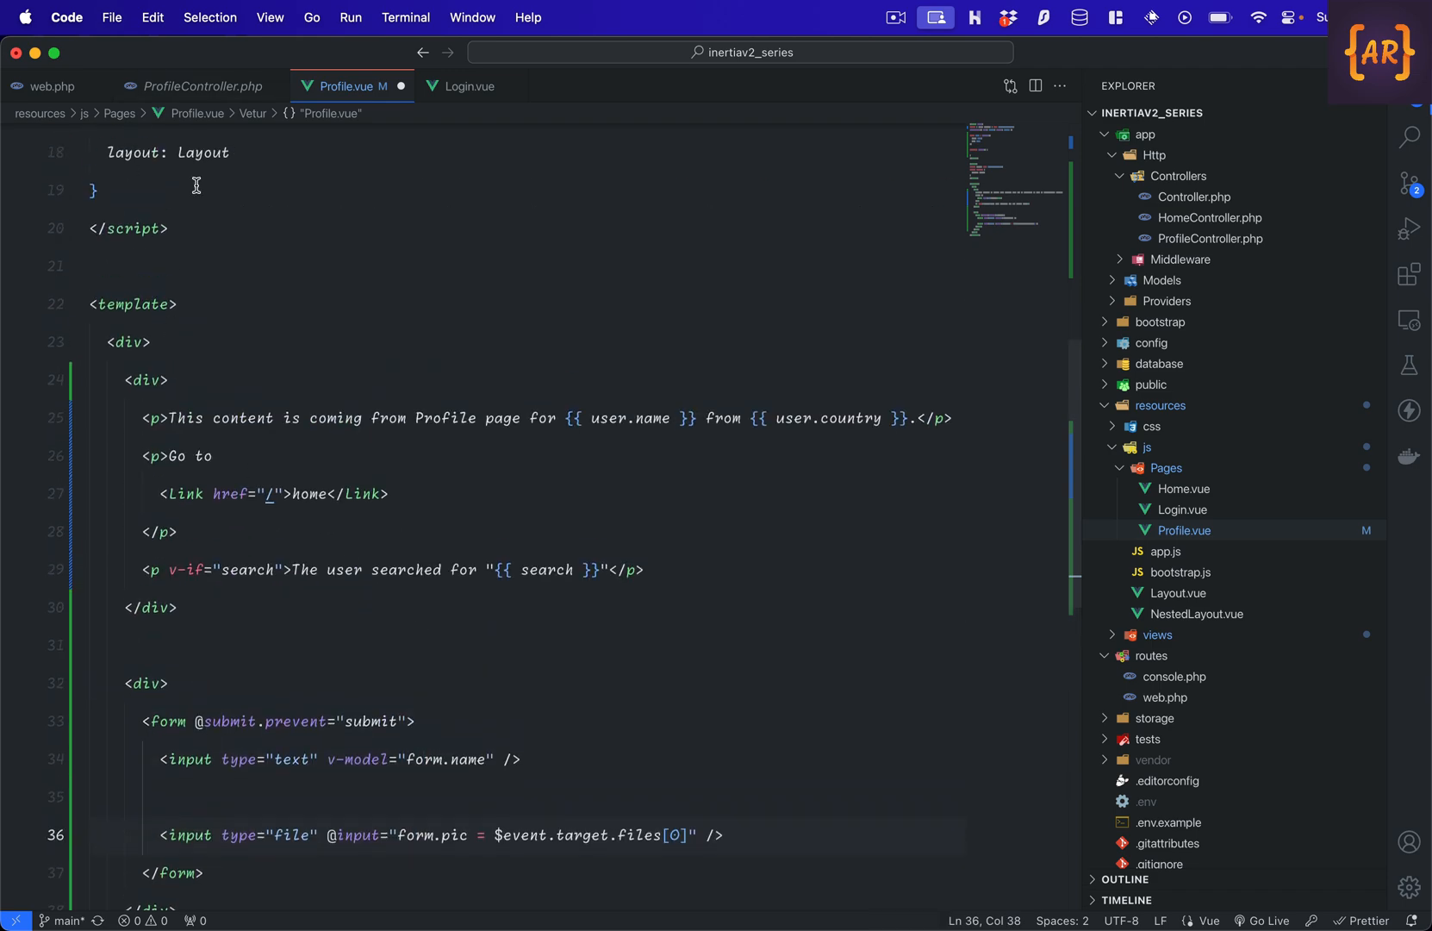
- Scroll through Profile.vue to review the empty submit function and form setup
scroll("up", 3)
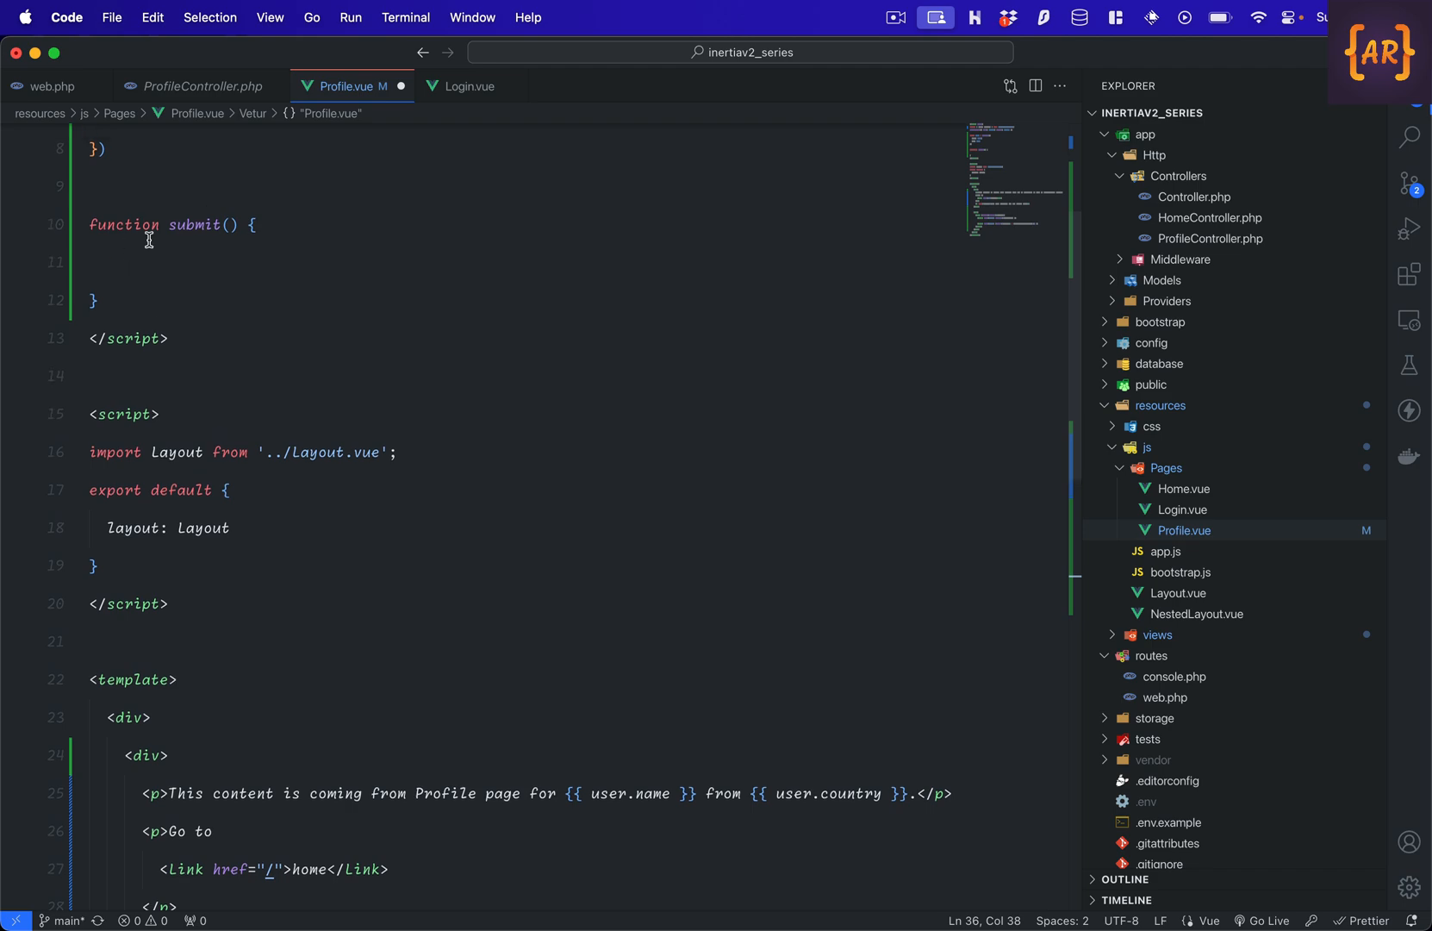
scroll("down", 3)
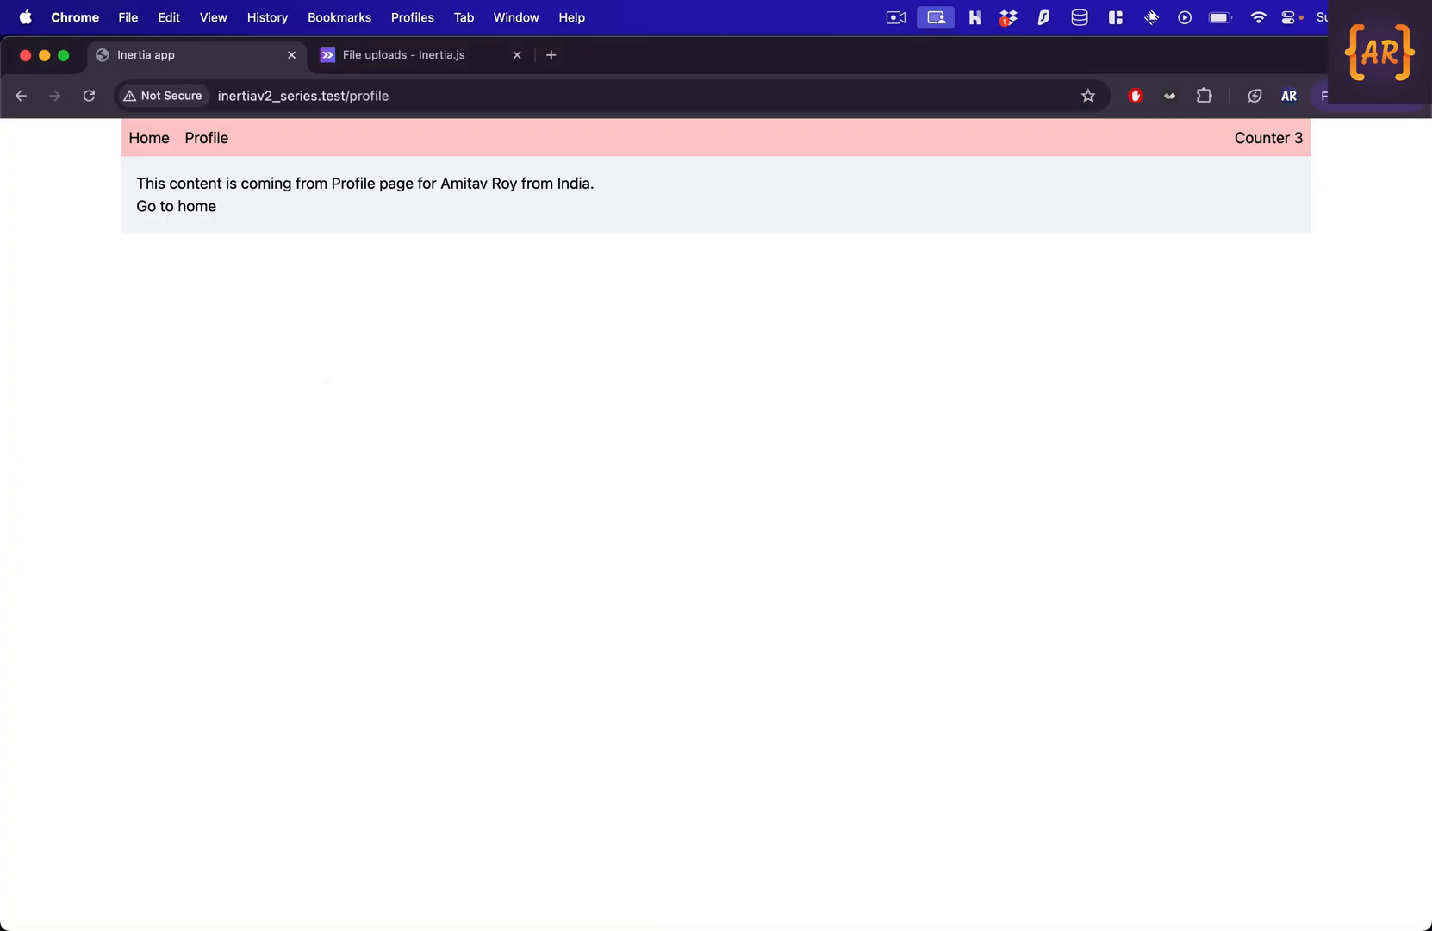
- Add {{ form }}, a form.progress.percentage progress bar and a Submit button, then save
left_click(408, 55)
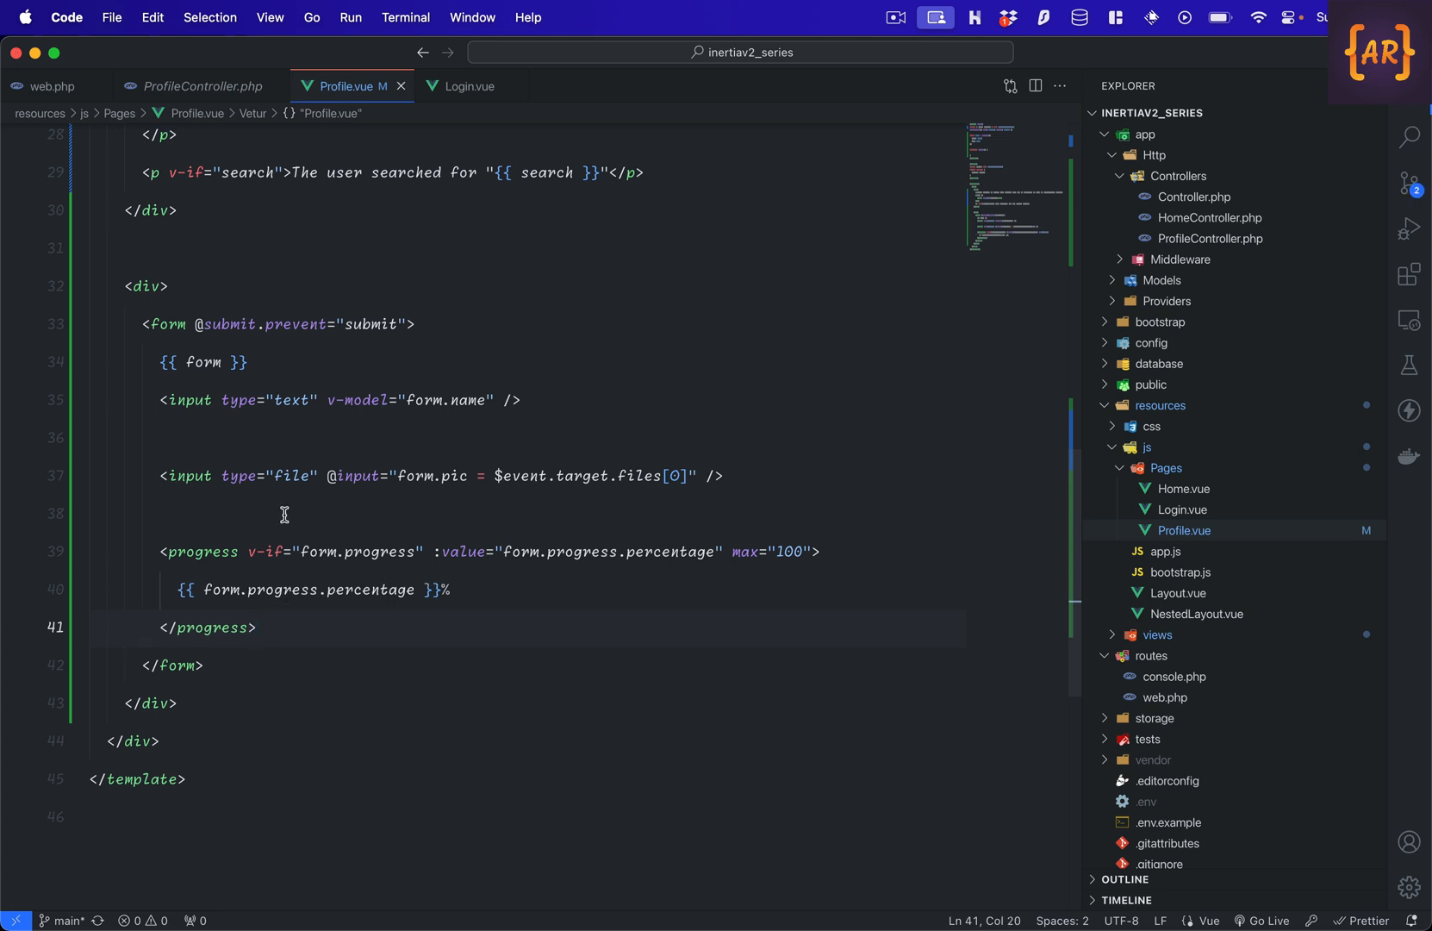
mouse_move(418, 476)
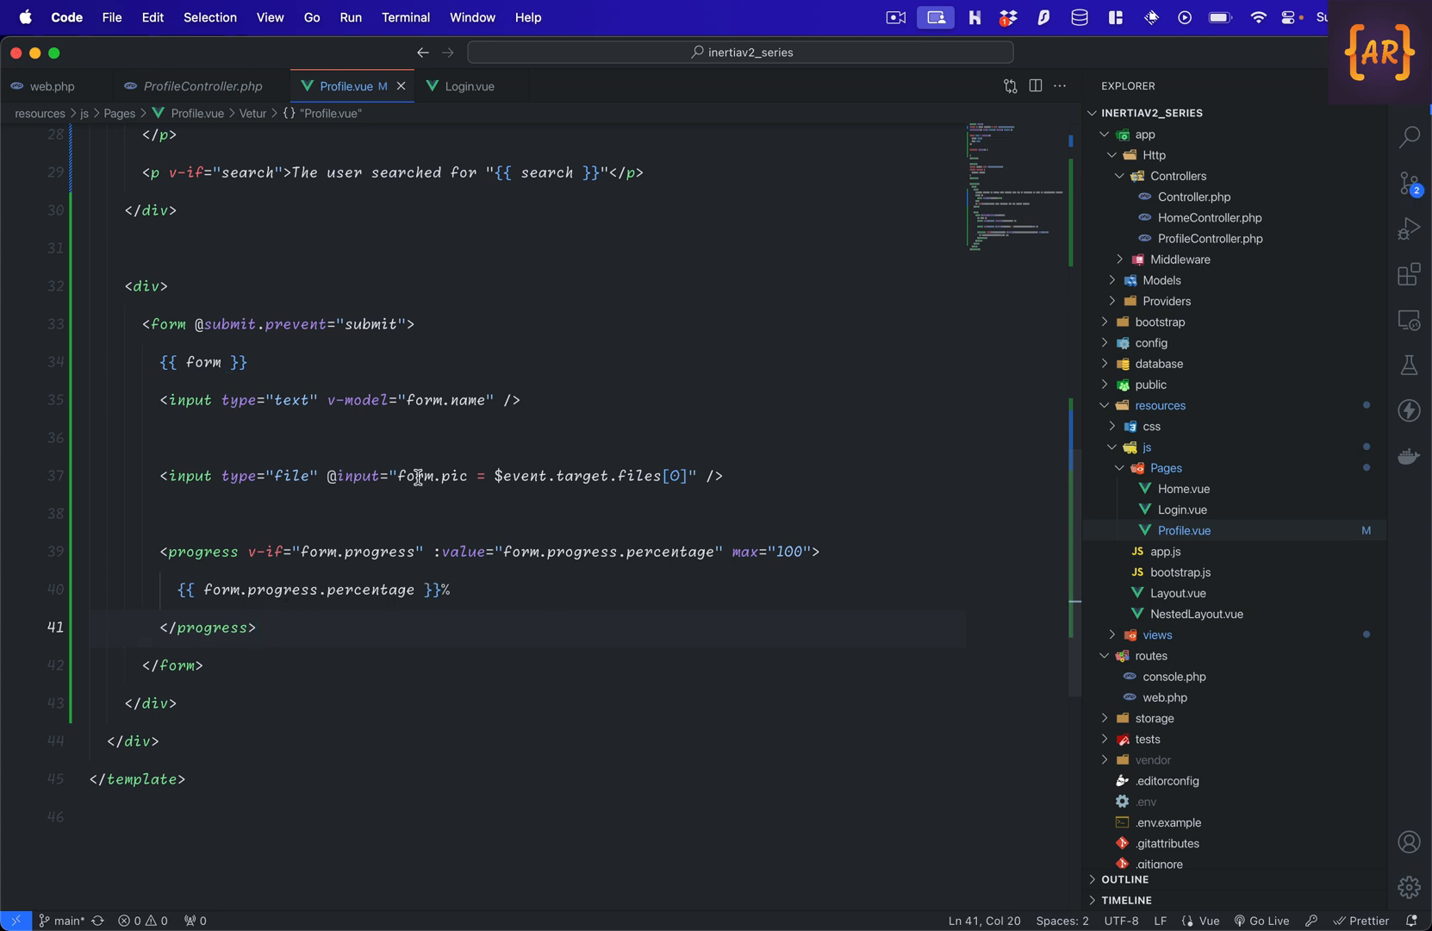
mouse_move(458, 592)
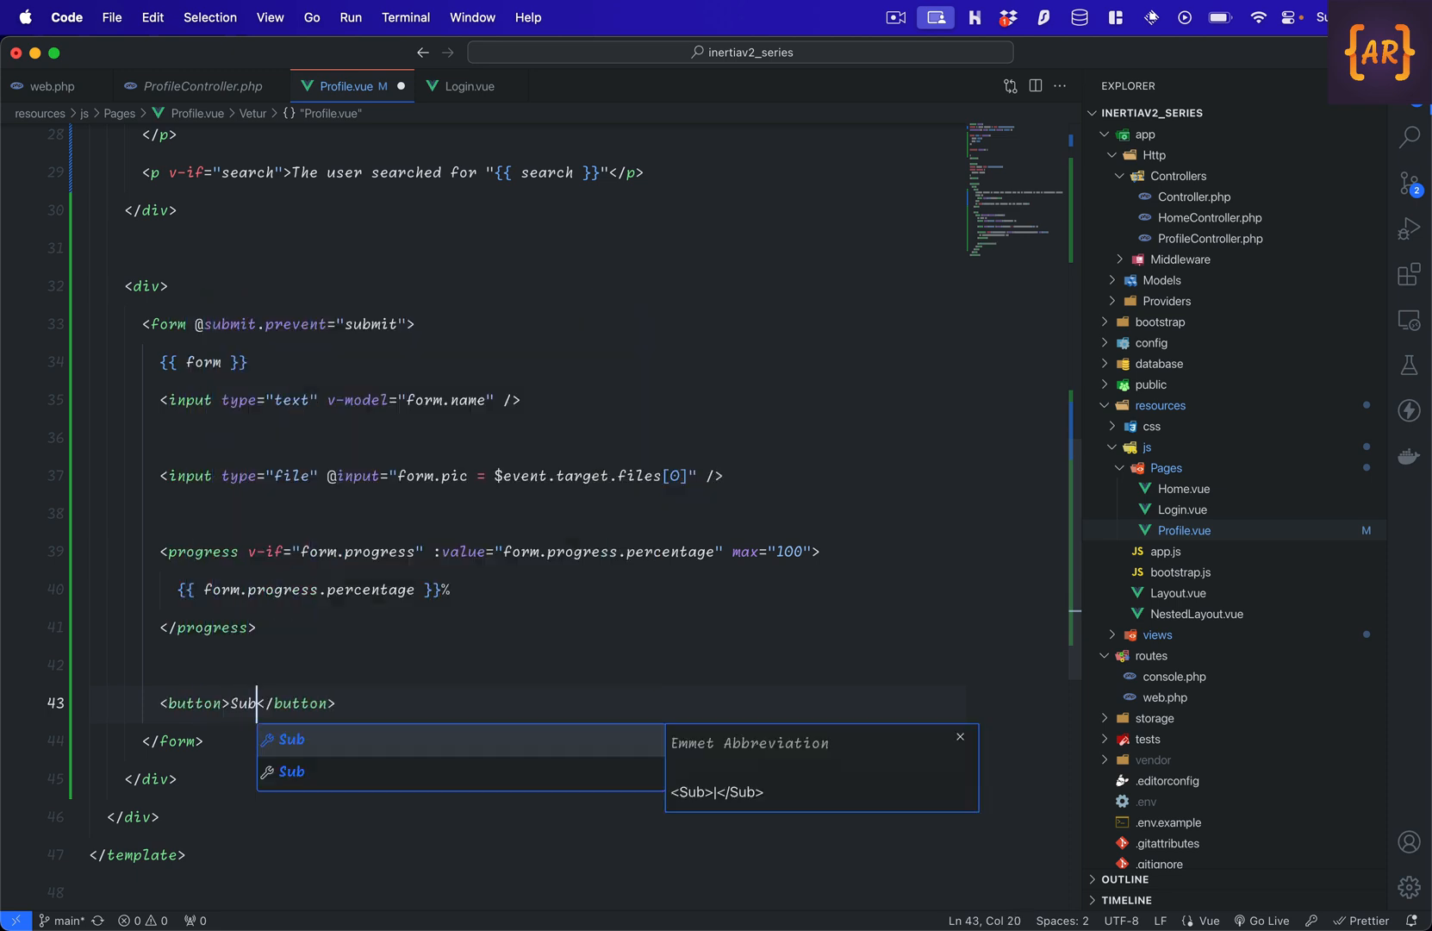
type("mit")
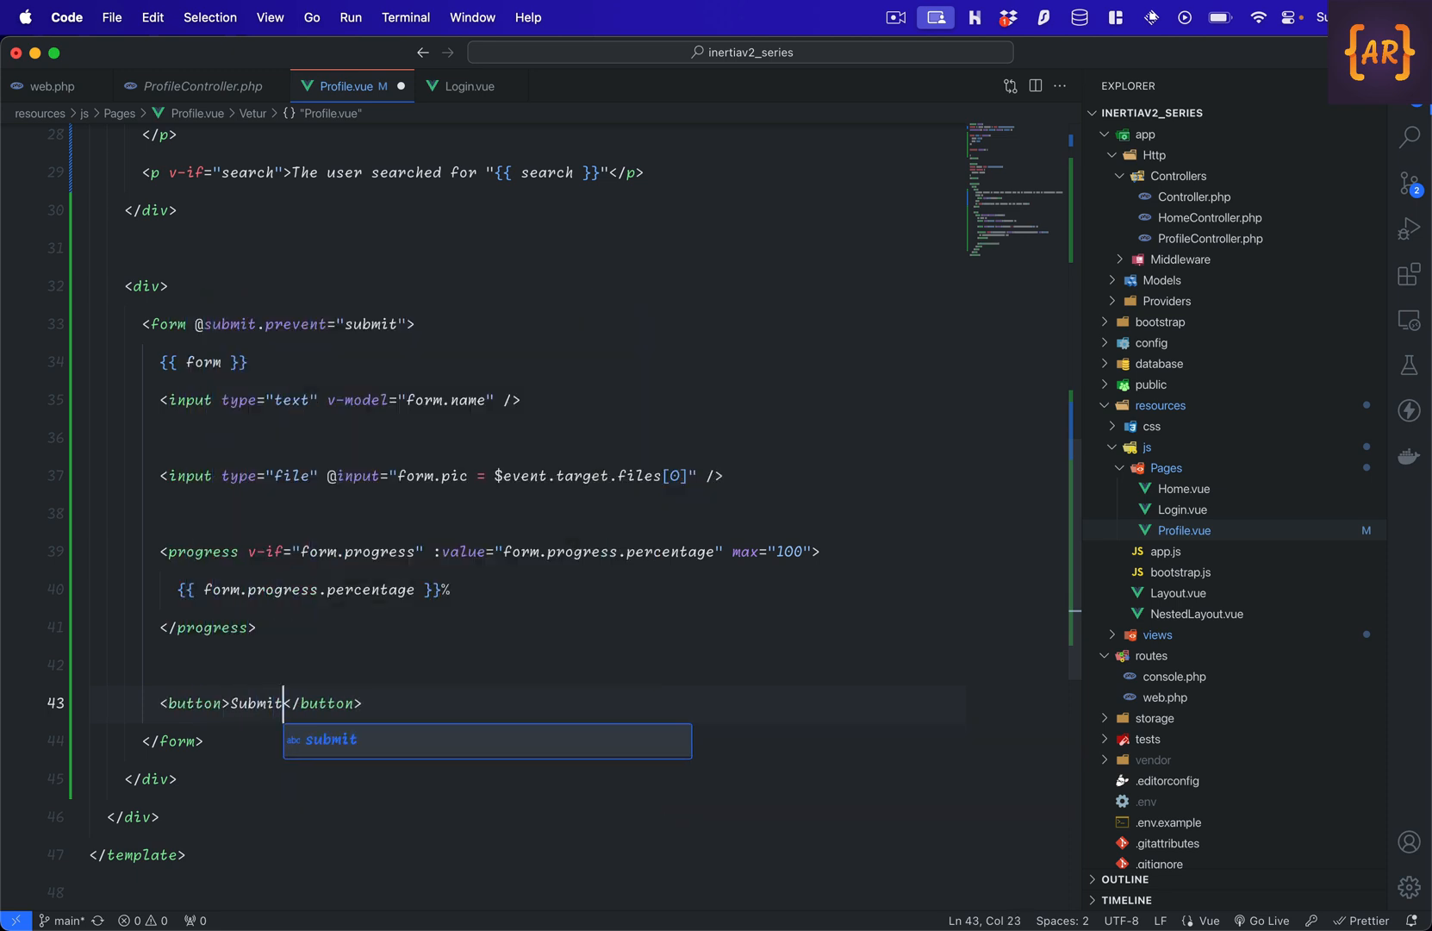
key("Escape")
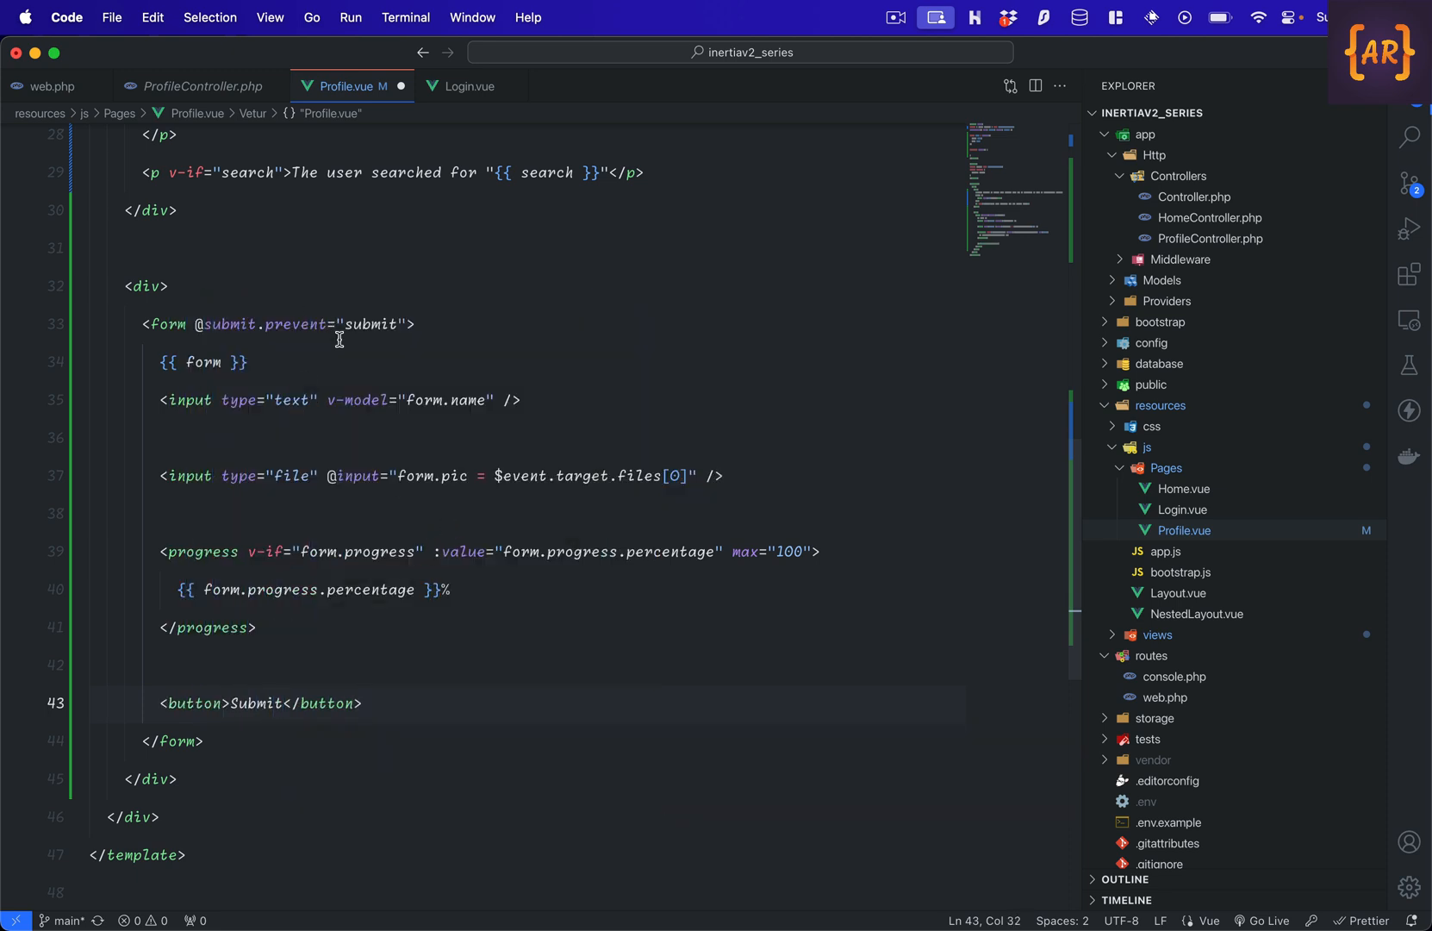
key("cmd+tab")
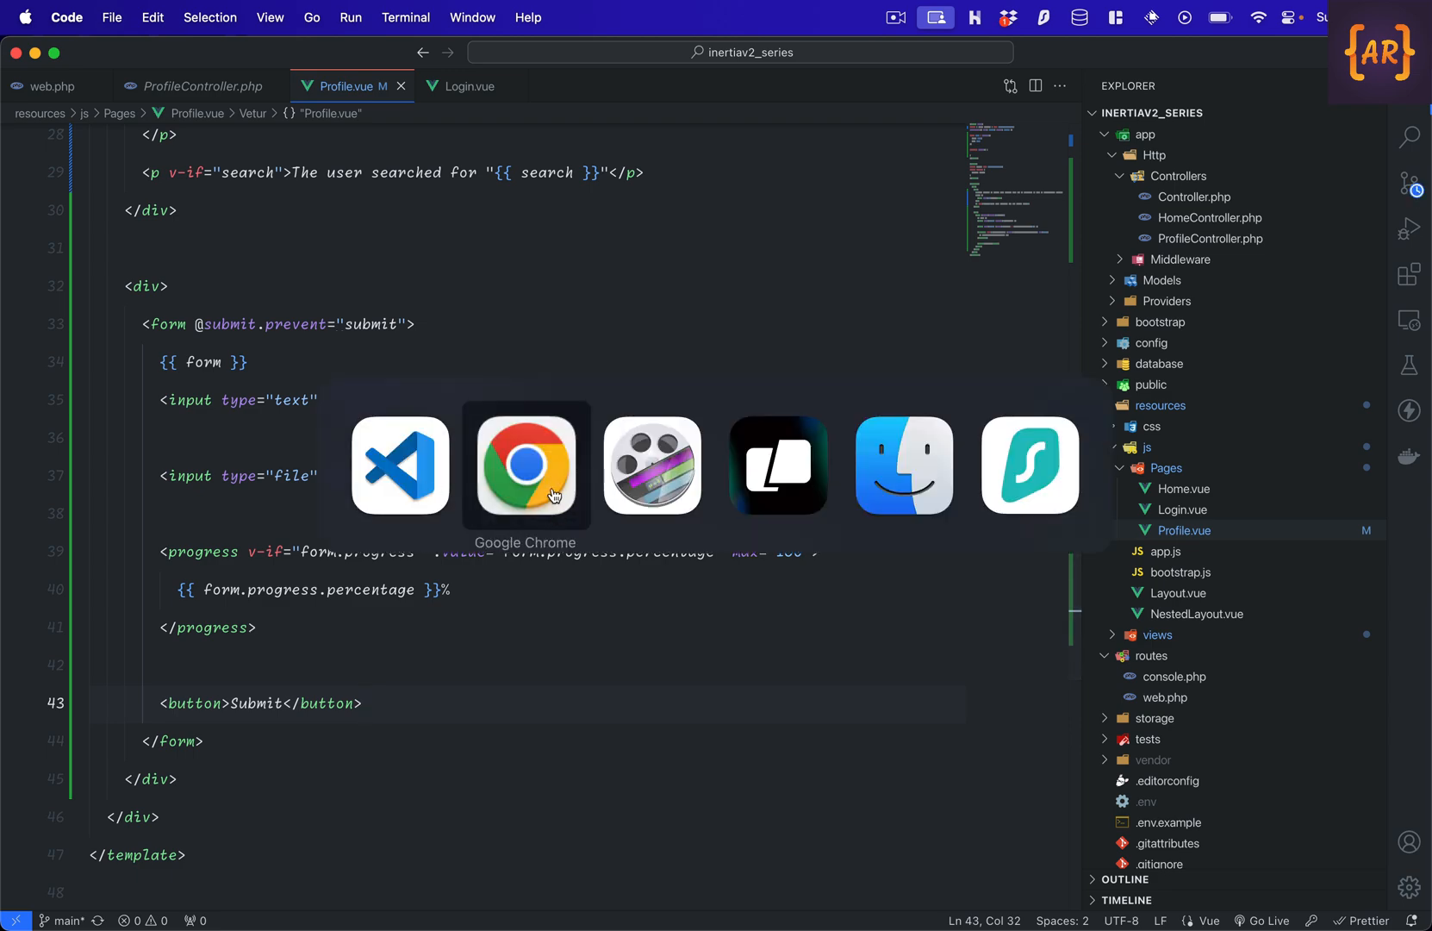
left_click(524, 464)
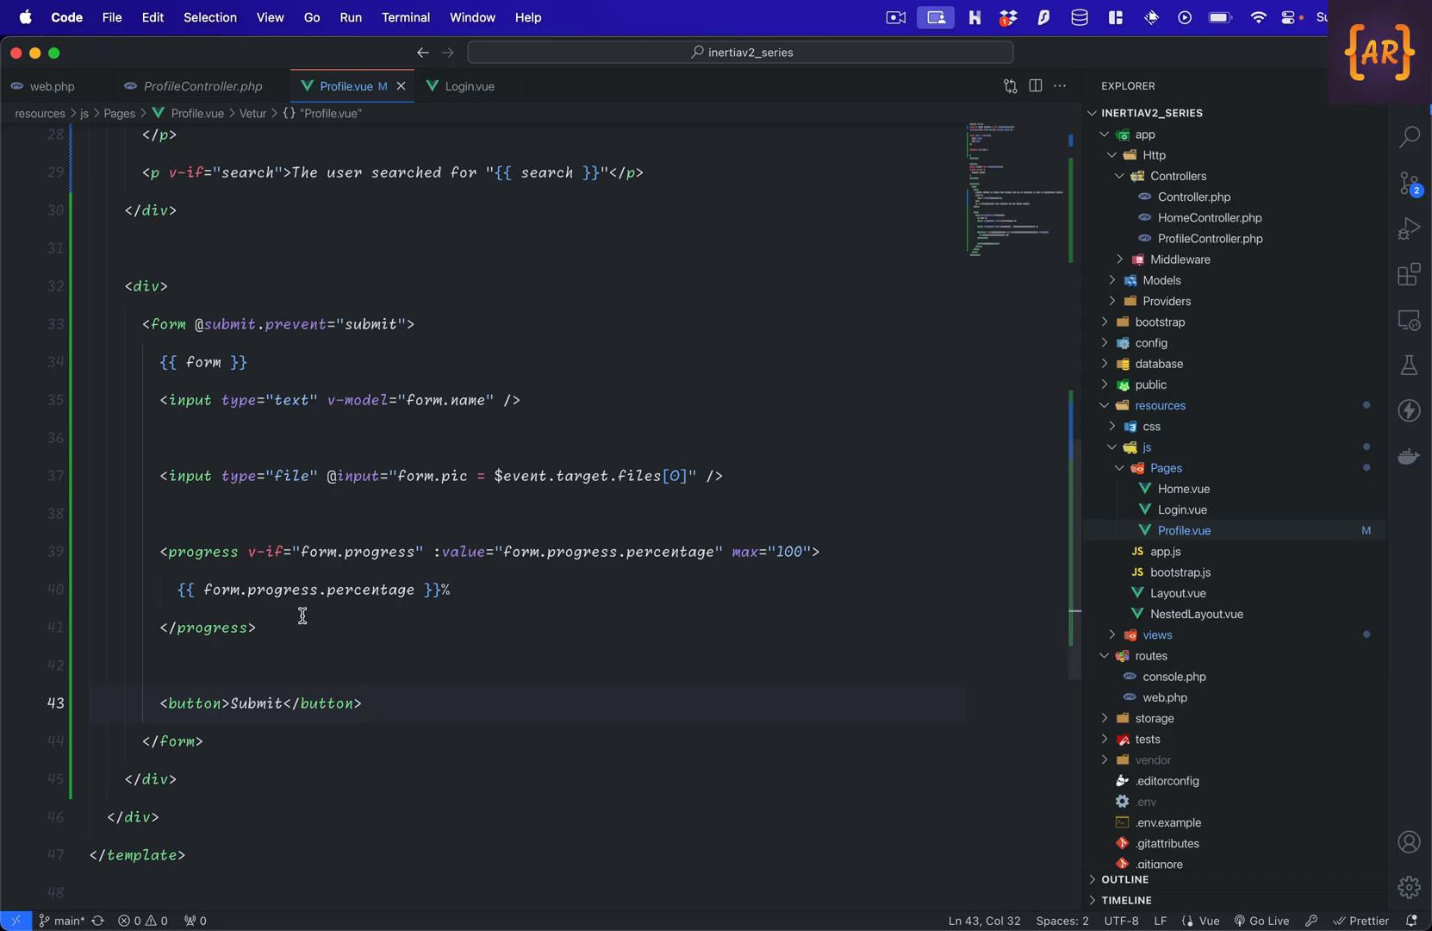
left_click(155, 286)
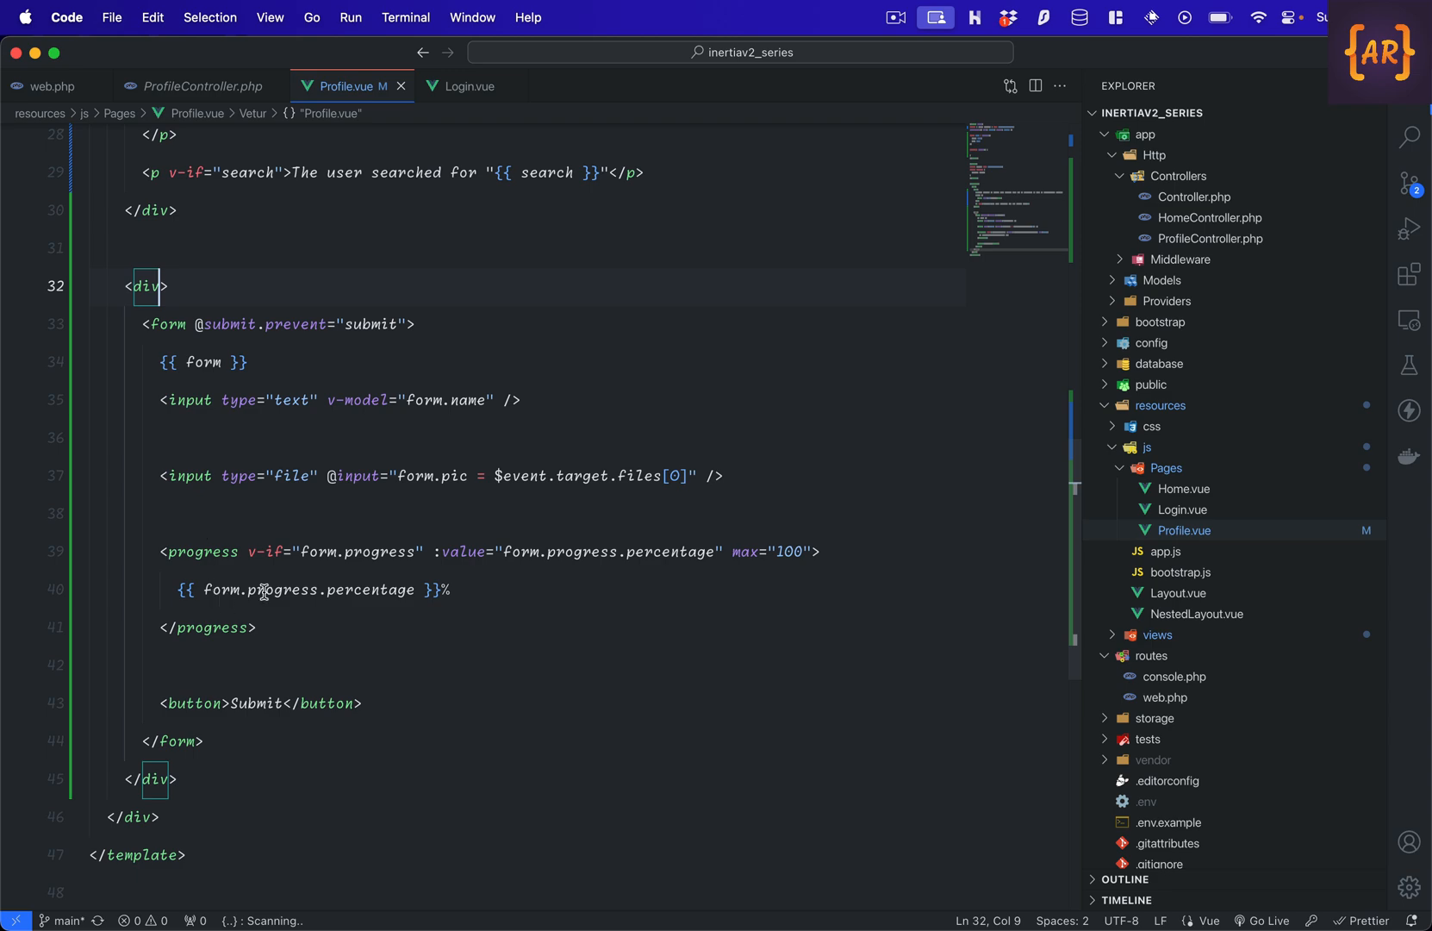
- Choose avatar.png in the profile form so the dump shows pic as a File
type("pre")
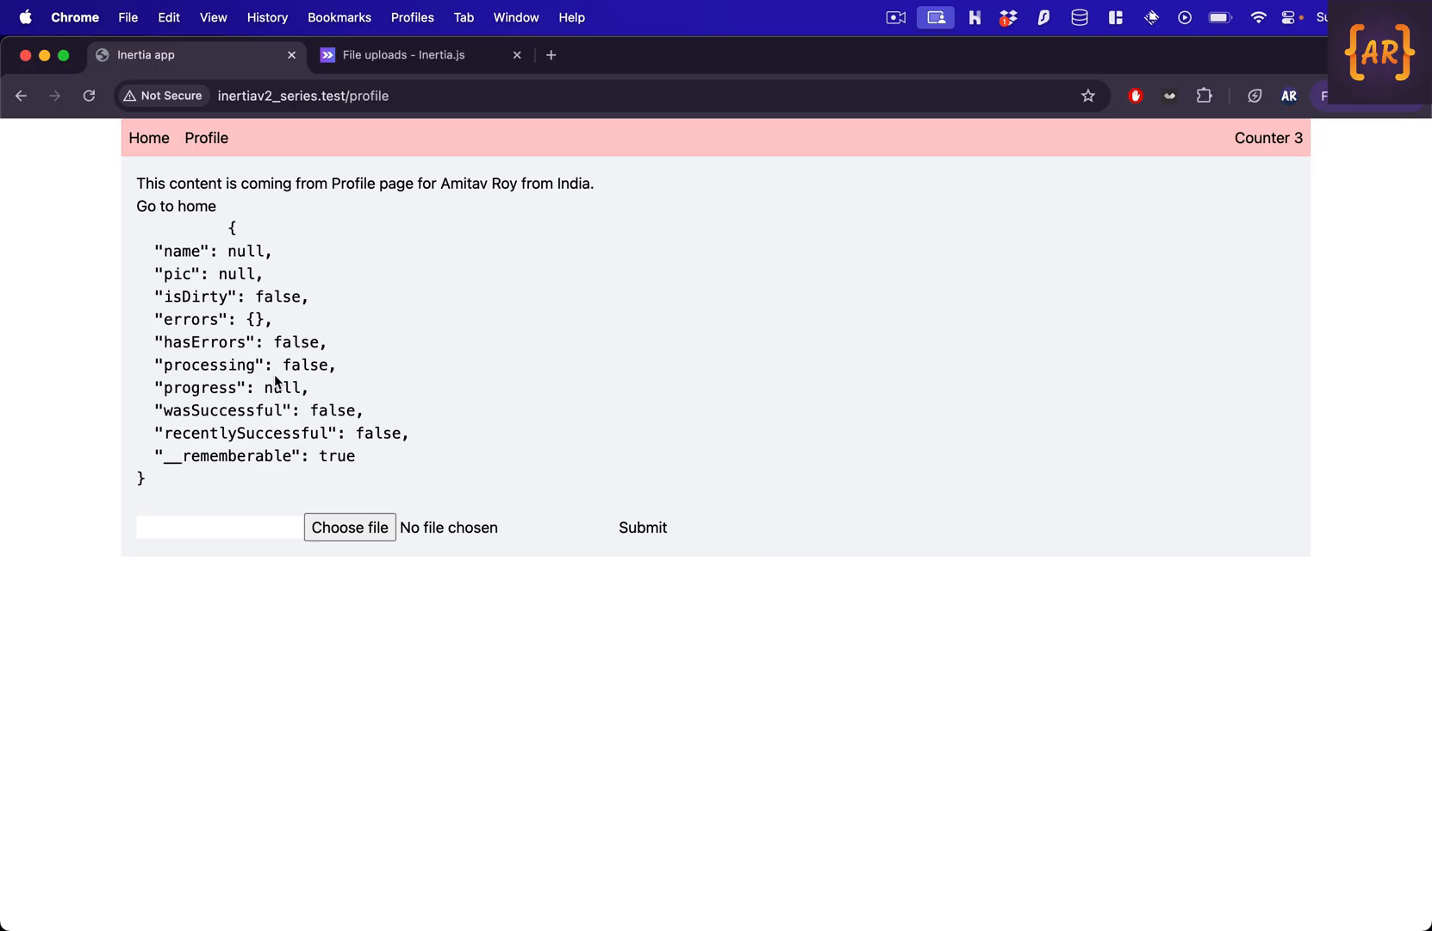
mouse_move(284, 401)
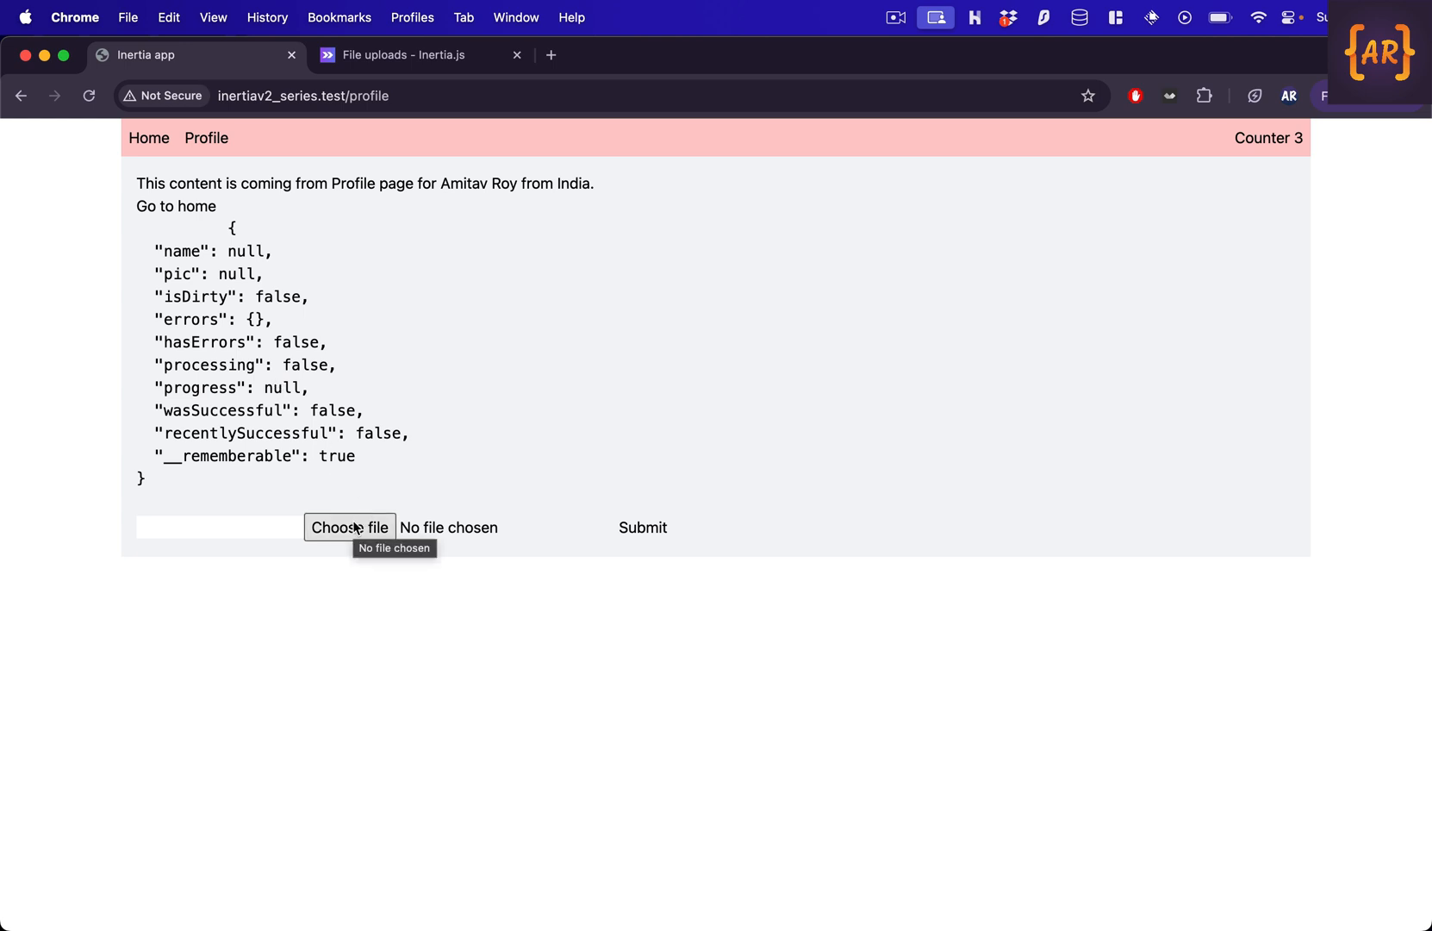
left_click(350, 528)
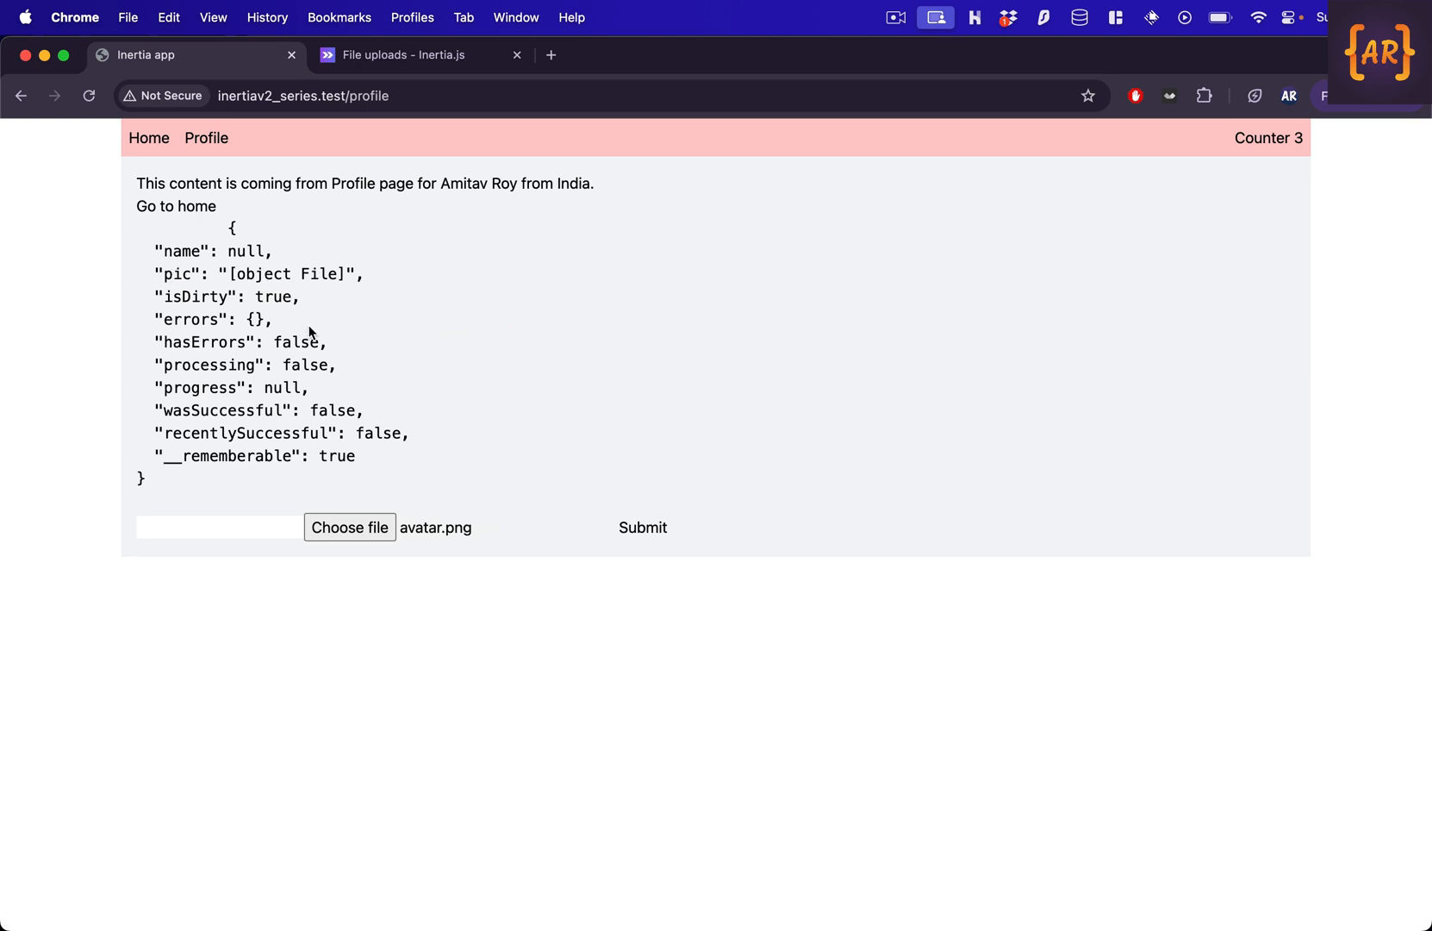
mouse_move(331, 417)
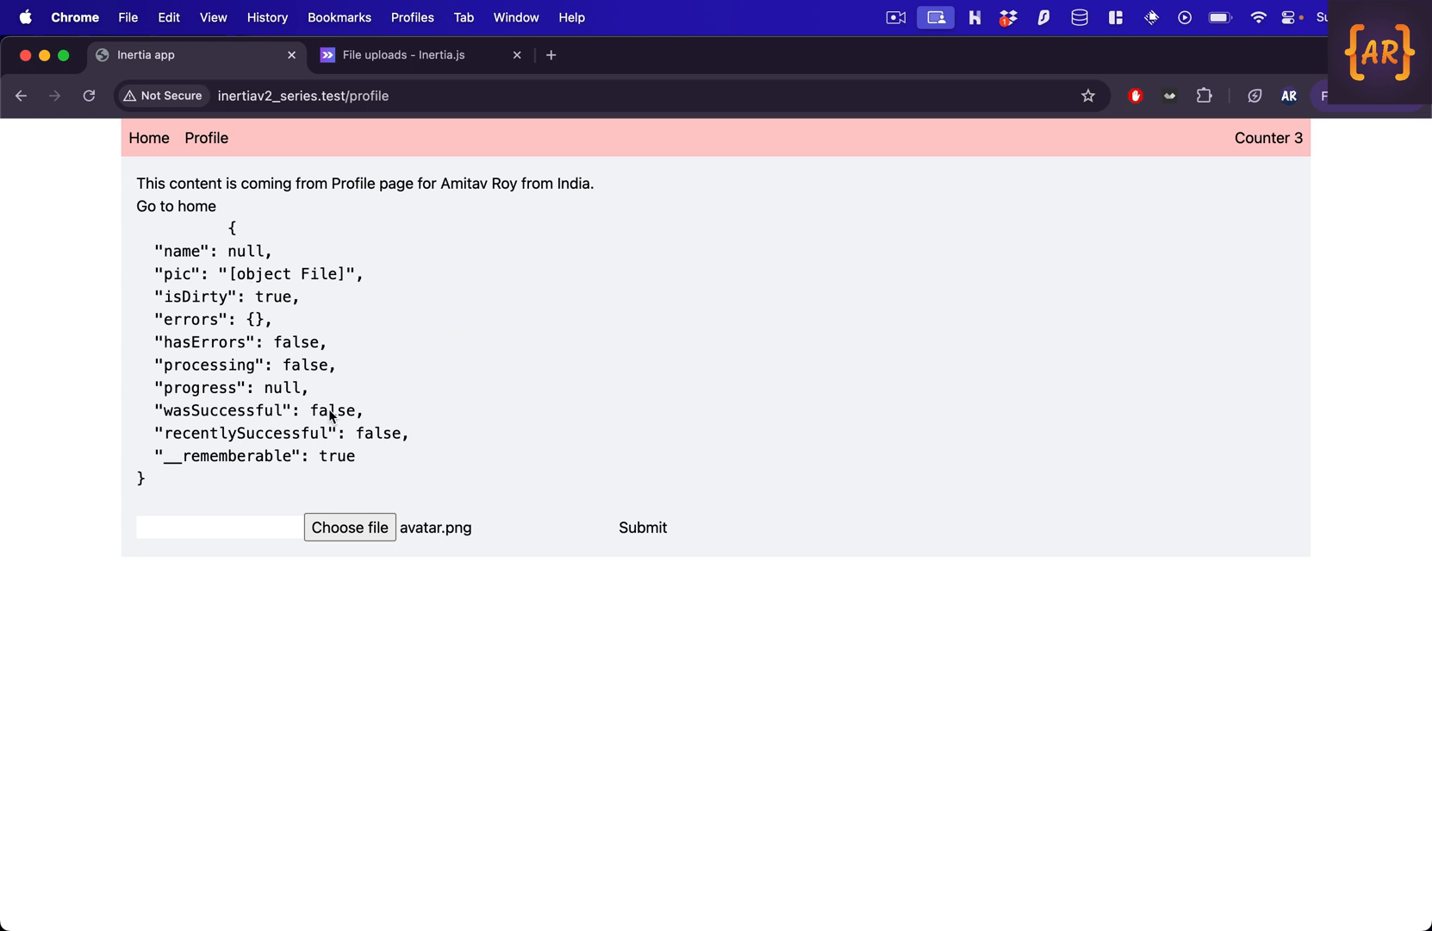
mouse_move(344, 379)
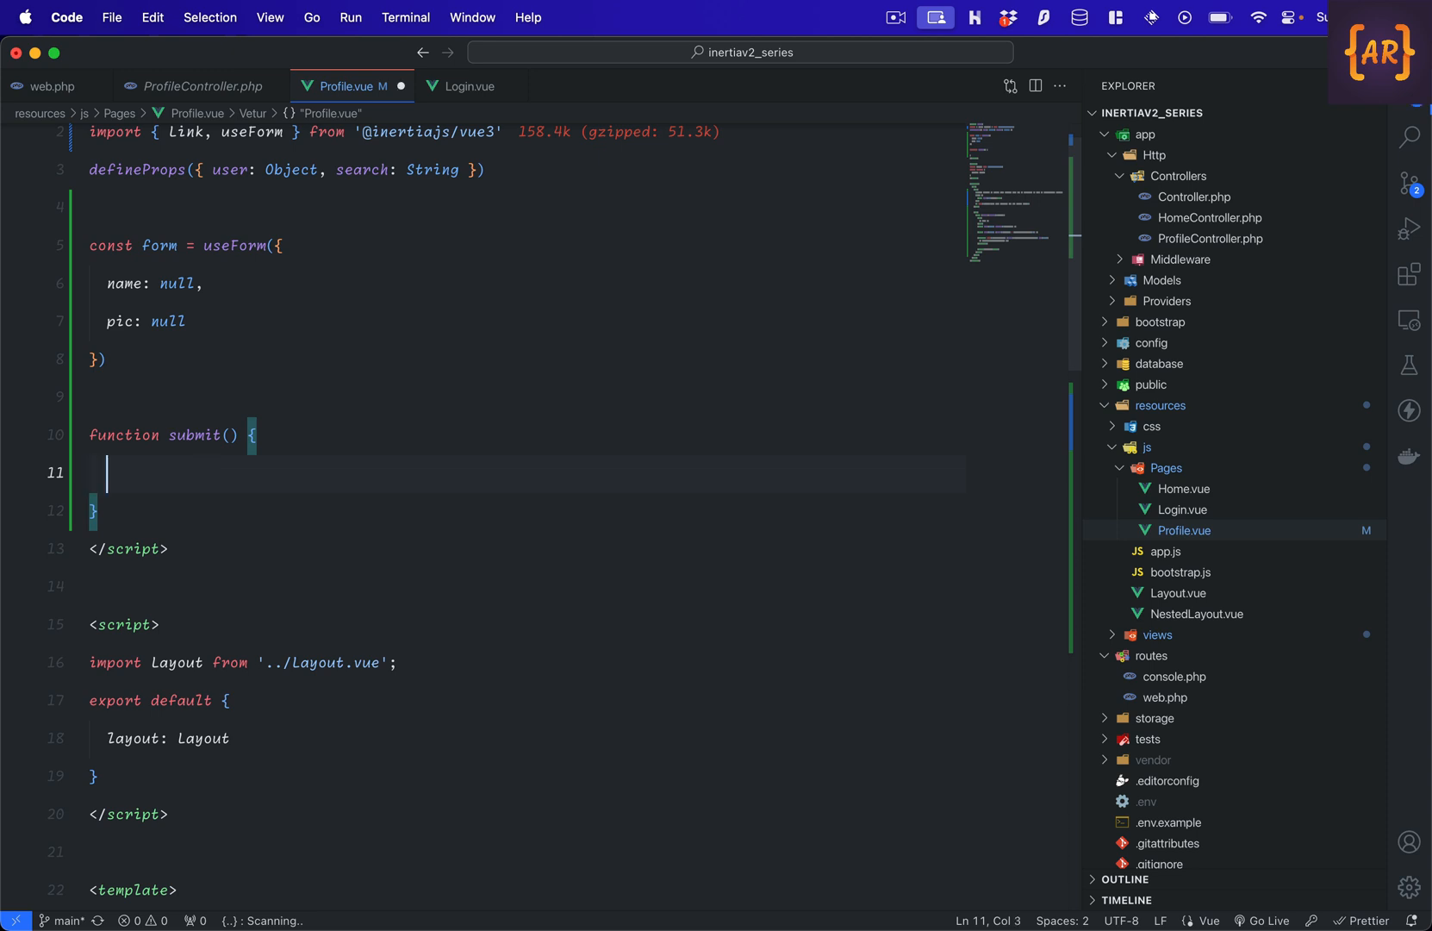
- Start submit() in Profile.vue with form.post('/file-upload')
type("form")
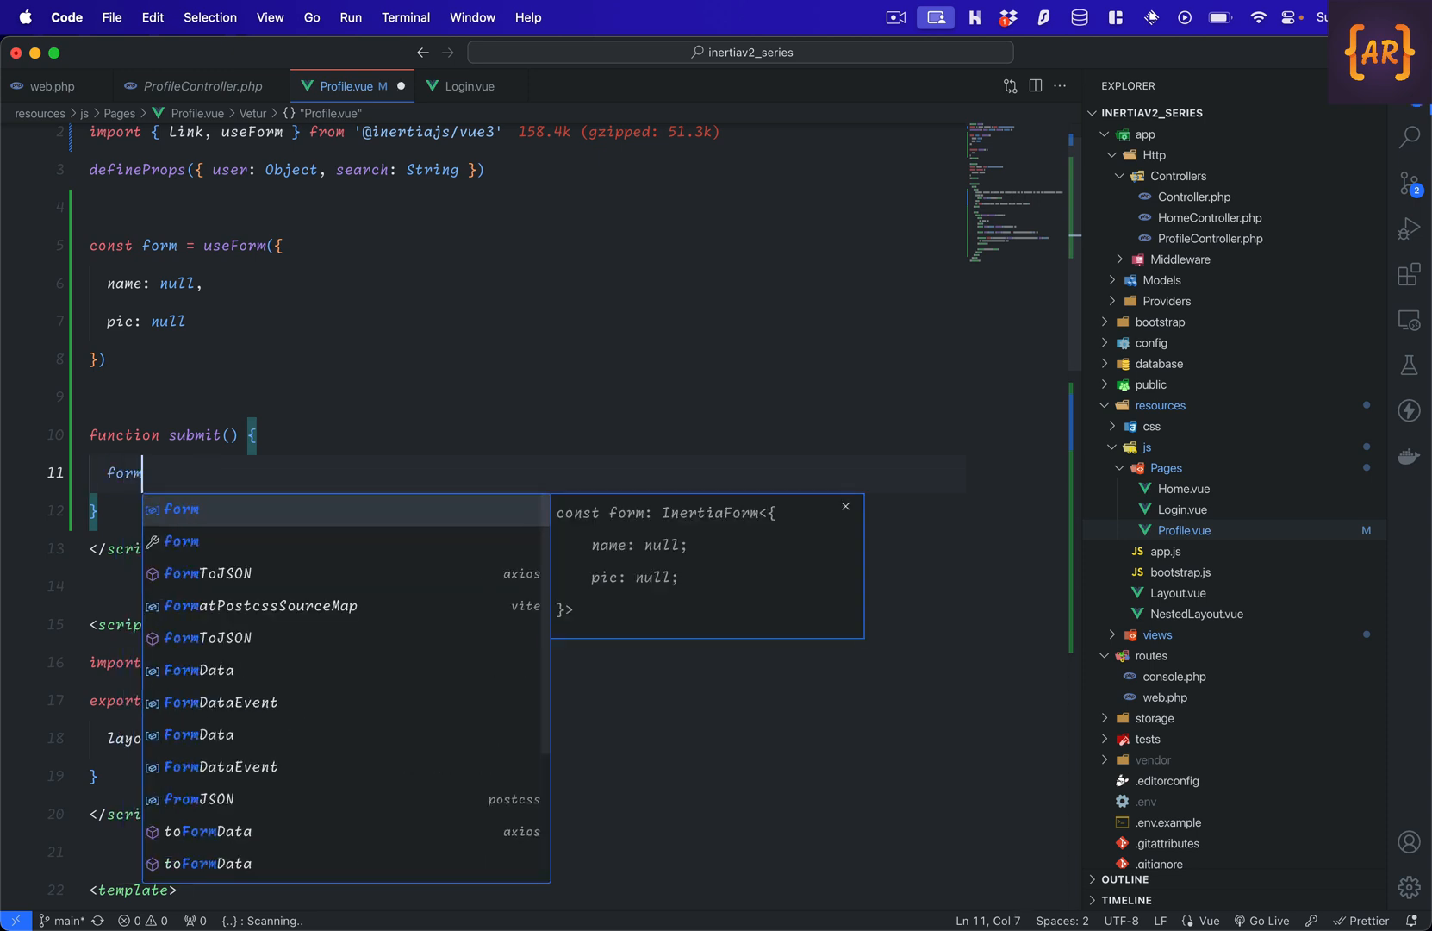
type(".post")
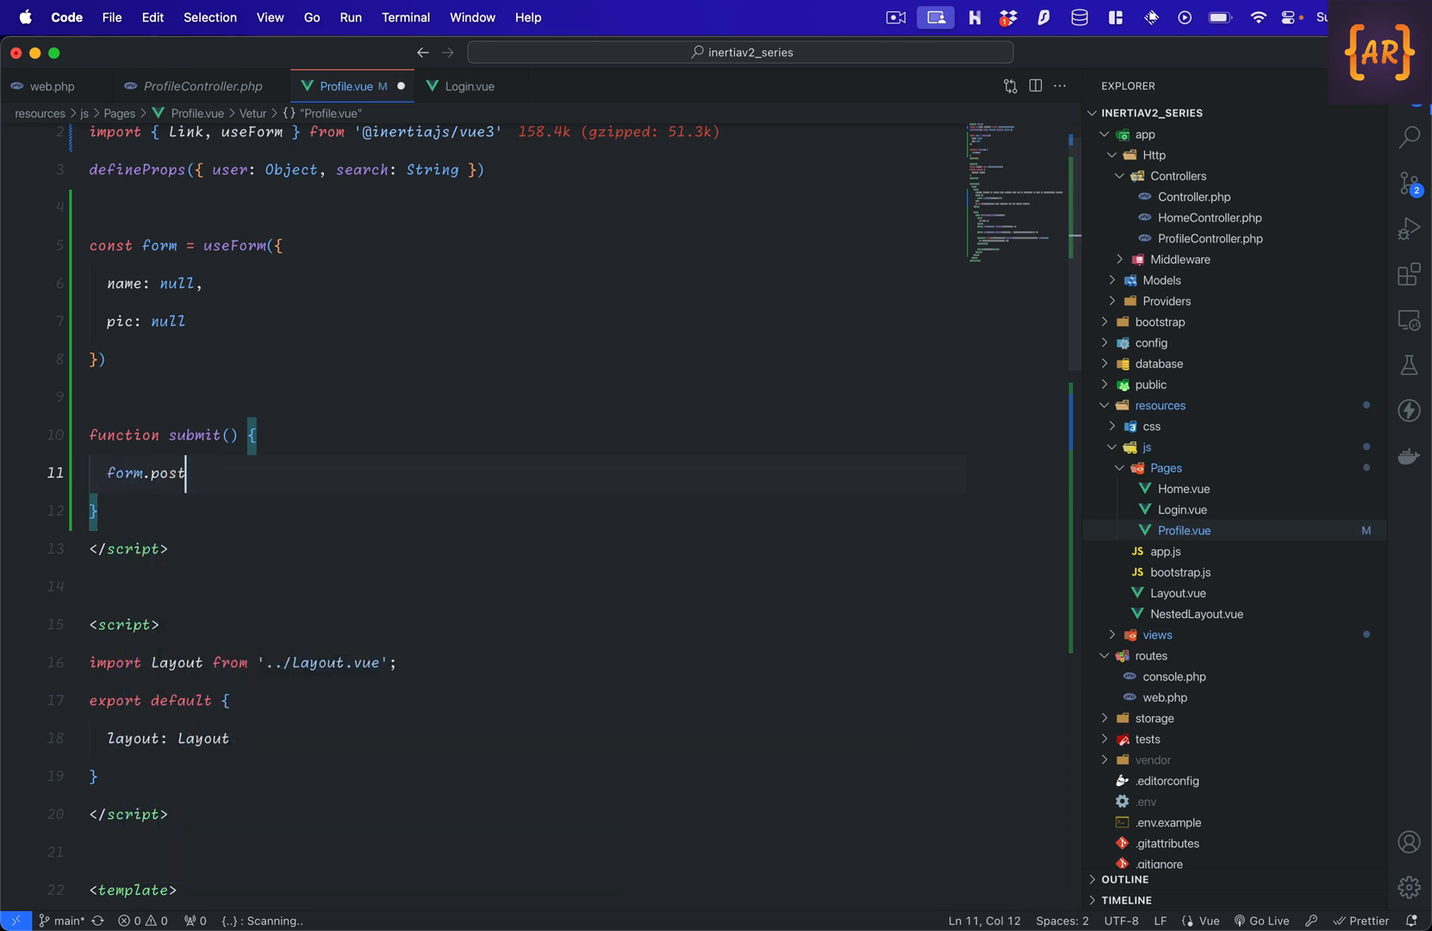
type("(")
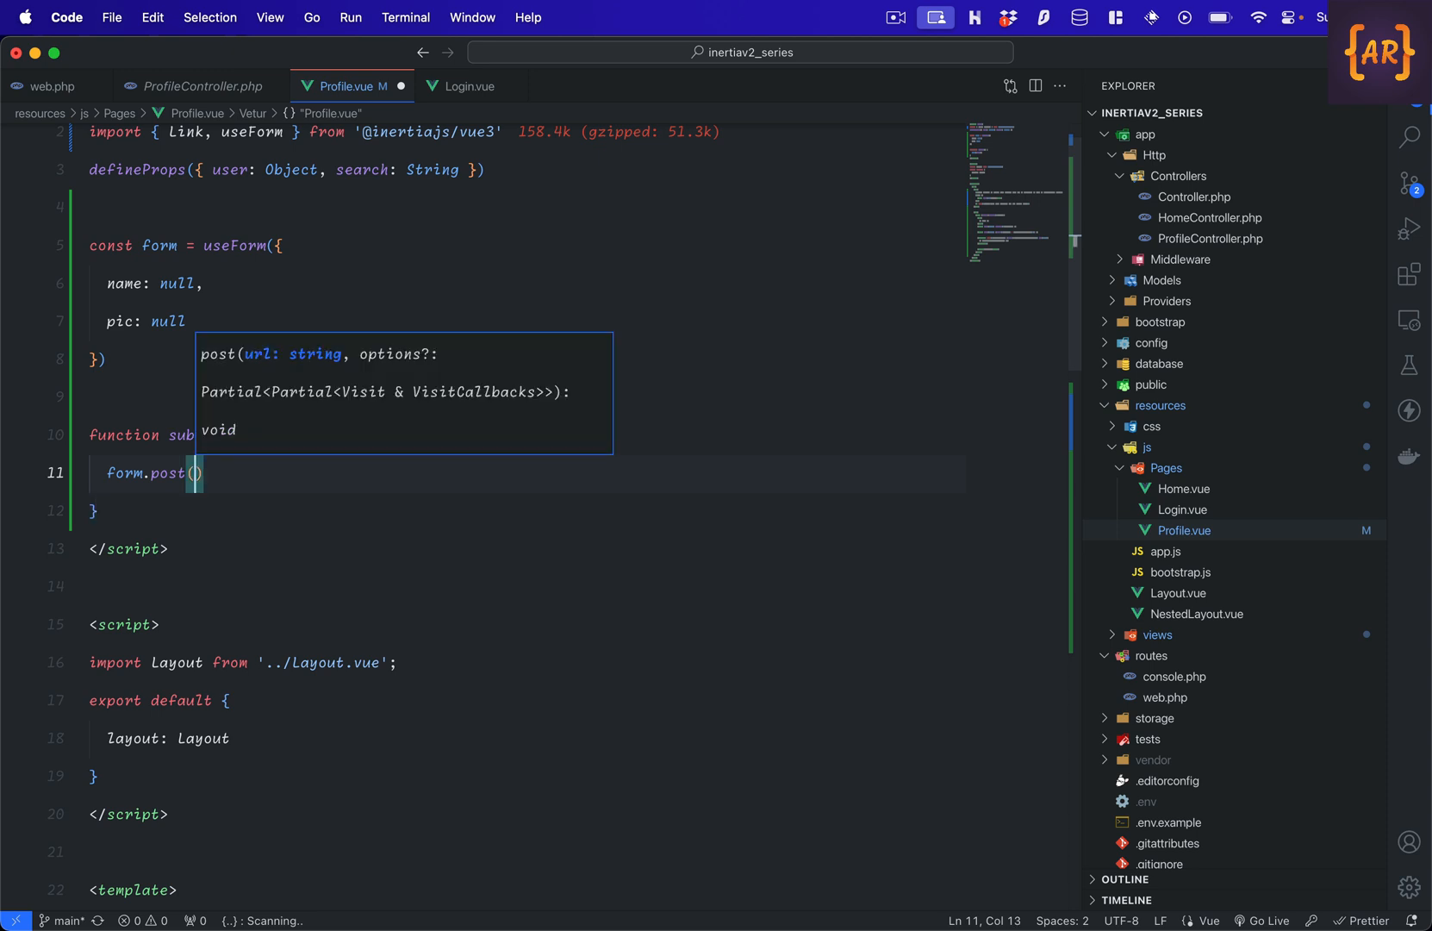
type("'/file-u'")
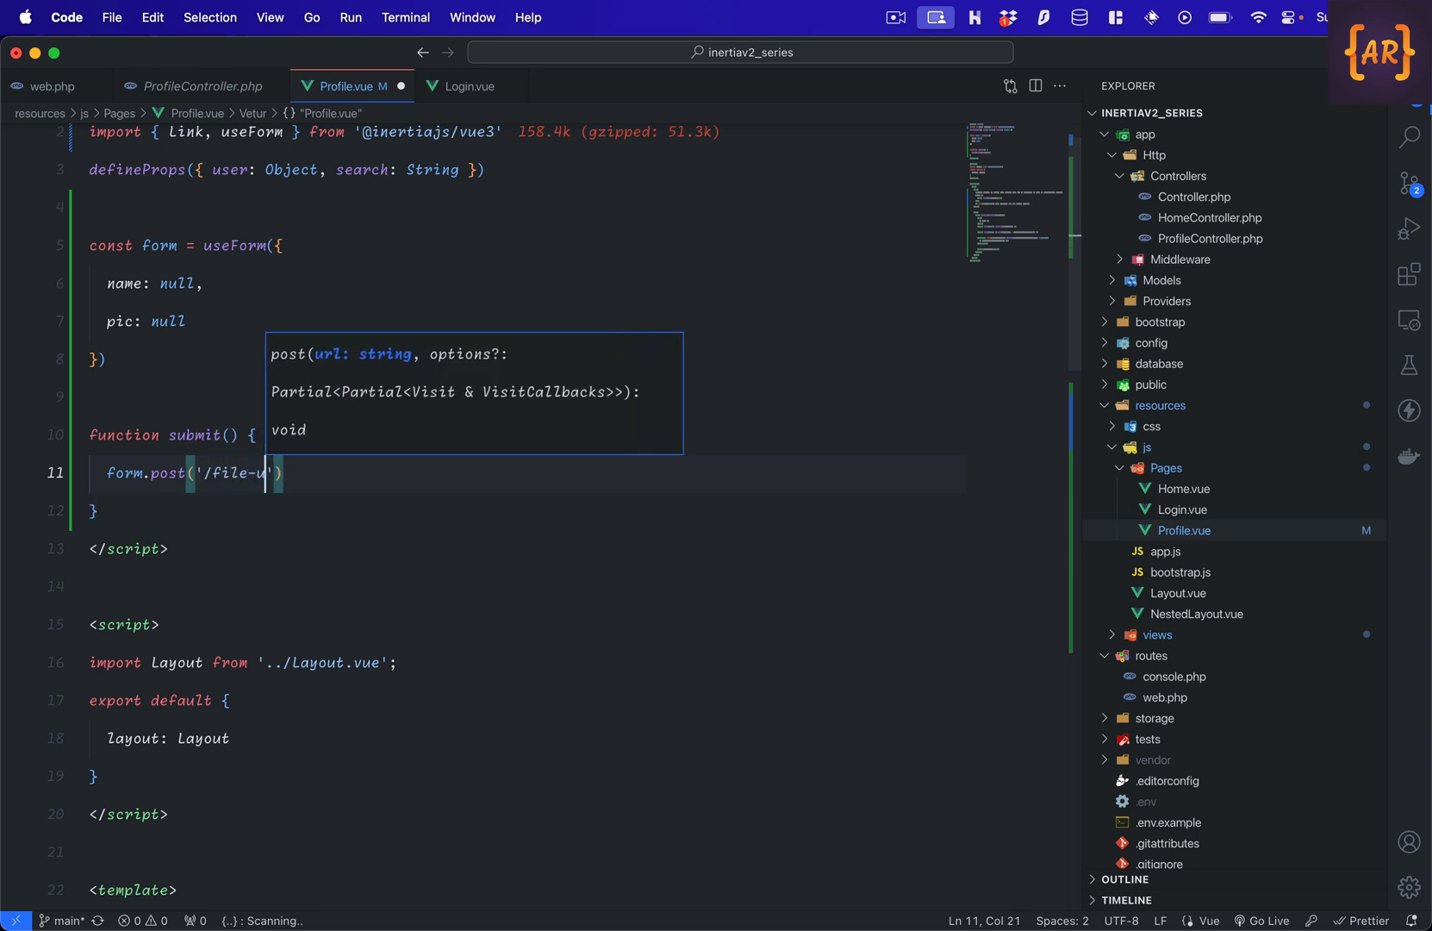
type("pload")
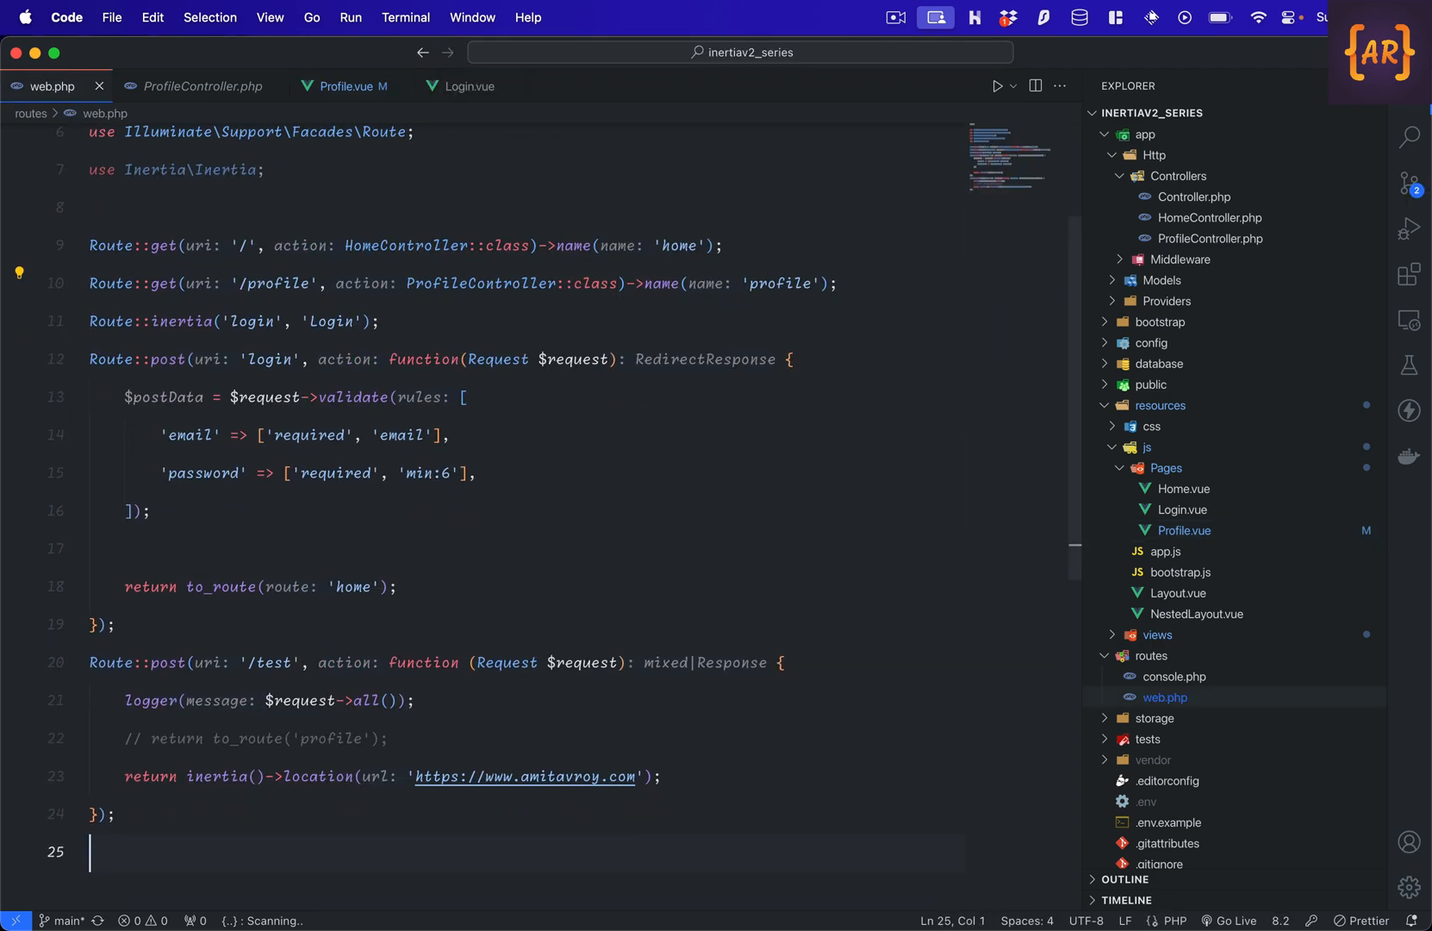
- Add a POST '/file-upload' route in web.php that calls logger($request->all())
left_click_drag(124, 777, 662, 776)
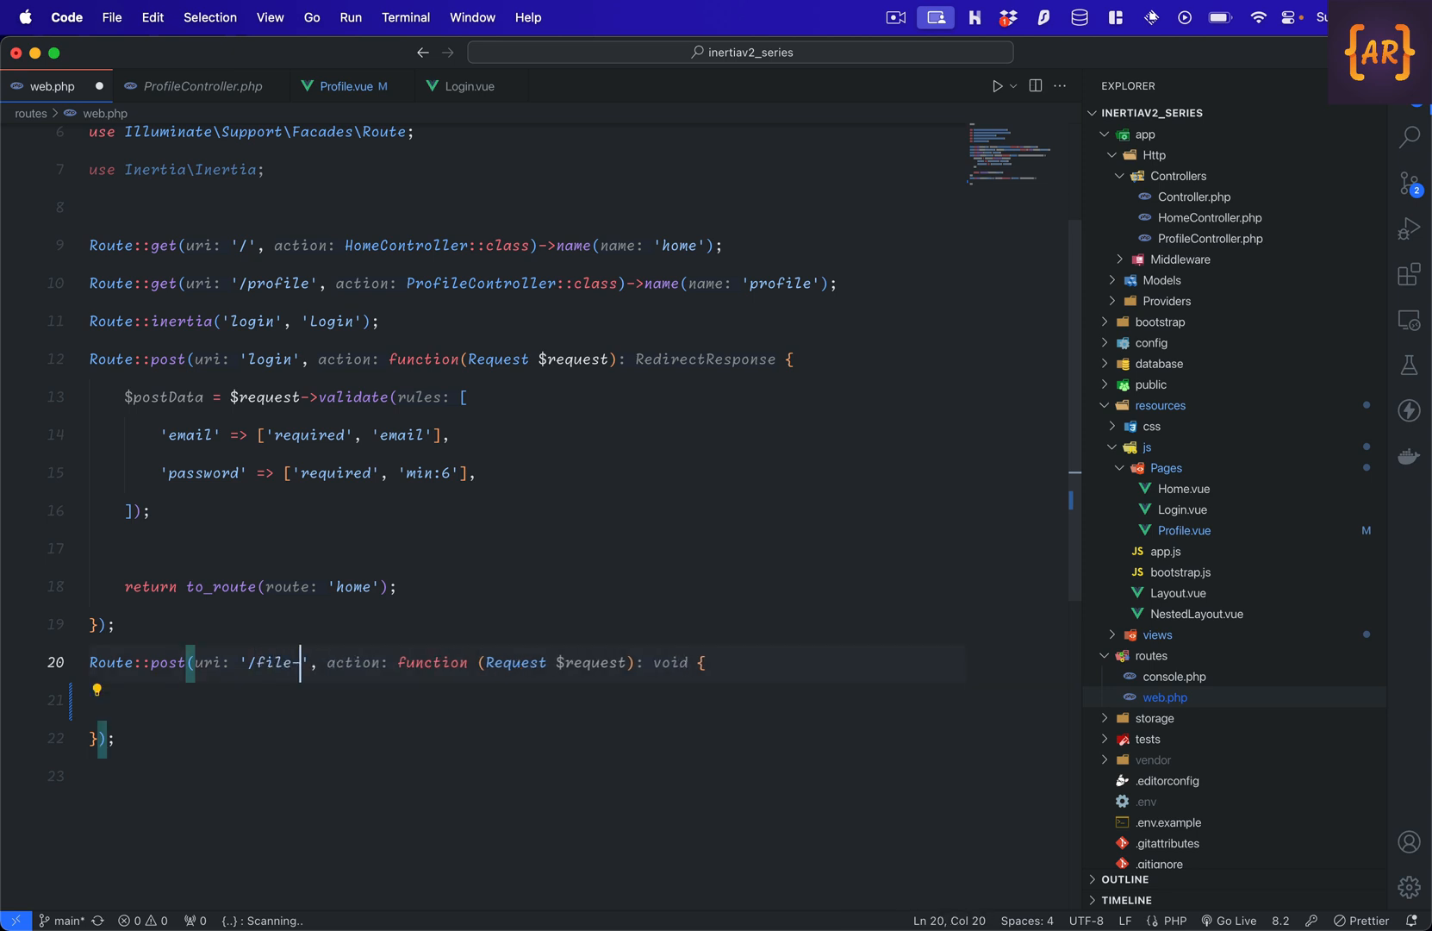
type("upload")
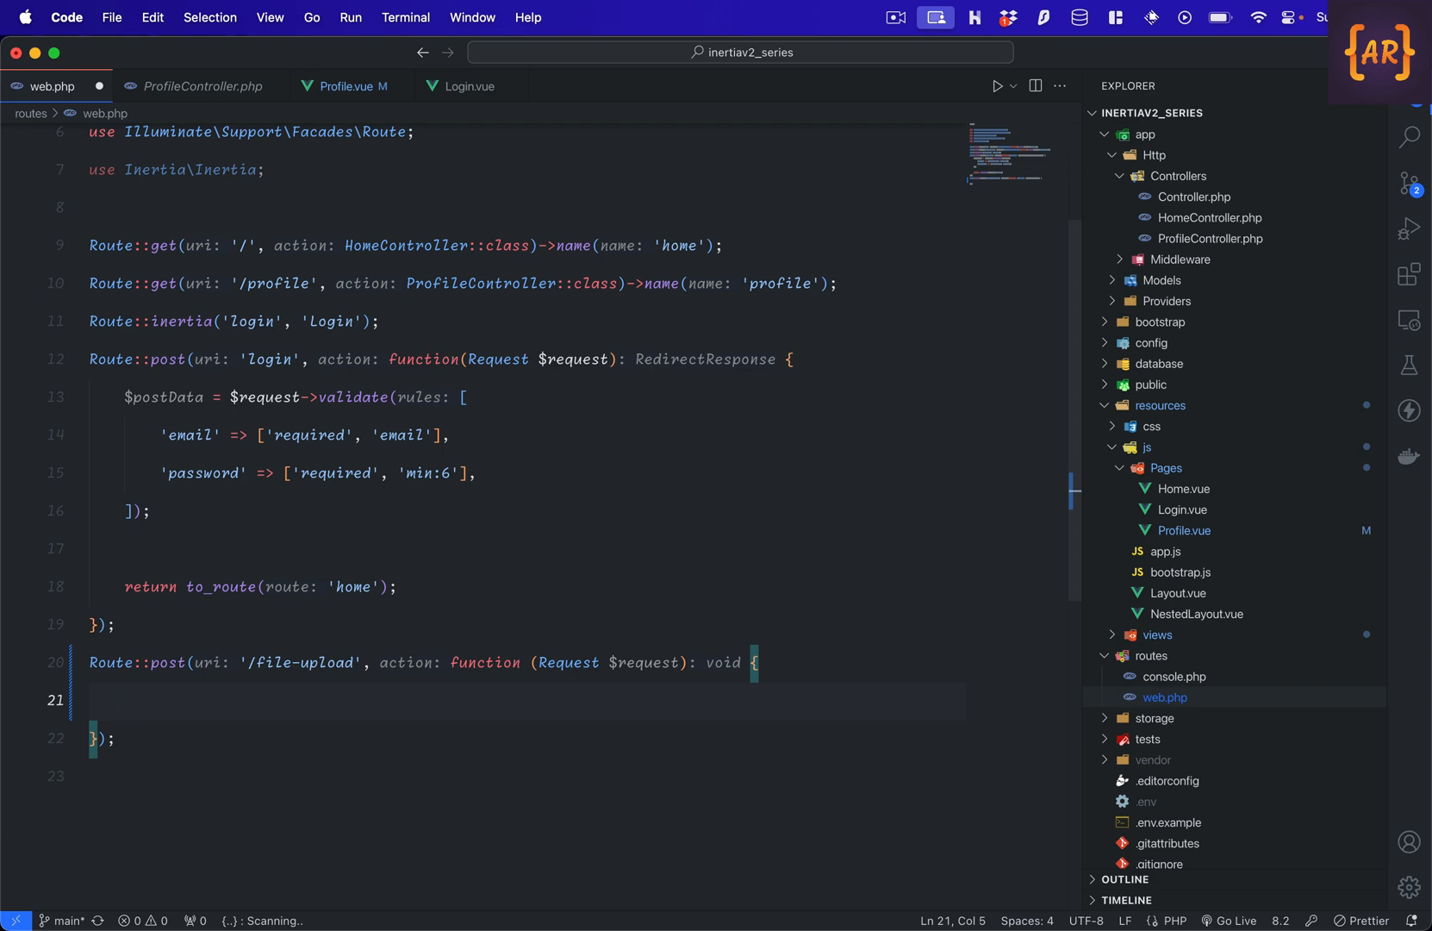
type("logger($request->all());")
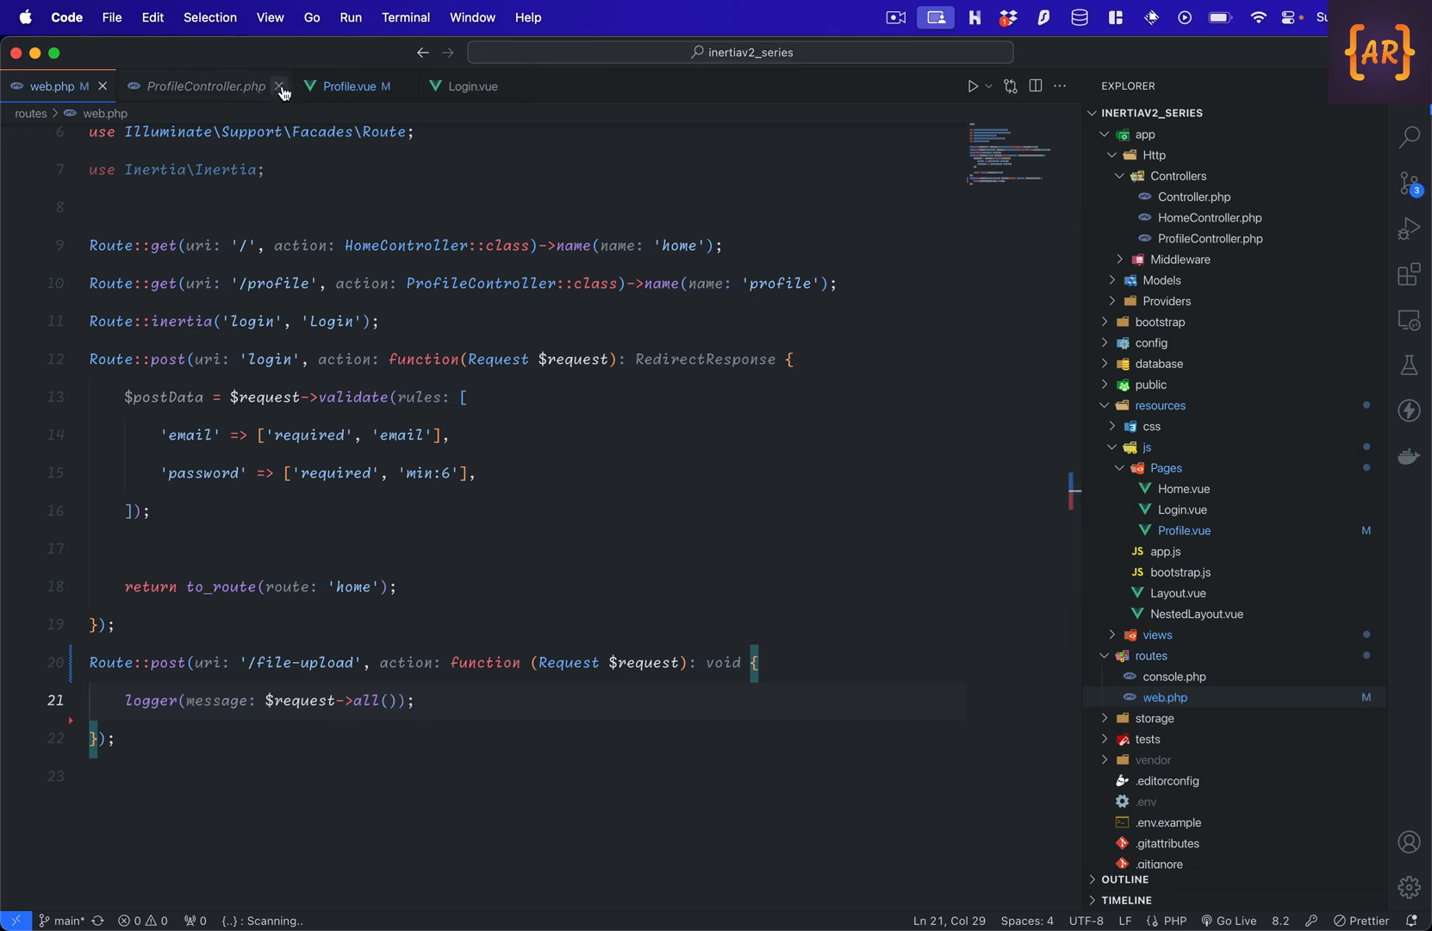
left_click(346, 86)
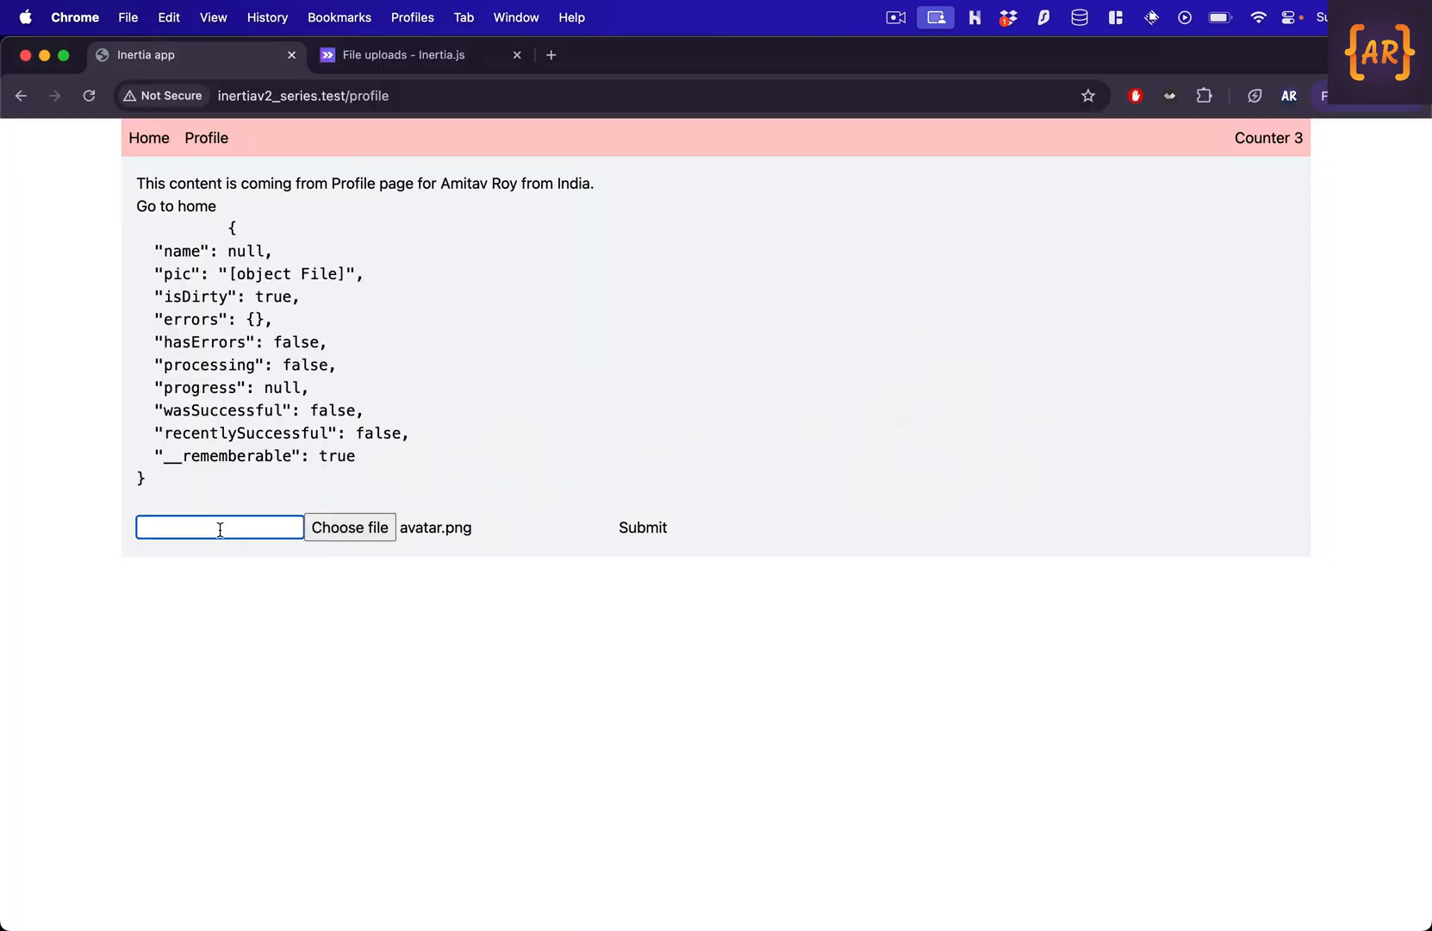
- Submit the Profile form with name 'aasdsd' and avatar.png attached
type("aasdsd")
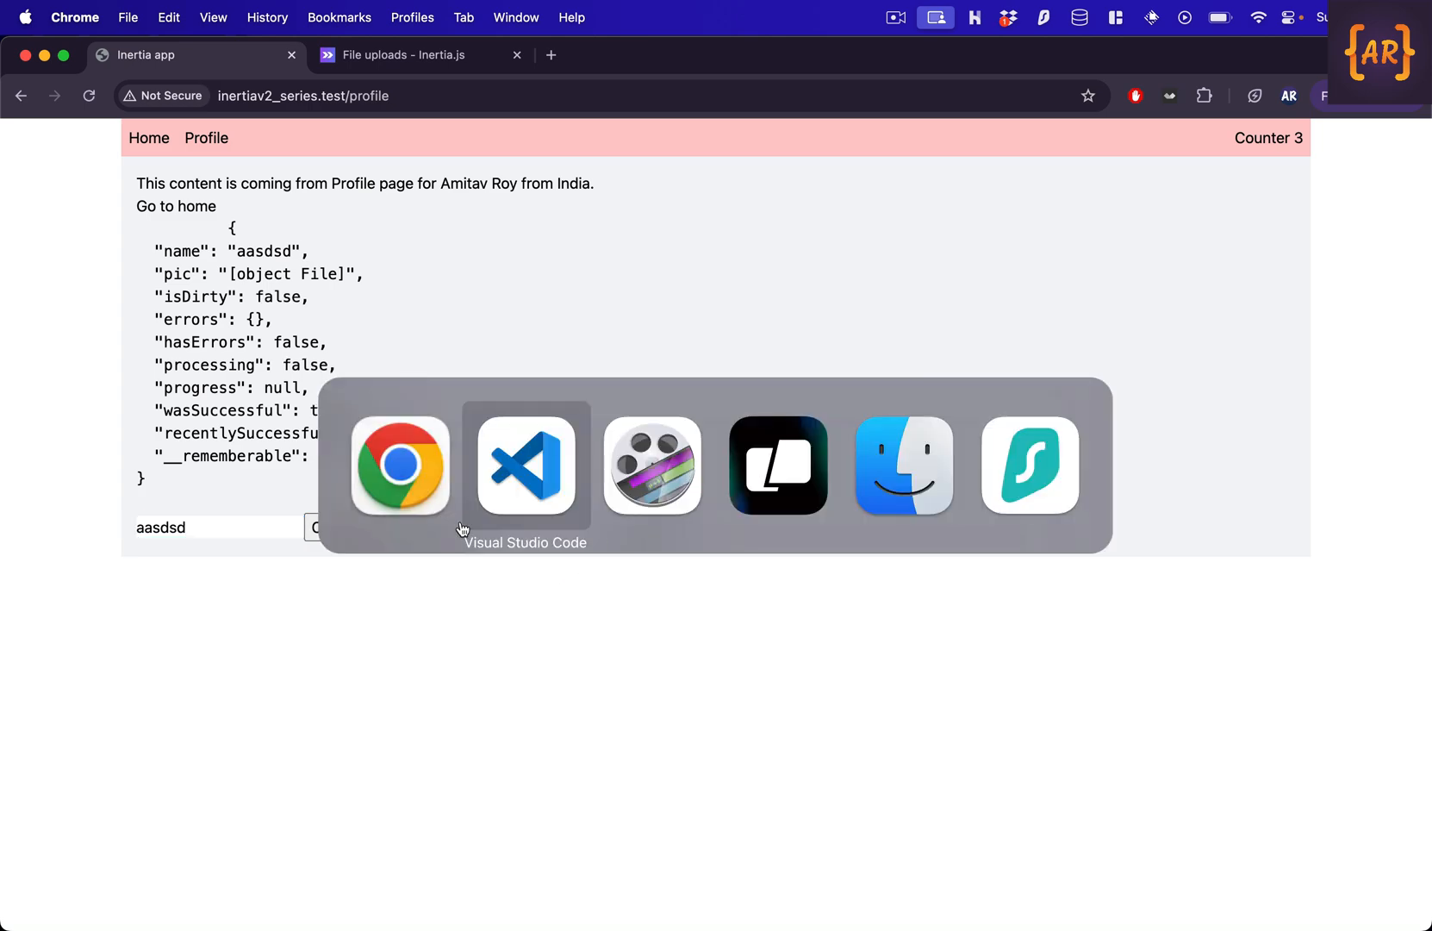
left_click(524, 466)
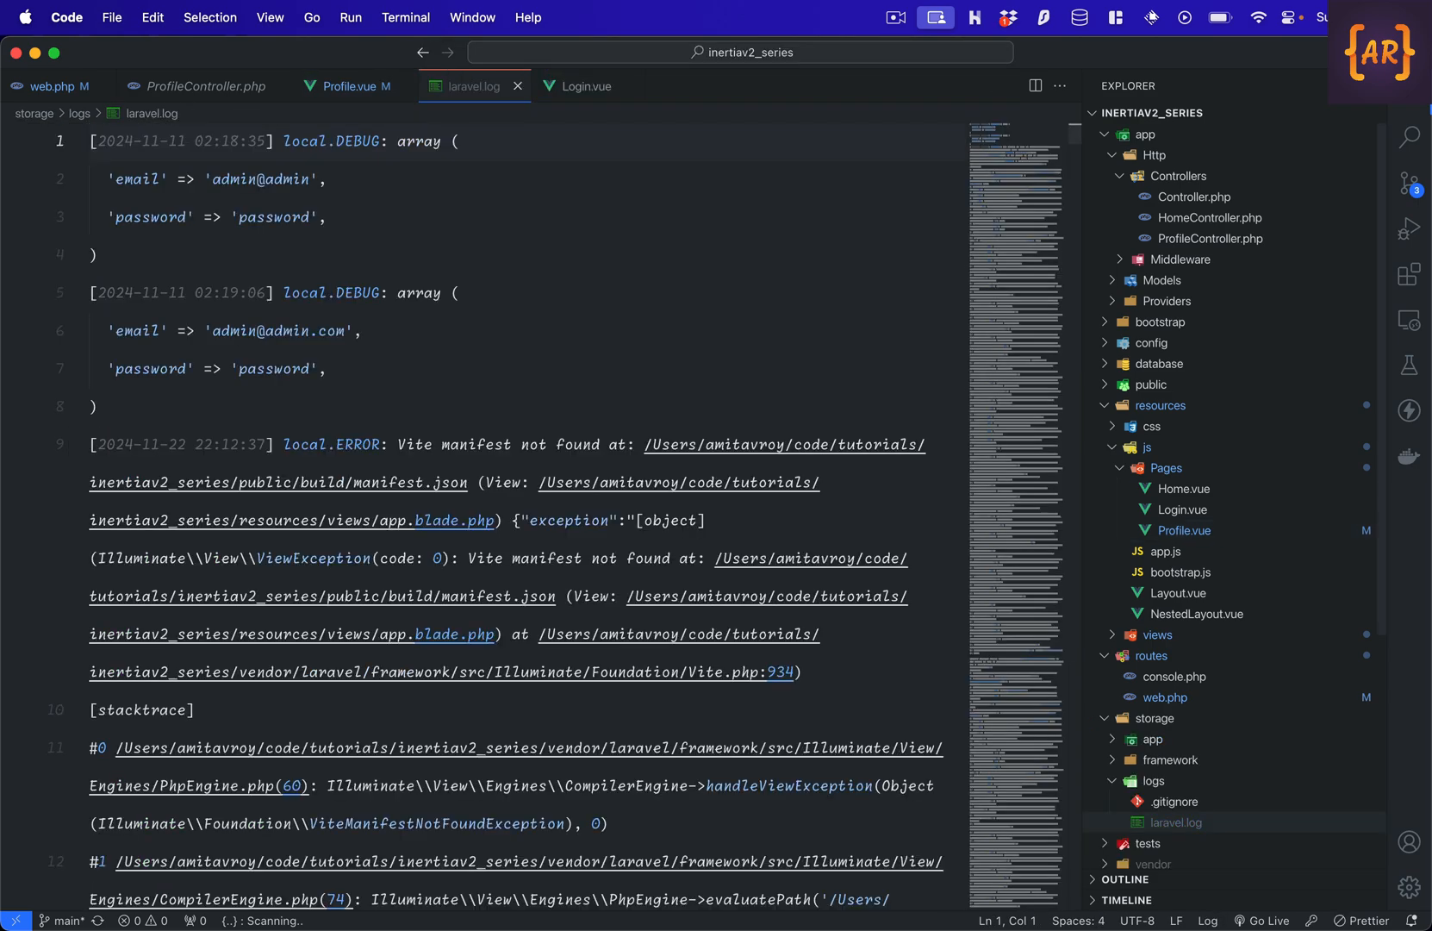
- Scroll through laravel.log to read the logged upload request data
scroll("down", 3)
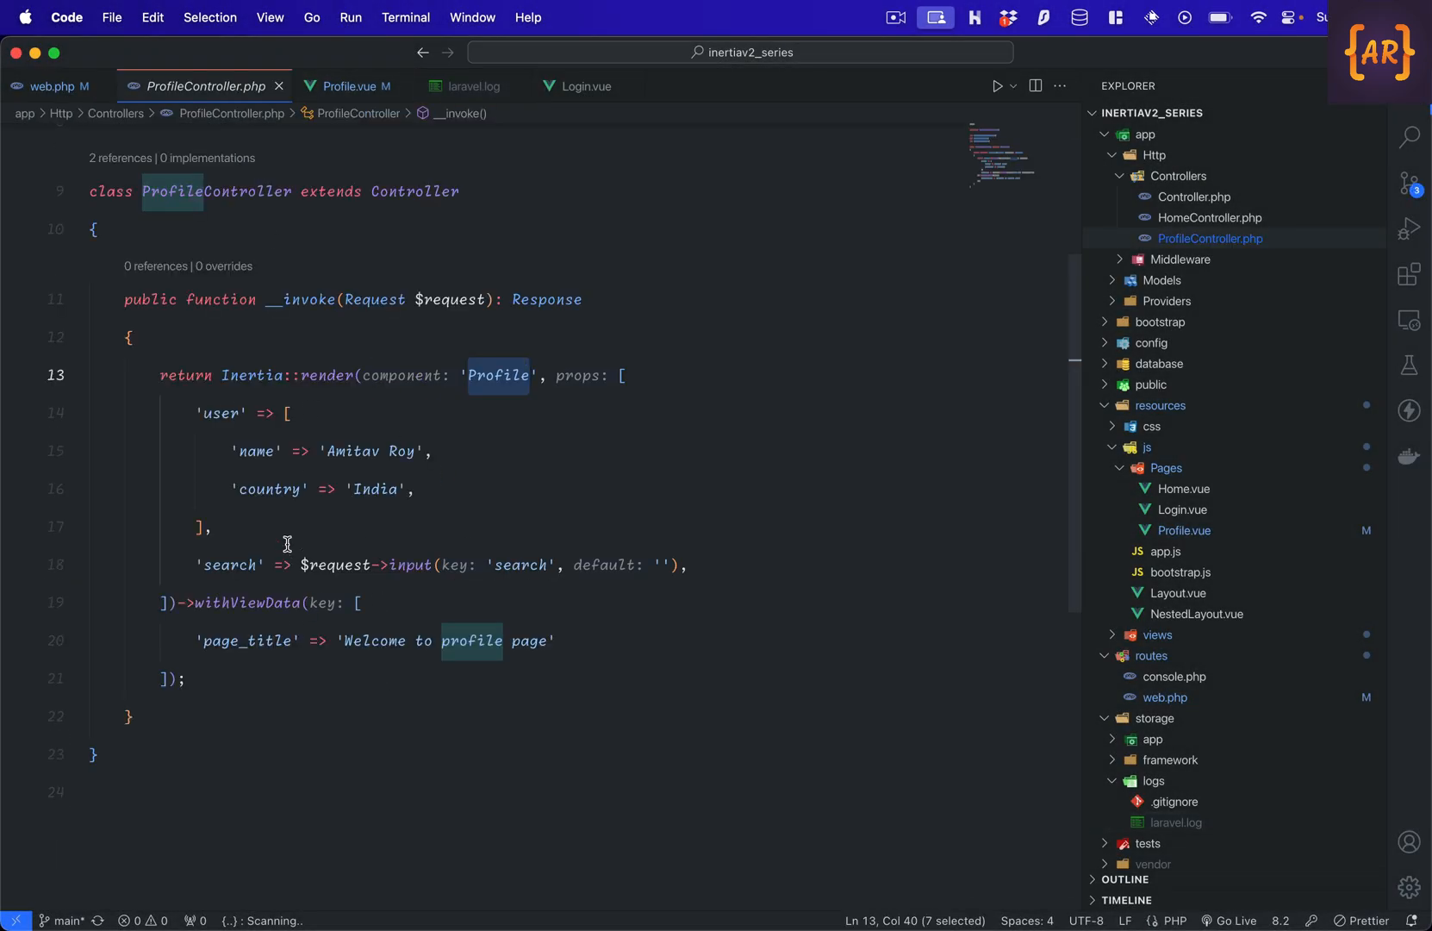
- In the /file-upload route, store the uploaded 'pic' file into 'images' when present
left_click(52, 86)
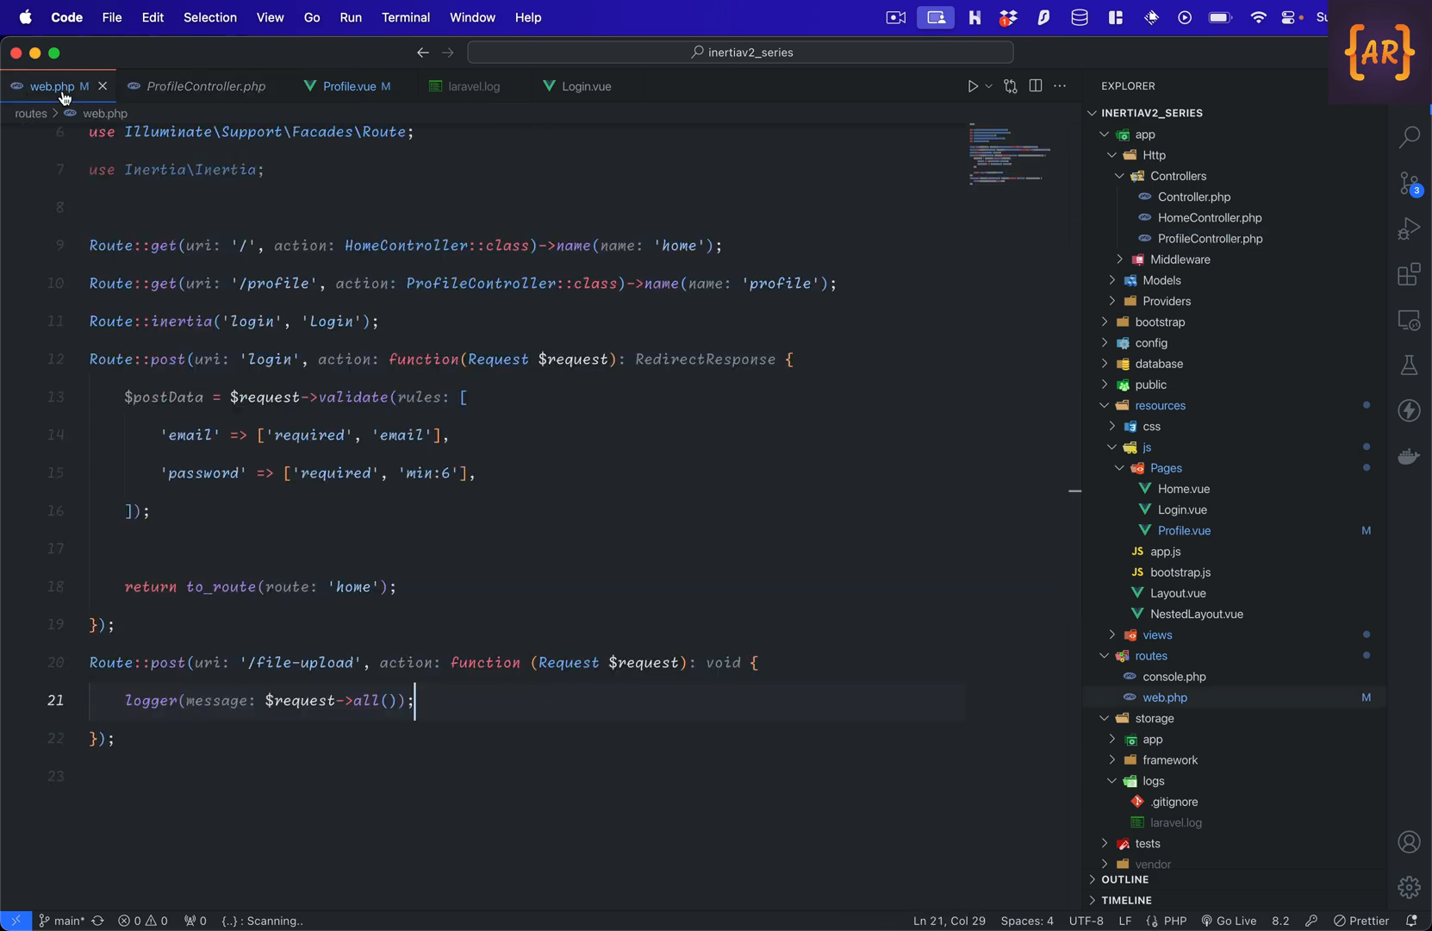
key("enter")
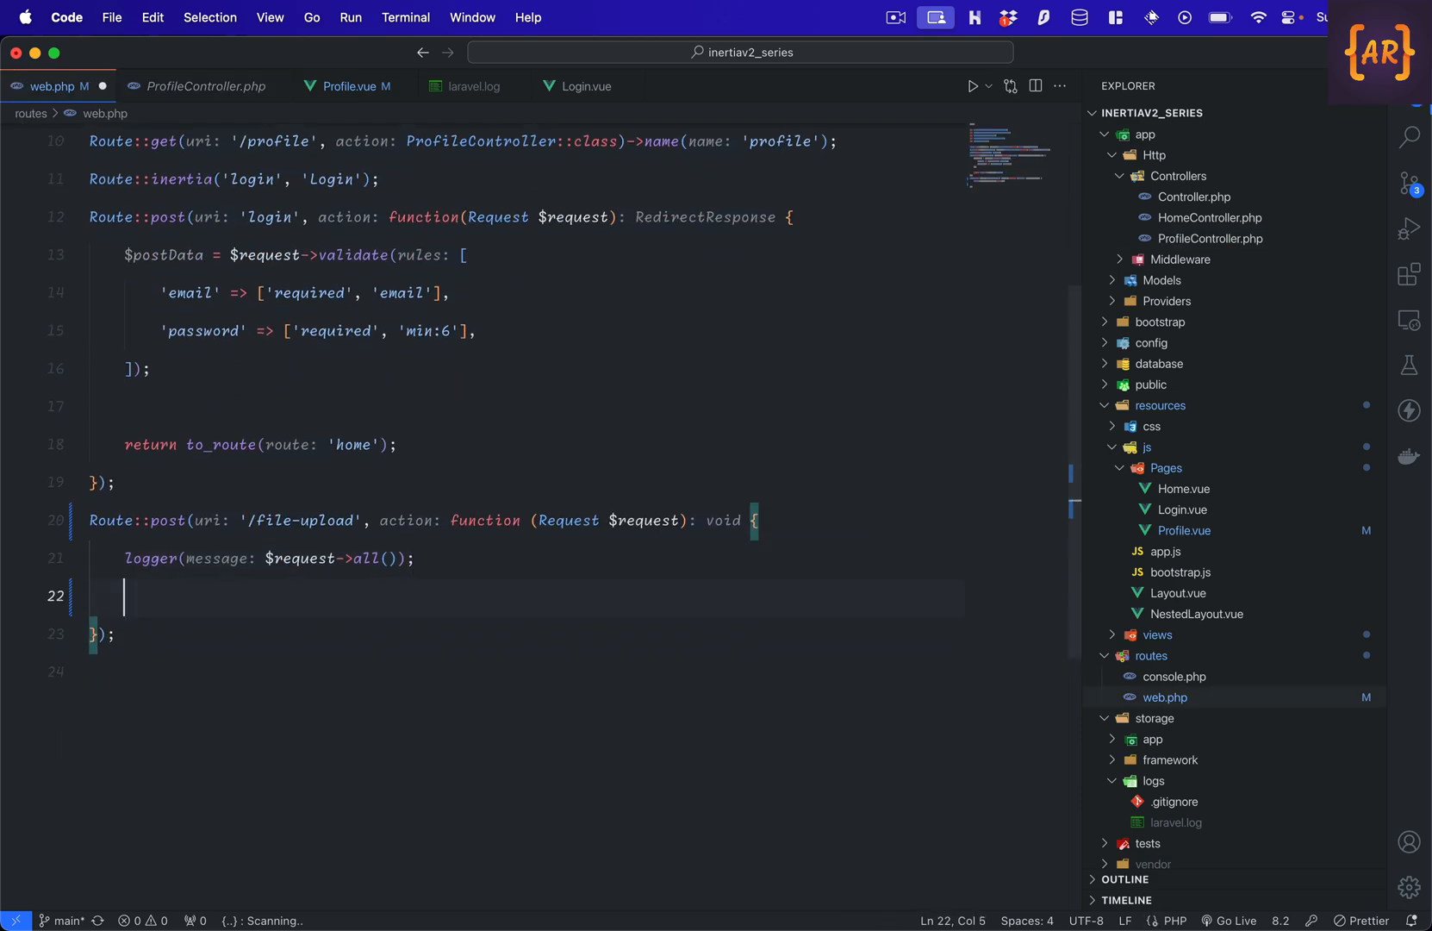
type("if (")
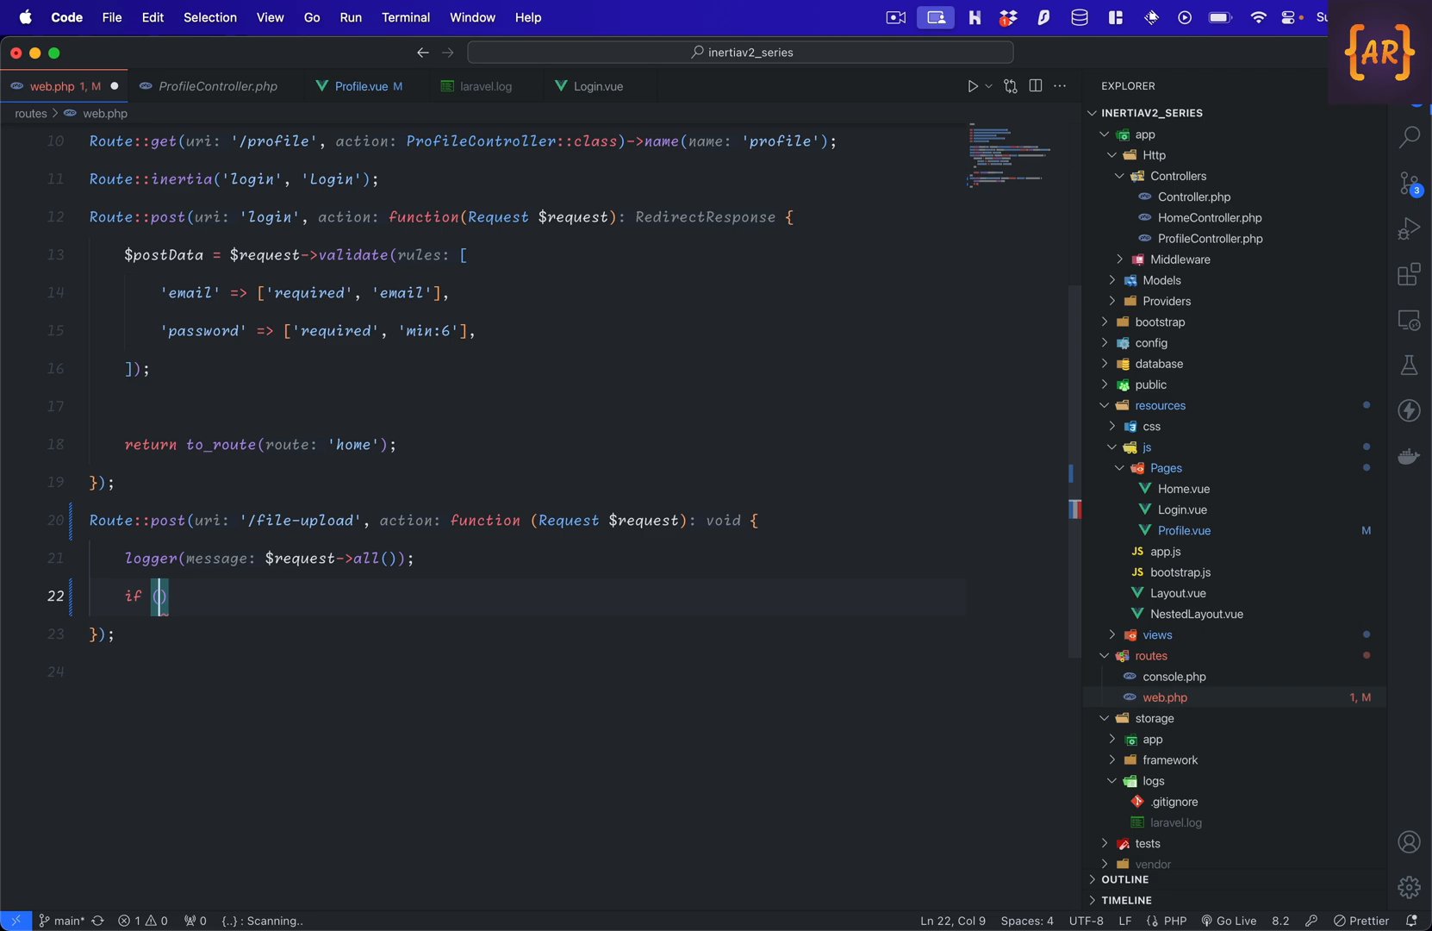
type("$request->hasFile(")
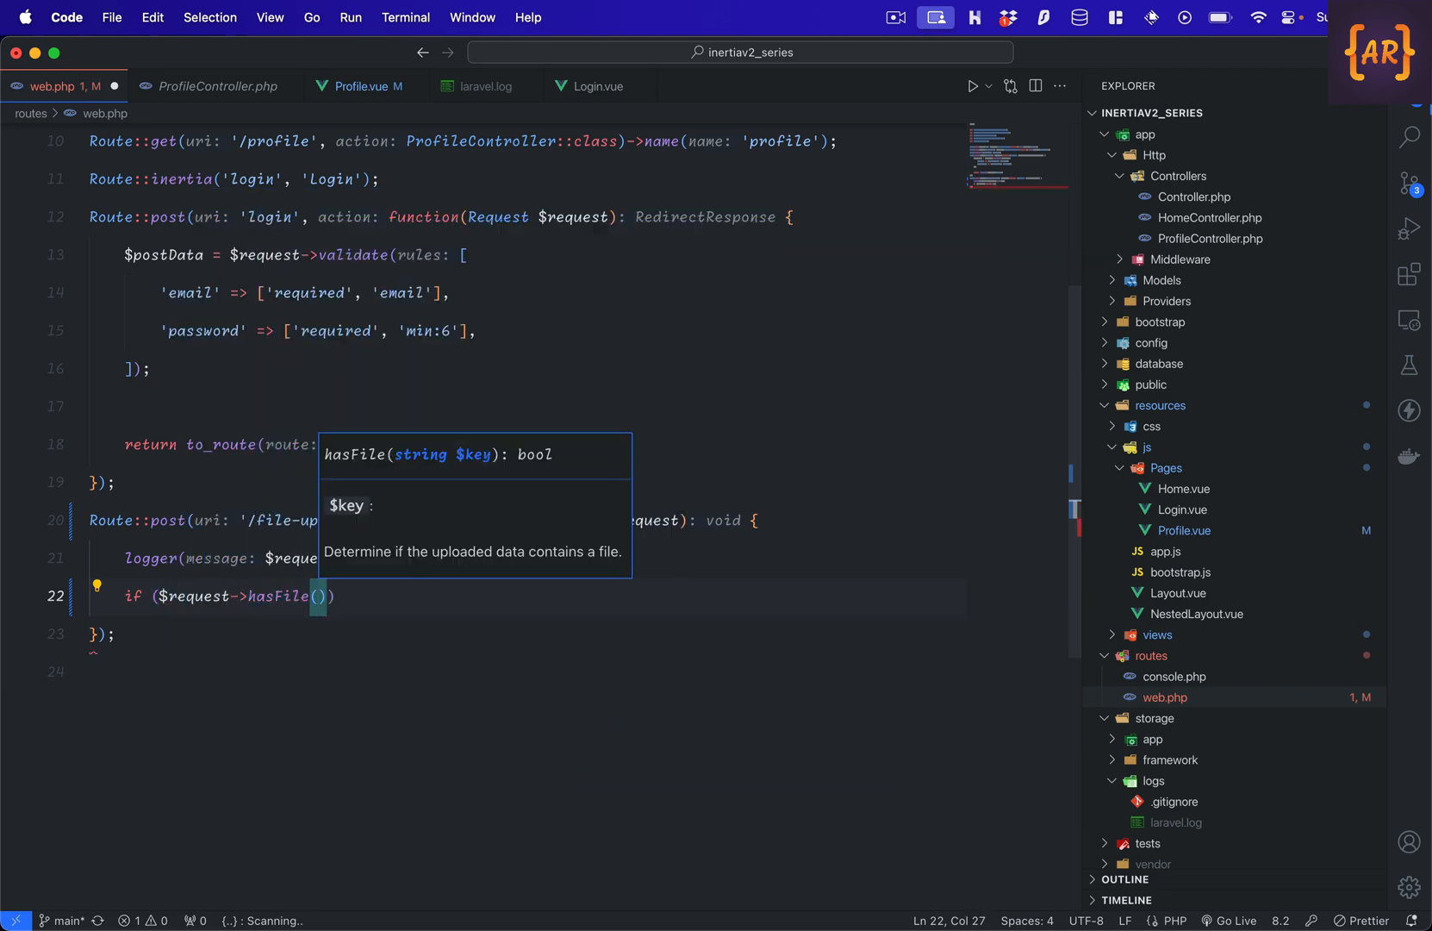
type("pic'")
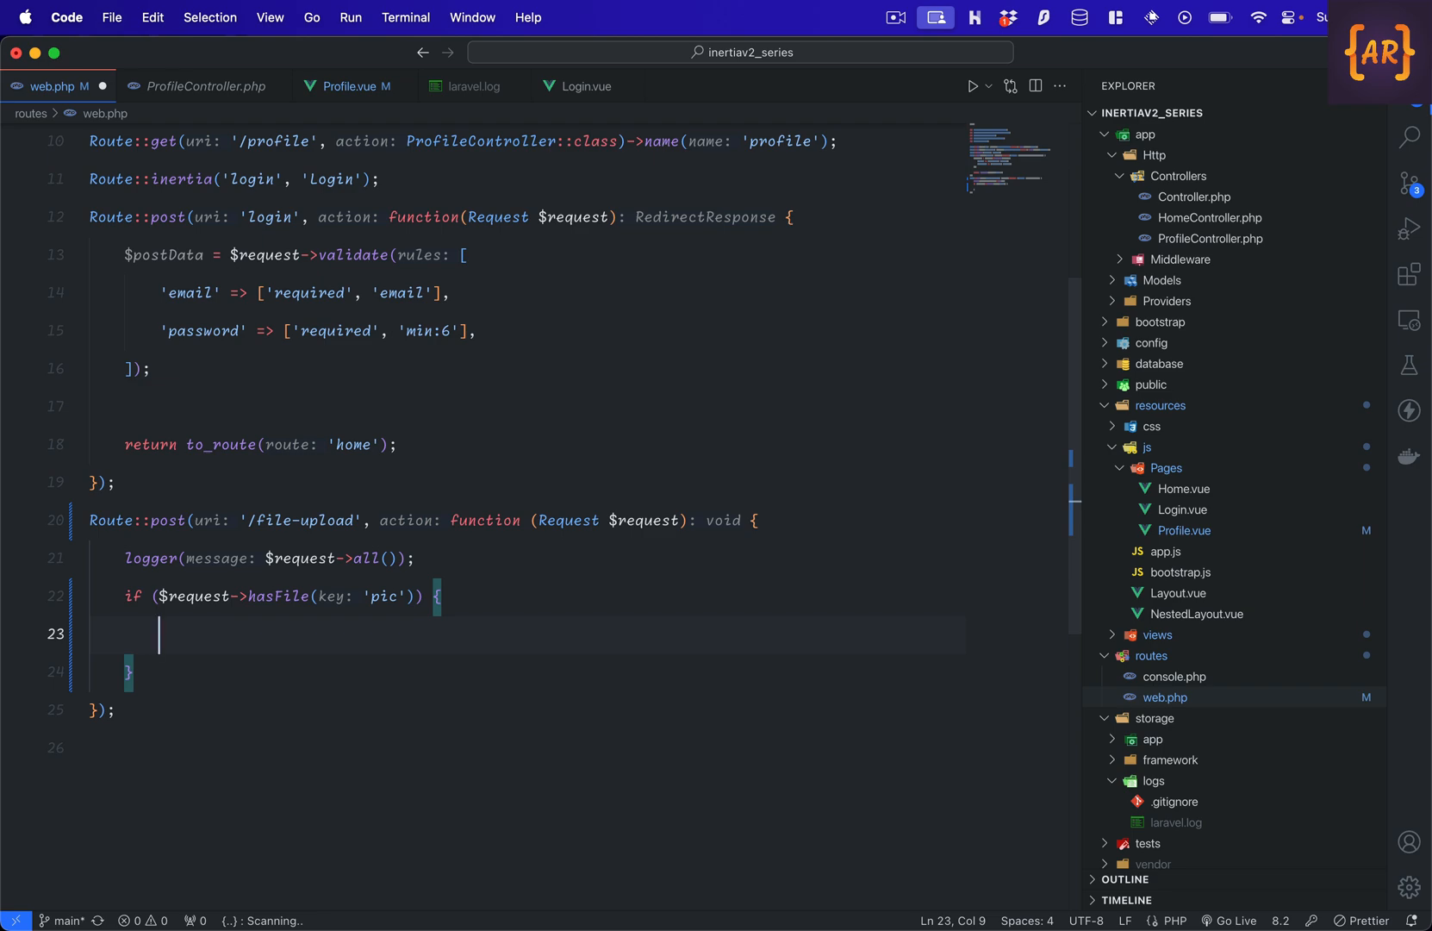
type("$request->pic->")
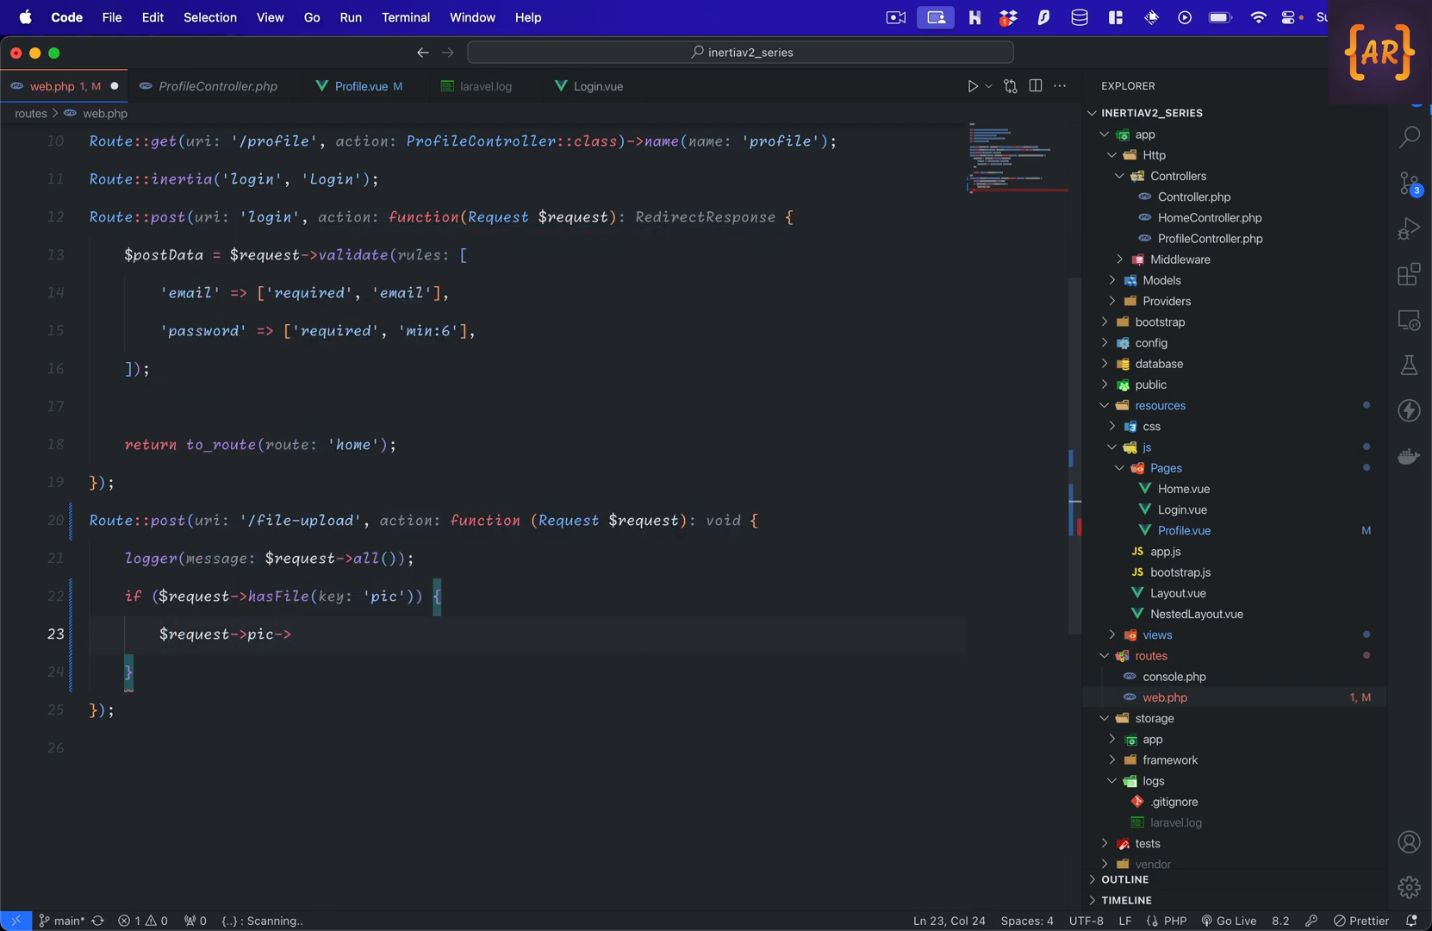
type("store()")
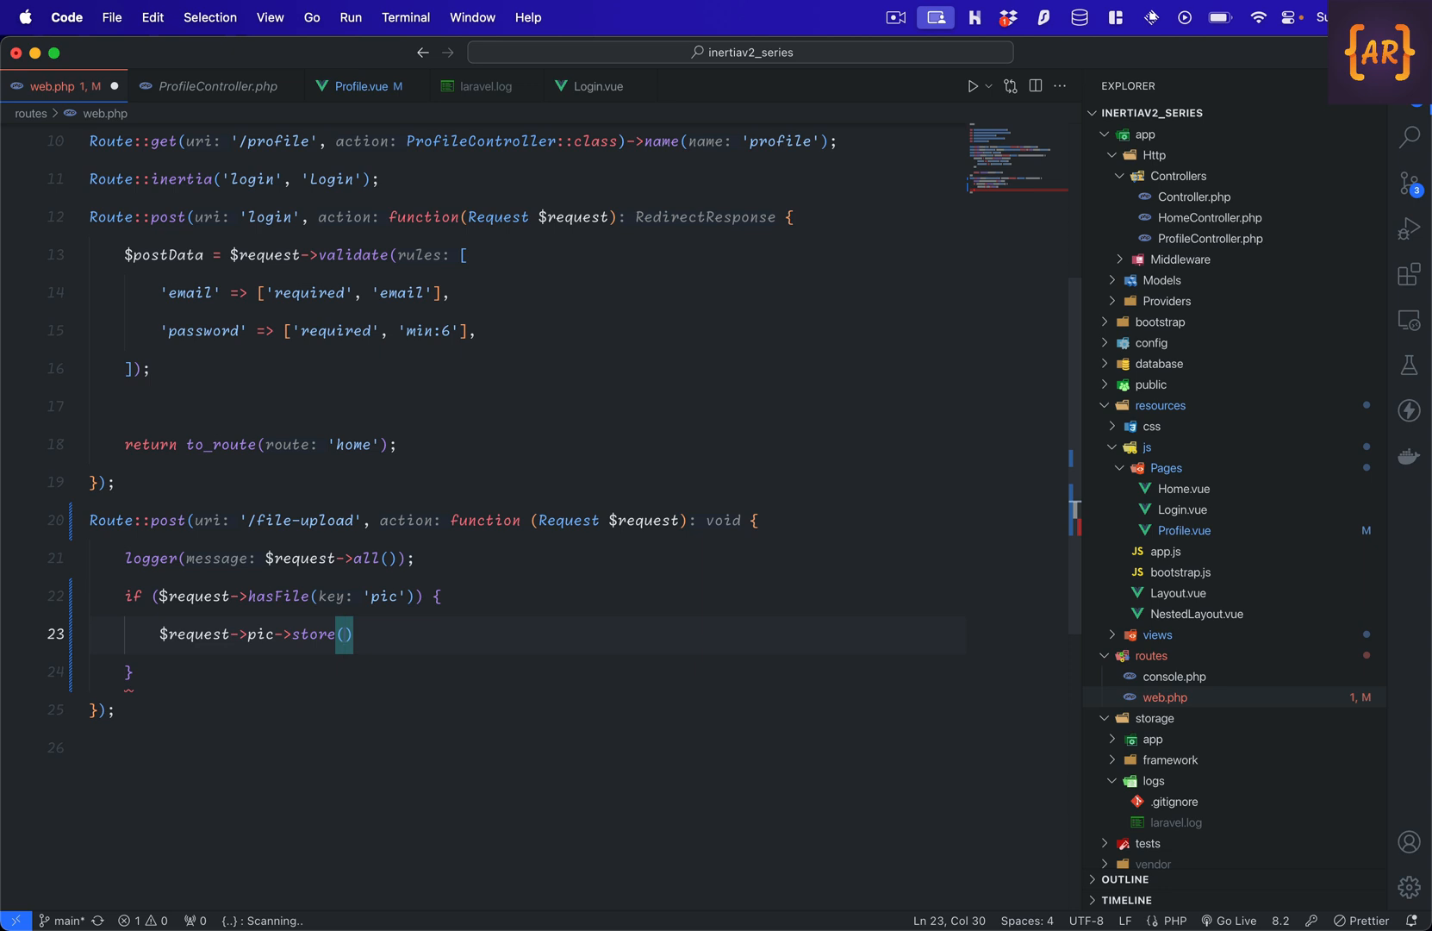
type("'images'")
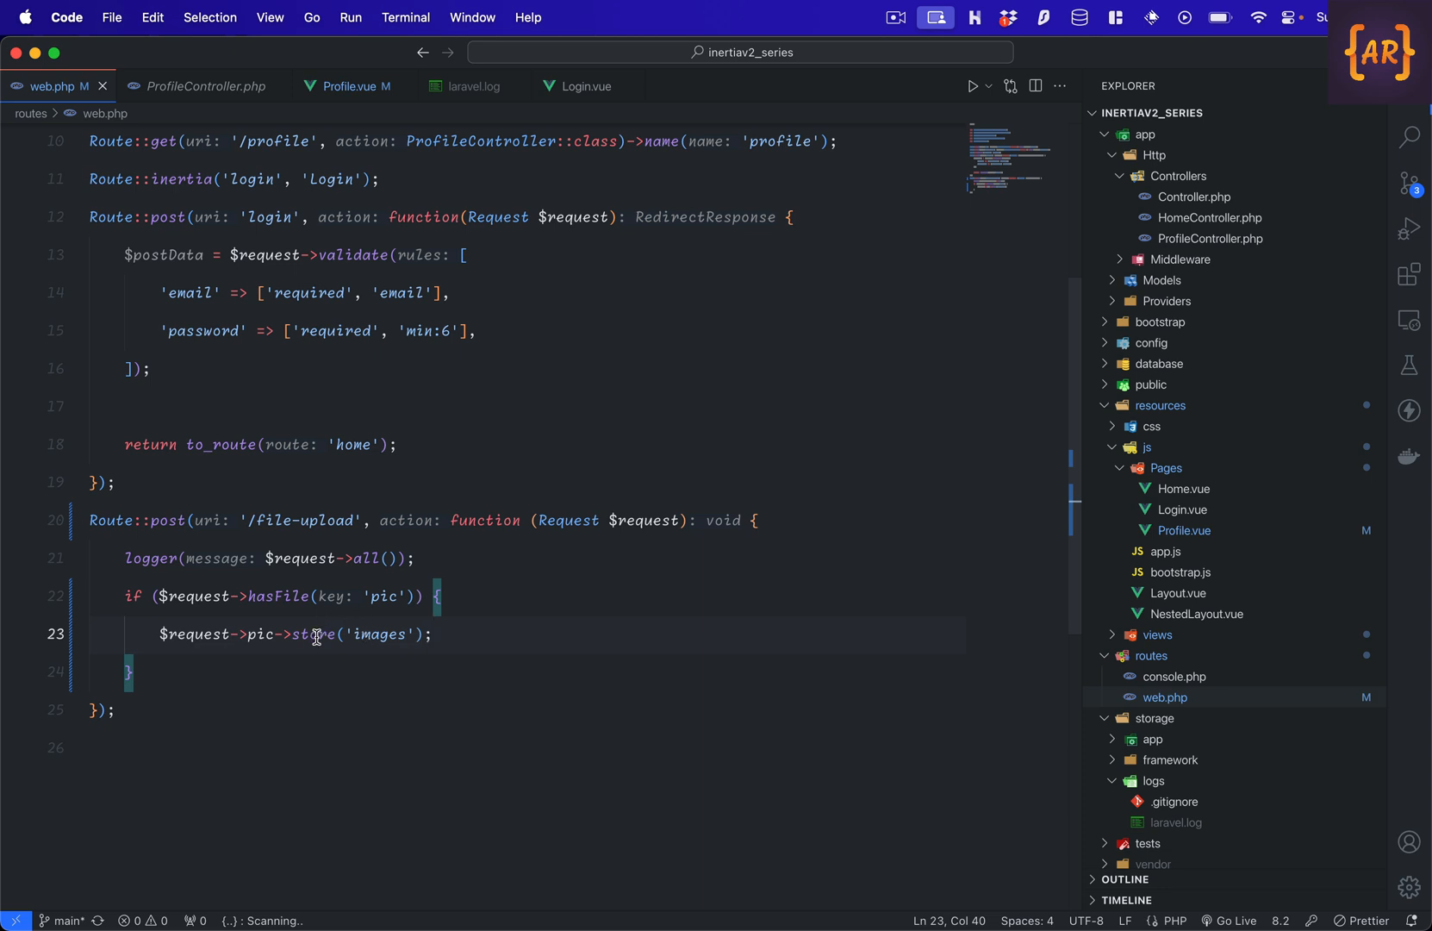
- Begin a return to_route('') redirect after the file check block
key("enter")
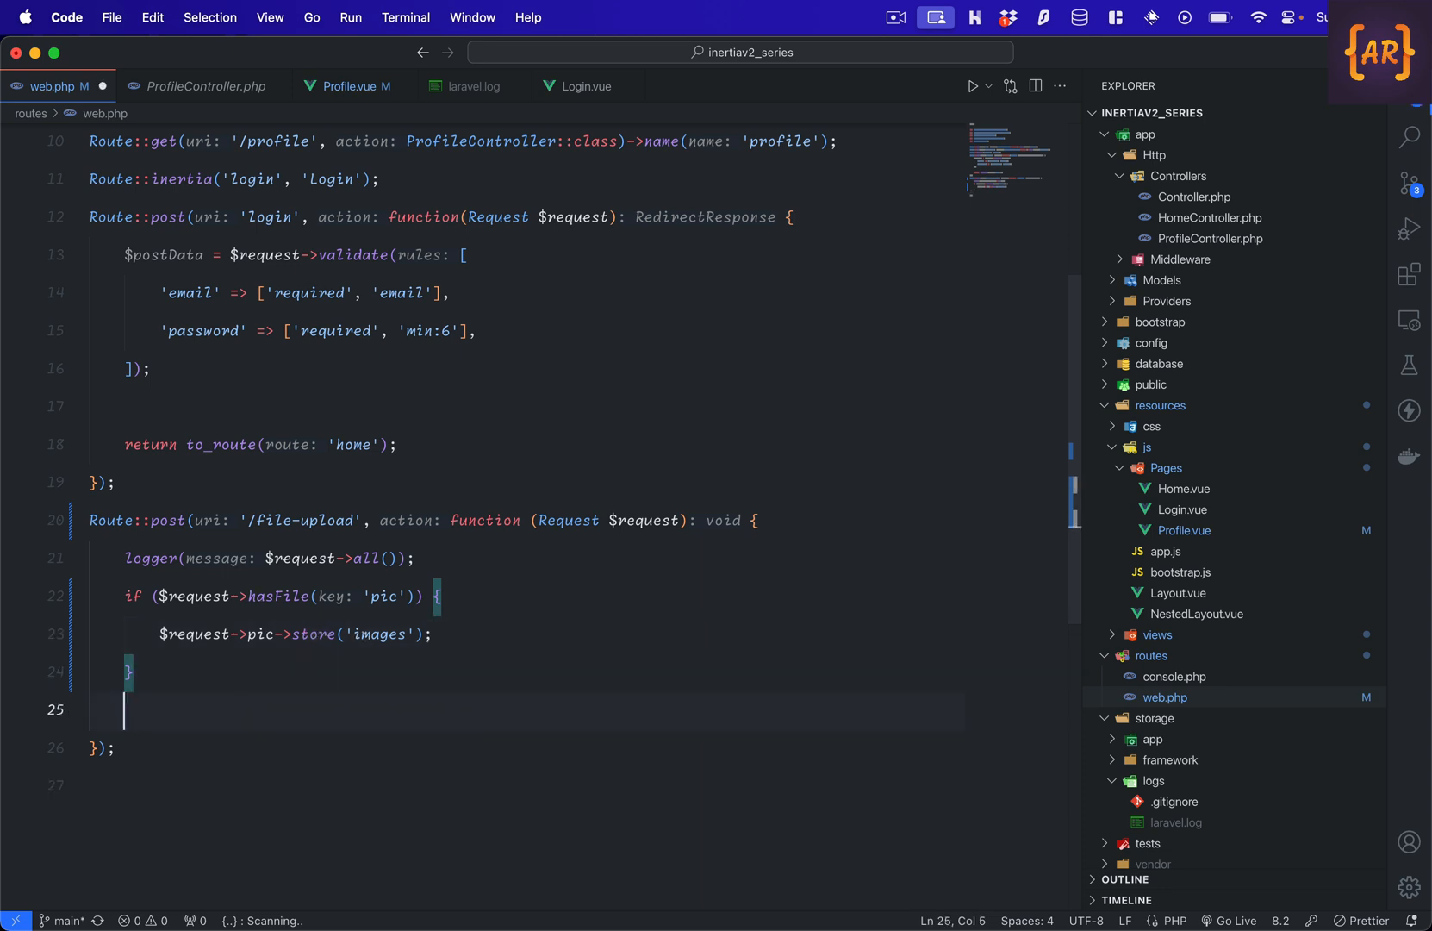
type("return")
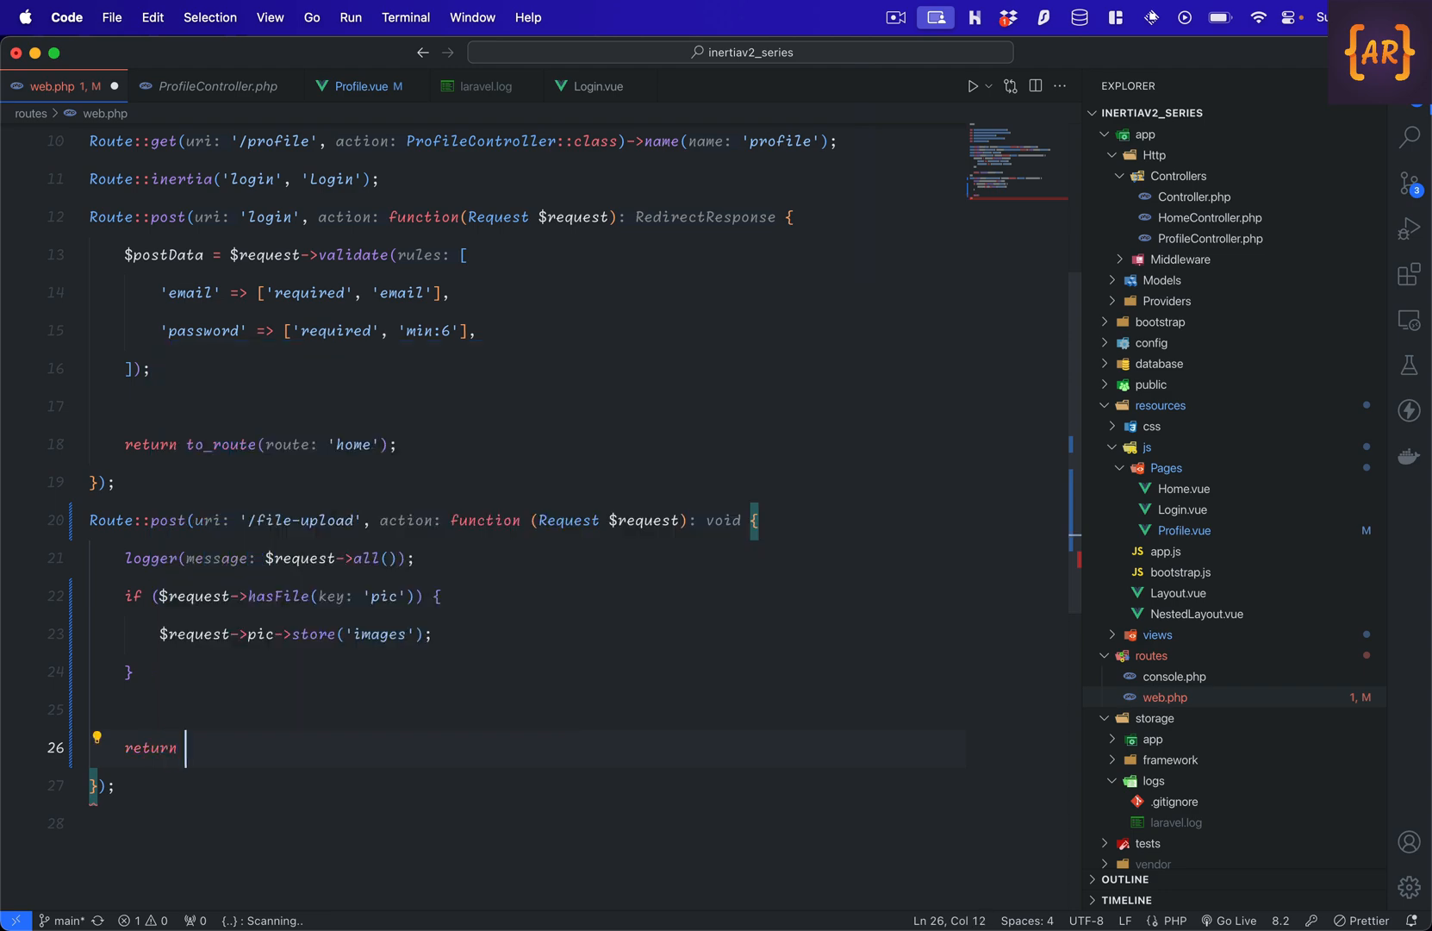
type("to_rout")
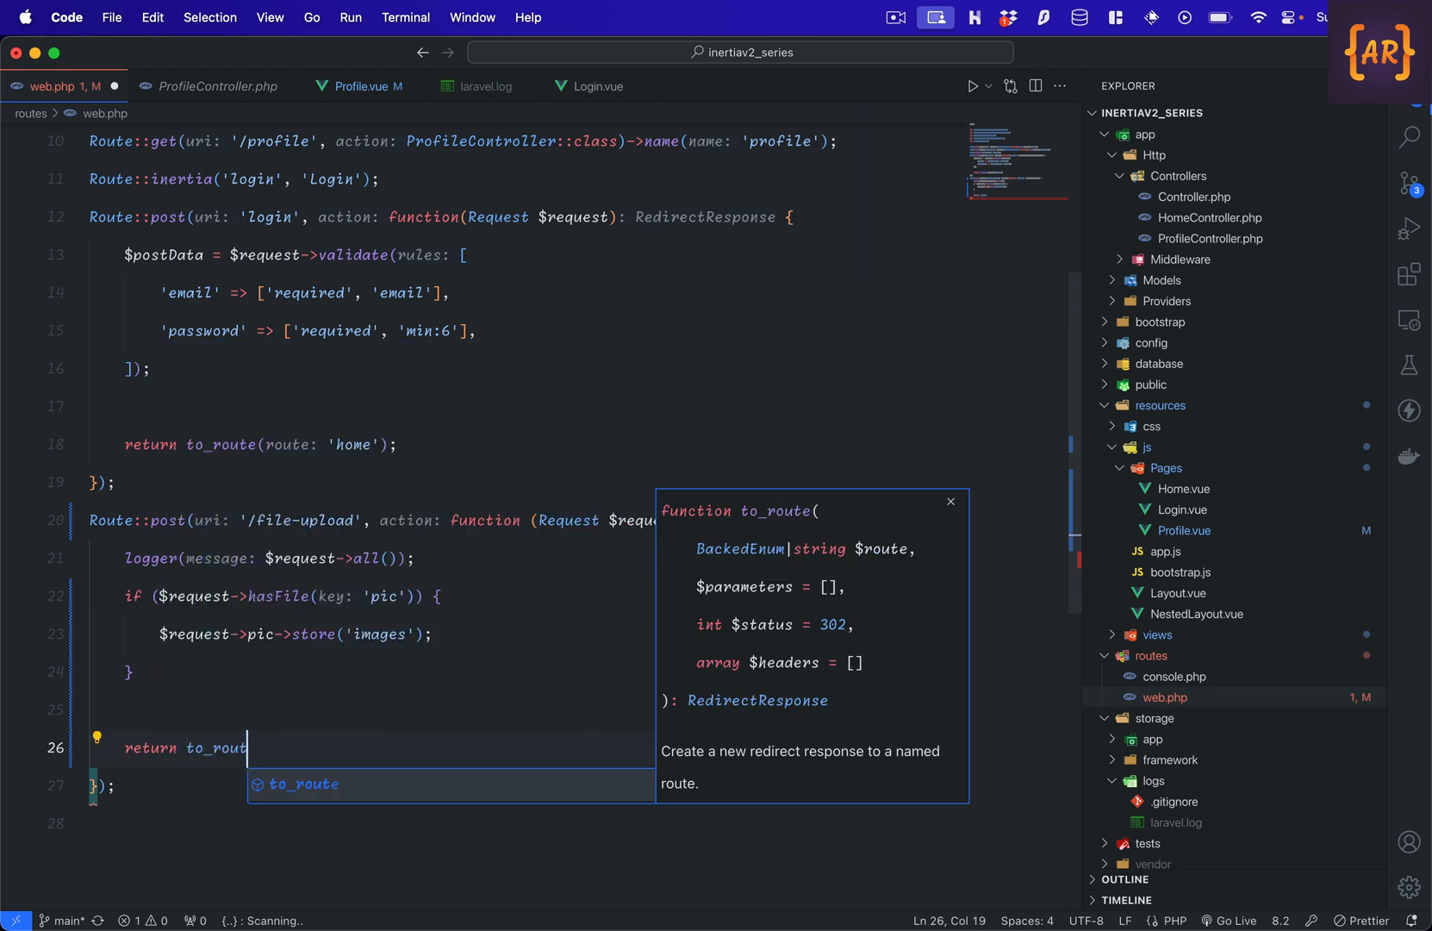
type("()")
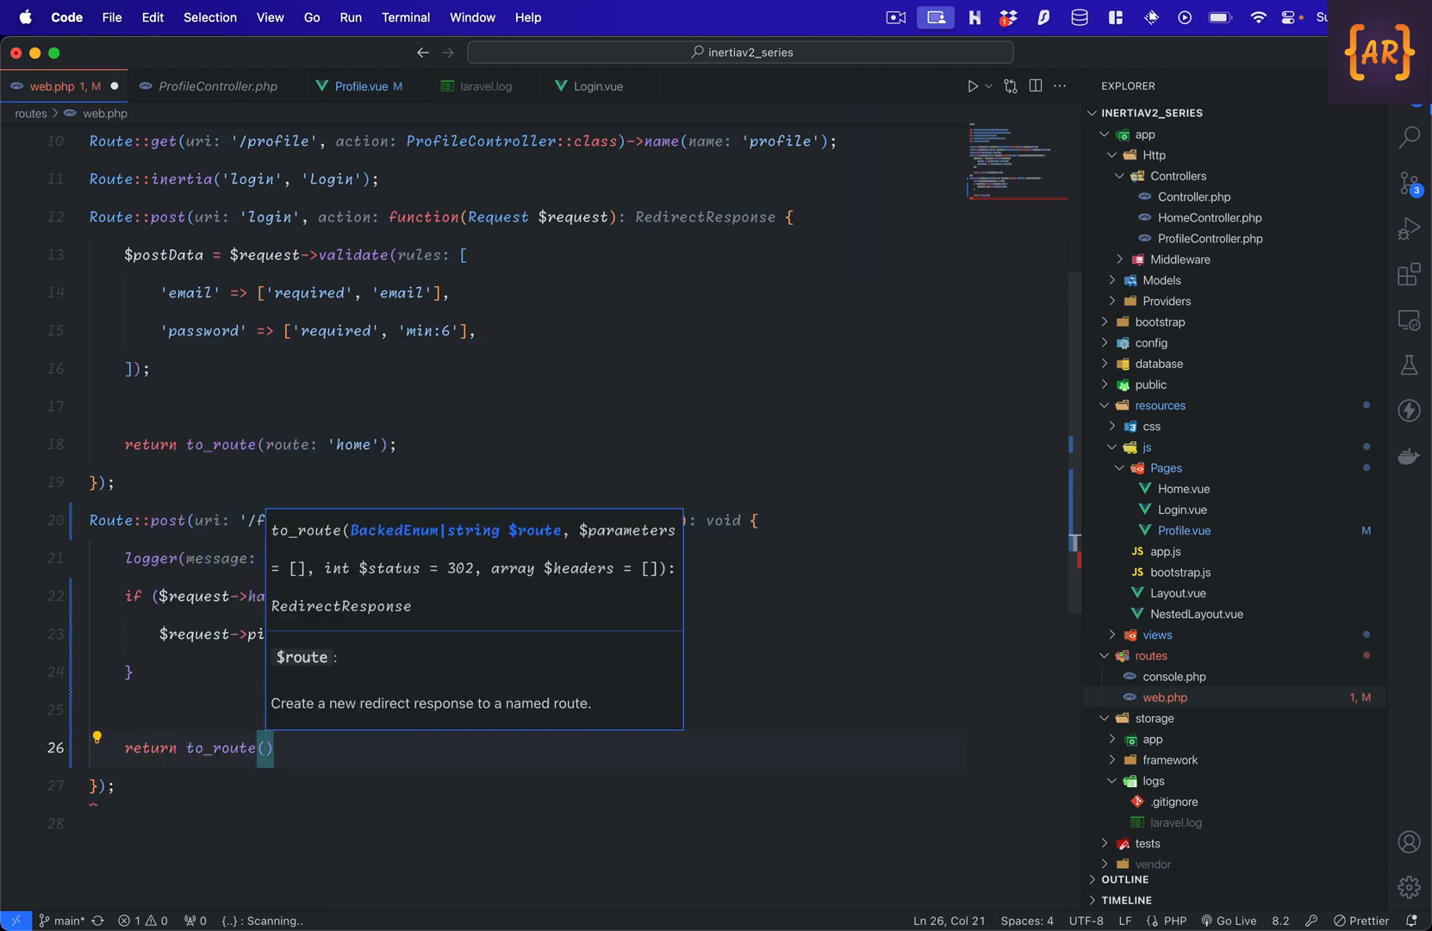
type("'")
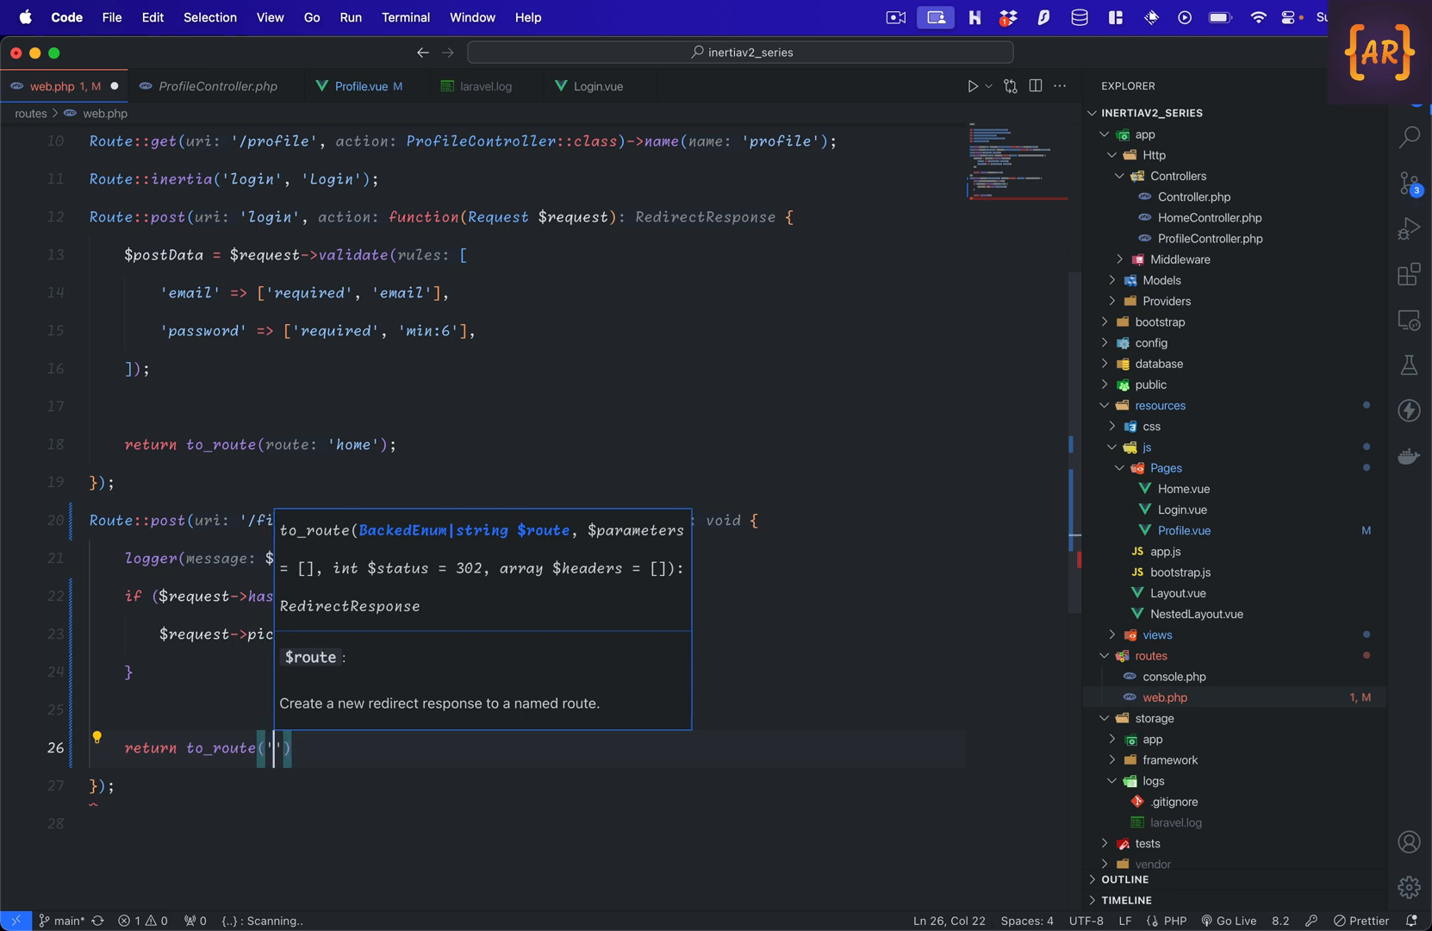
mouse_move(363, 108)
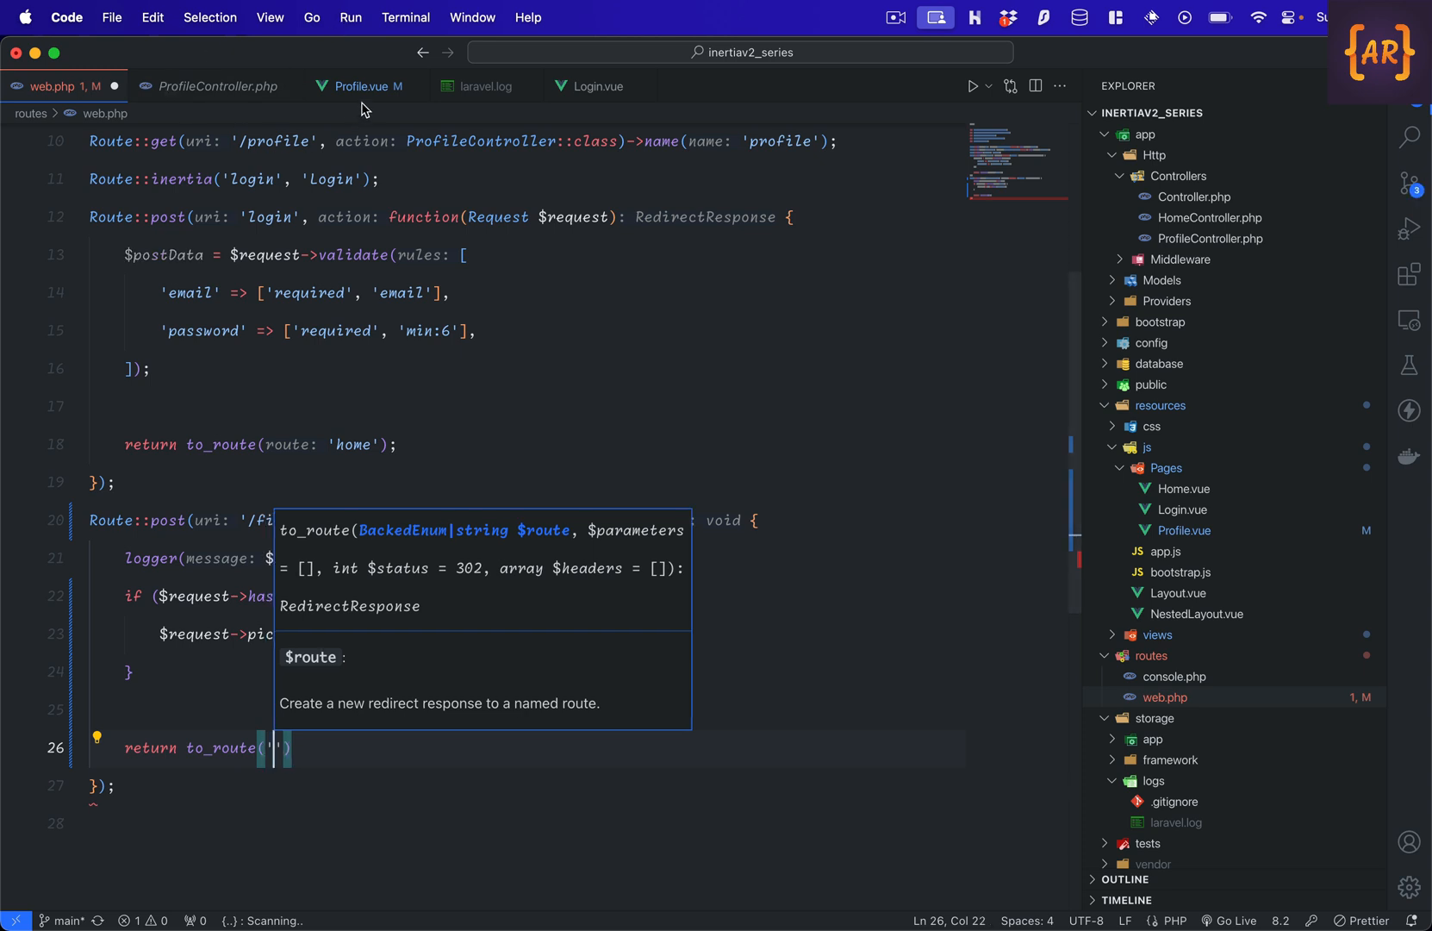
- Complete the redirect as to_route('profile') and jump to the to_route helper definition
left_click(365, 86)
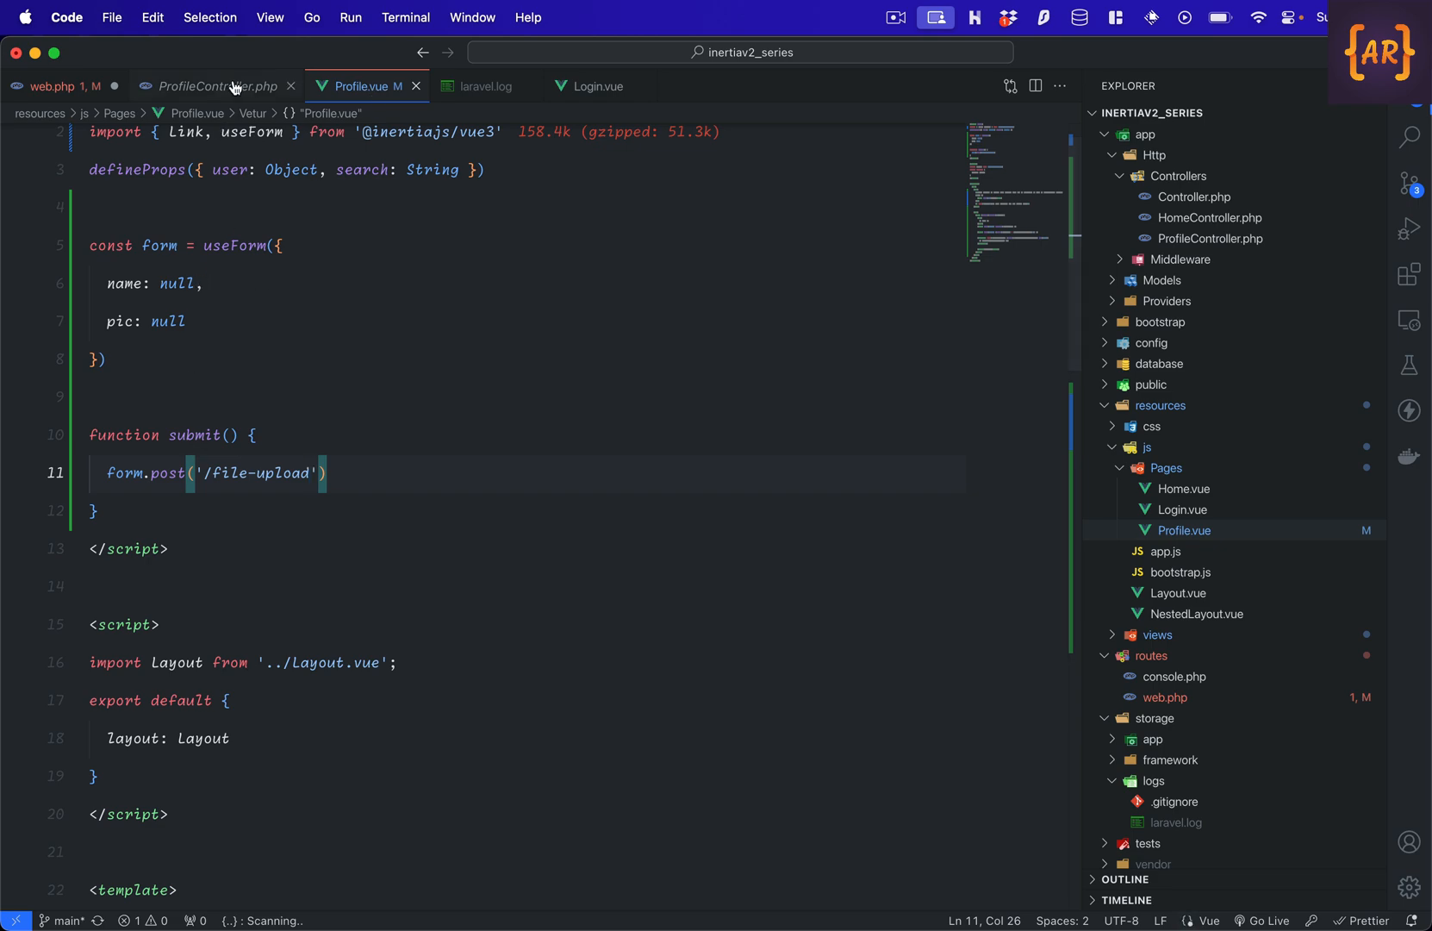
left_click(57, 86)
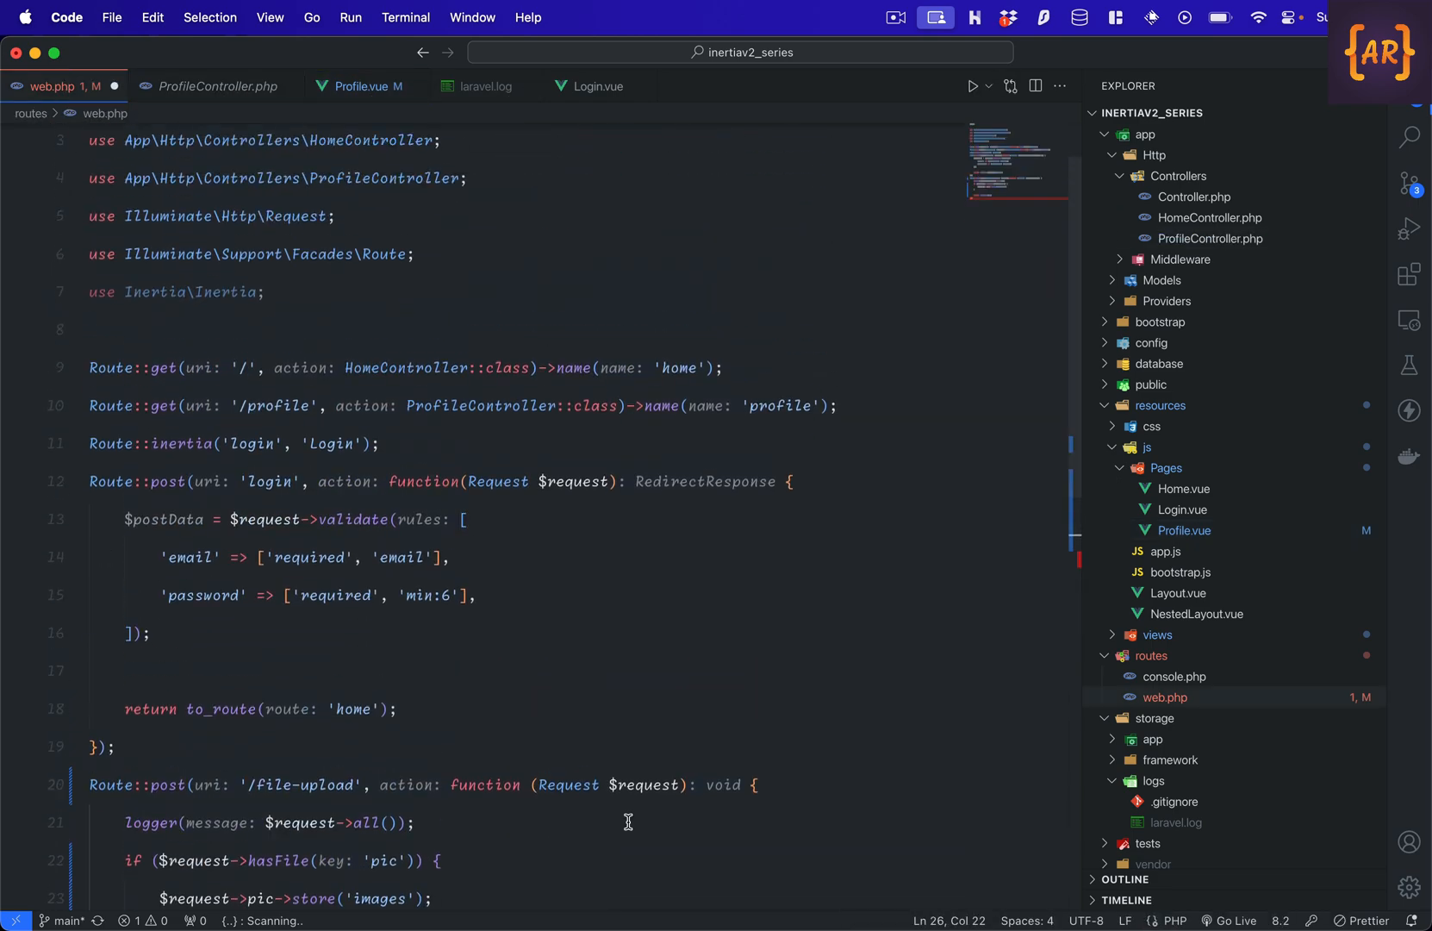
mouse_move(367, 493)
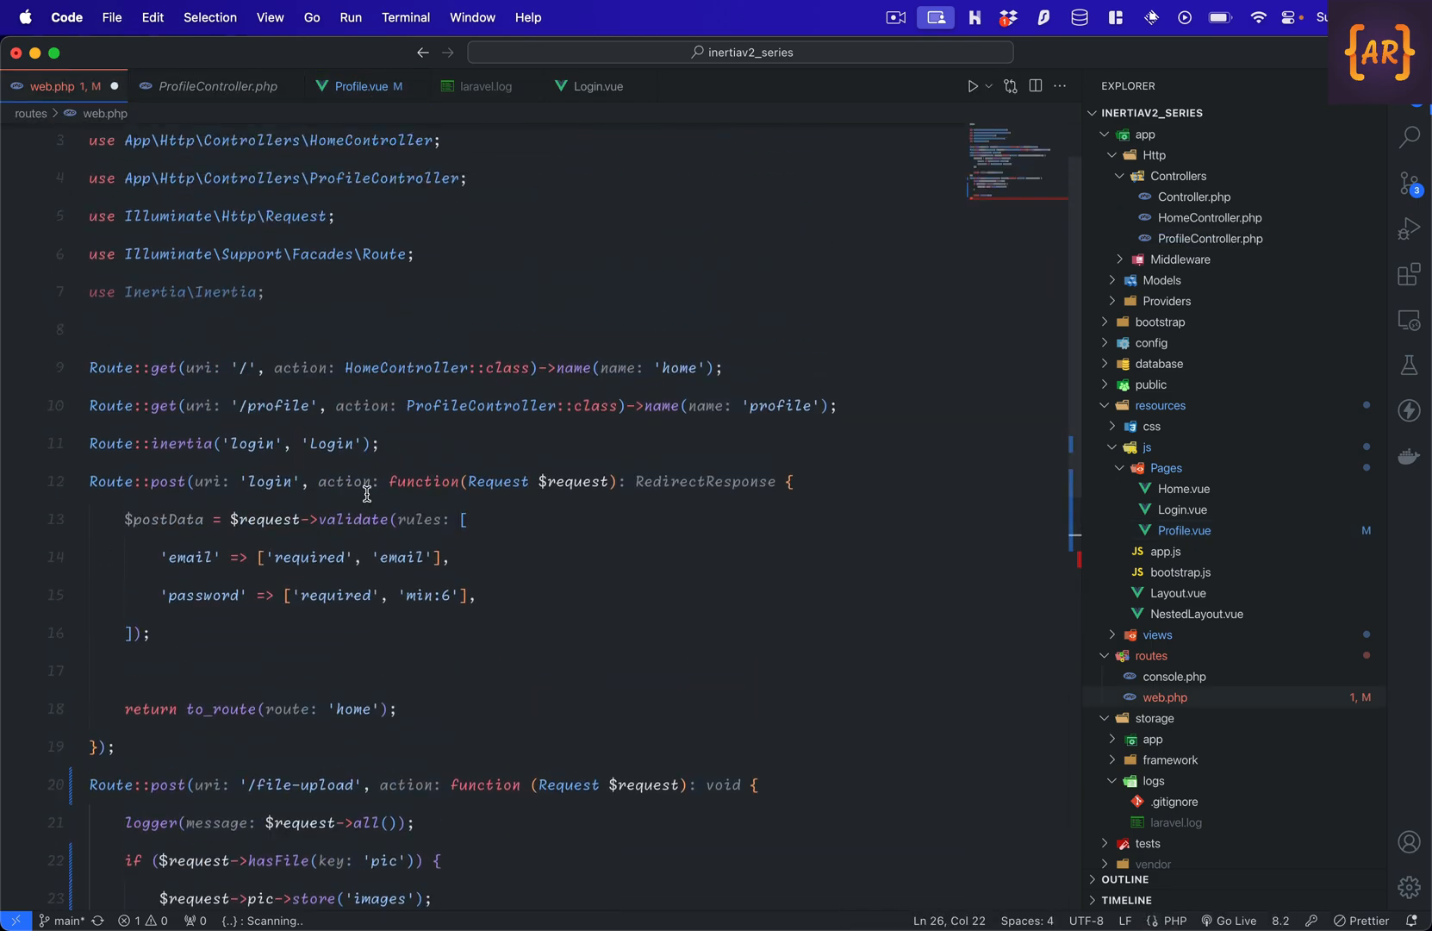
mouse_move(245, 86)
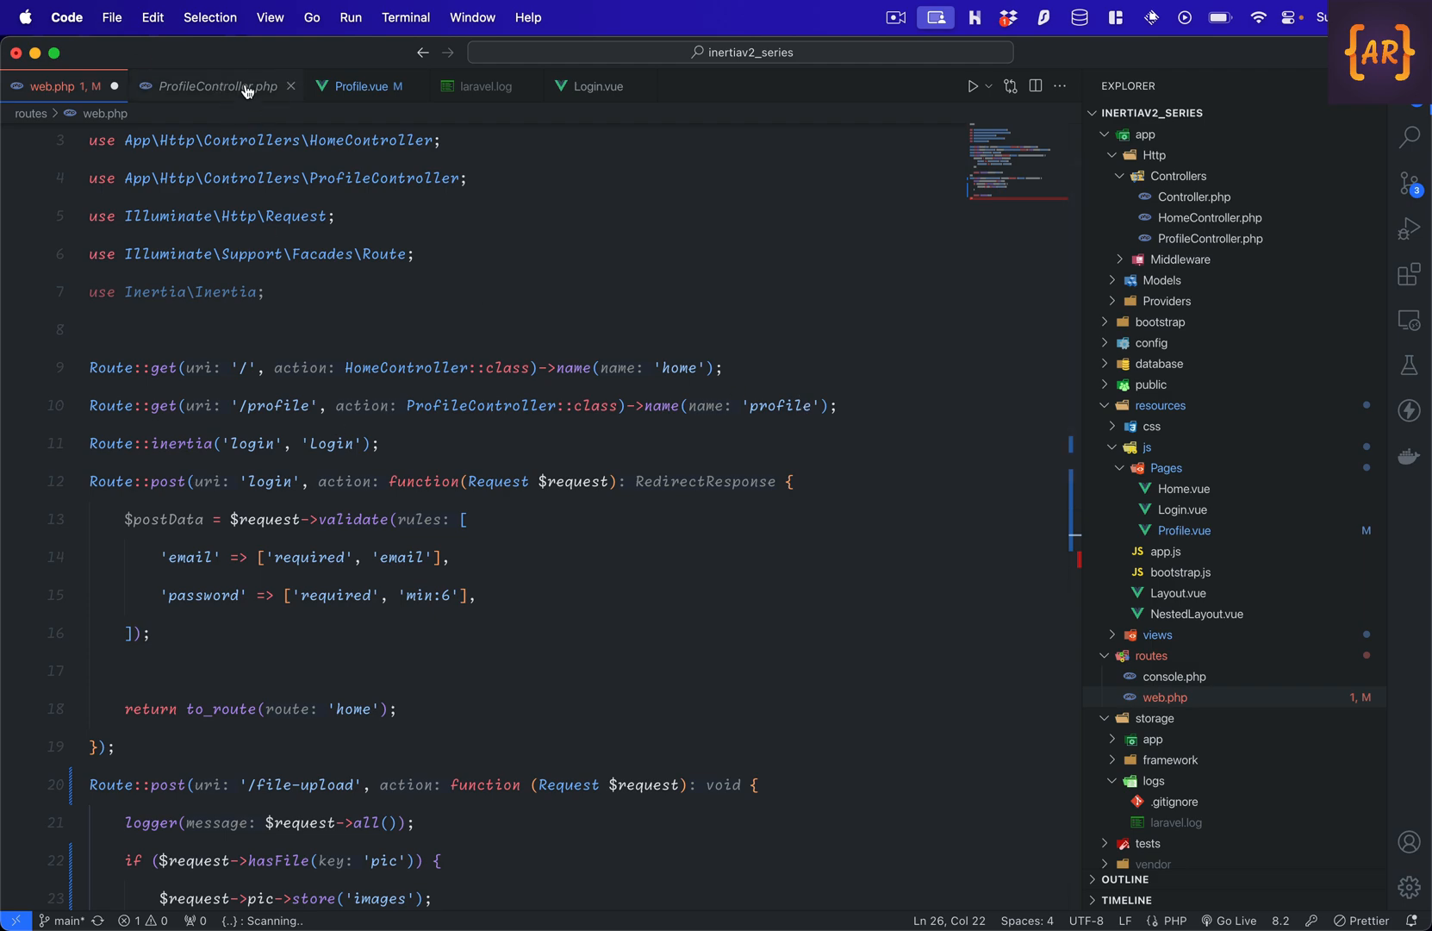
left_click(217, 86)
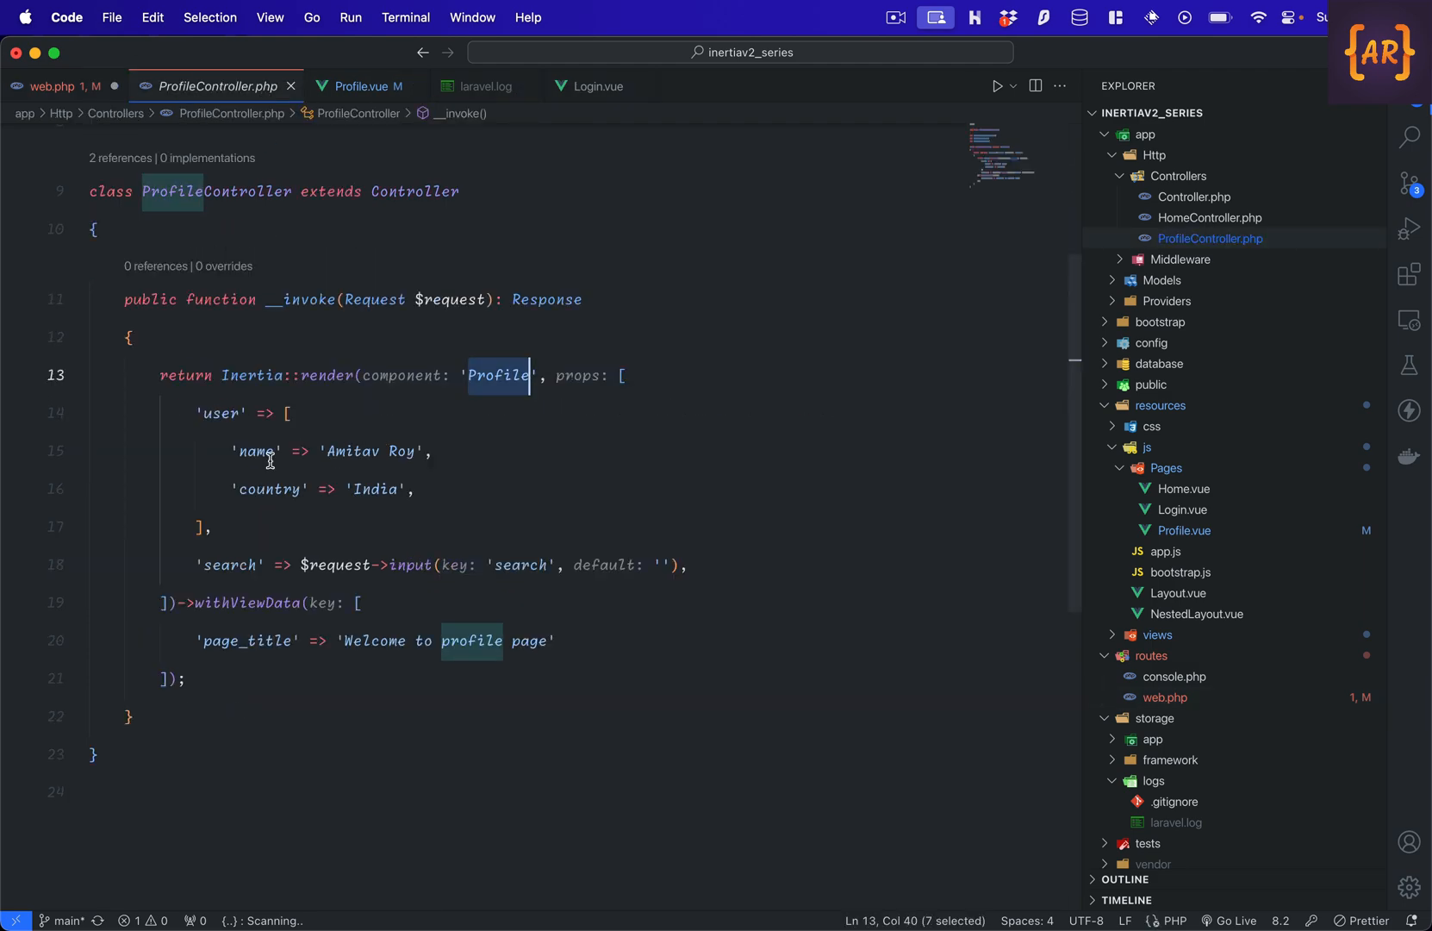
left_click(60, 86)
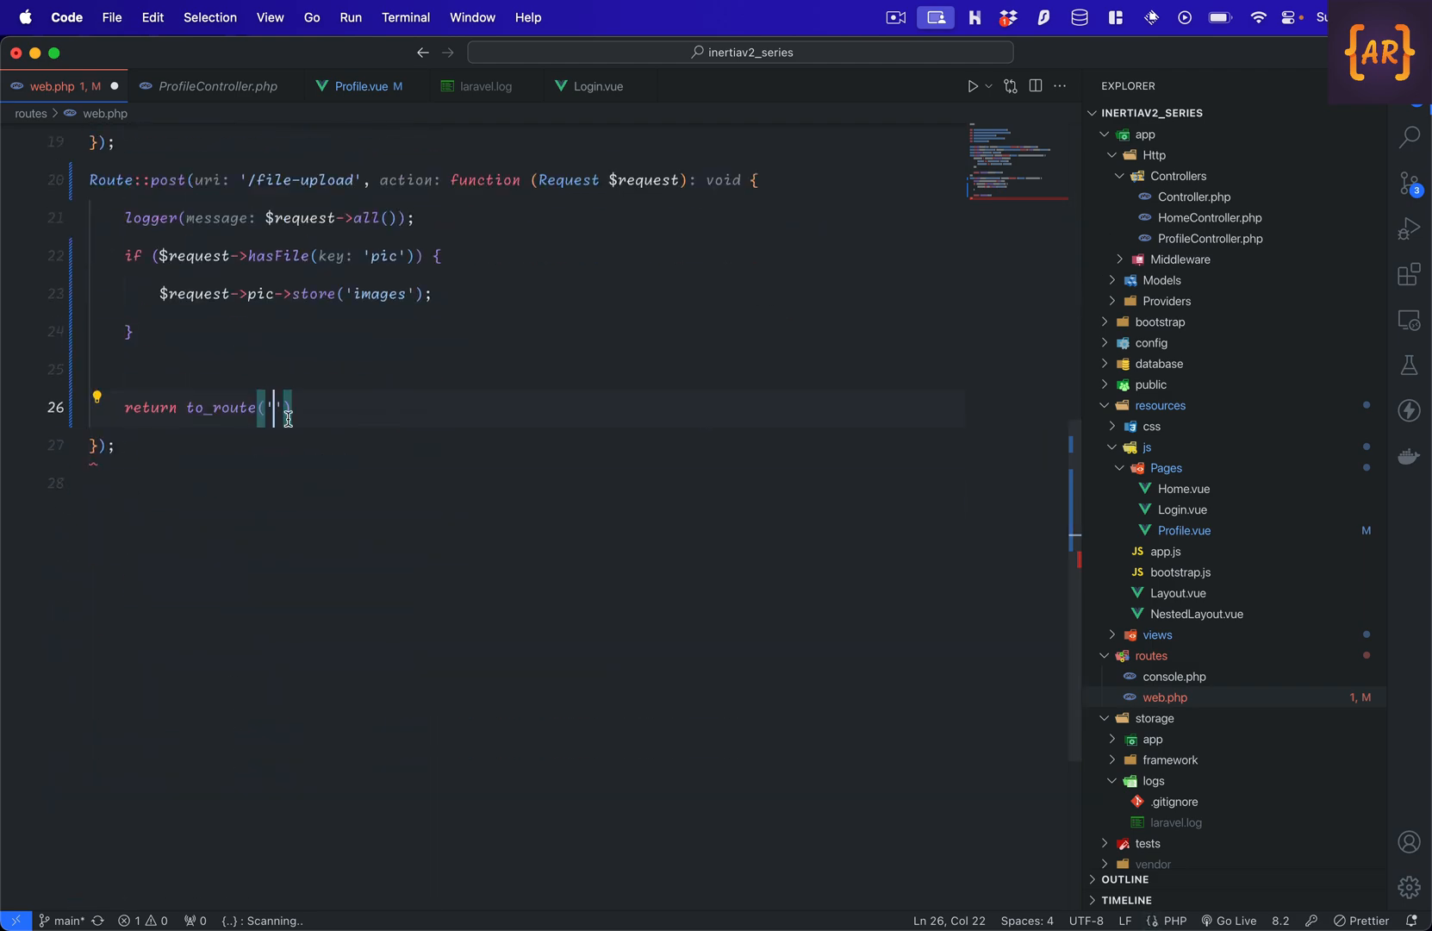
type("profile")
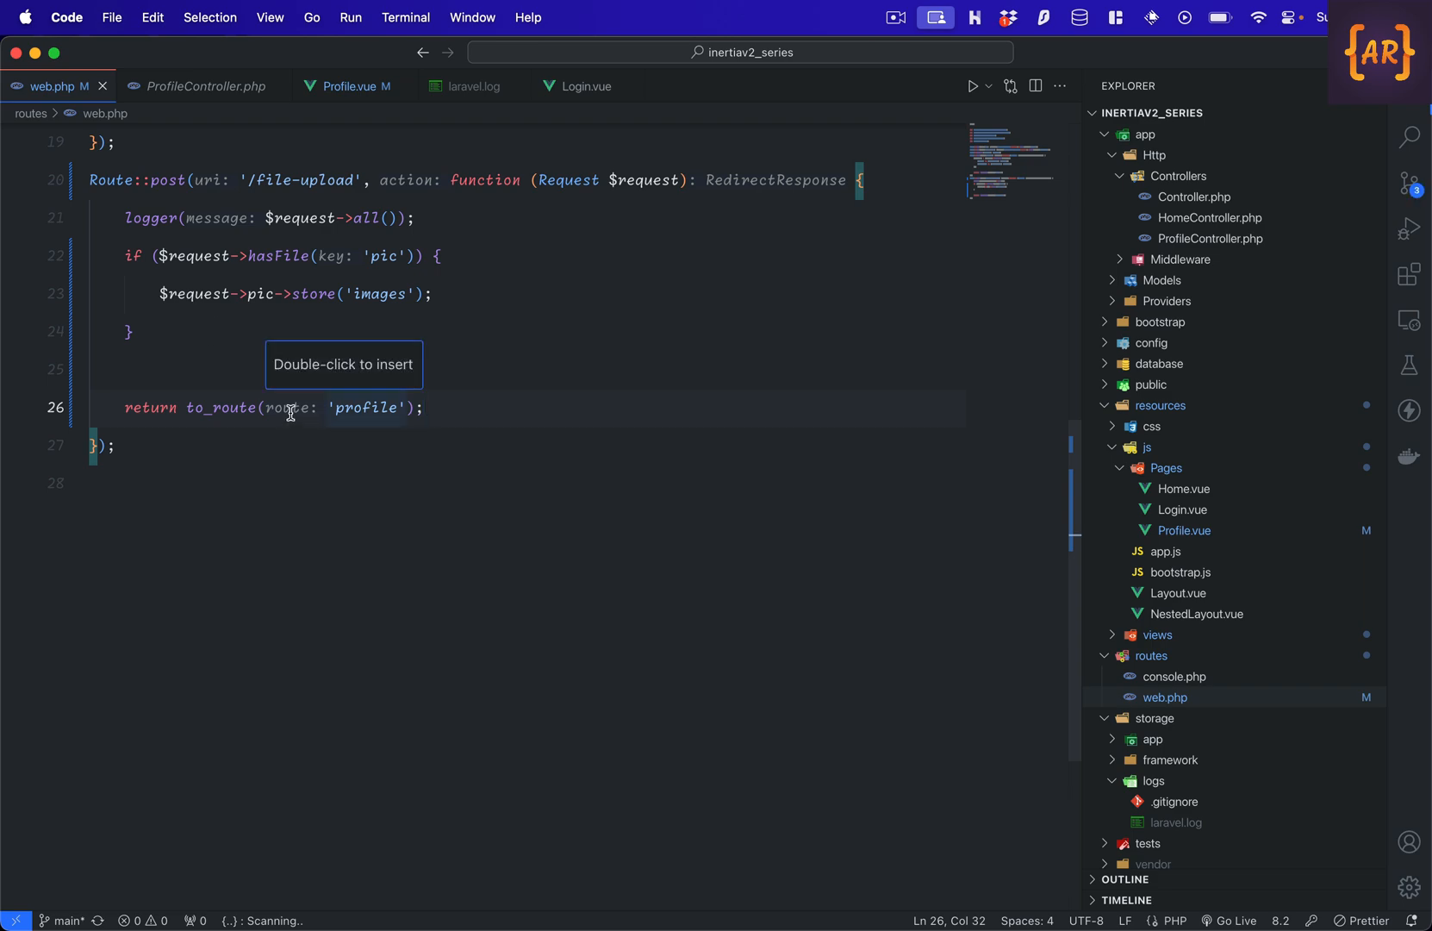
left_click(217, 408)
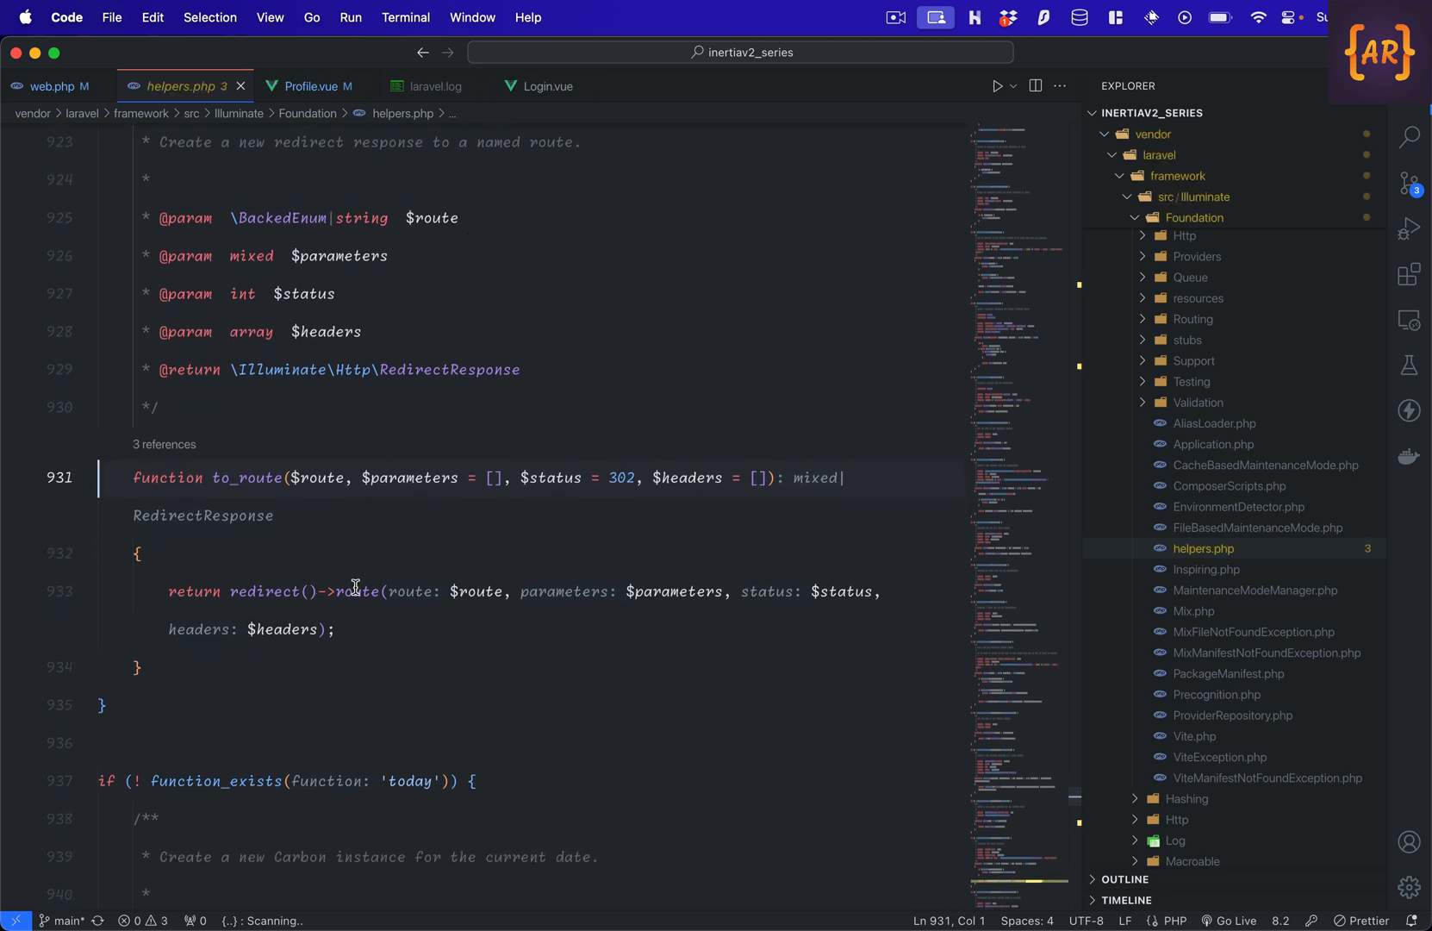
- Inspect to_route's route parameter, then close helpers.php and return to web.php
left_click(476, 591)
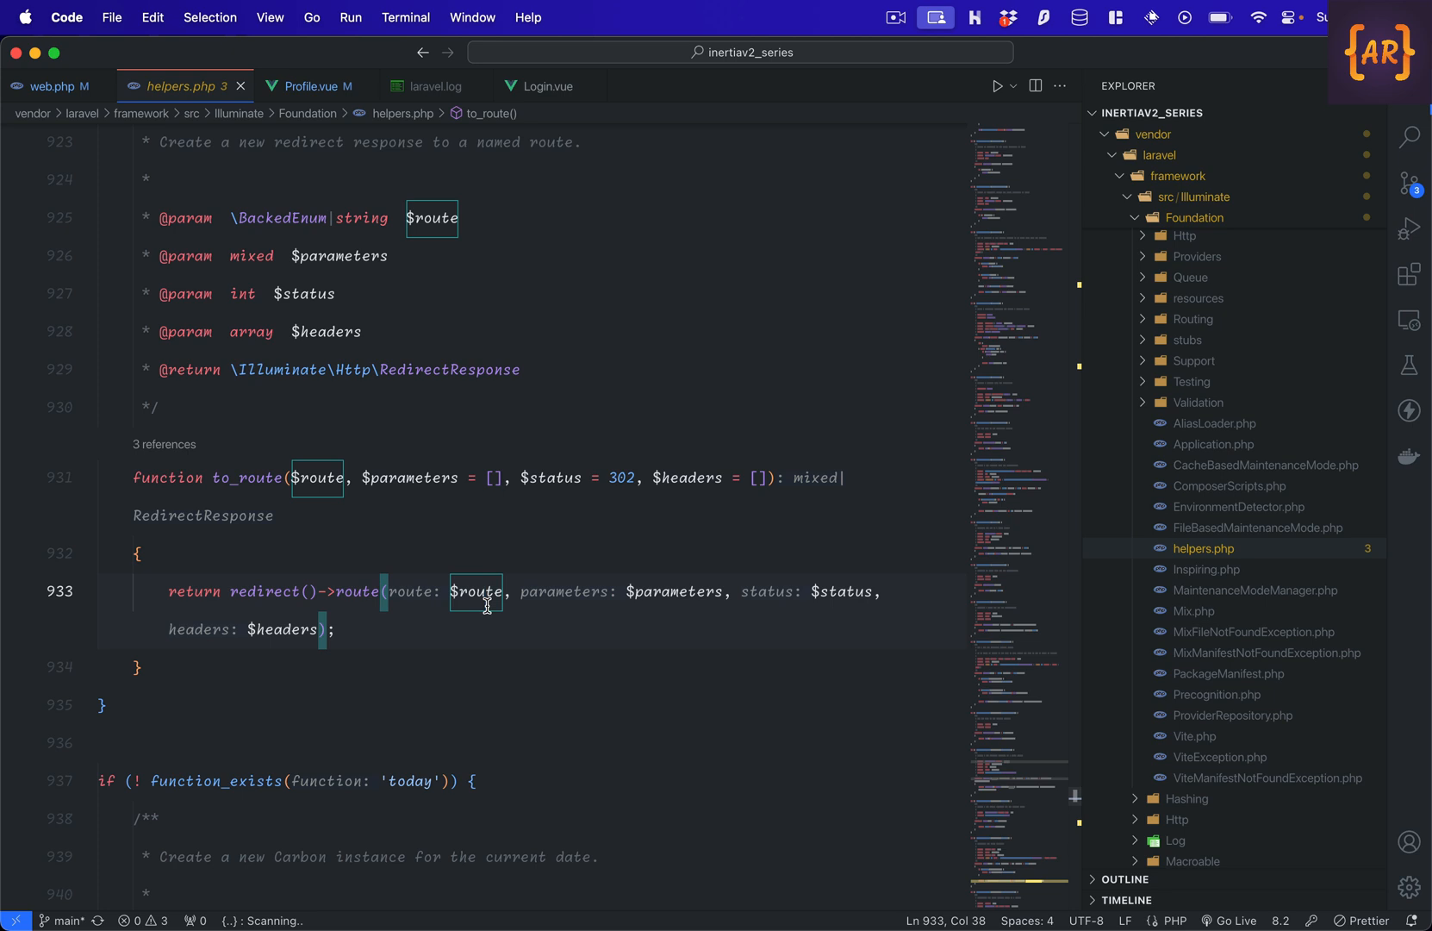
left_click(50, 86)
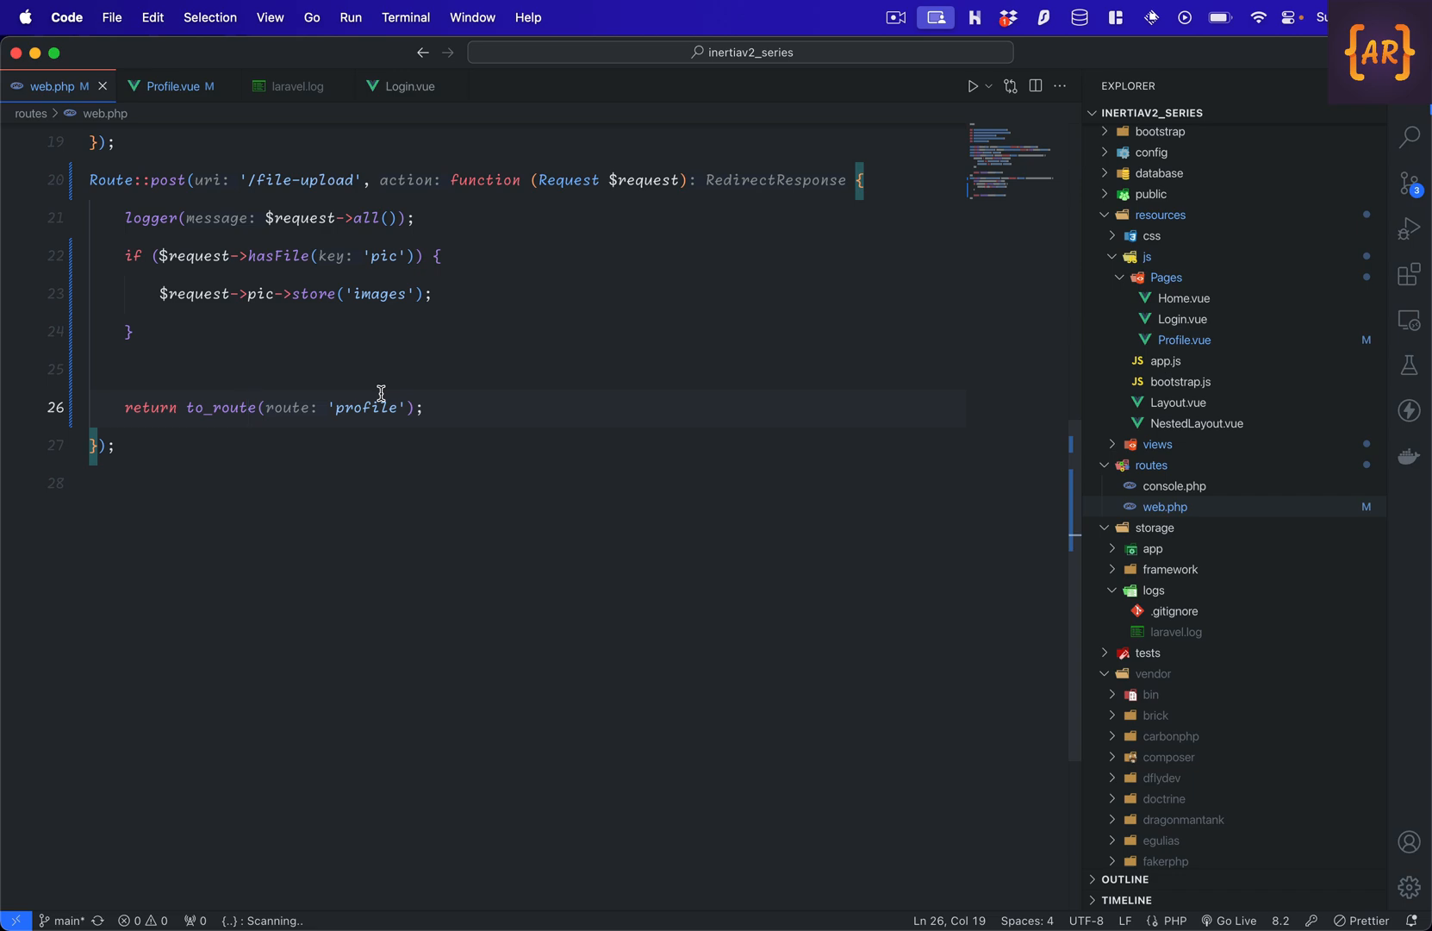
mouse_move(336, 407)
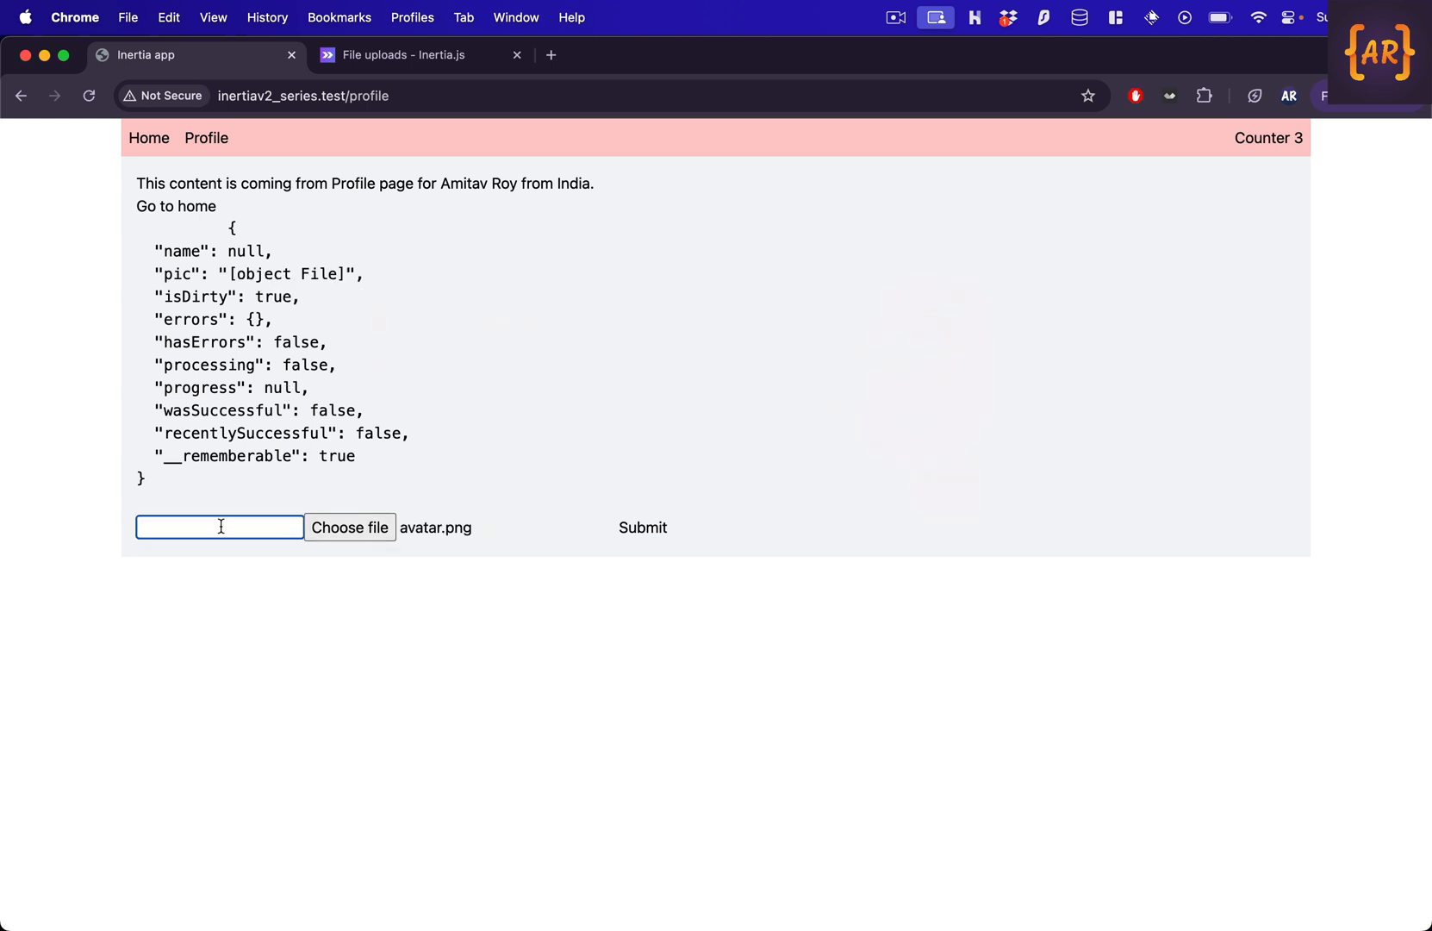
- Submit the Profile form with name 'asdf' and avatar.png, producing Route [/profile] not defined
type("asdf")
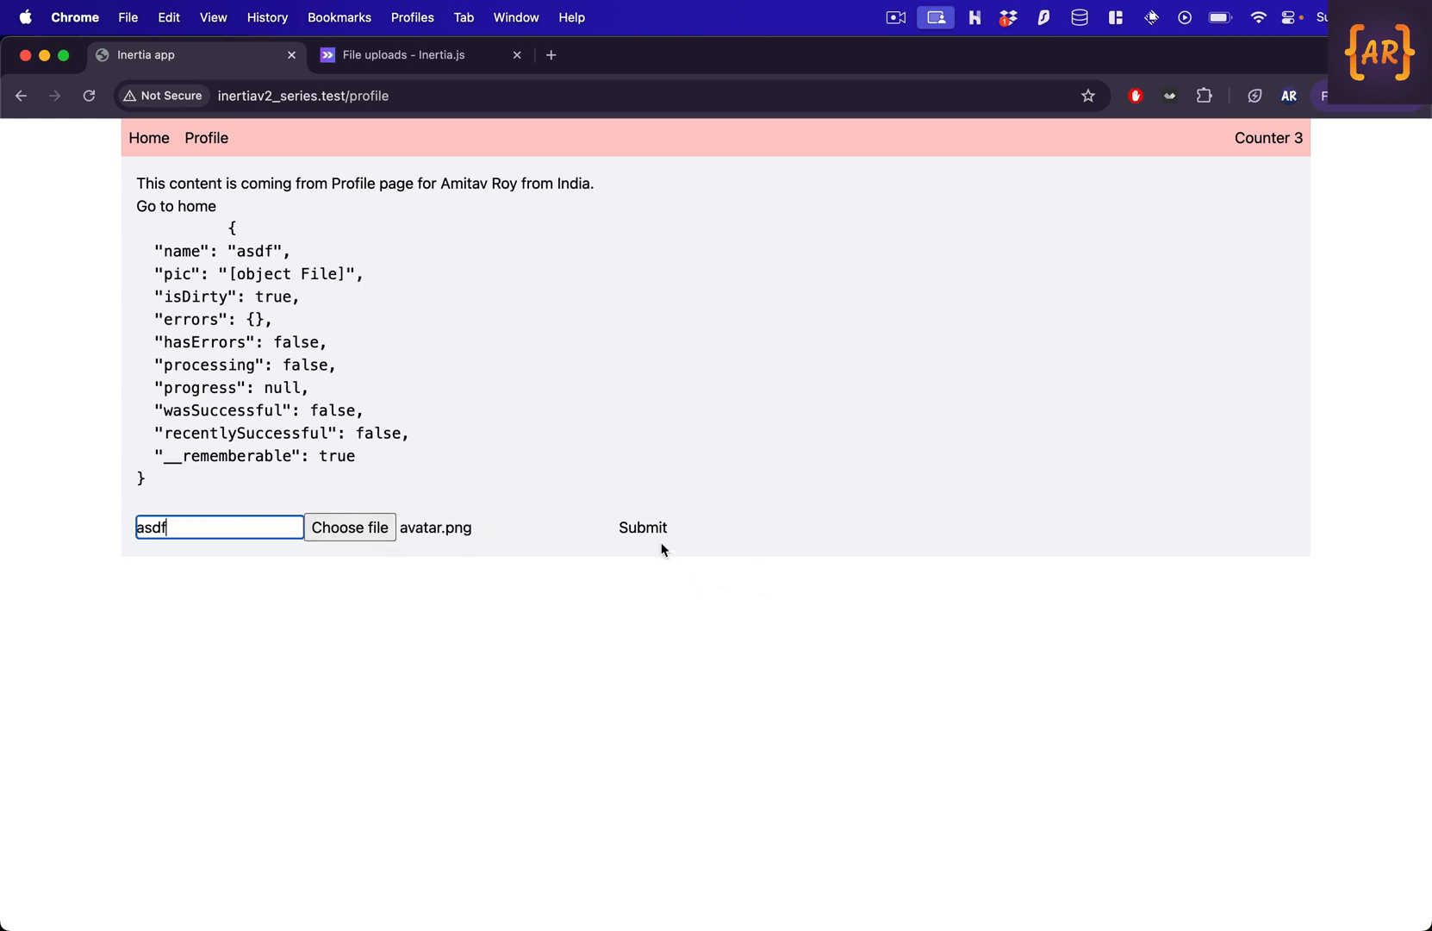
mouse_move(642, 528)
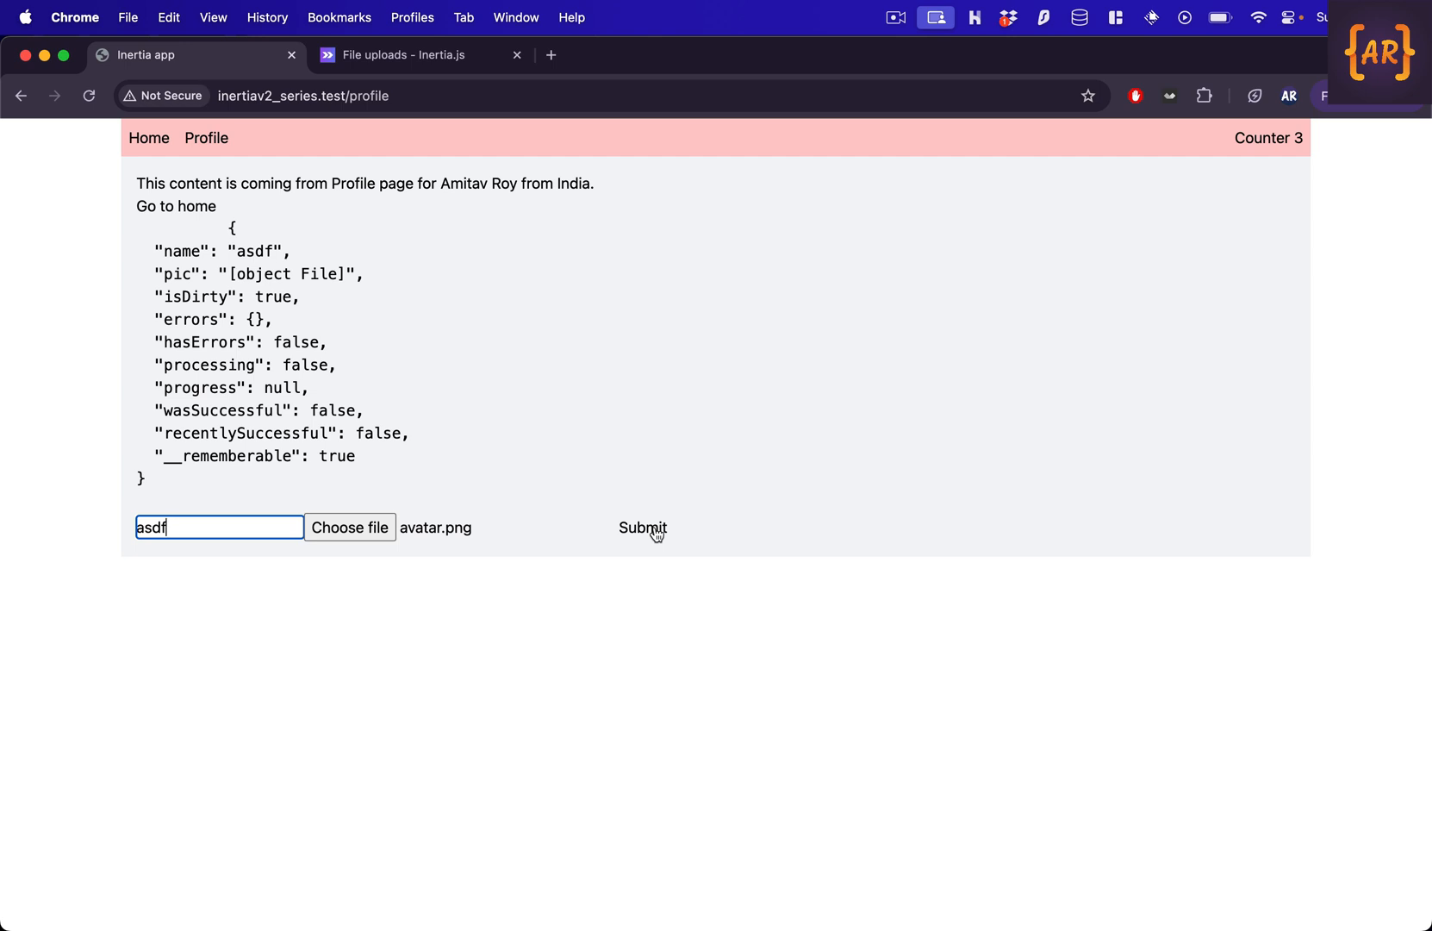
key("cmd+tab")
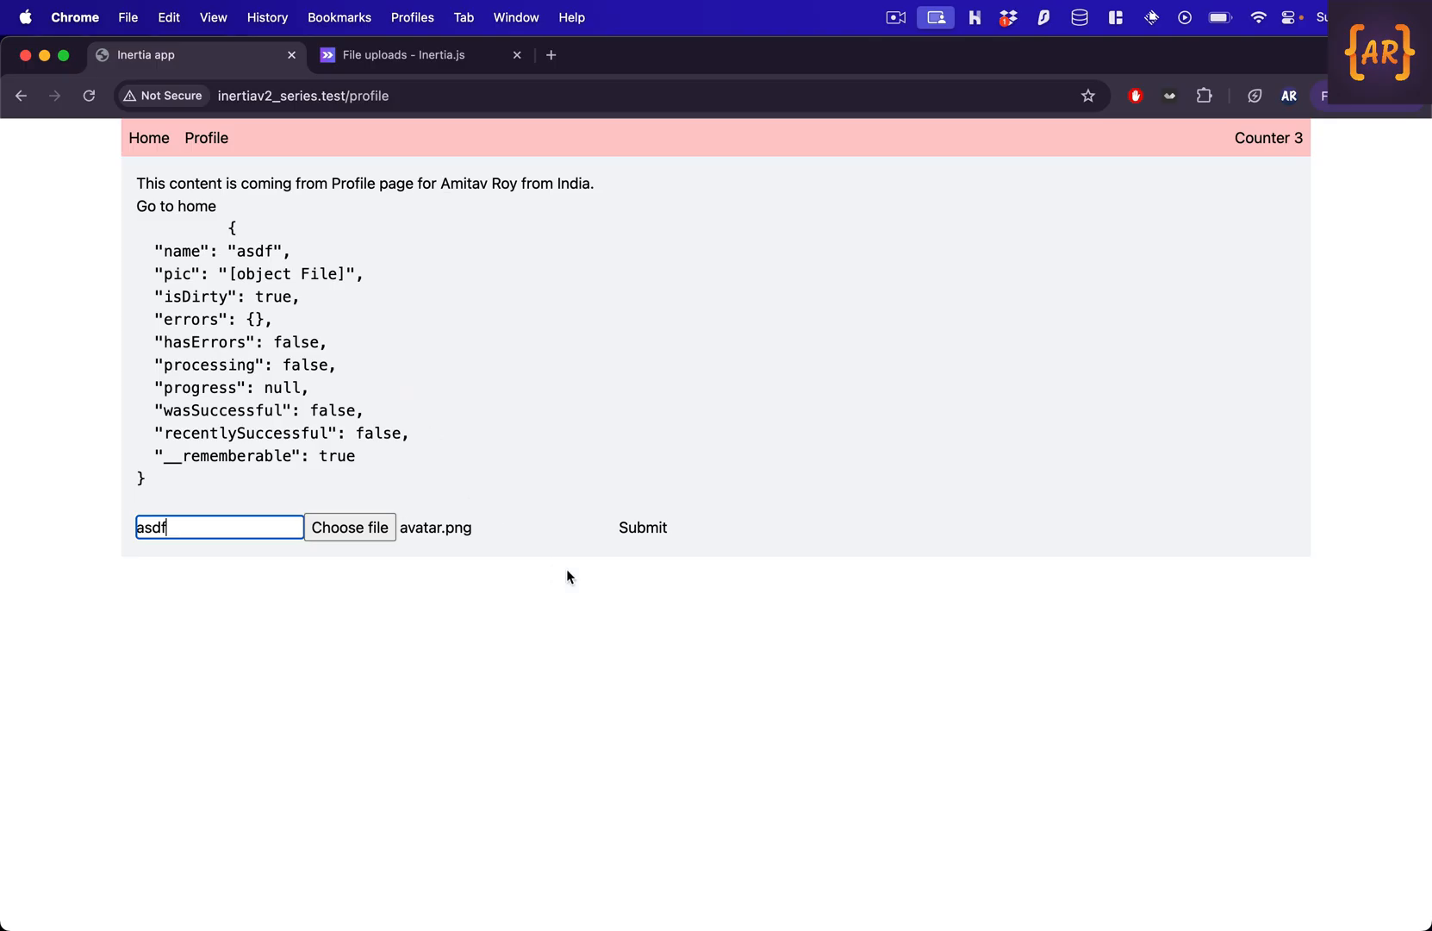
left_click(642, 527)
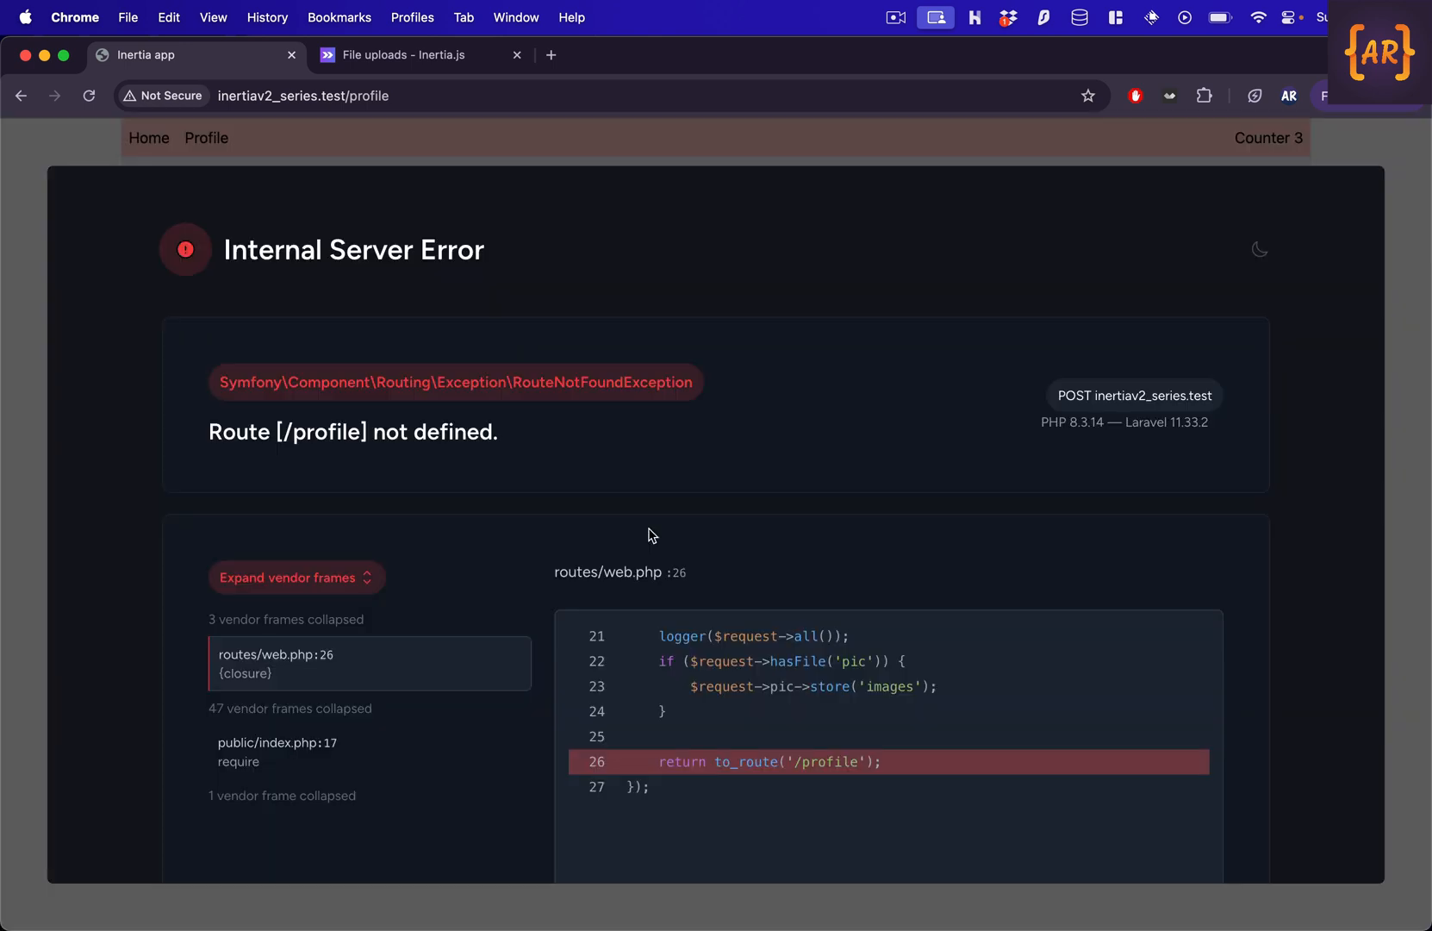
mouse_move(395, 441)
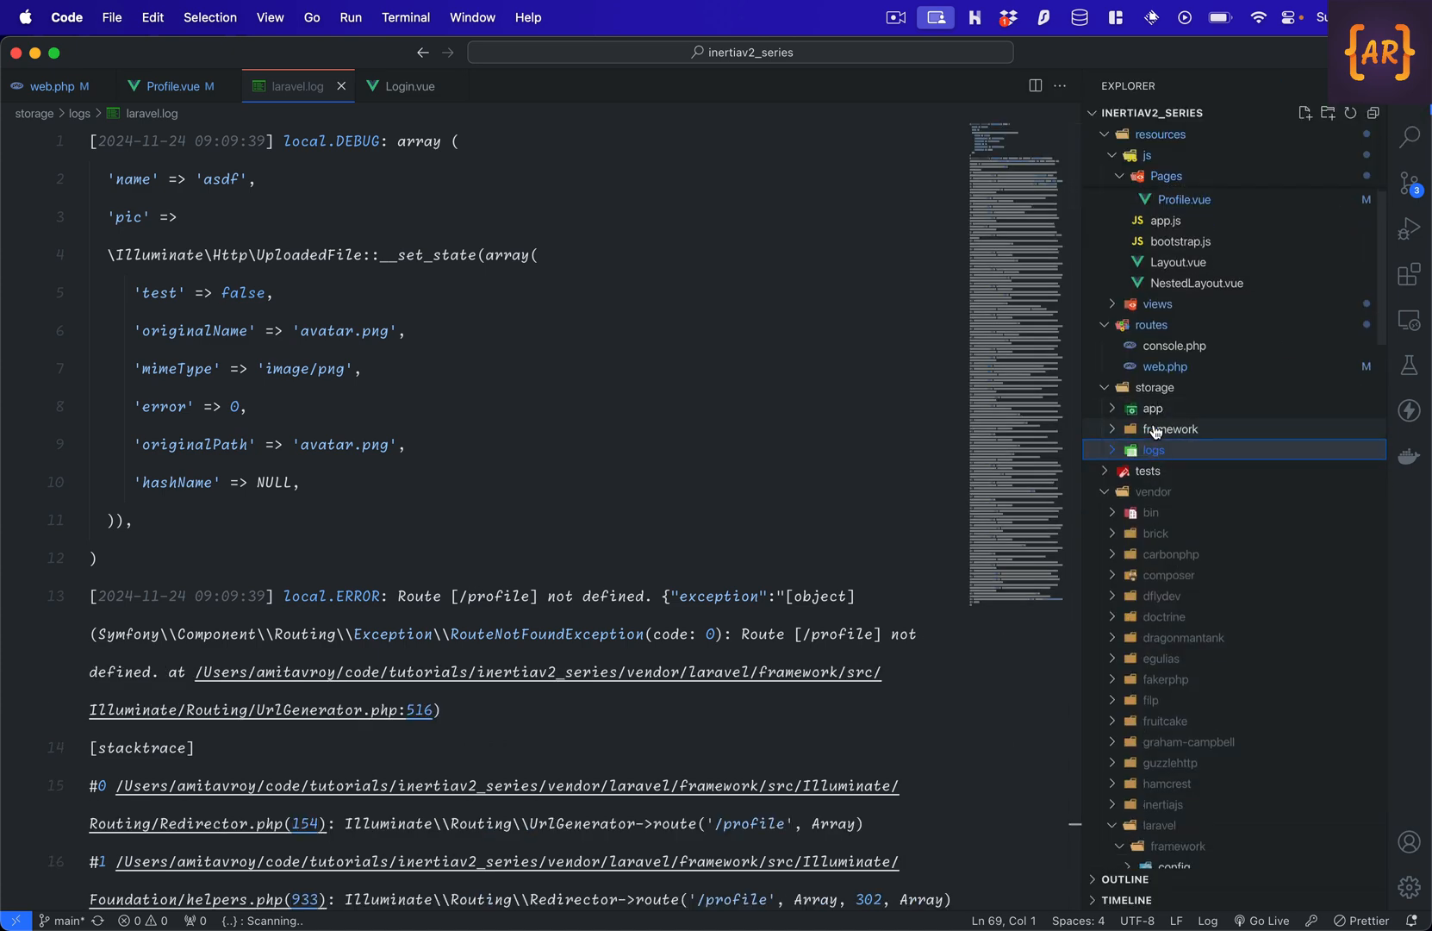
- Expand storage/app/private to find the stored image and highlight the route error
left_click(1153, 408)
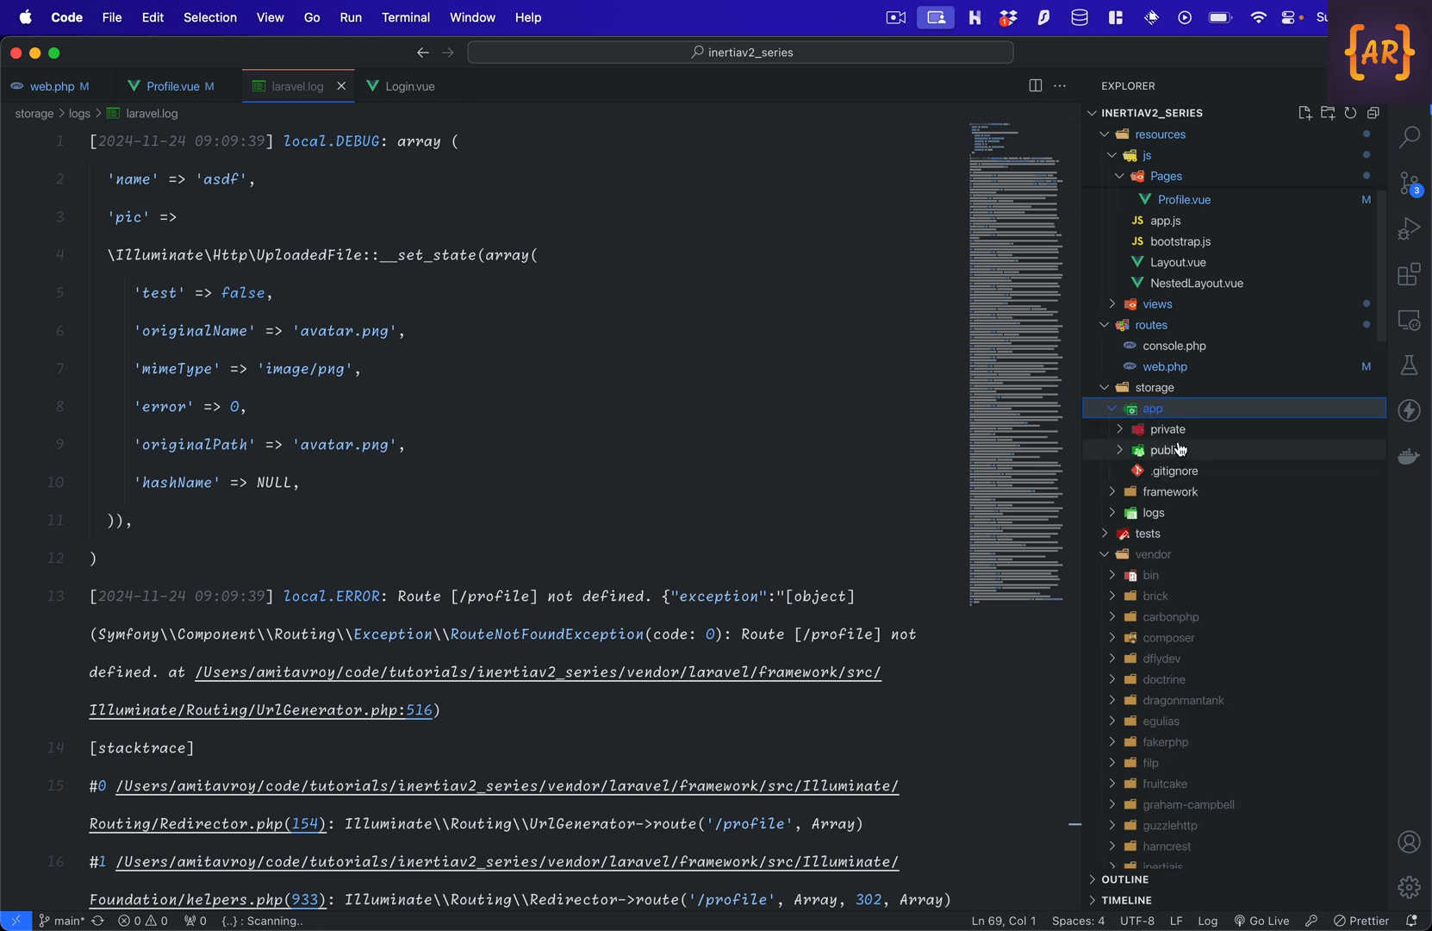
left_click(1167, 428)
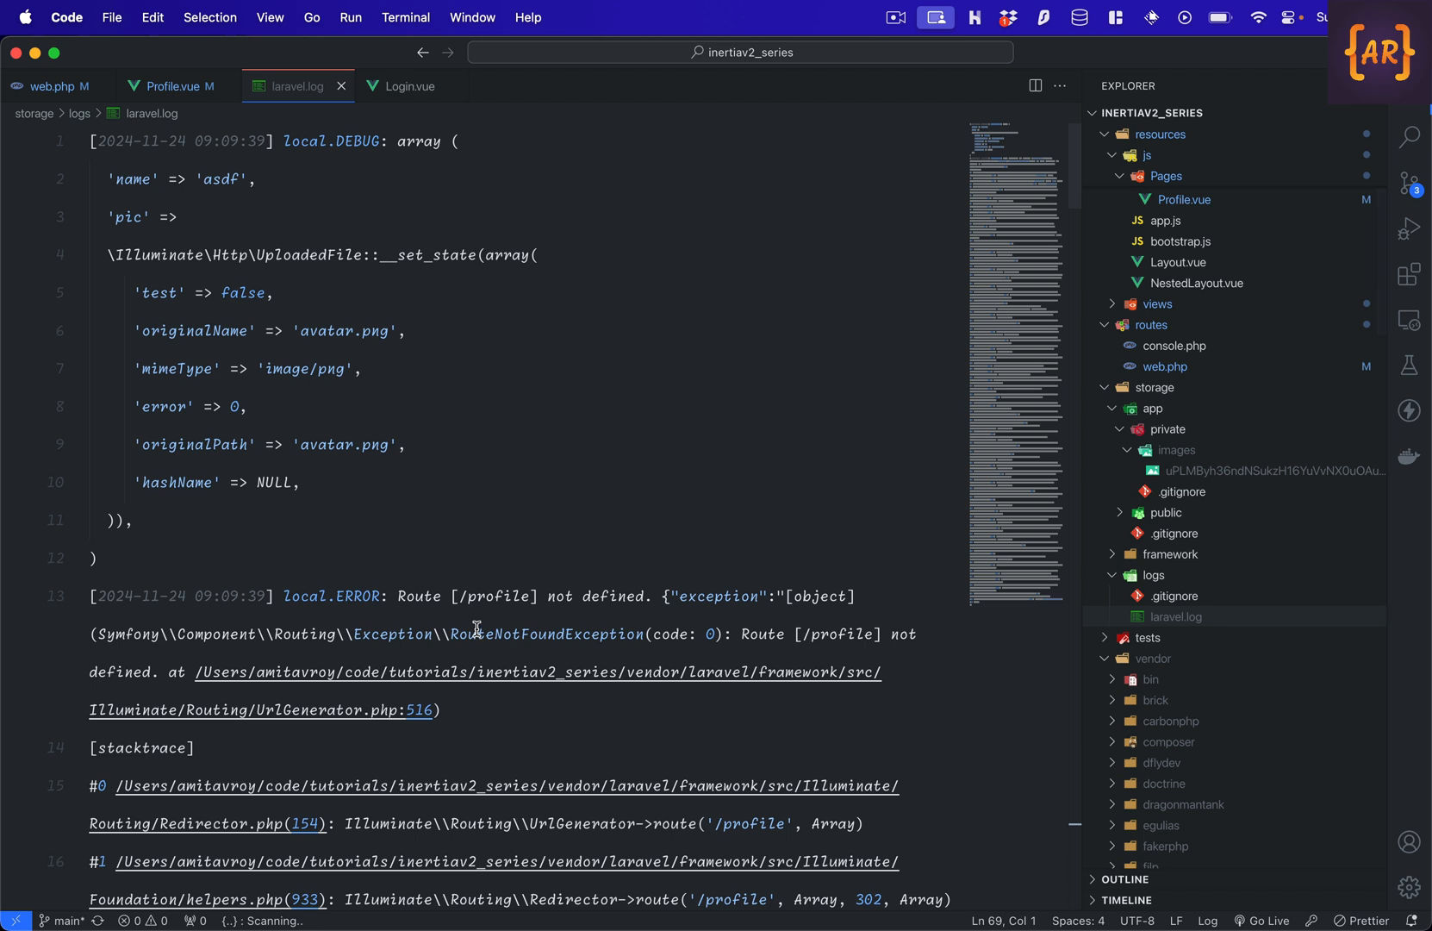
left_click_drag(473, 596, 673, 597)
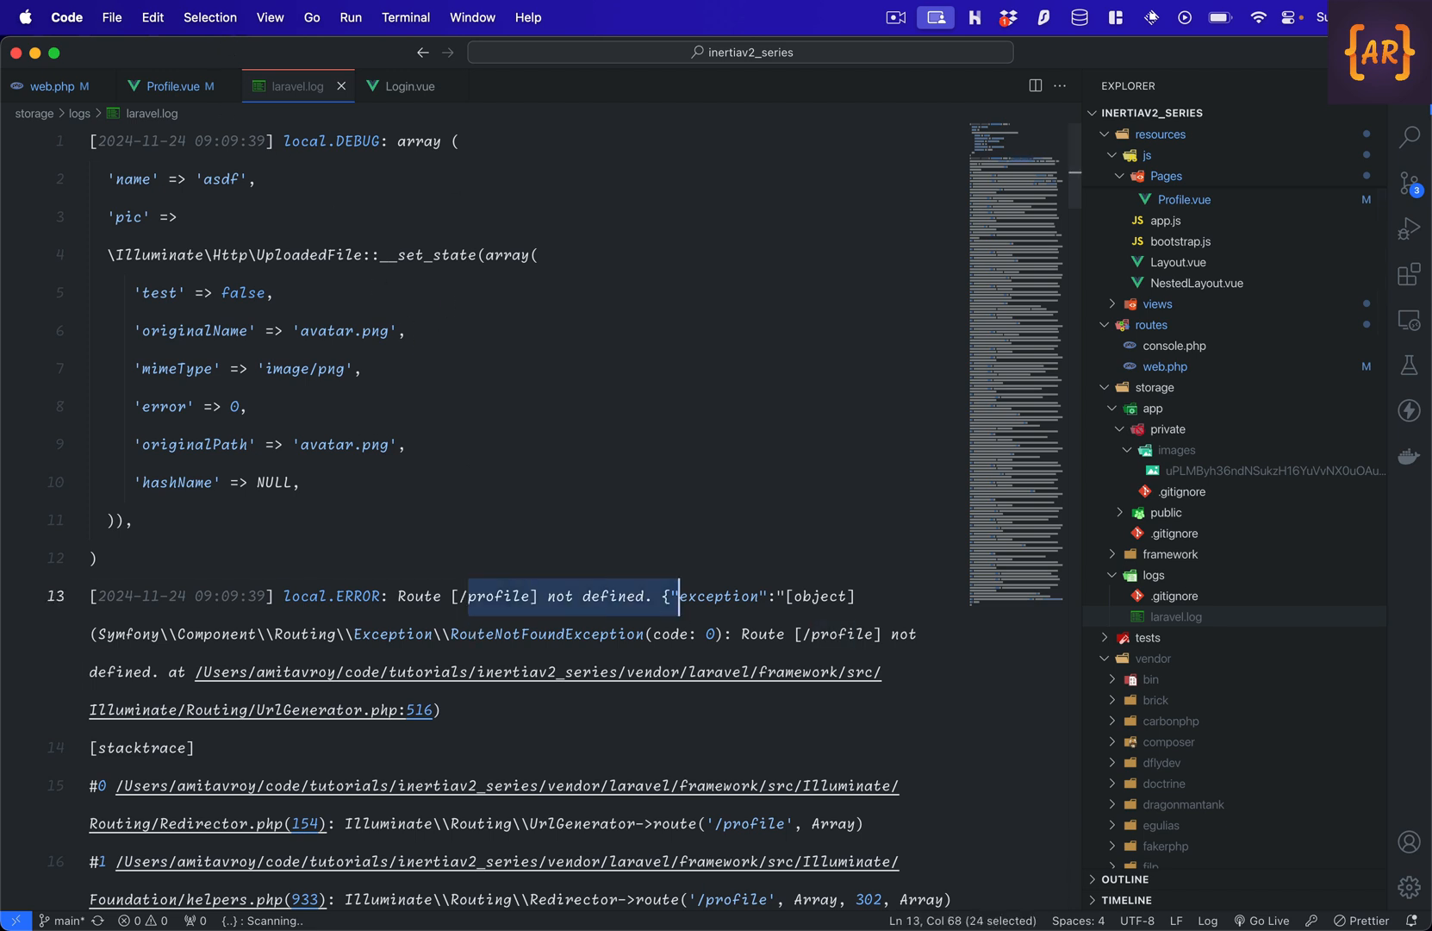
- Remove the leading slash so web.php redirects with to_route('profile')
left_click(53, 87)
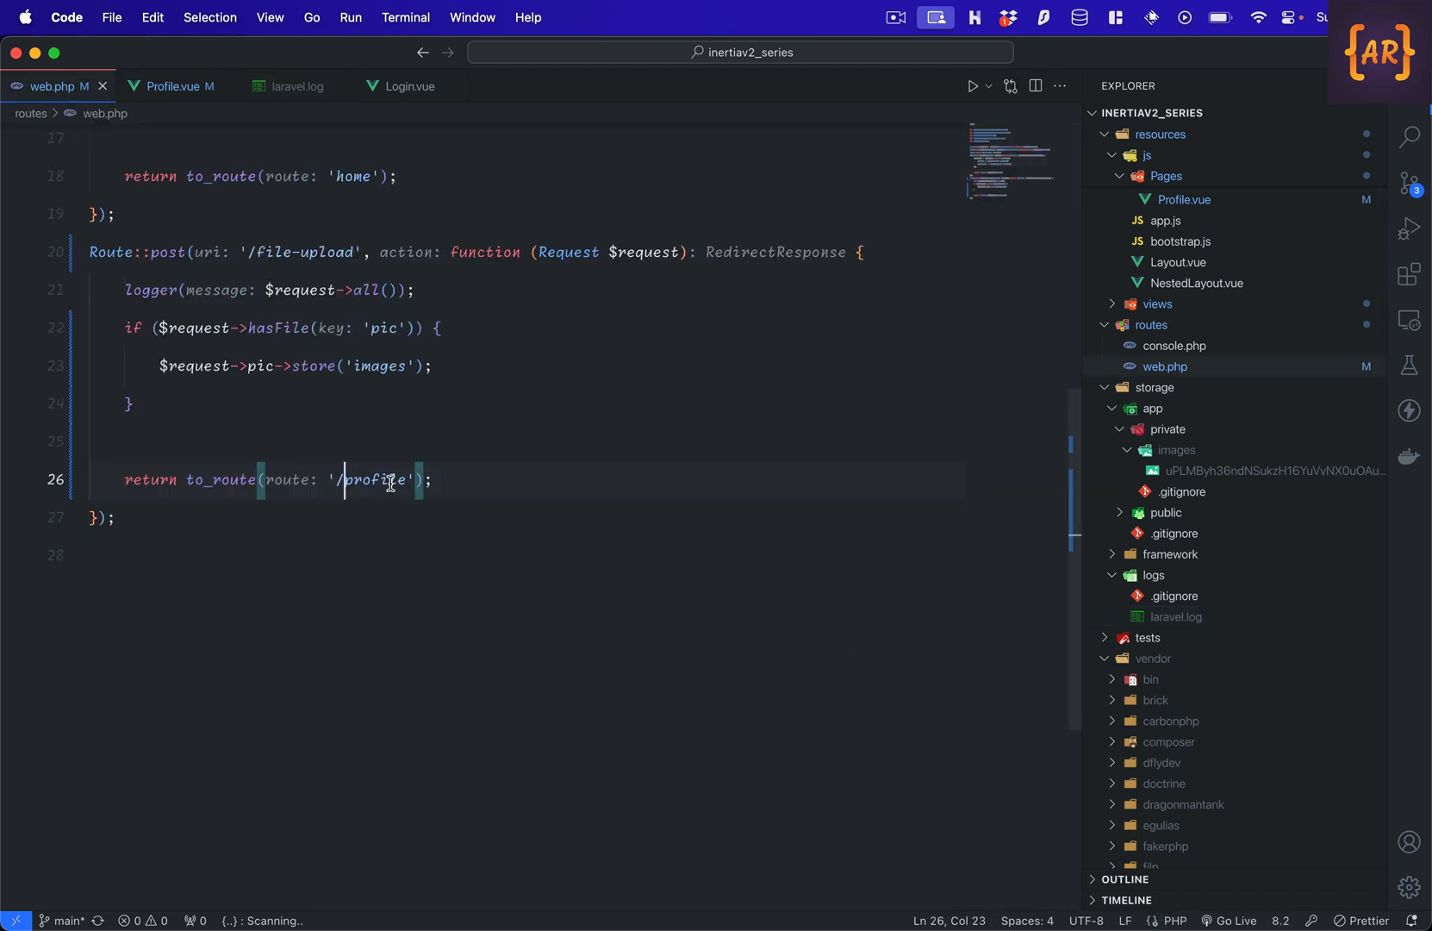
key("Backspace")
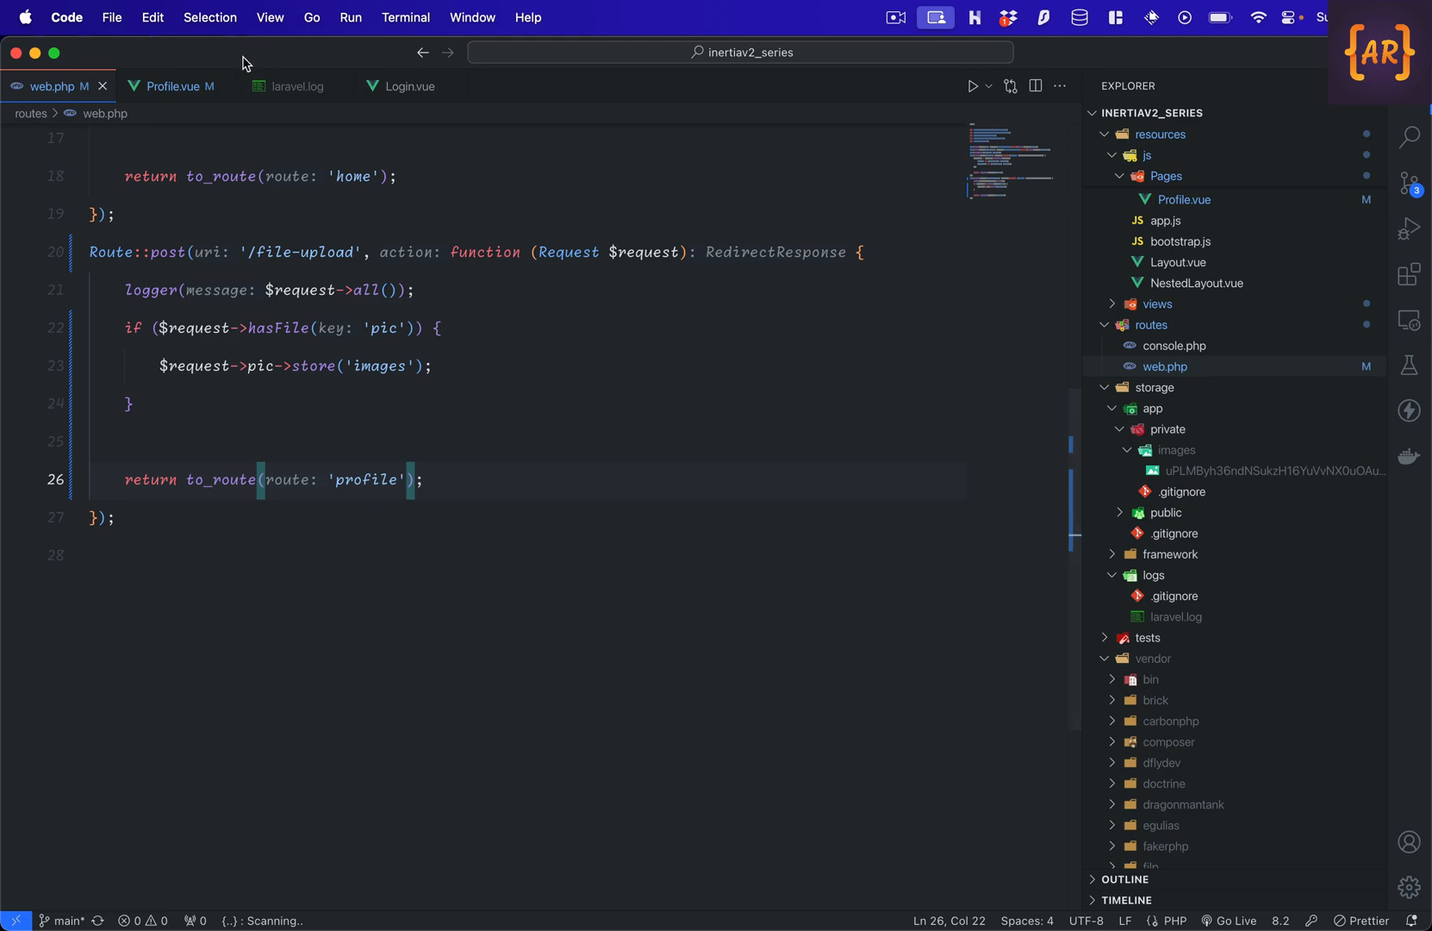
left_click(290, 86)
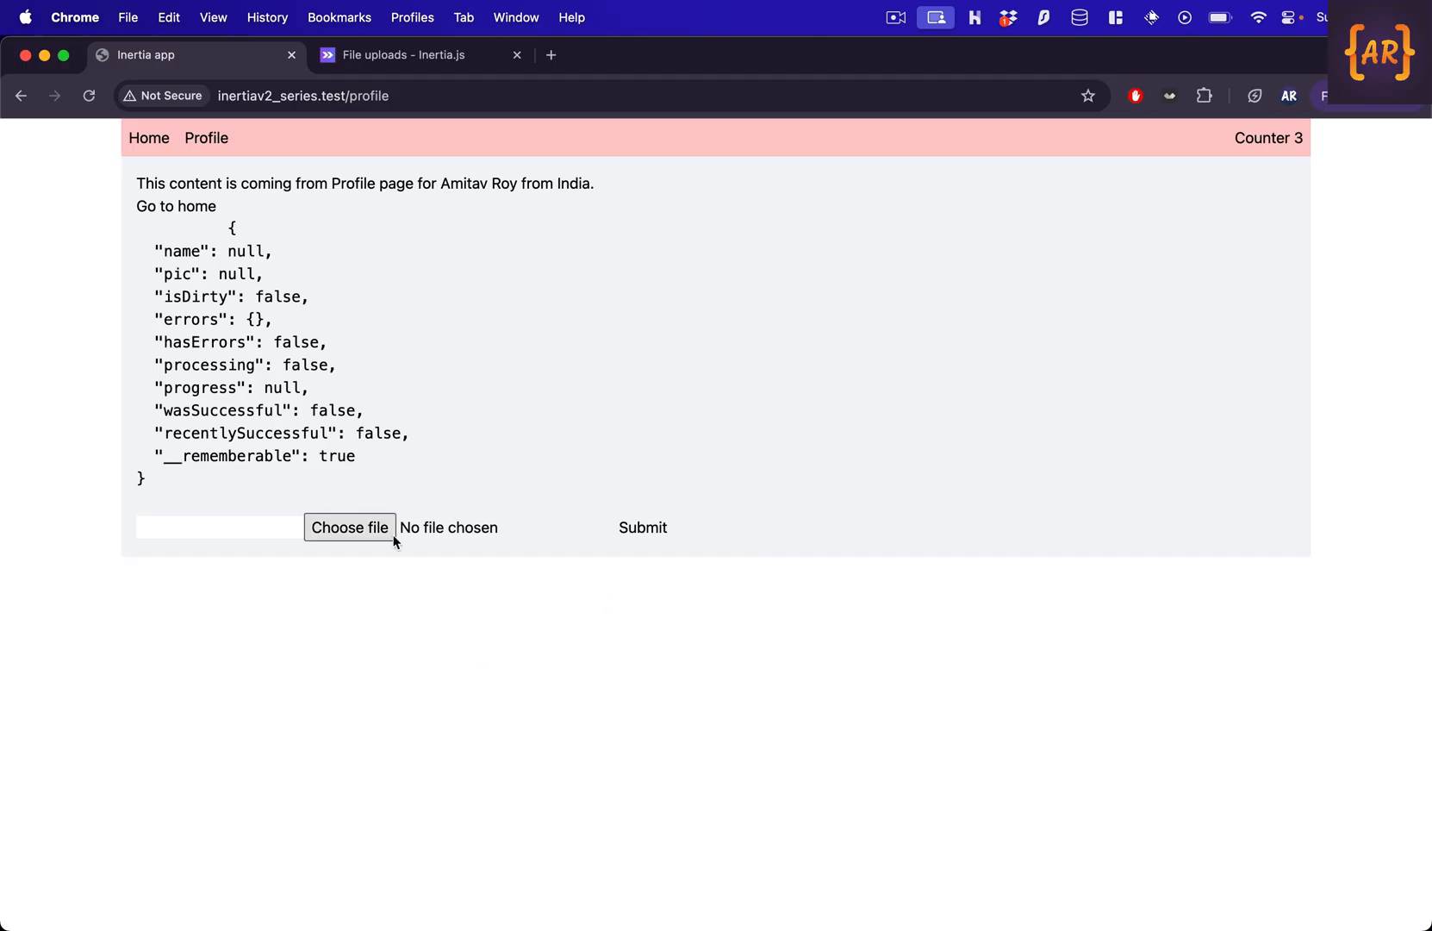
- Submit '123' with avatar.png, then preview the new image in storage/app/private/images
left_click(349, 527)
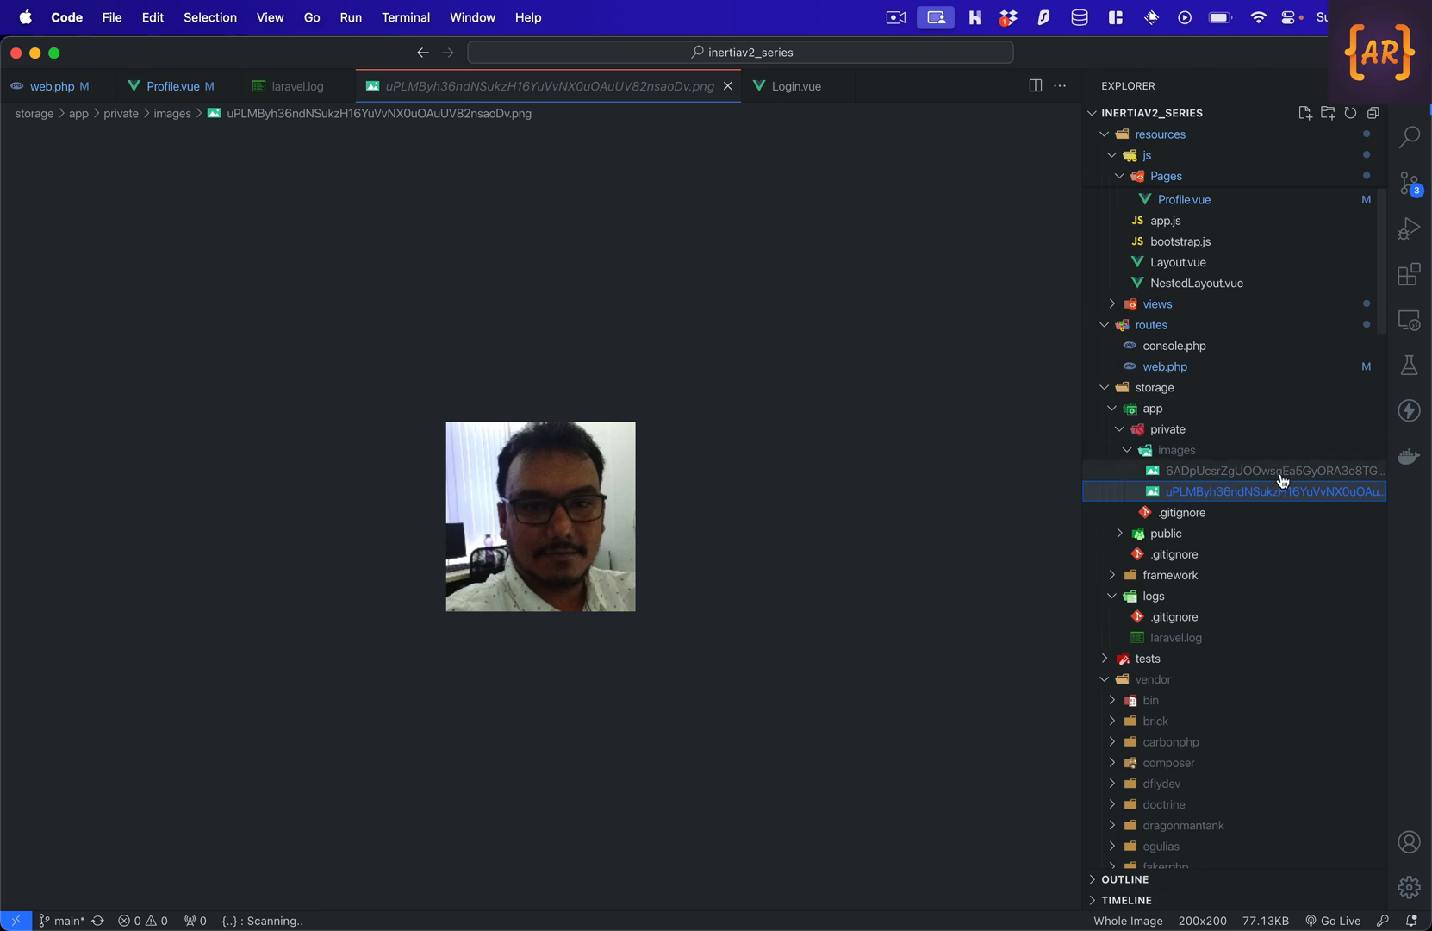
left_click(1273, 471)
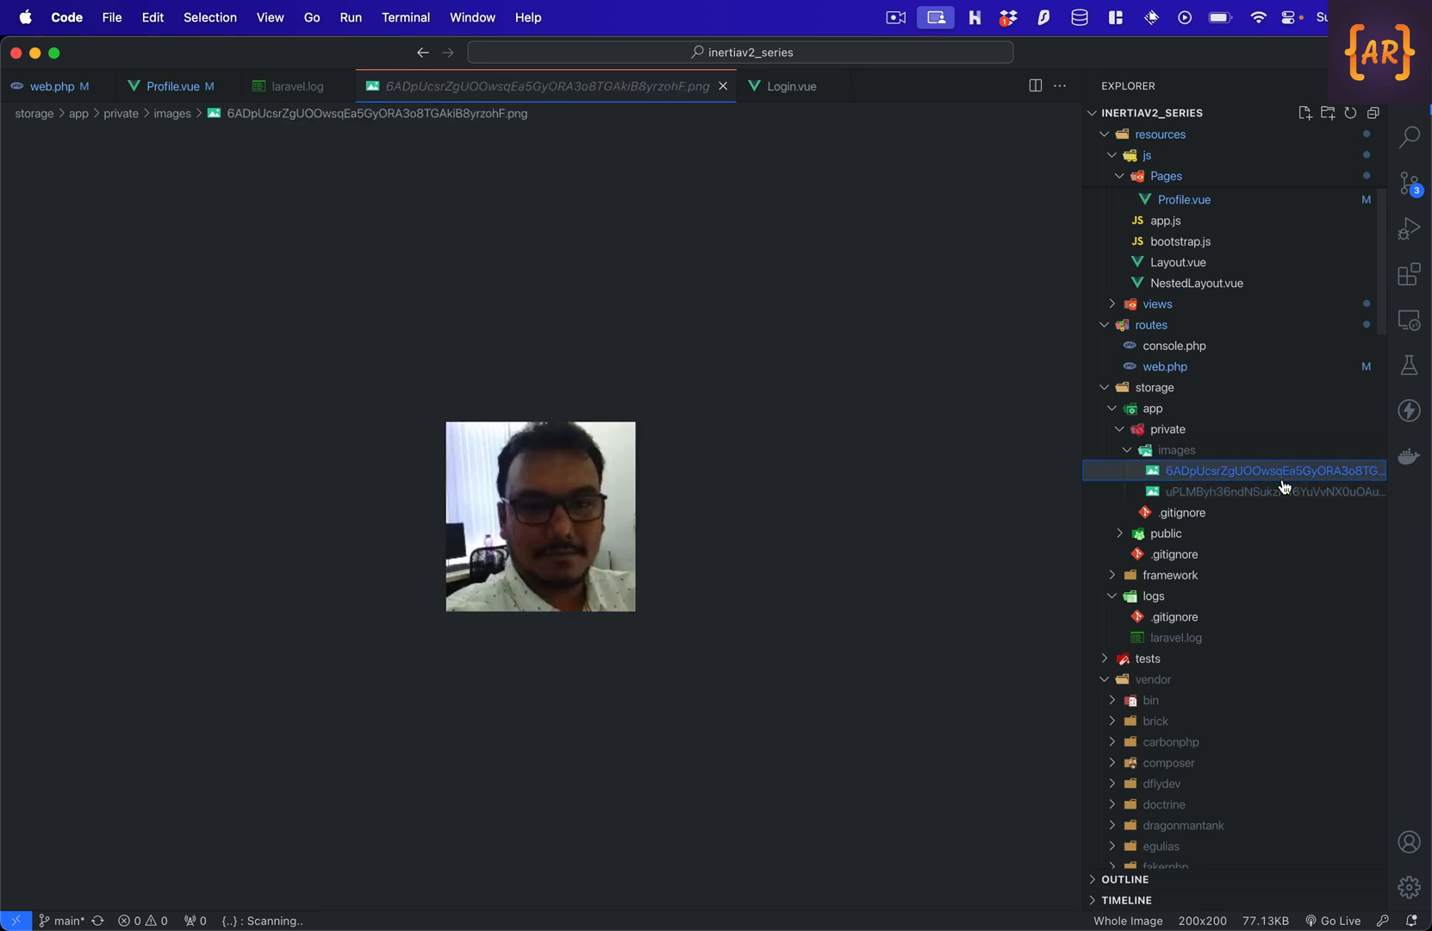
left_click(1274, 491)
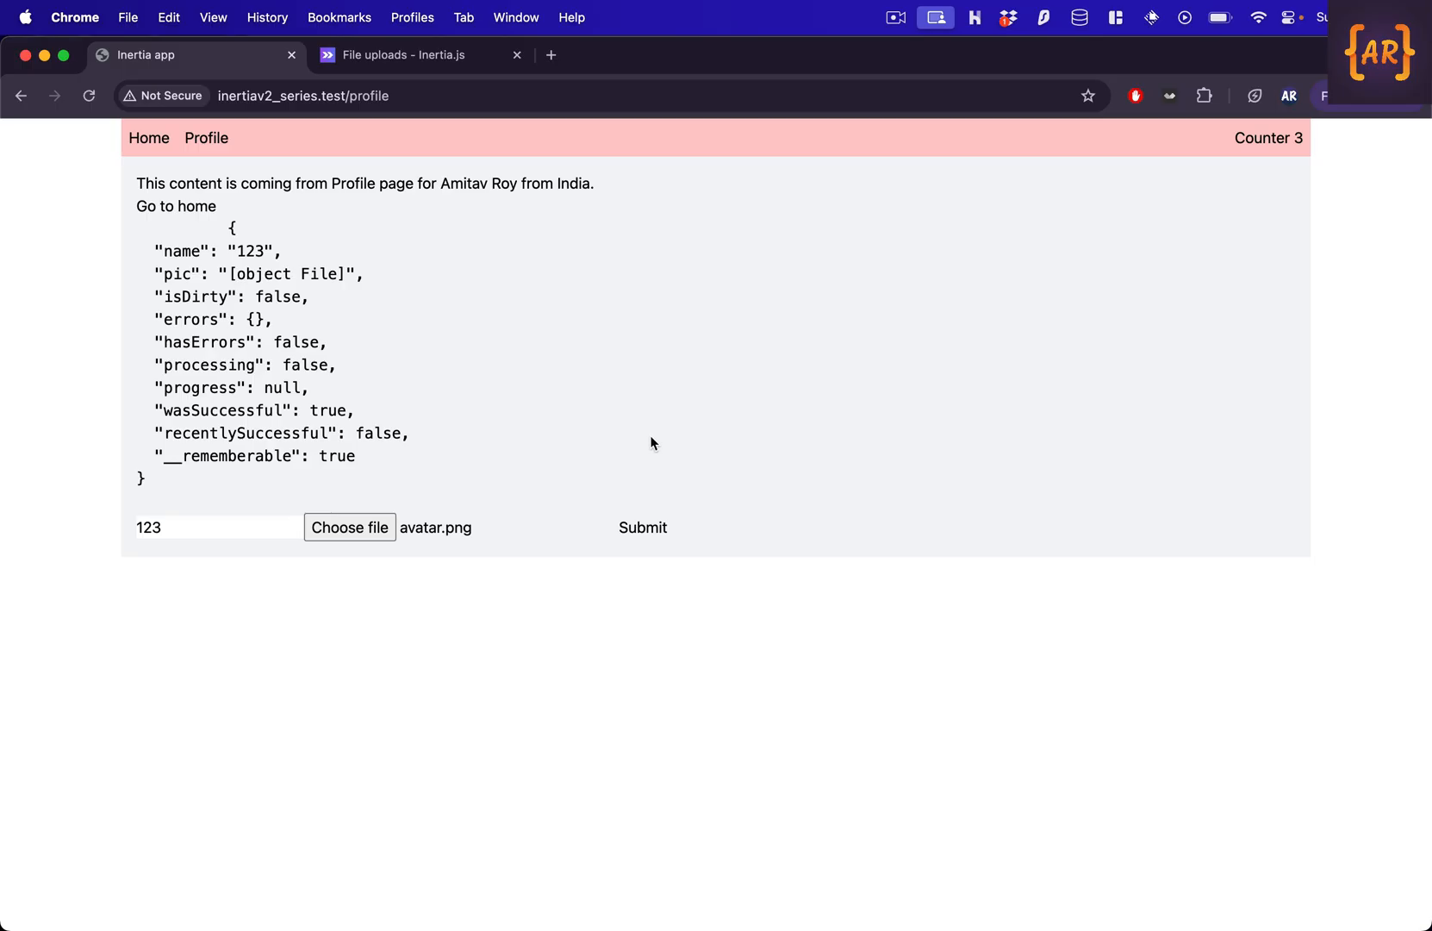
mouse_move(355, 122)
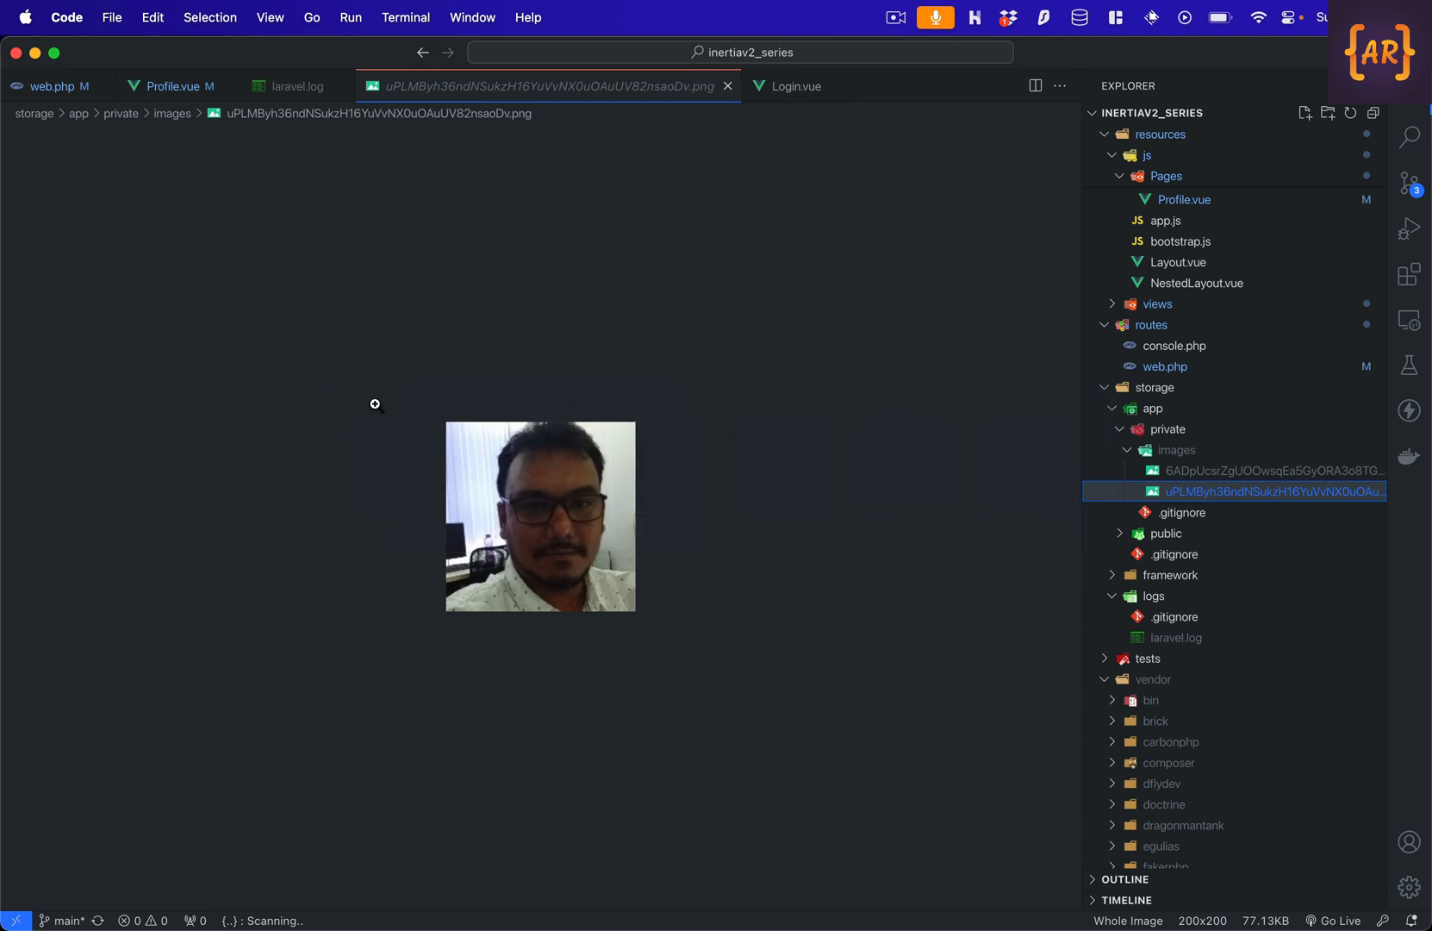
- Switch to Profile.vue, select useForm, and scroll down to the progress bar markup
left_click(170, 86)
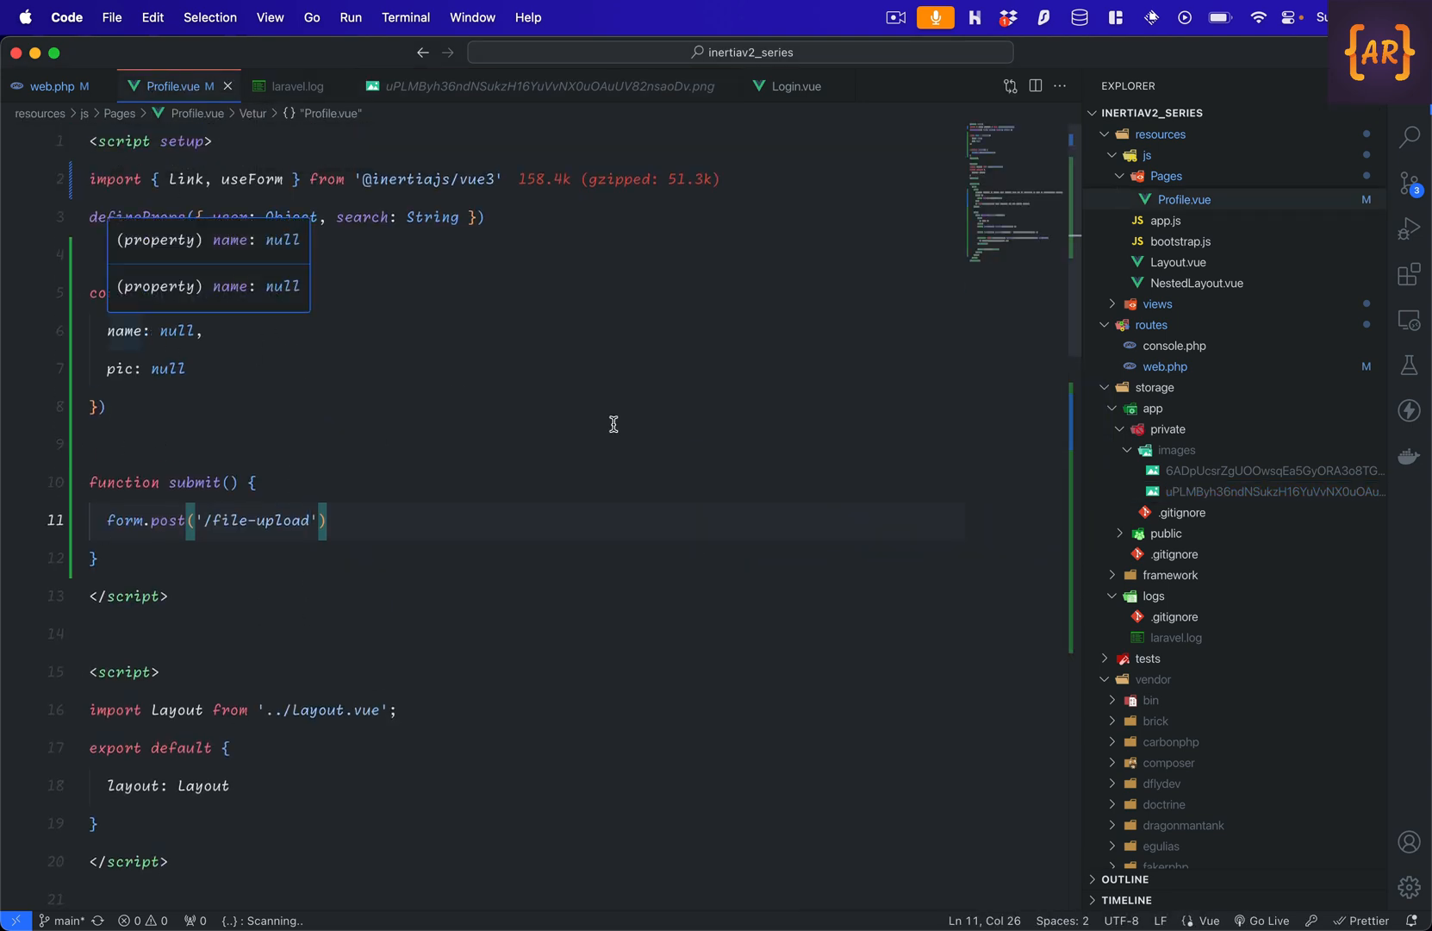
double_click(251, 178)
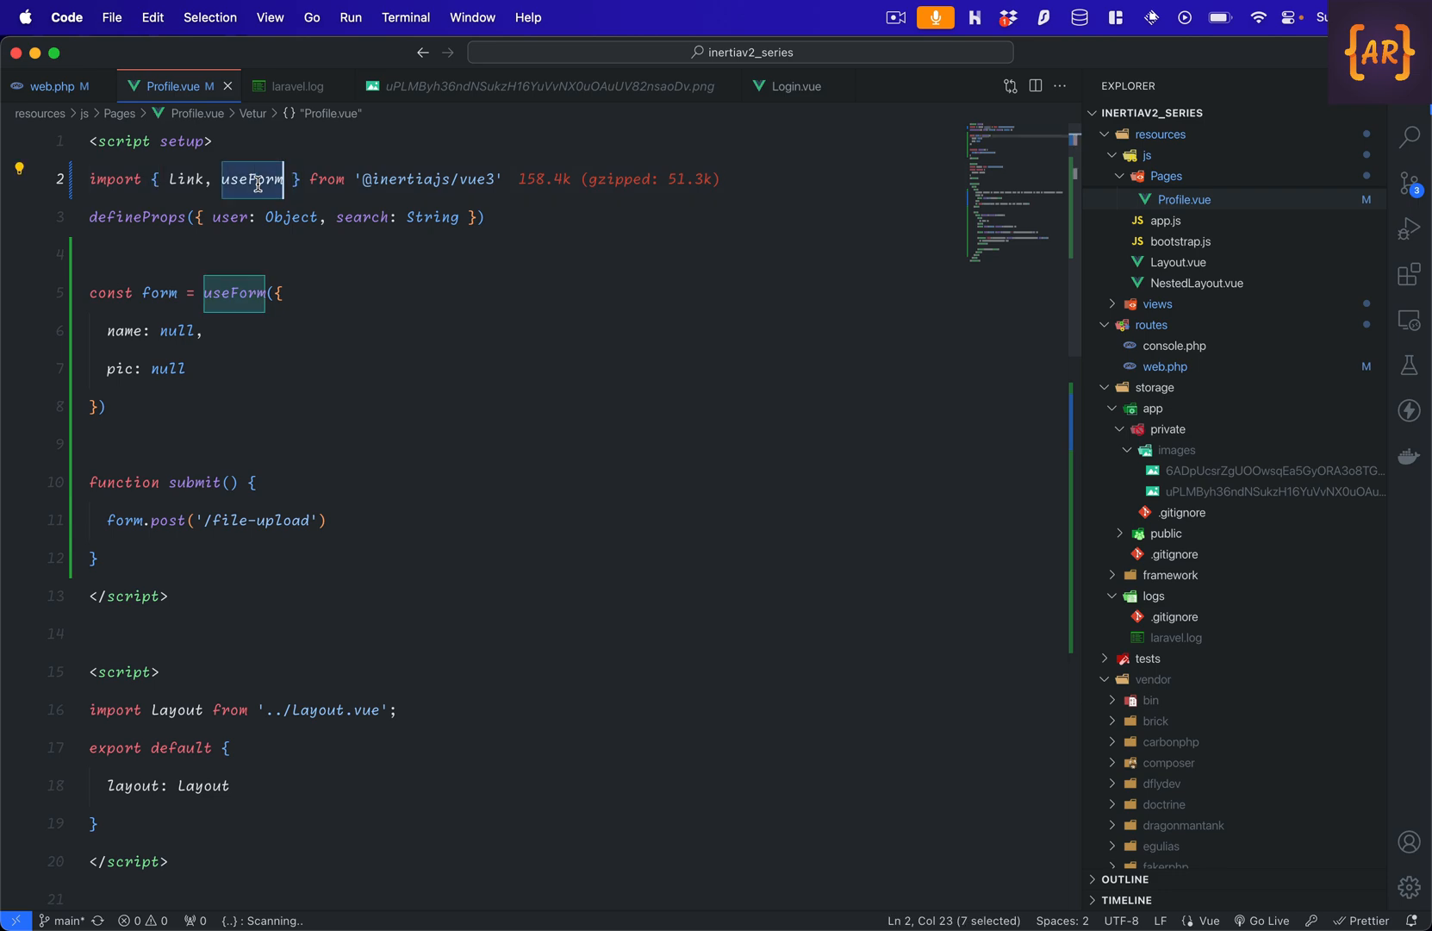
mouse_move(159, 292)
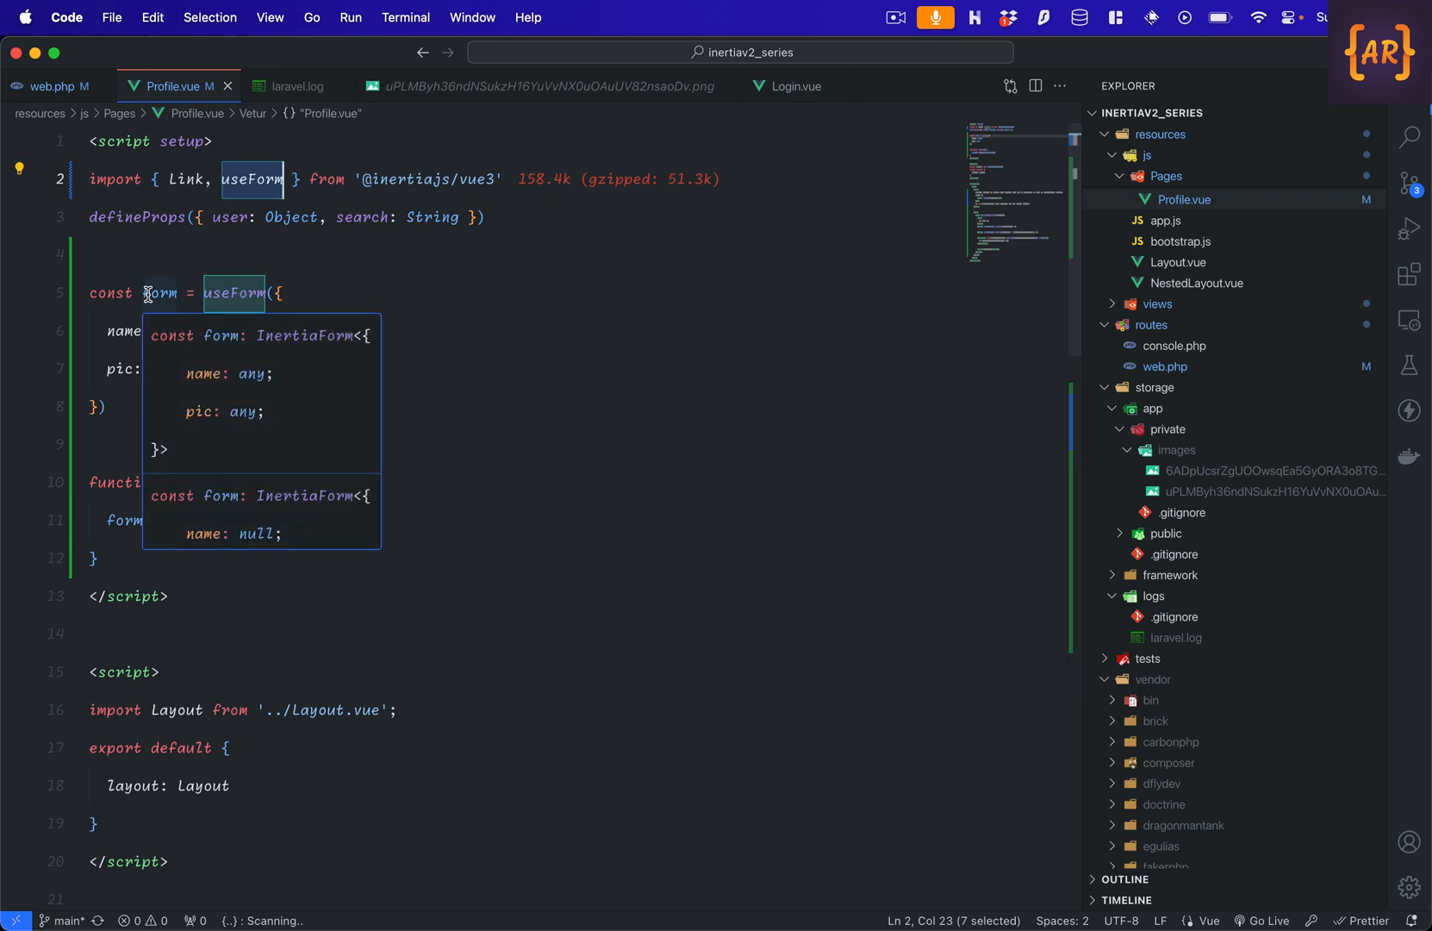
scroll("down", 3)
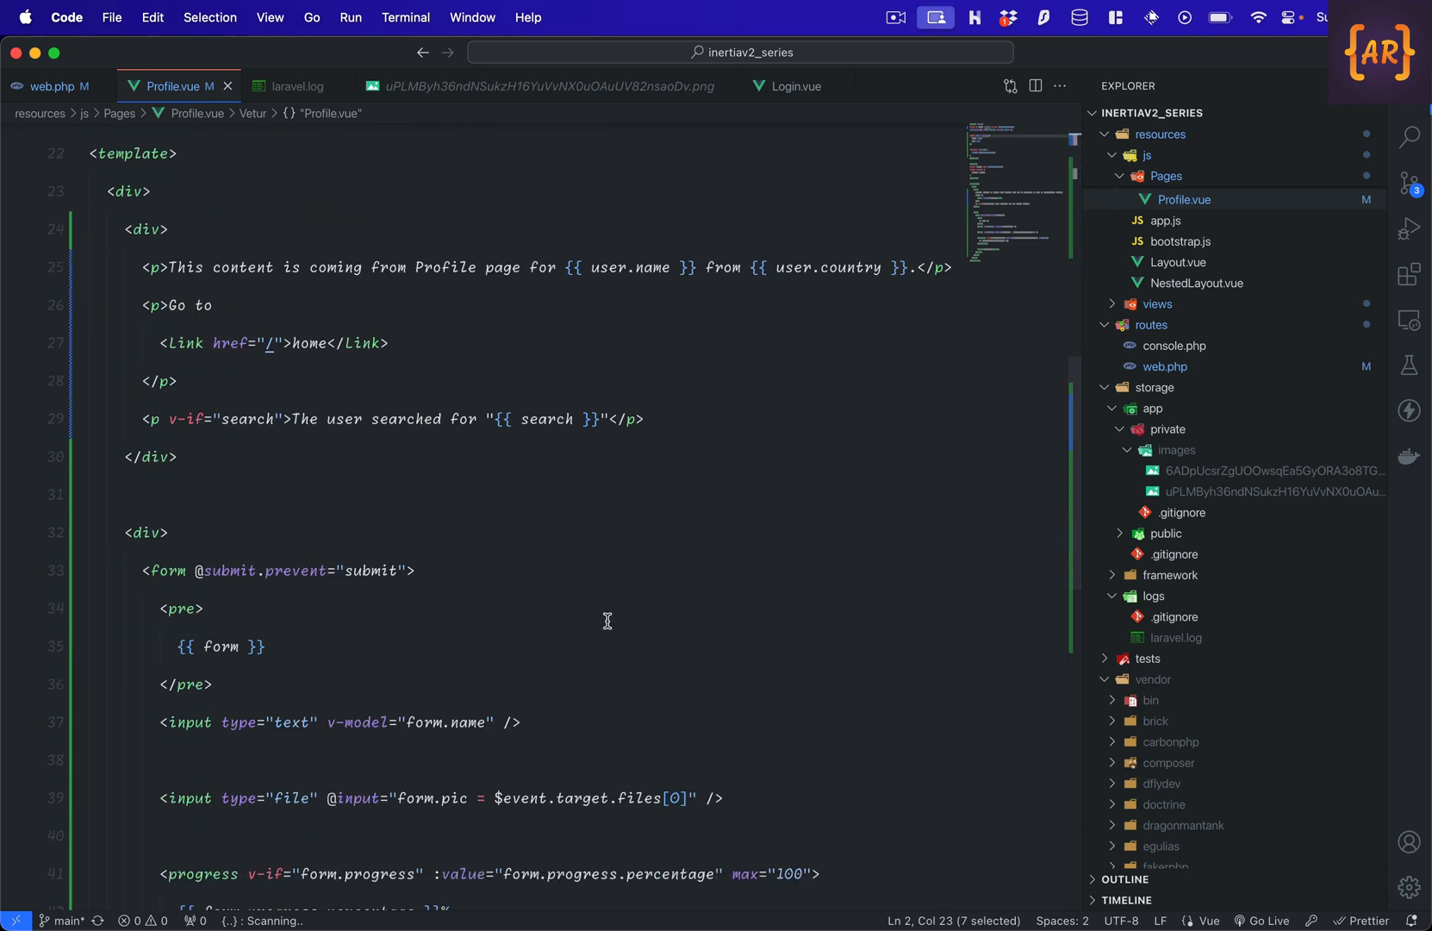
scroll("down", 3)
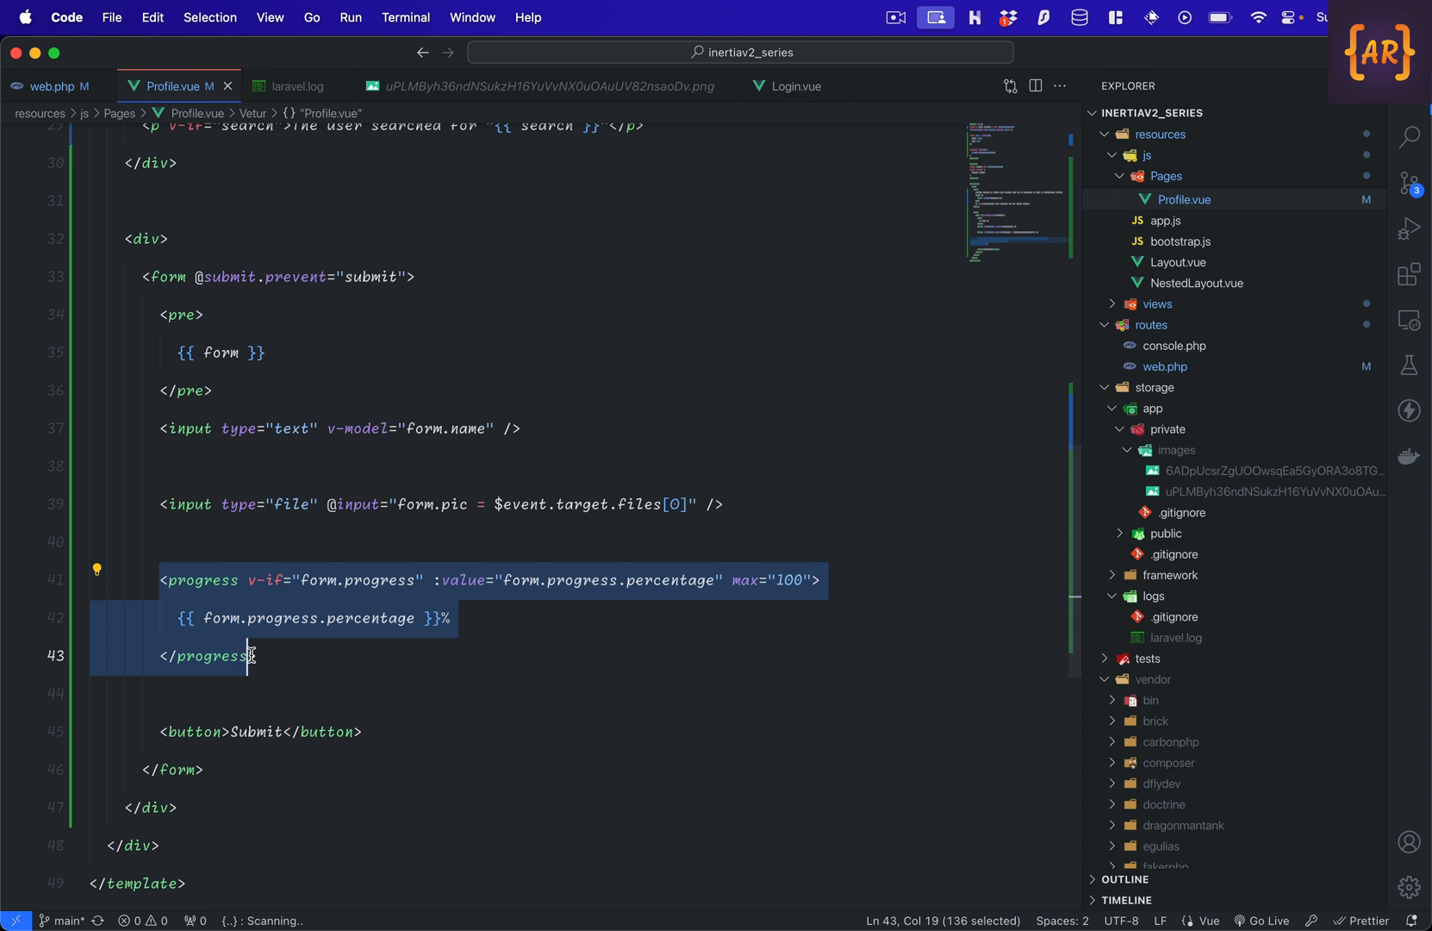
mouse_move(325, 682)
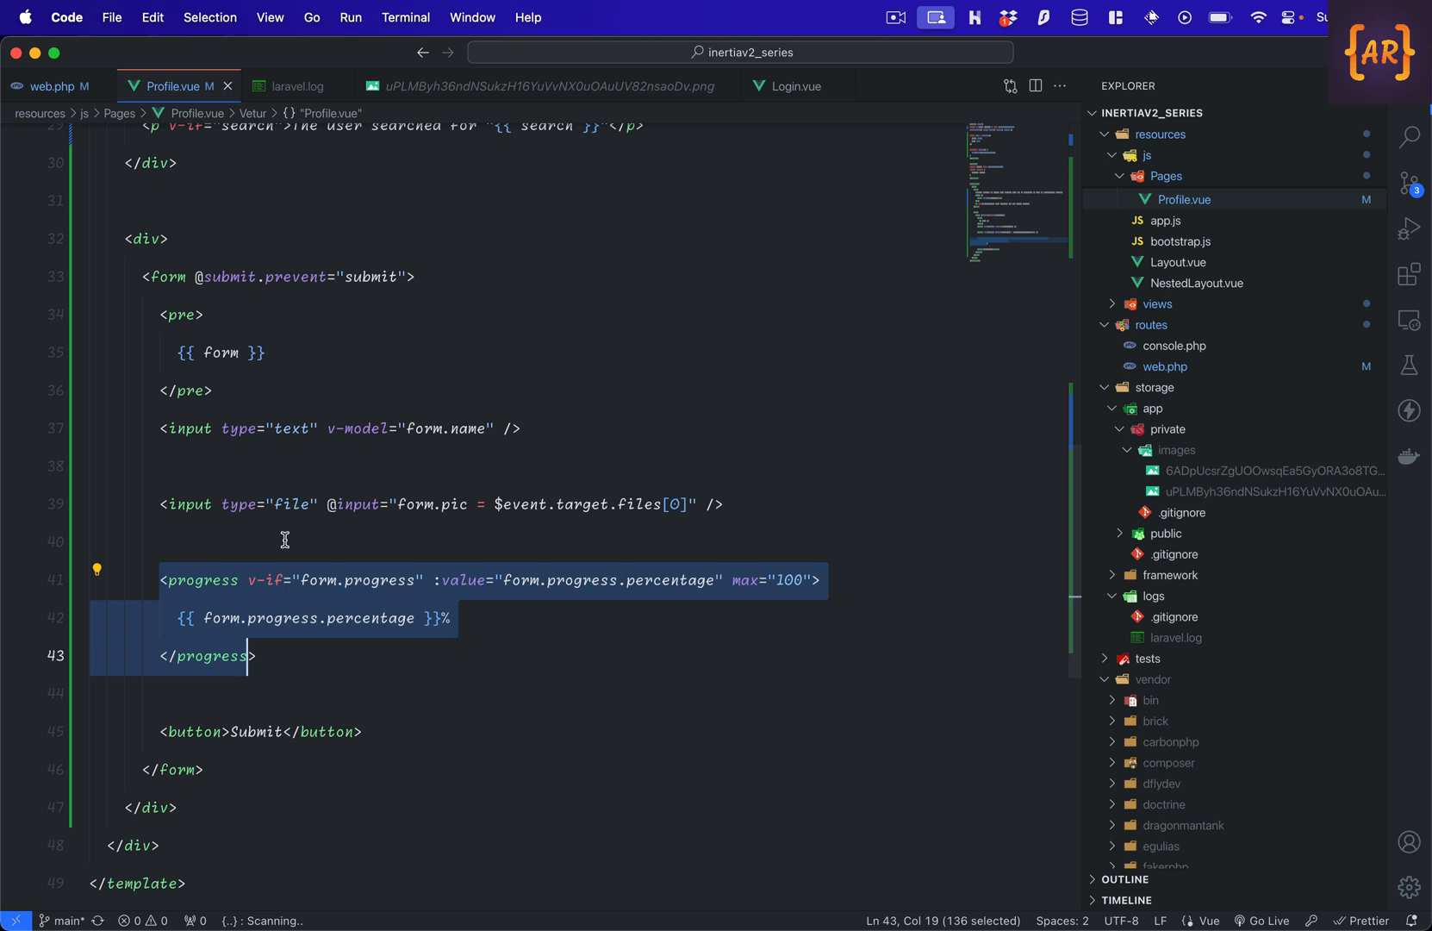
mouse_move(346, 585)
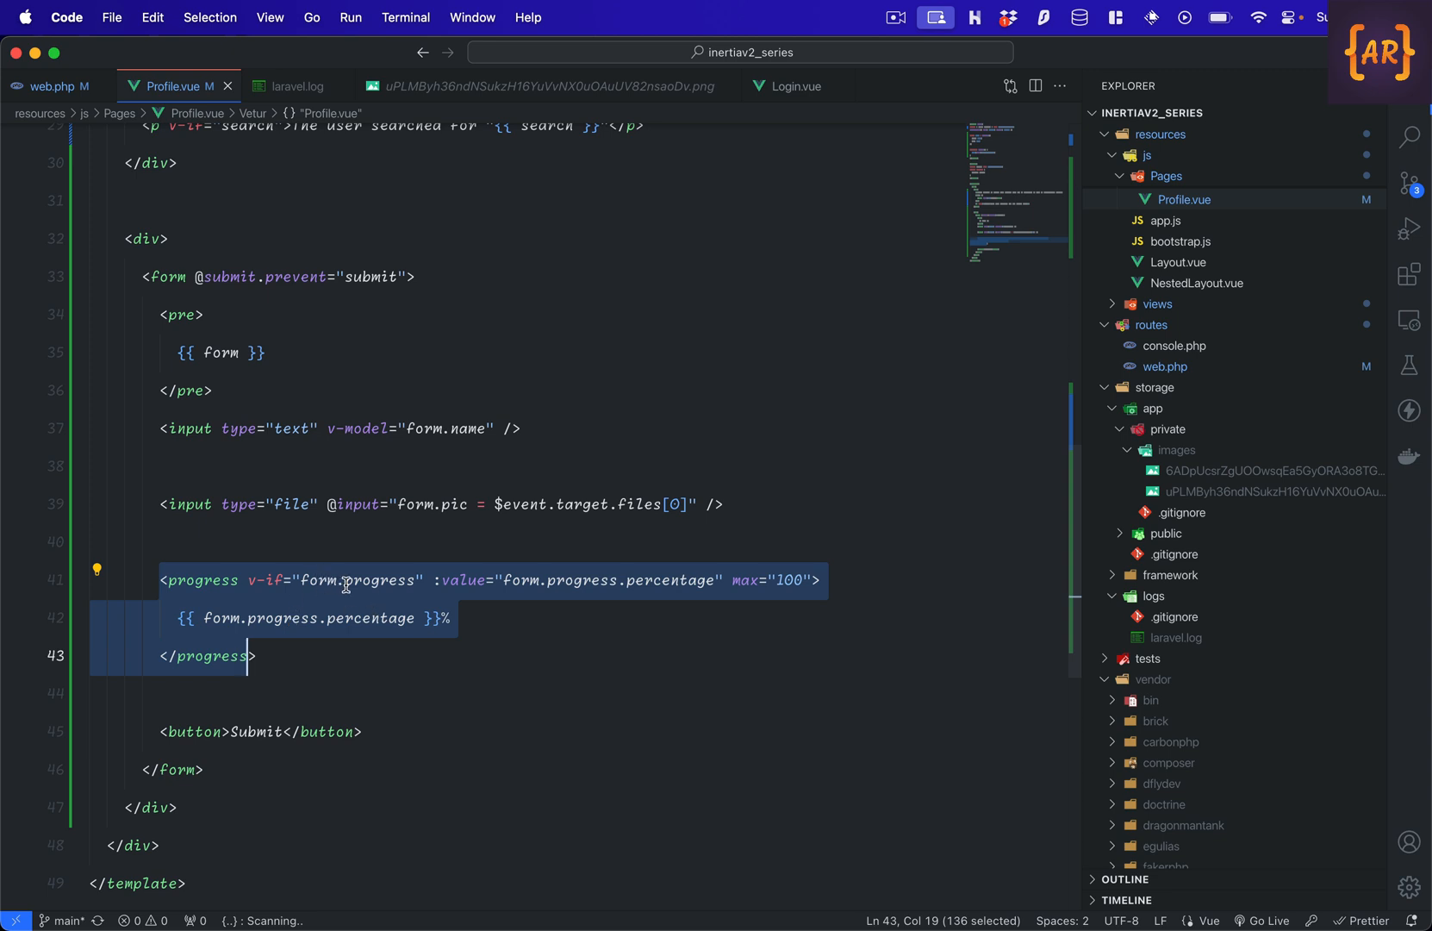
mouse_move(530, 661)
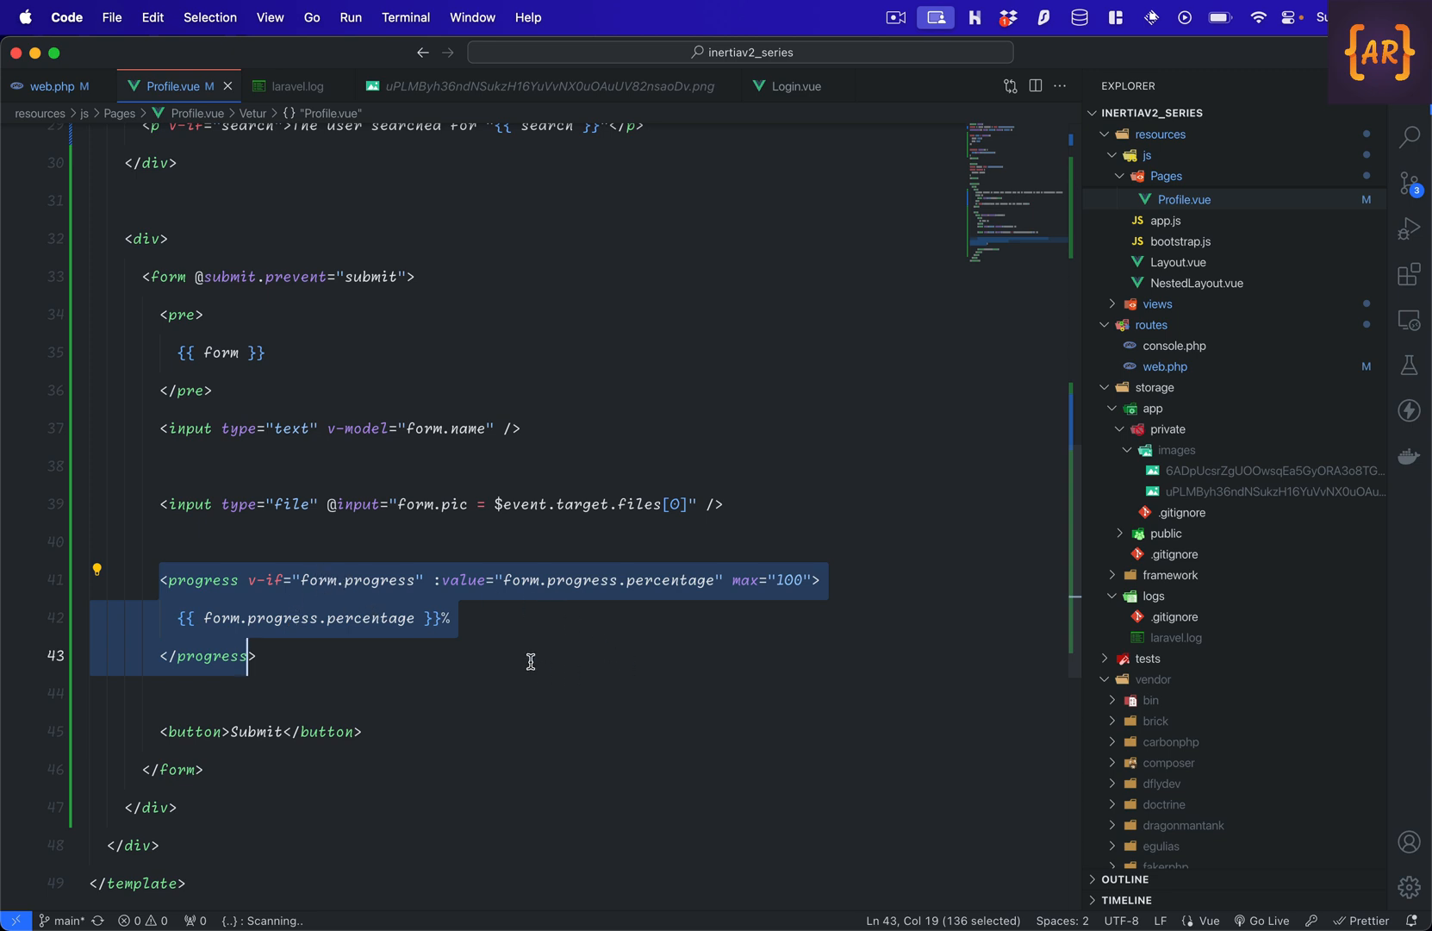